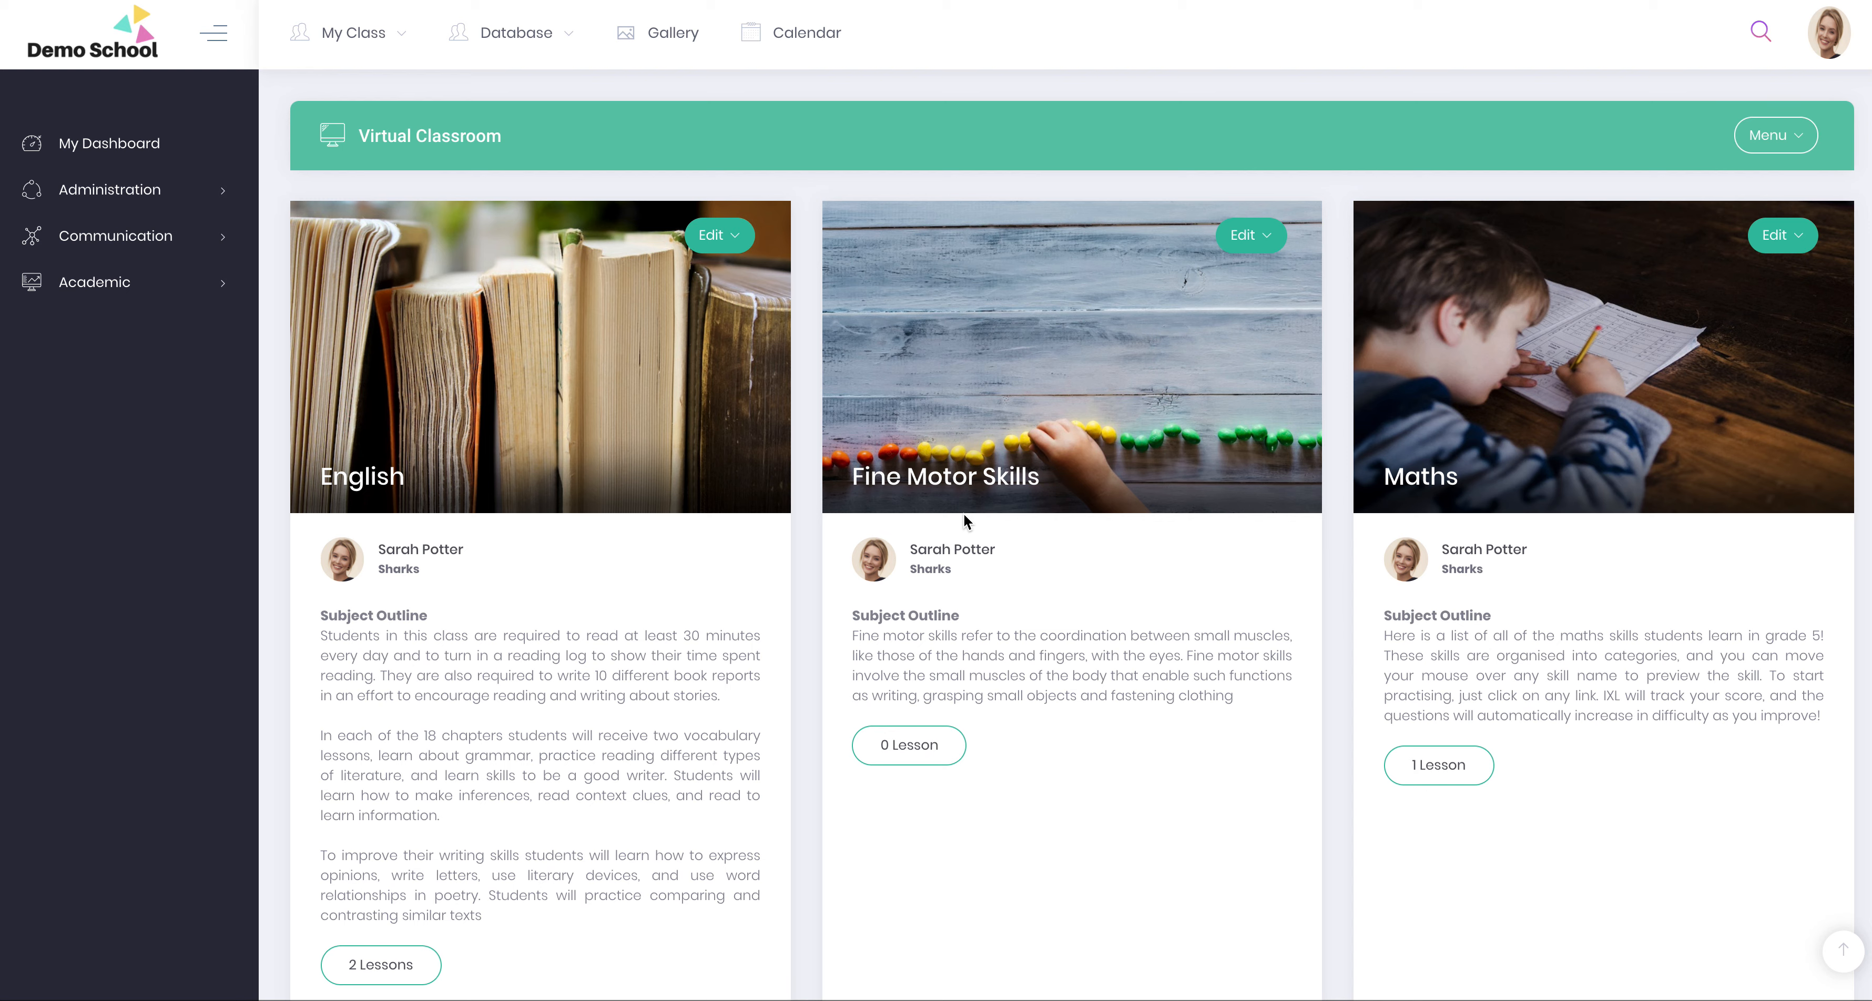
mouse_move(424, 354)
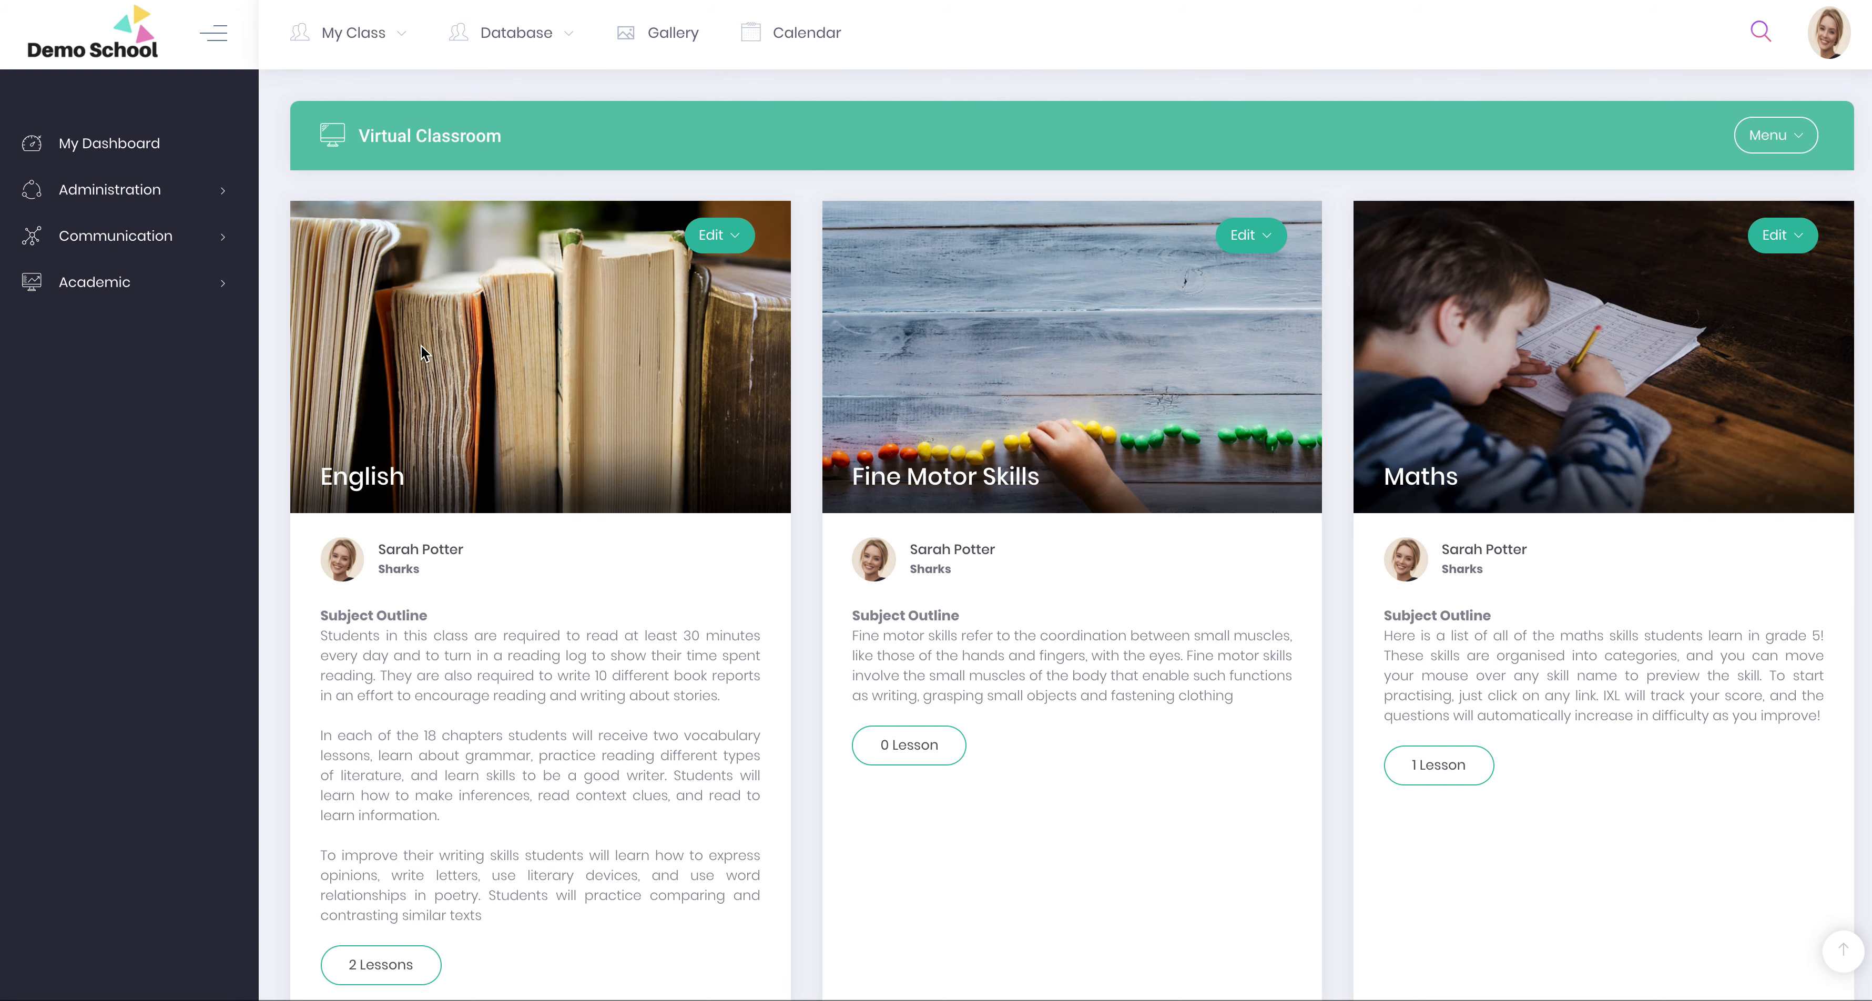
mouse_move(1443, 506)
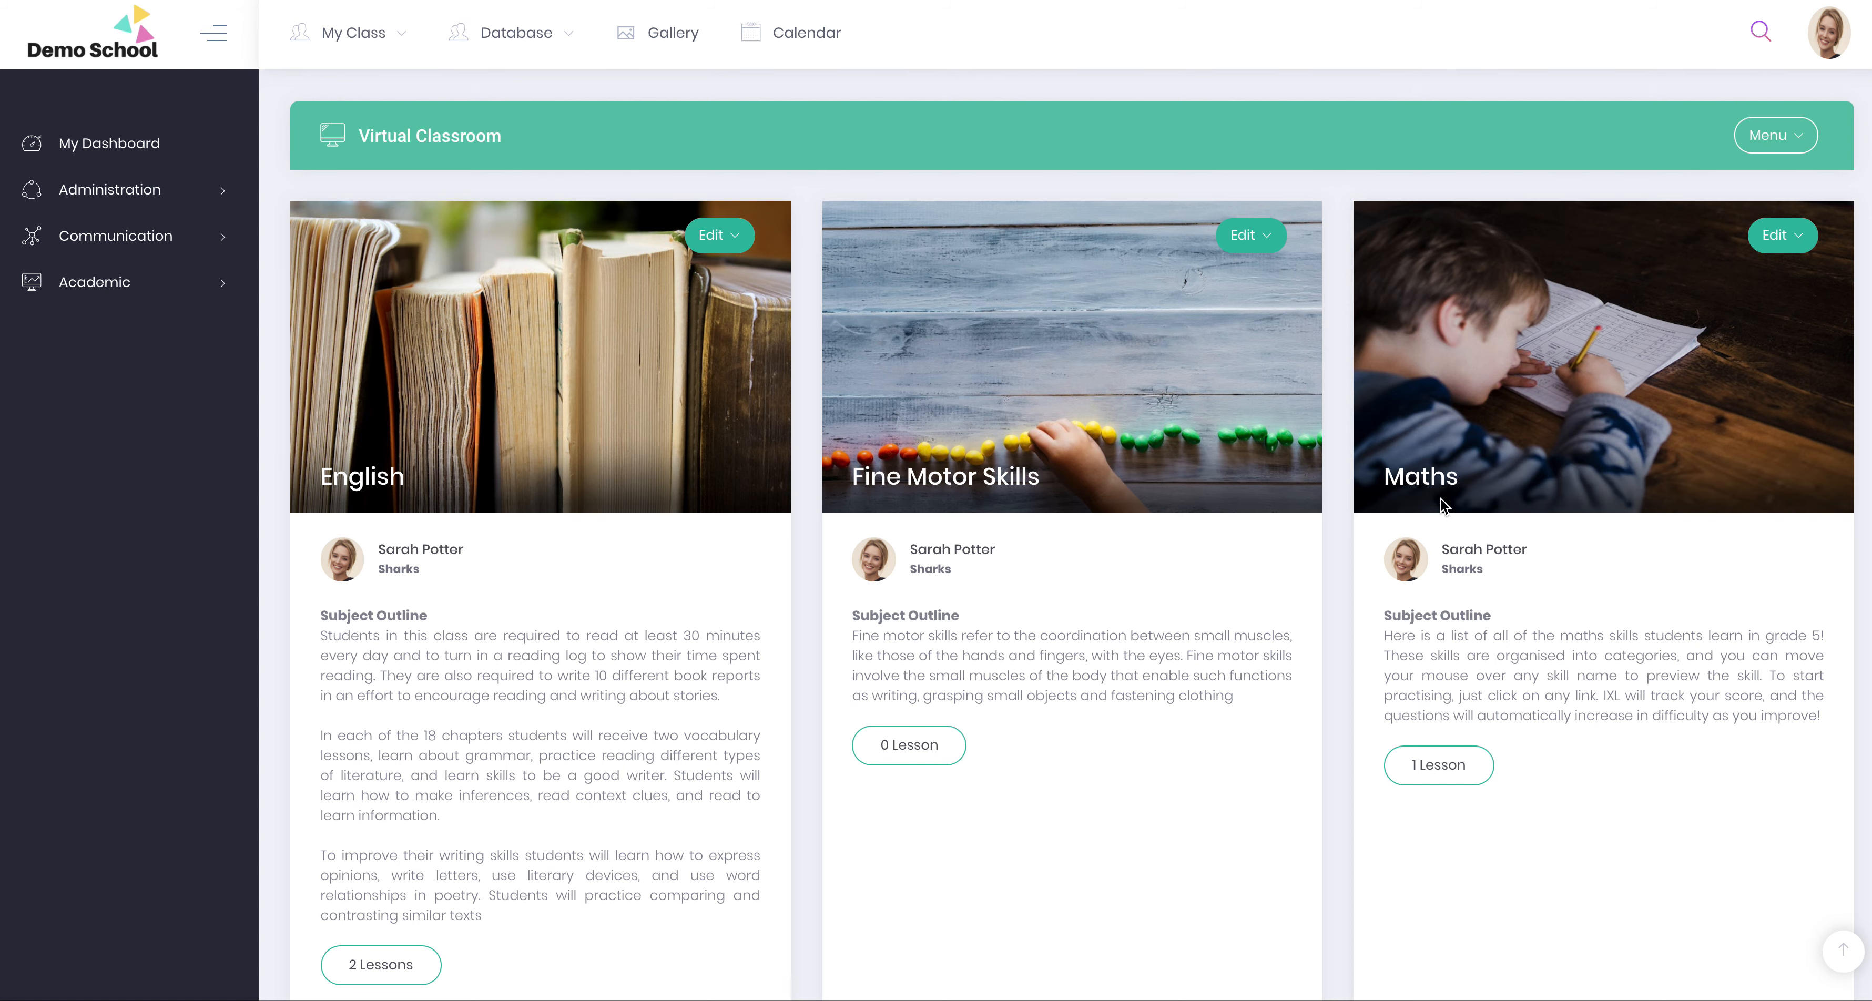
Step: Start a new virtual classroom subject from the Menu's Add New option
scroll(down, 3)
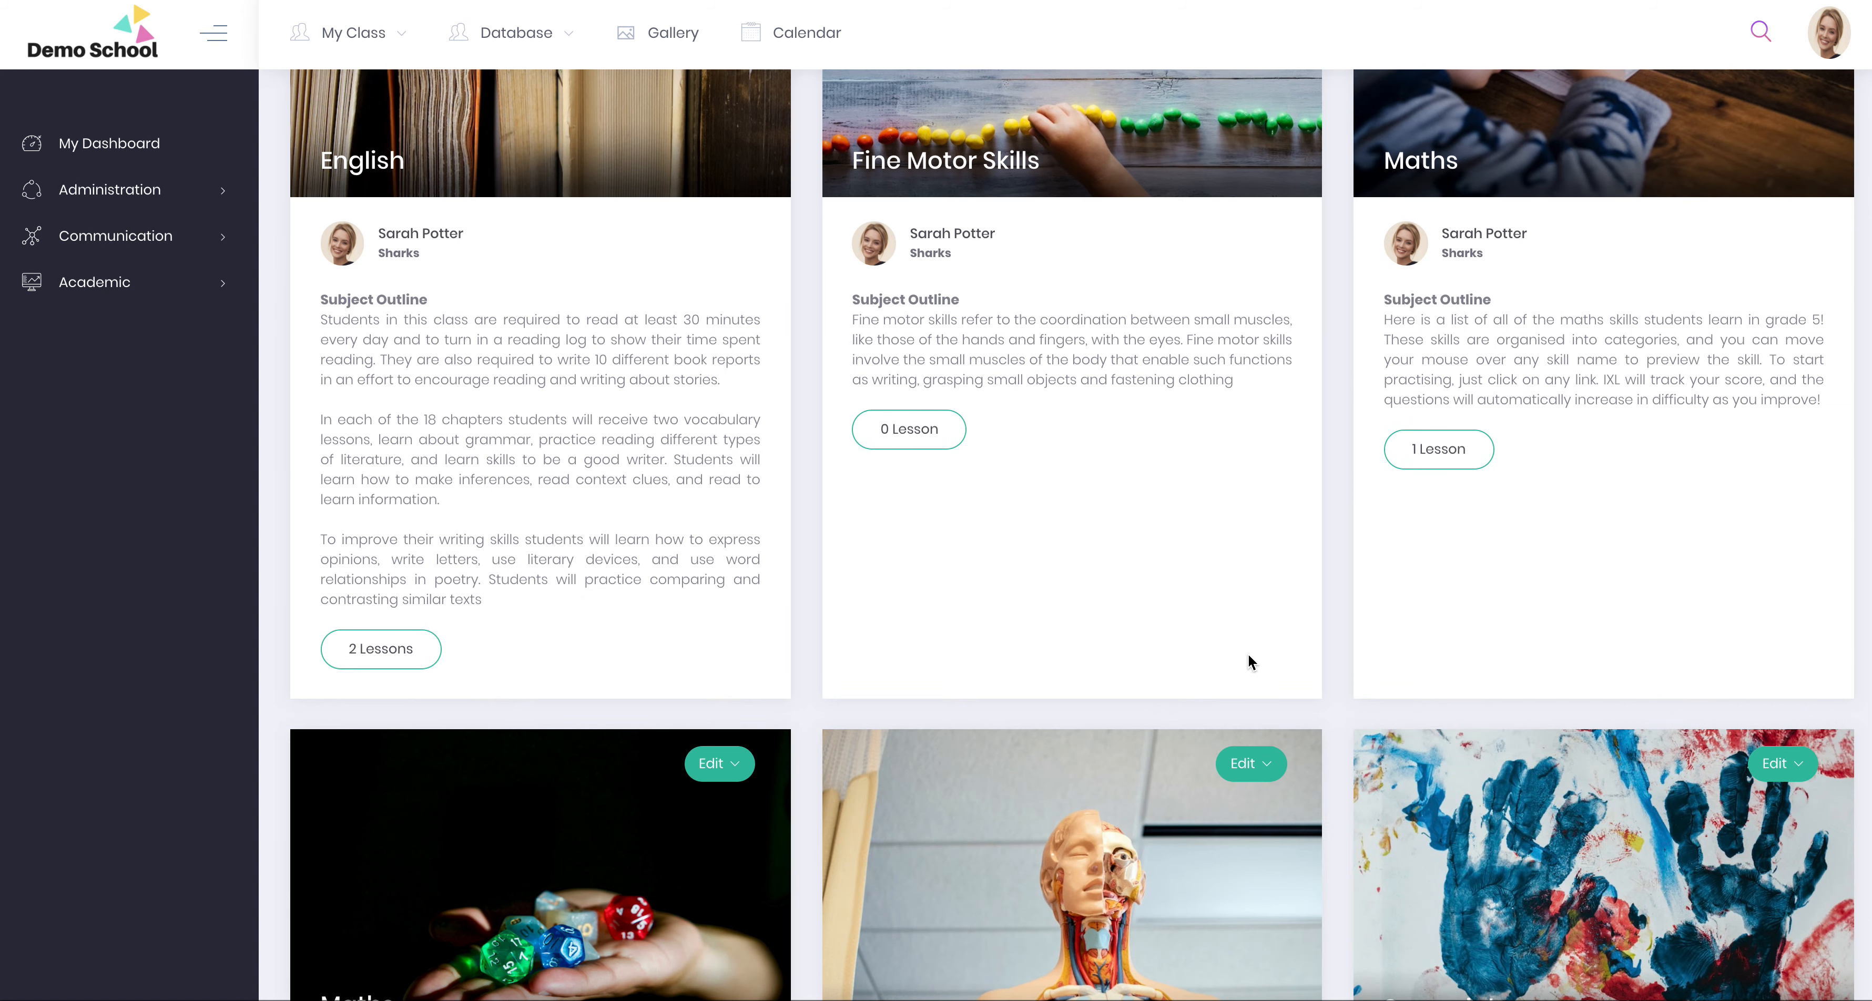
scroll(up, 3)
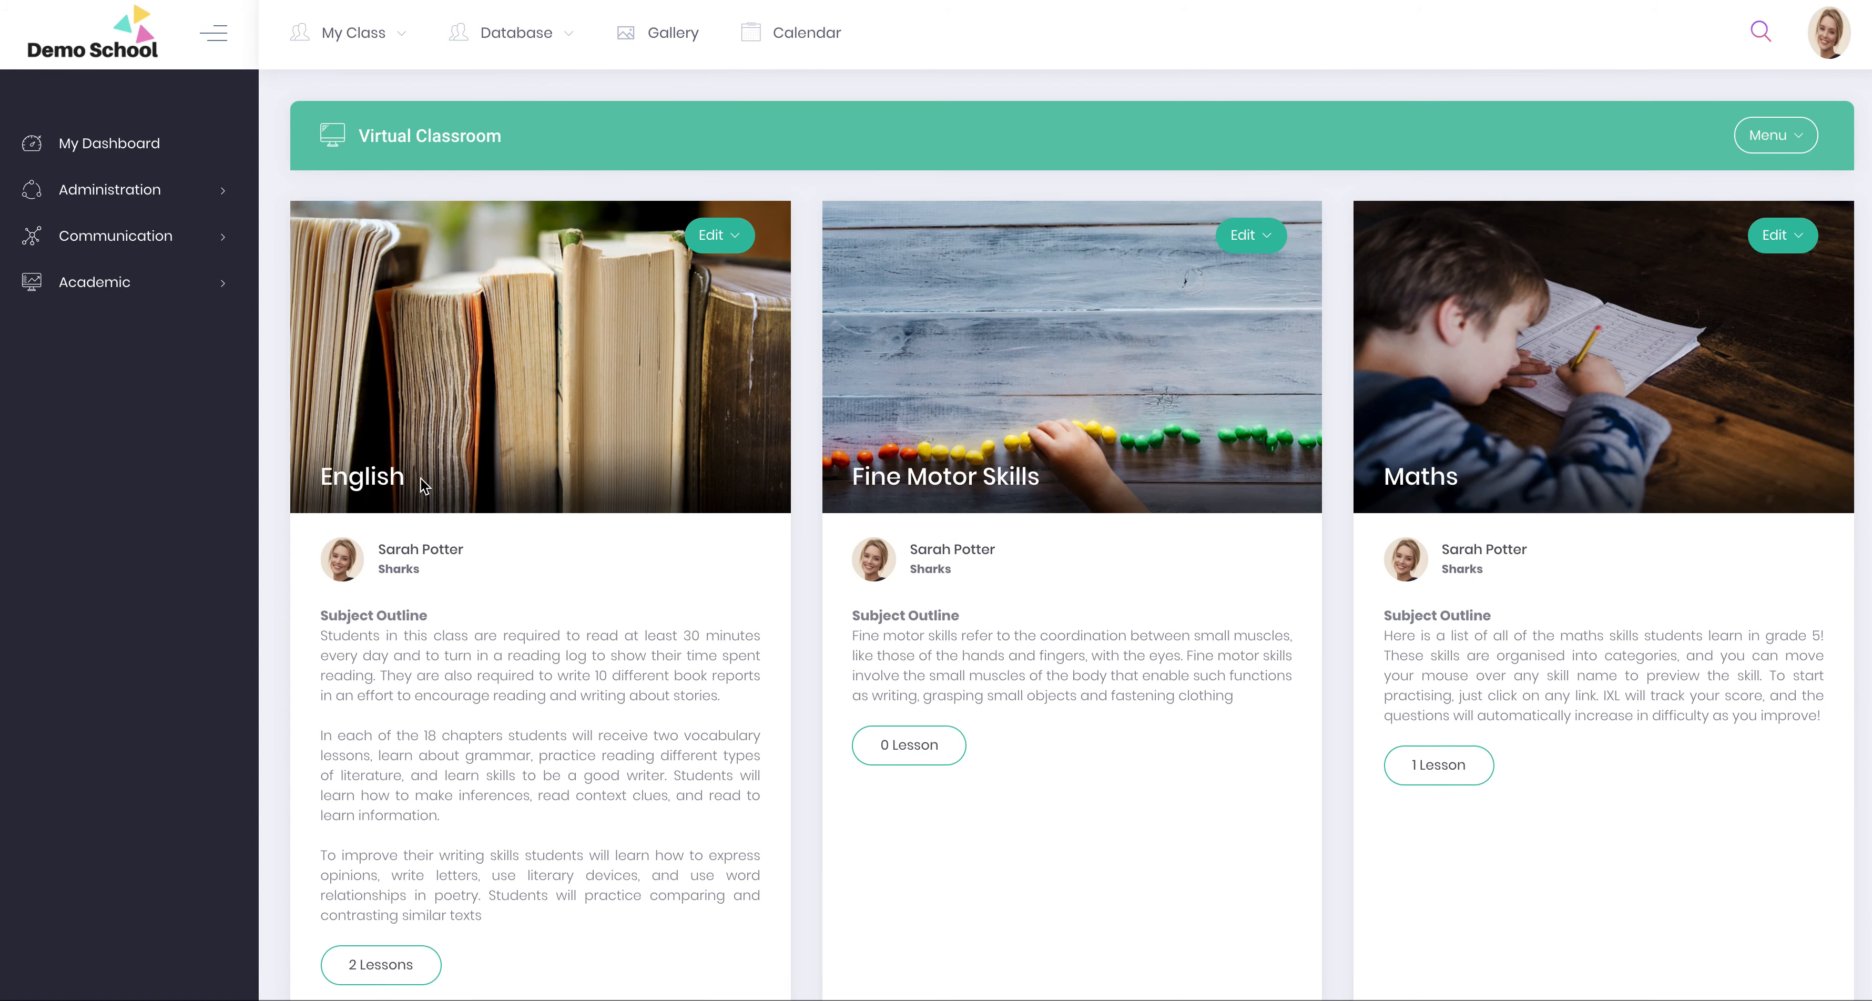
mouse_move(374, 503)
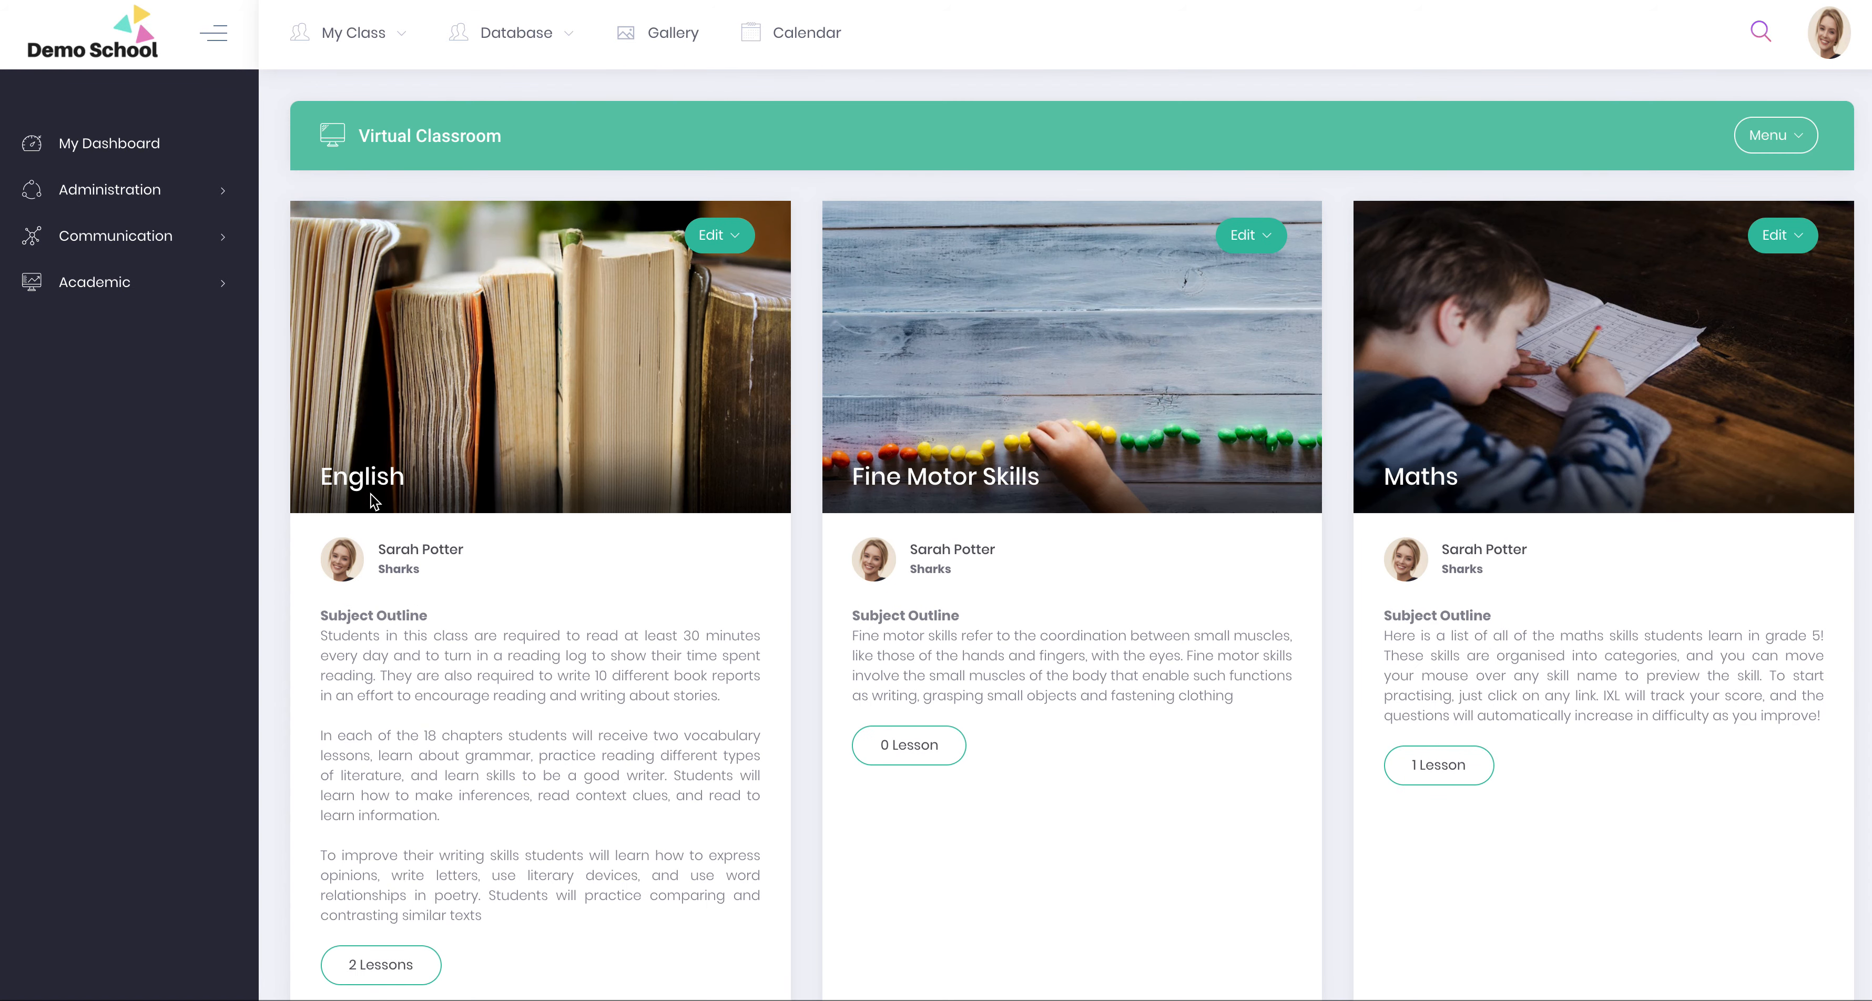
mouse_move(1762, 131)
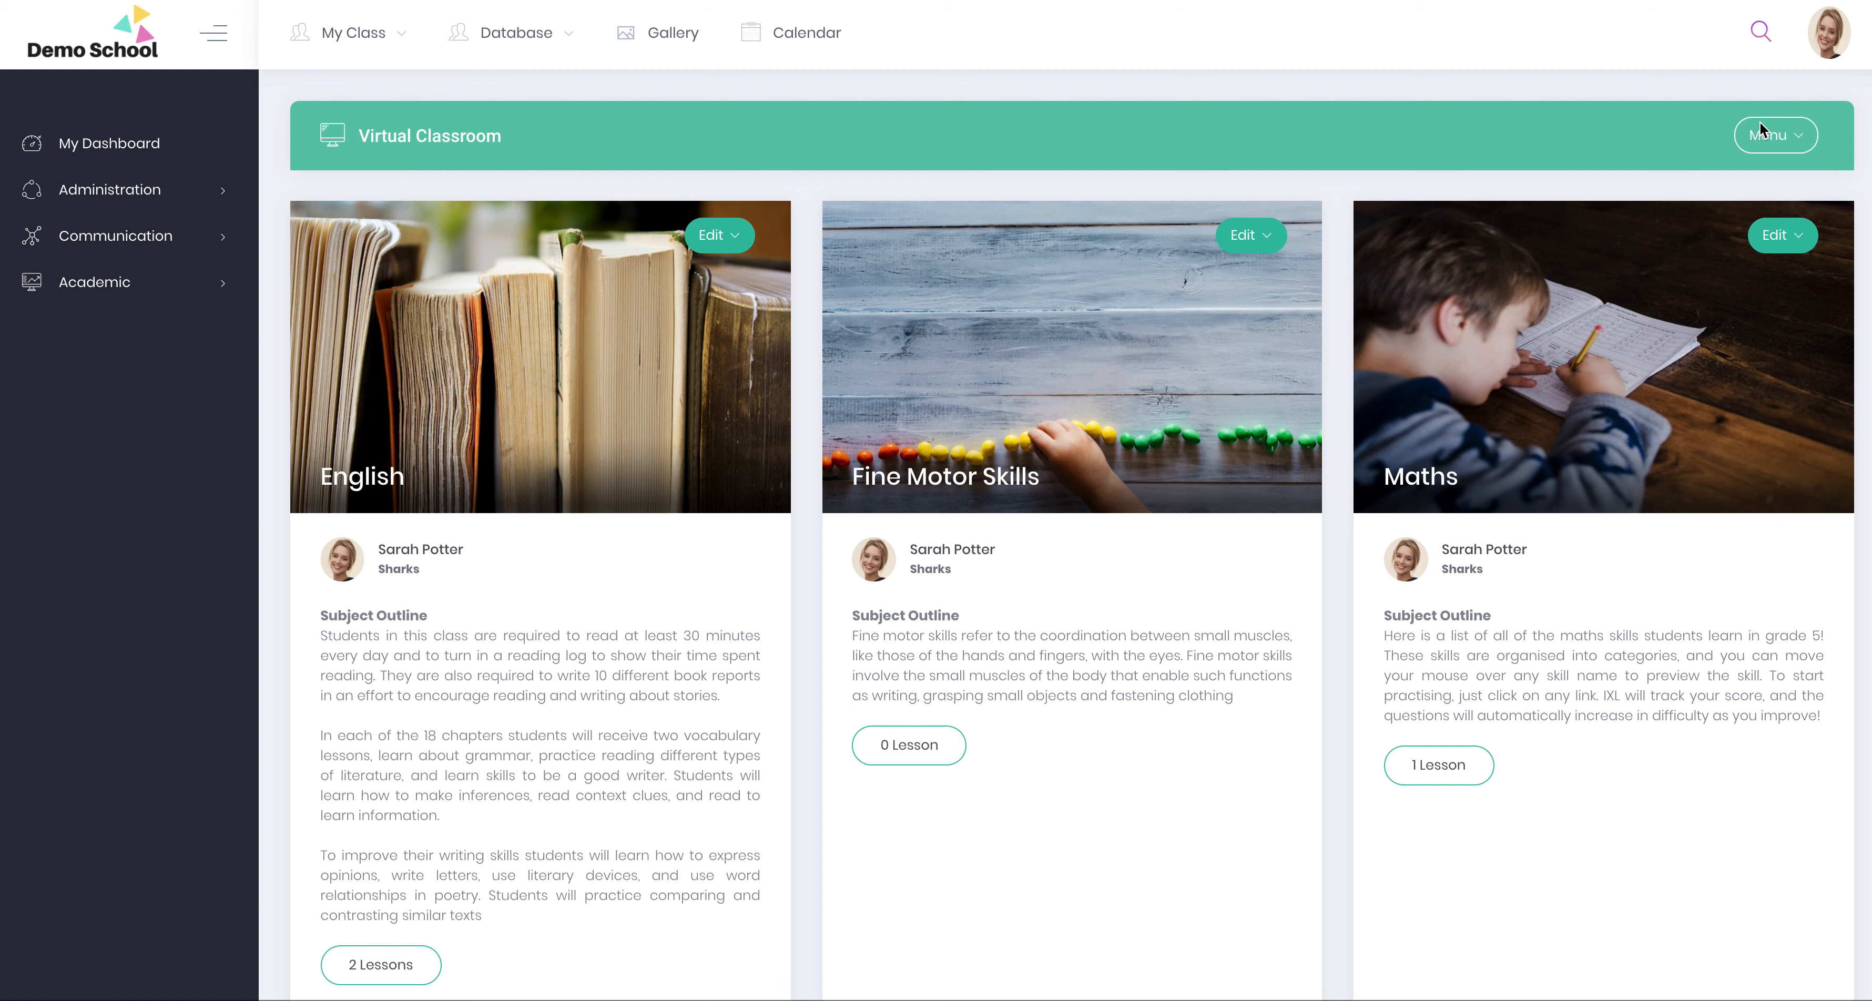
click(1774, 135)
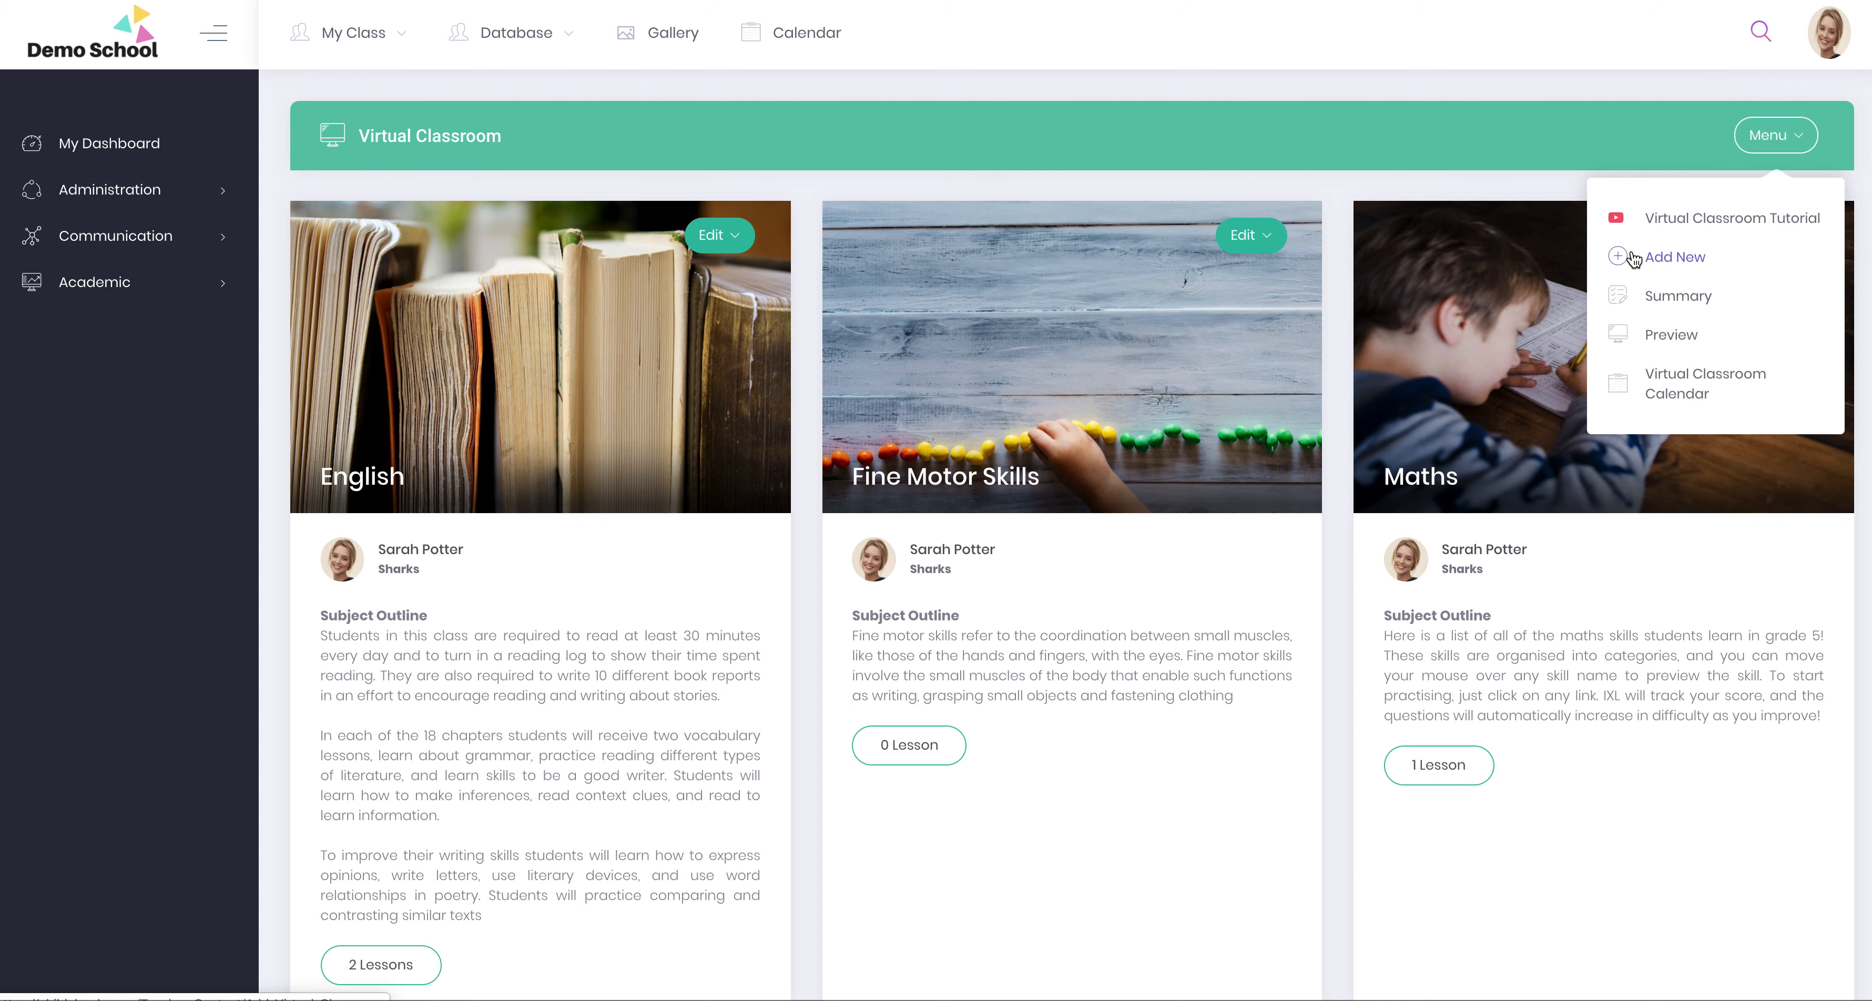
click(1674, 257)
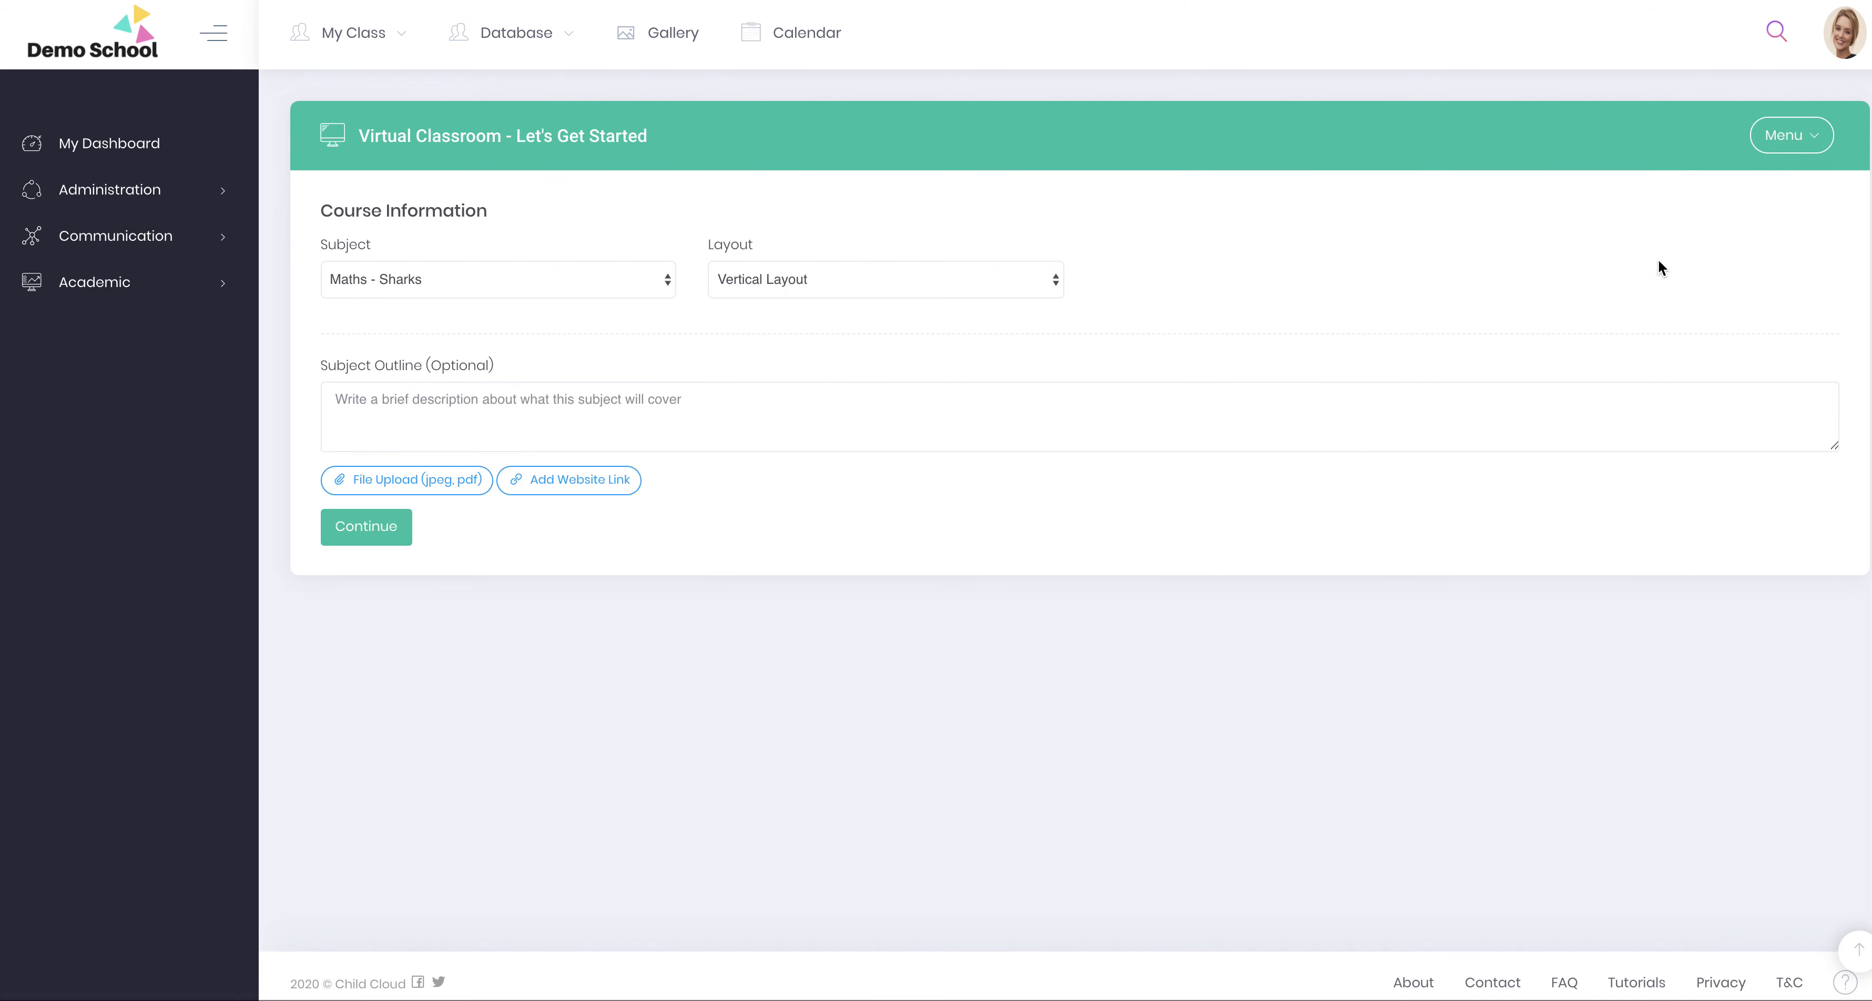
Step: Choose History - Sharks as the subject and keep Vertical Layout
click(495, 279)
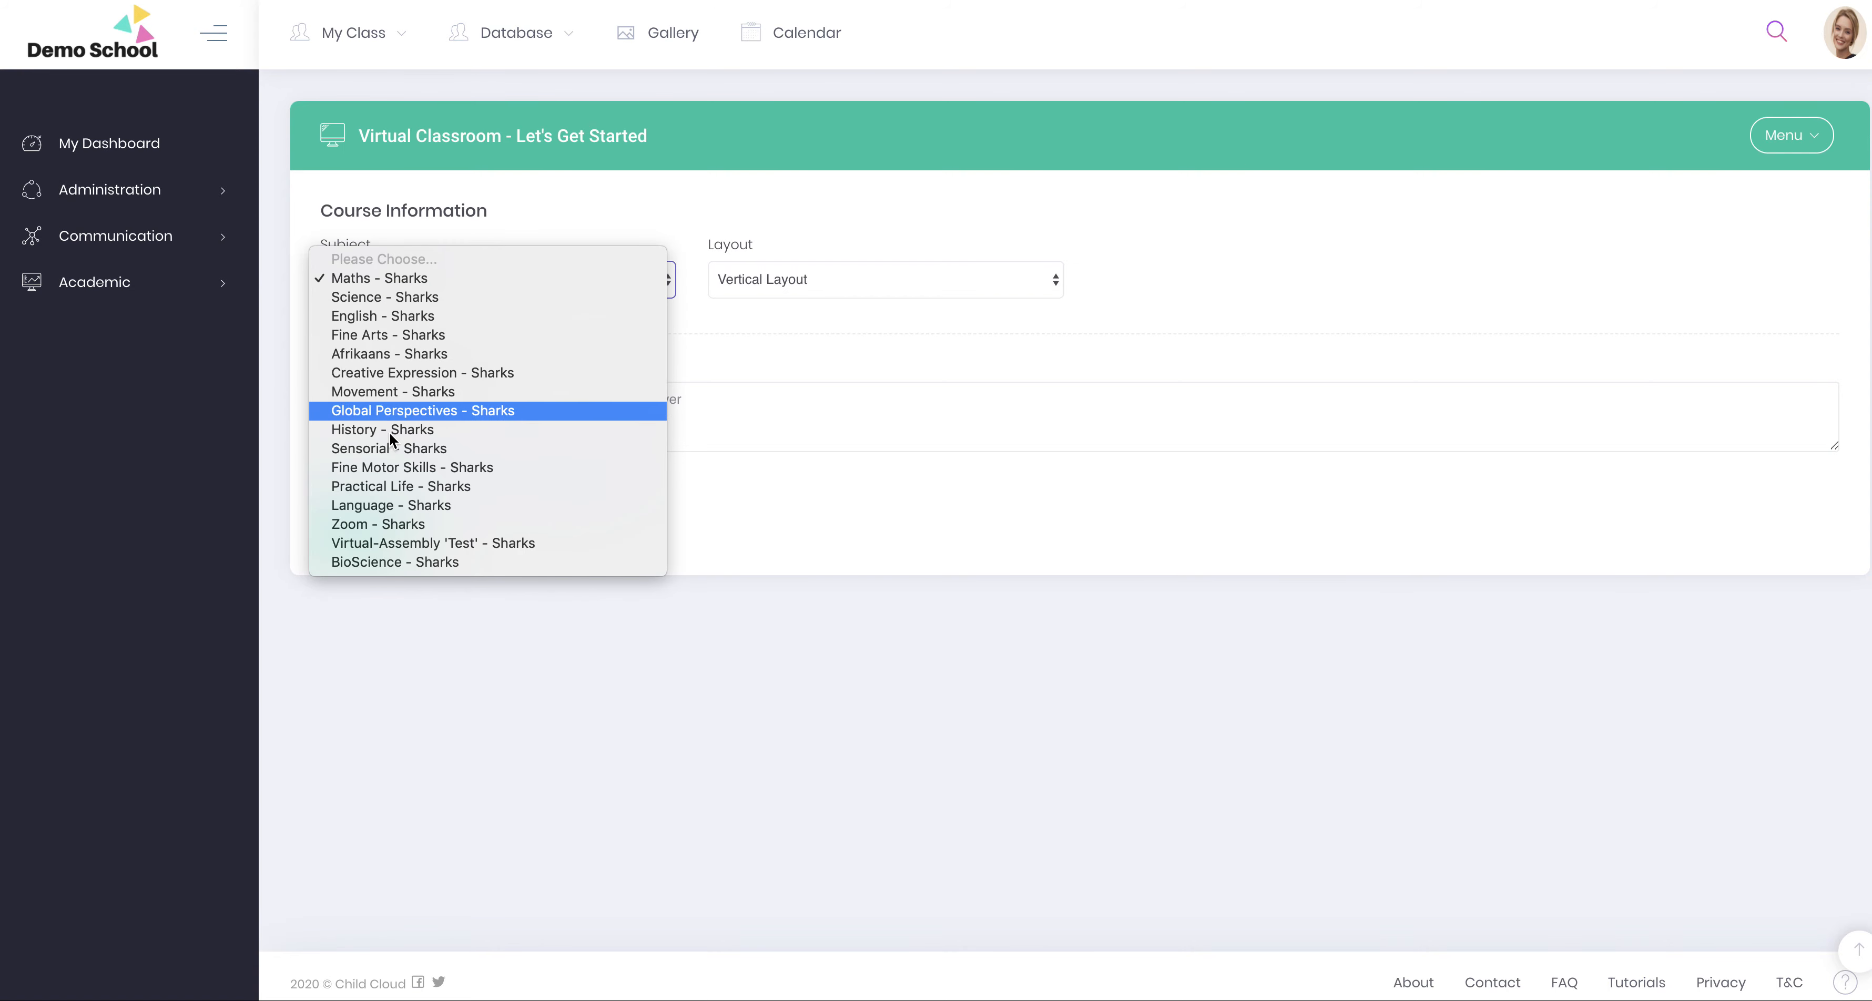
mouse_move(432, 562)
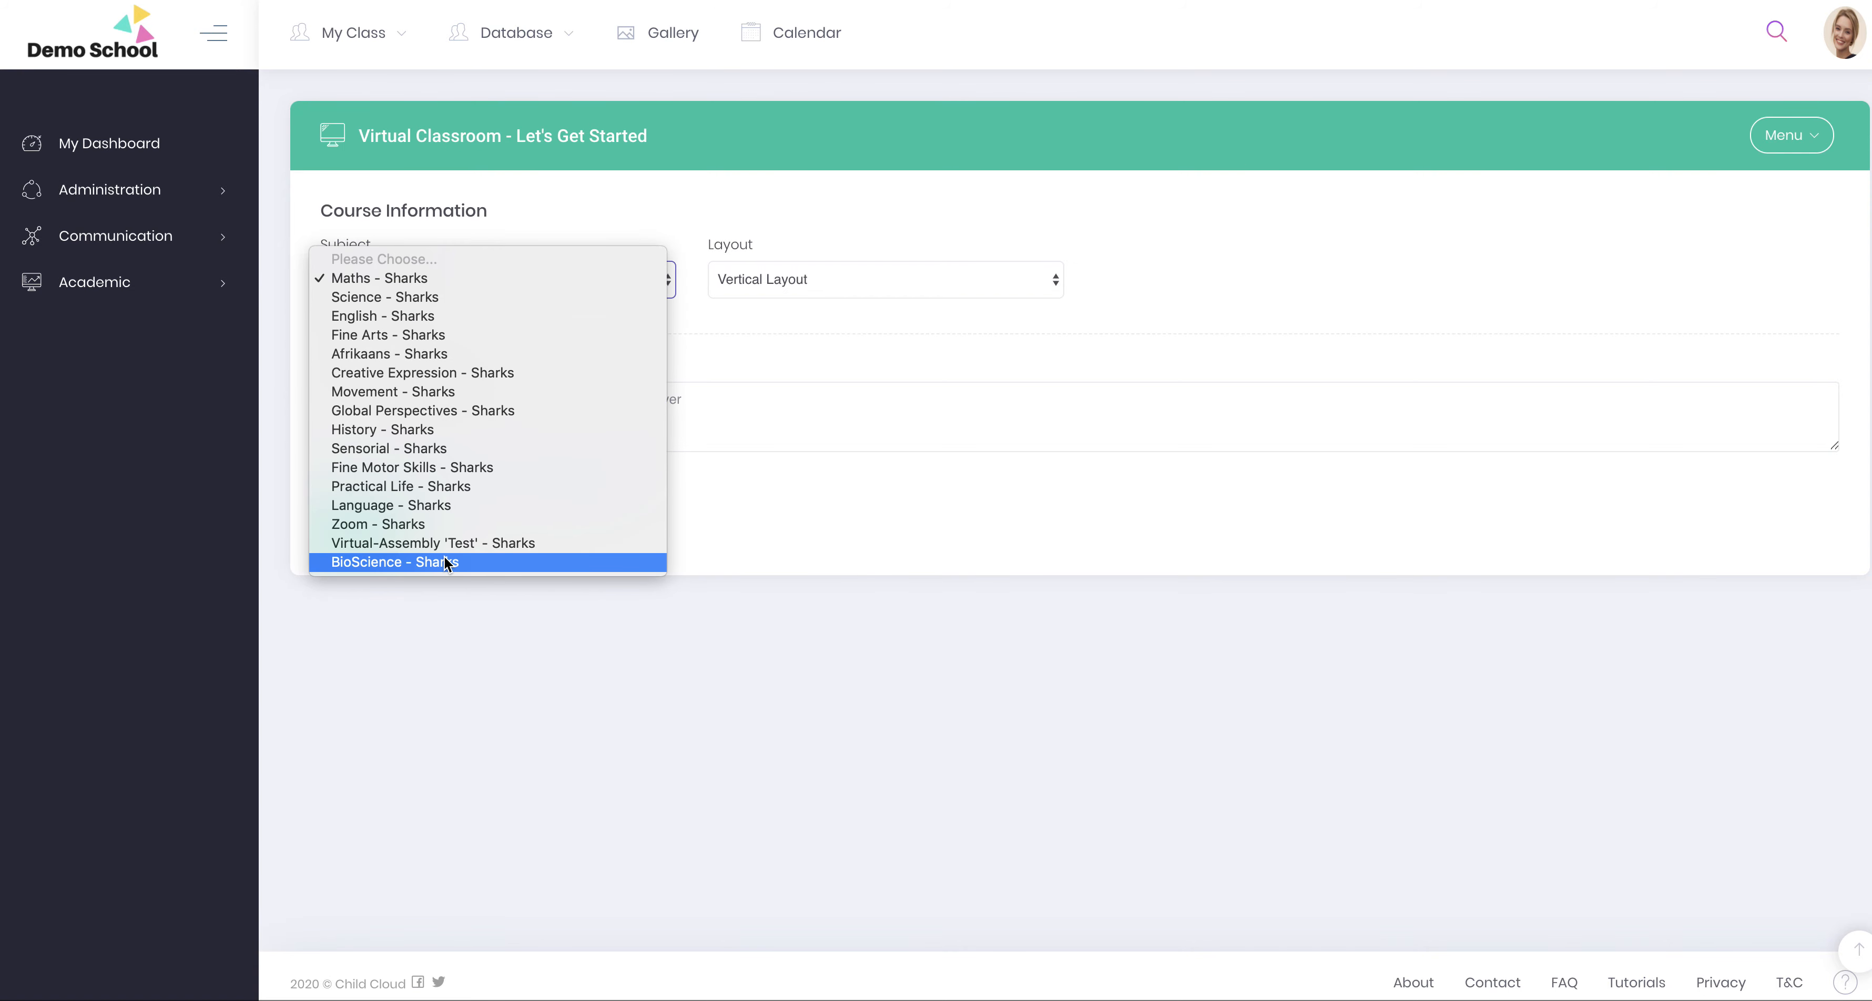
mouse_move(399, 486)
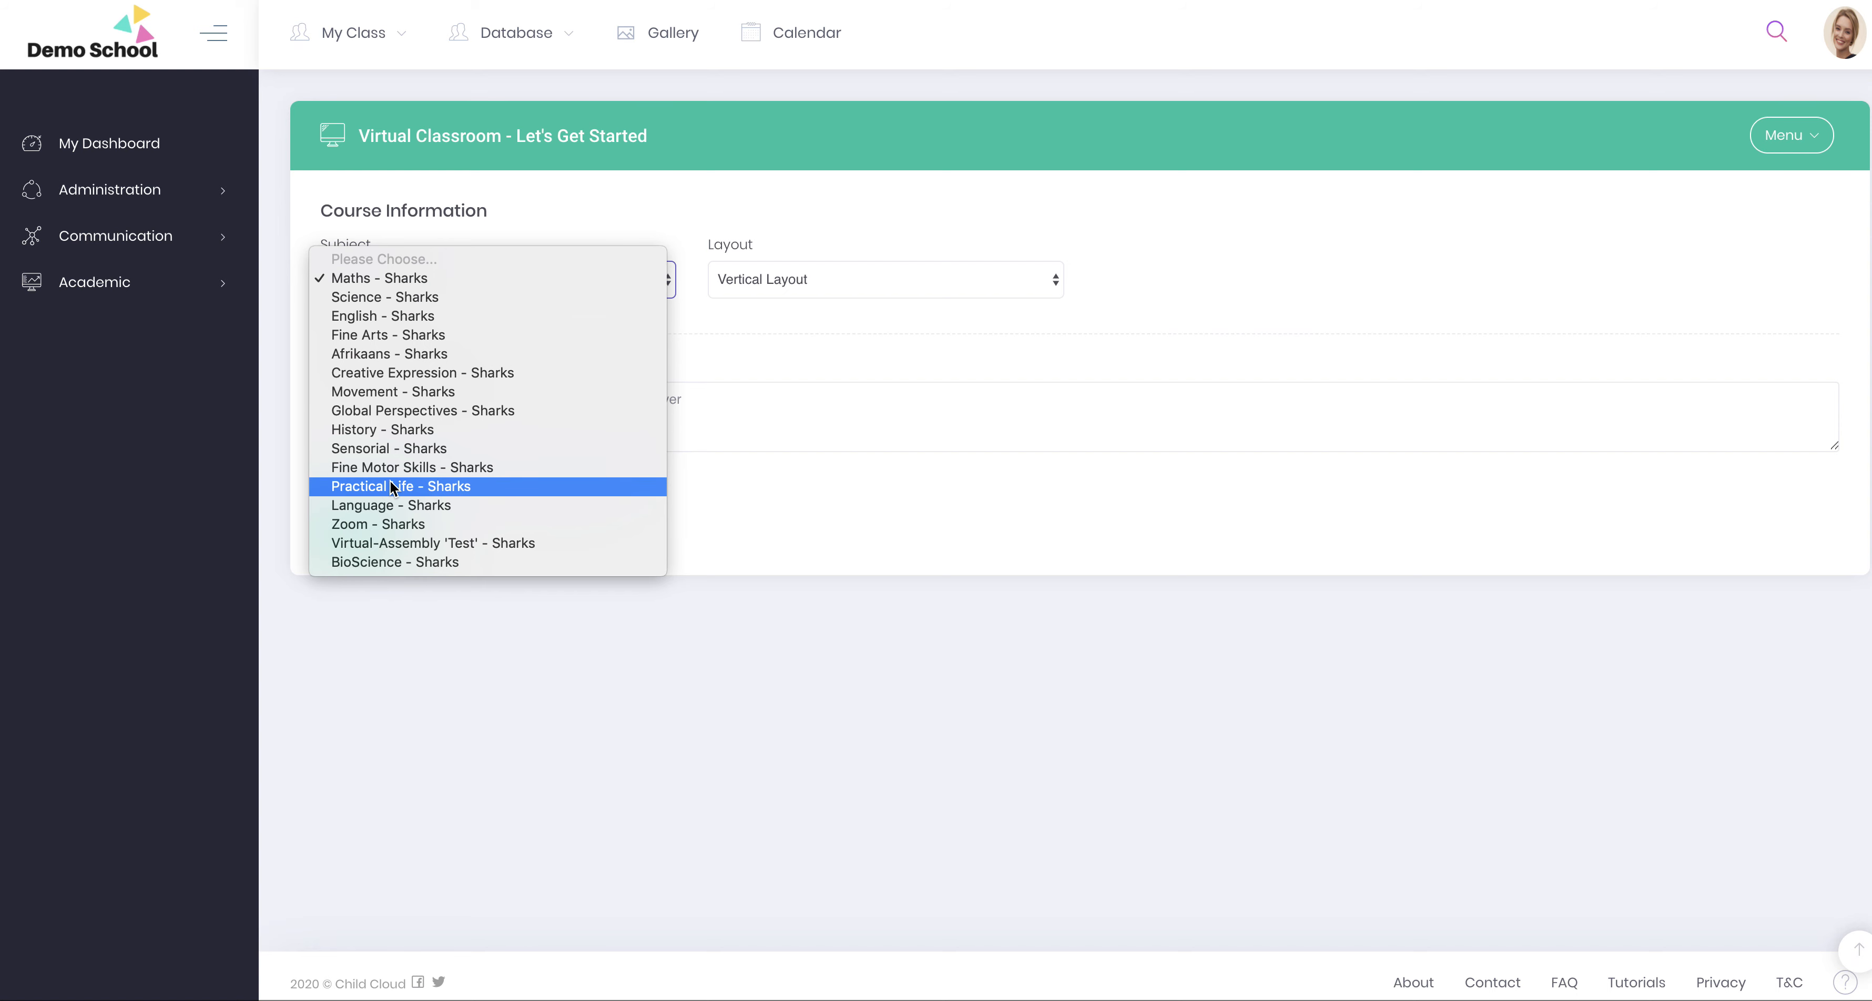
mouse_move(380, 277)
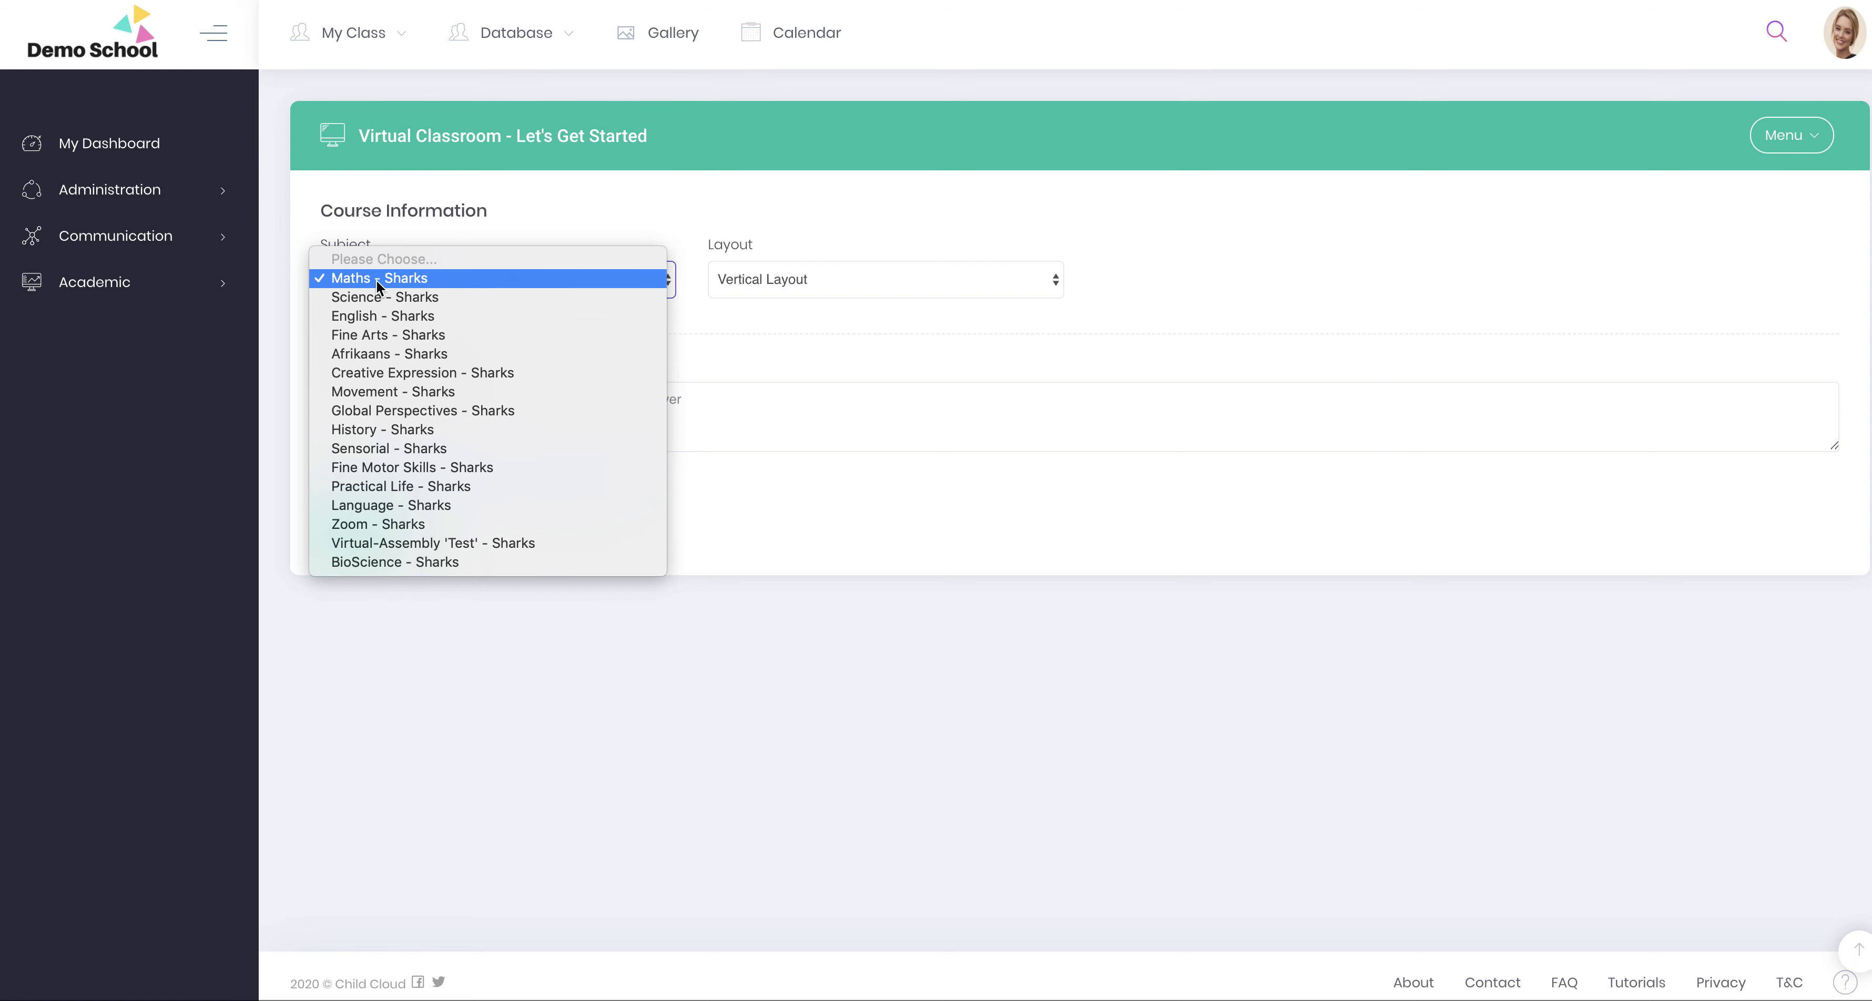
mouse_move(386, 410)
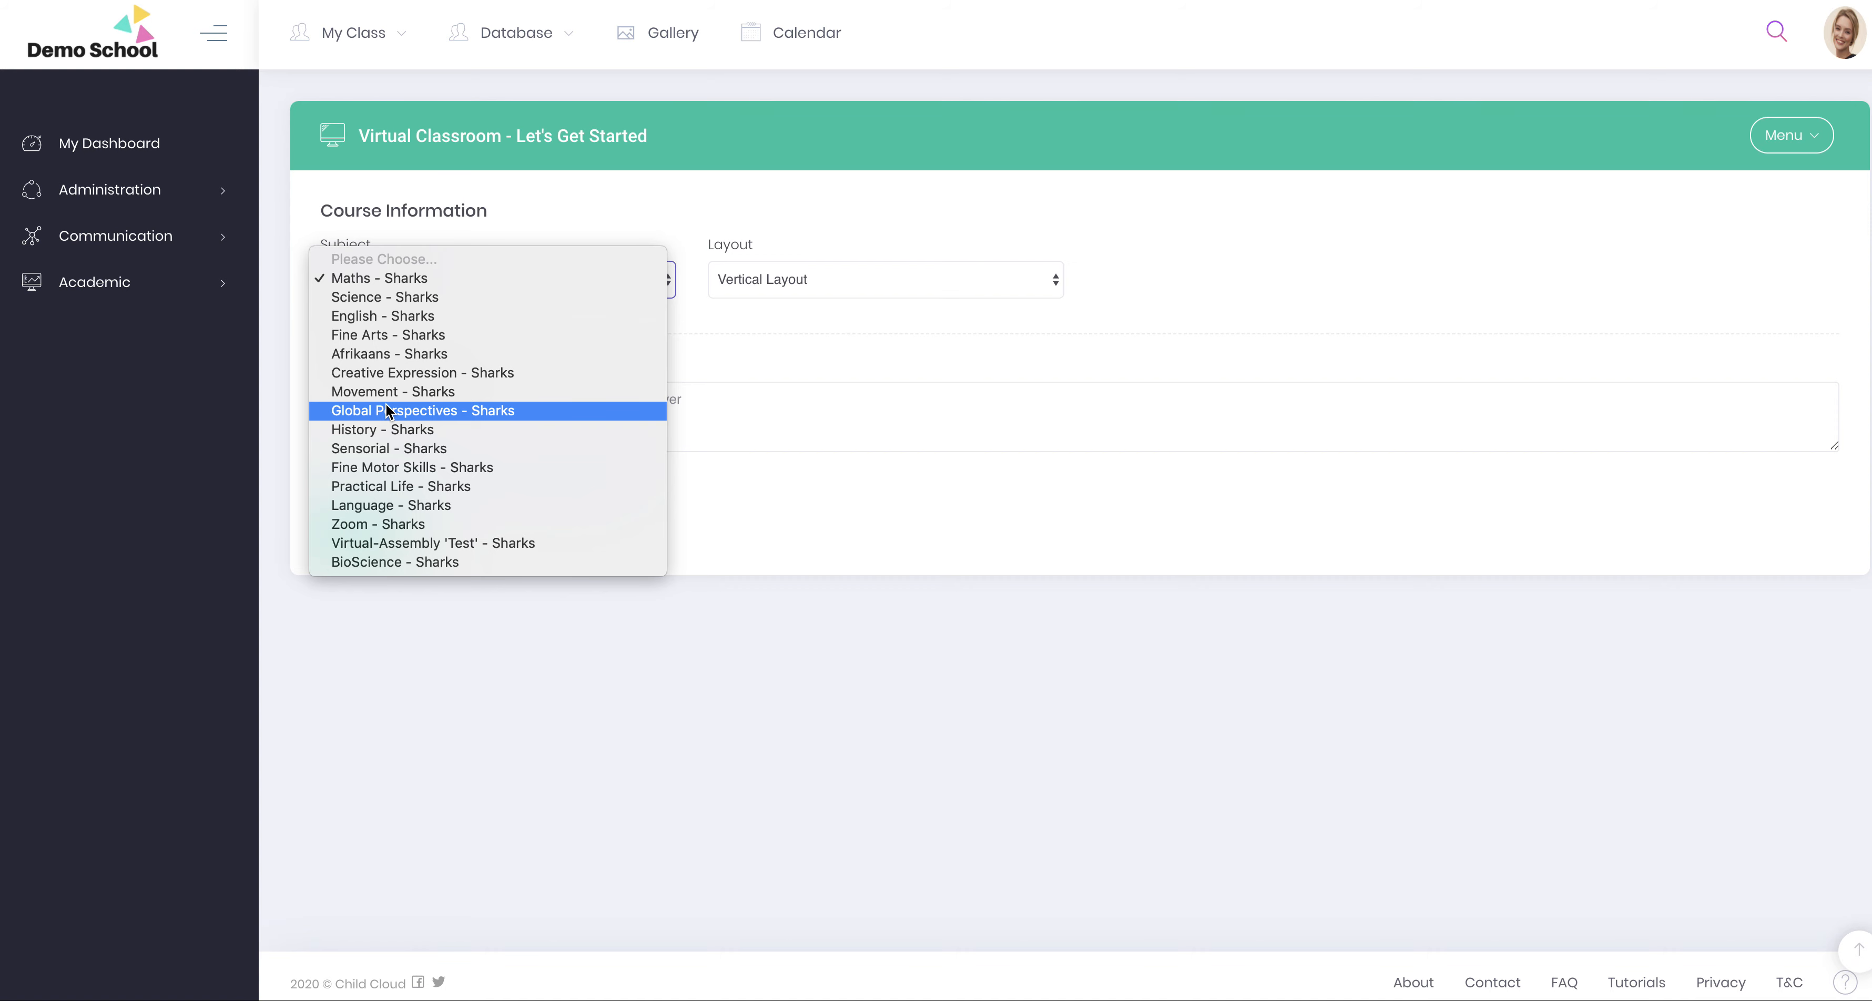
mouse_move(382, 430)
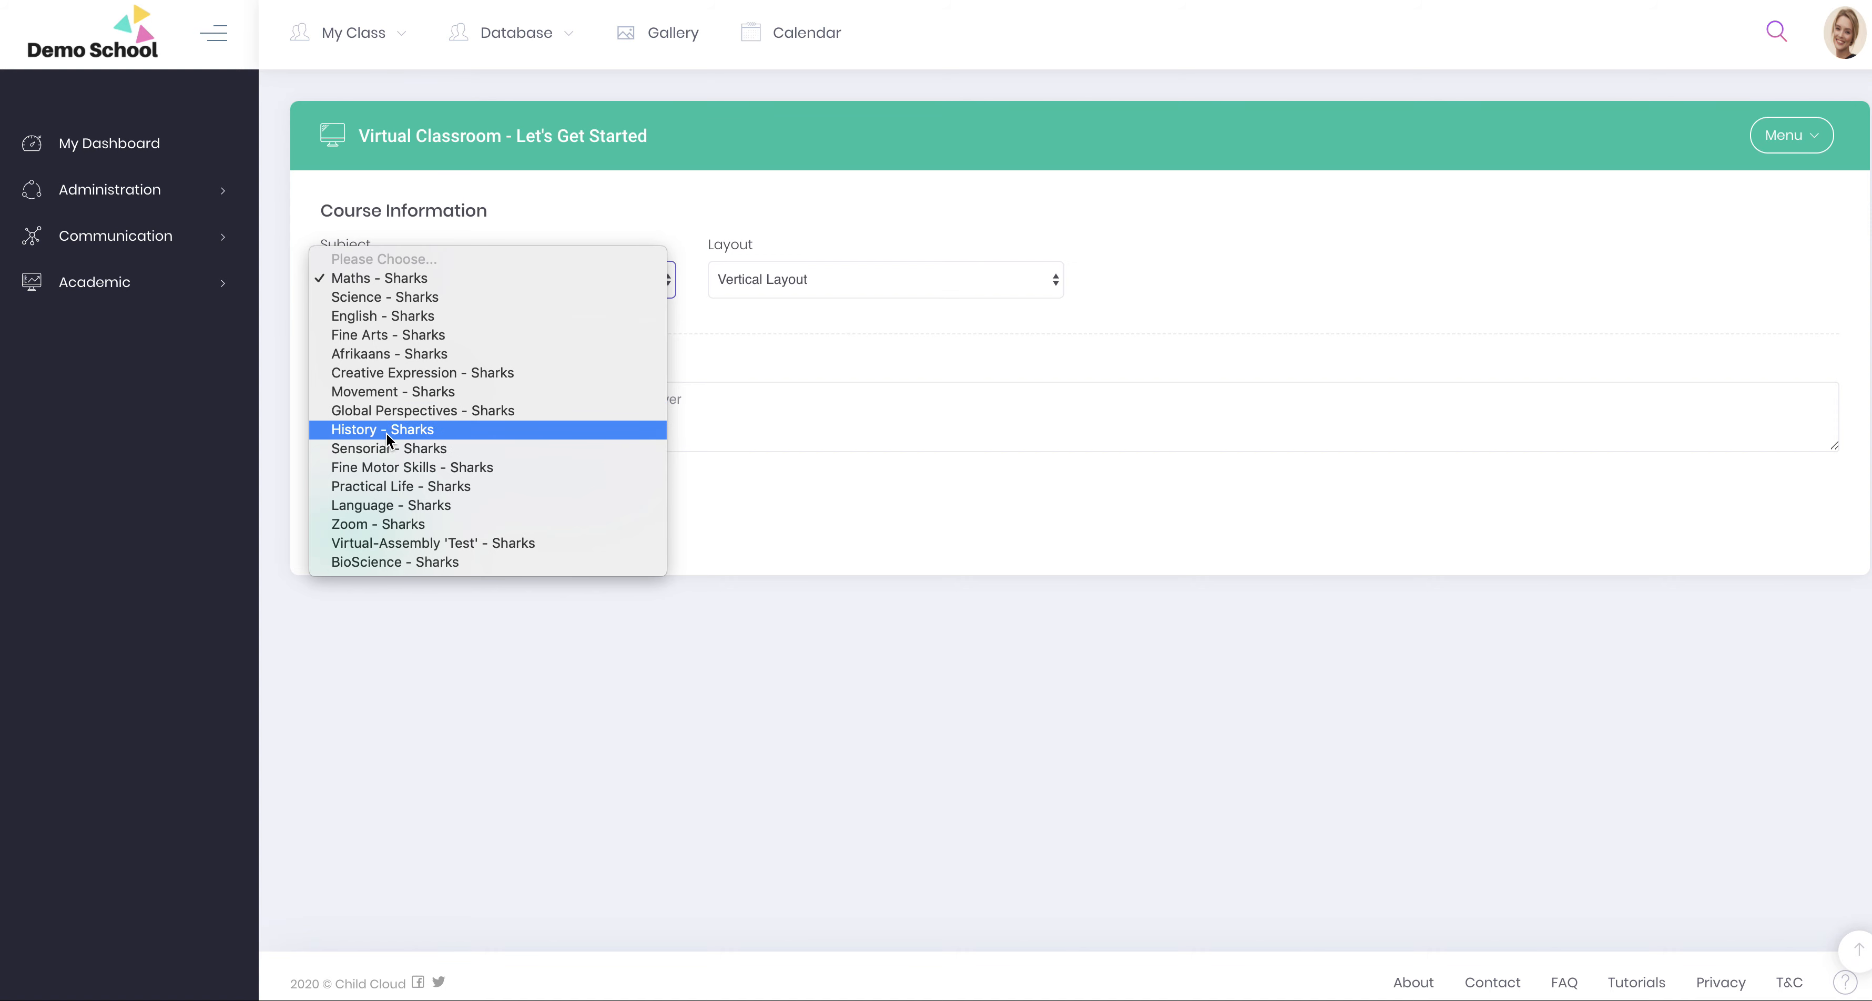
click(380, 429)
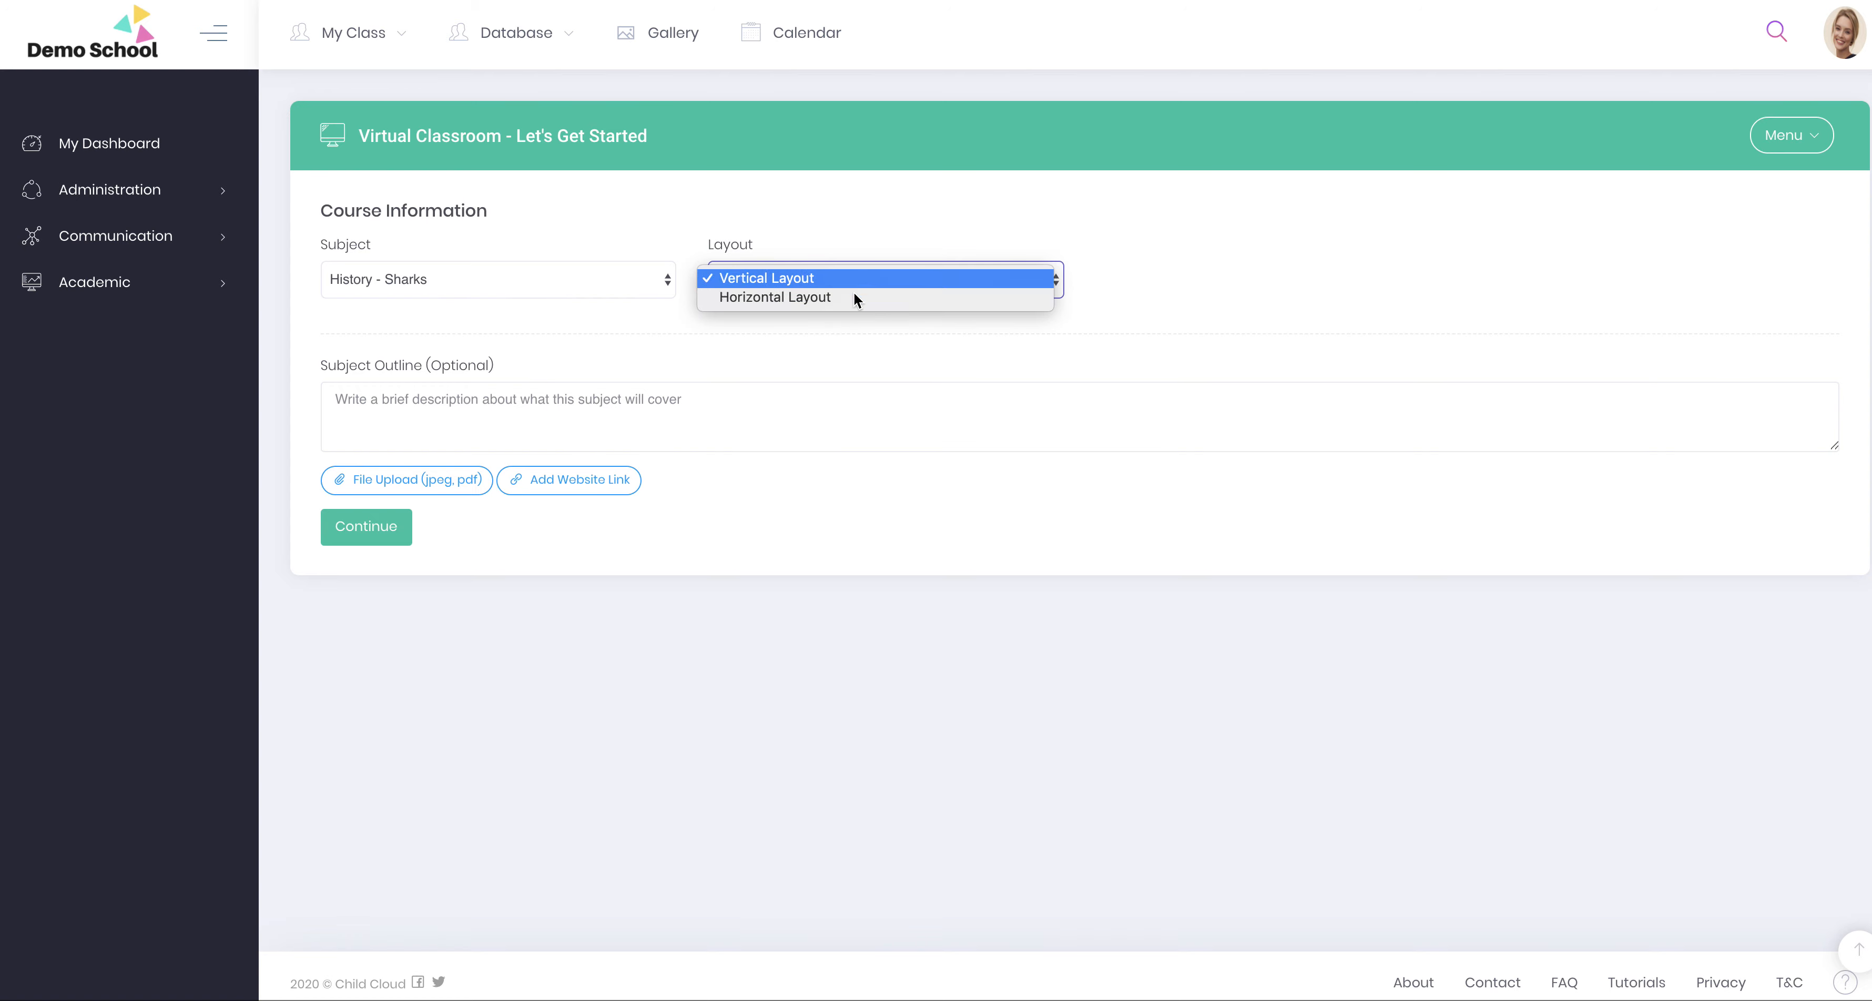
mouse_move(853, 290)
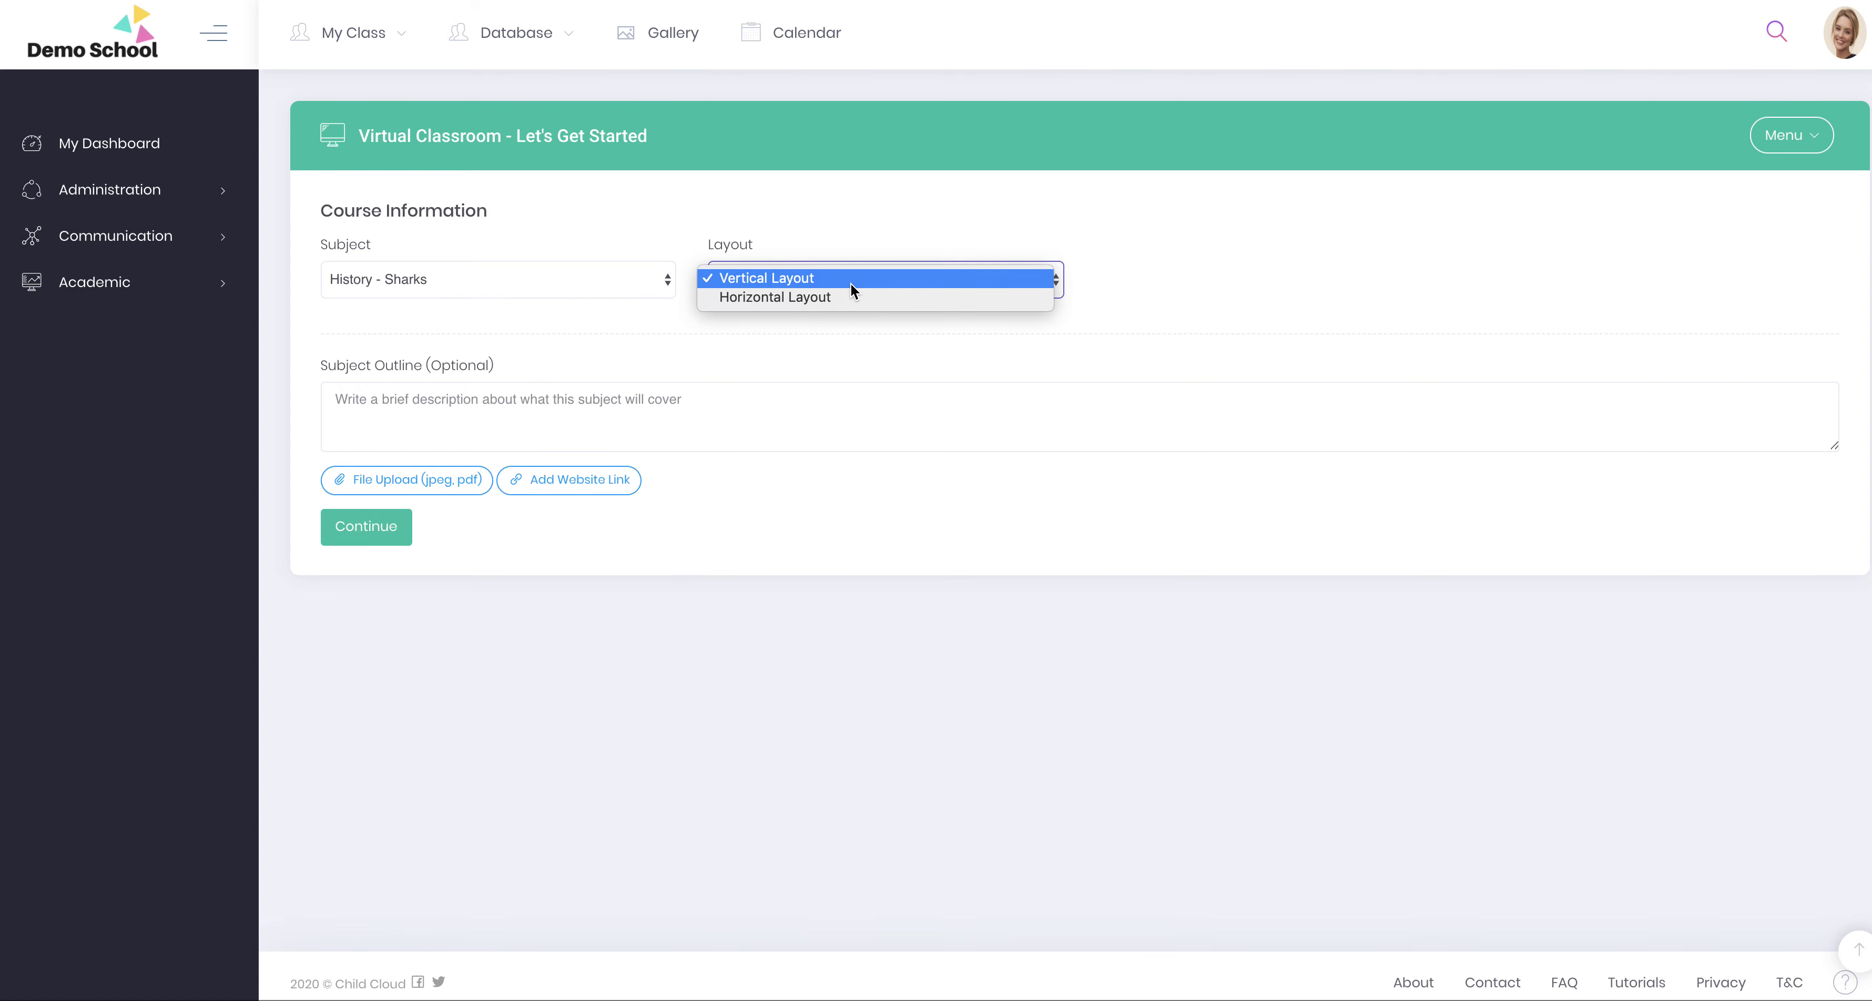
click(764, 278)
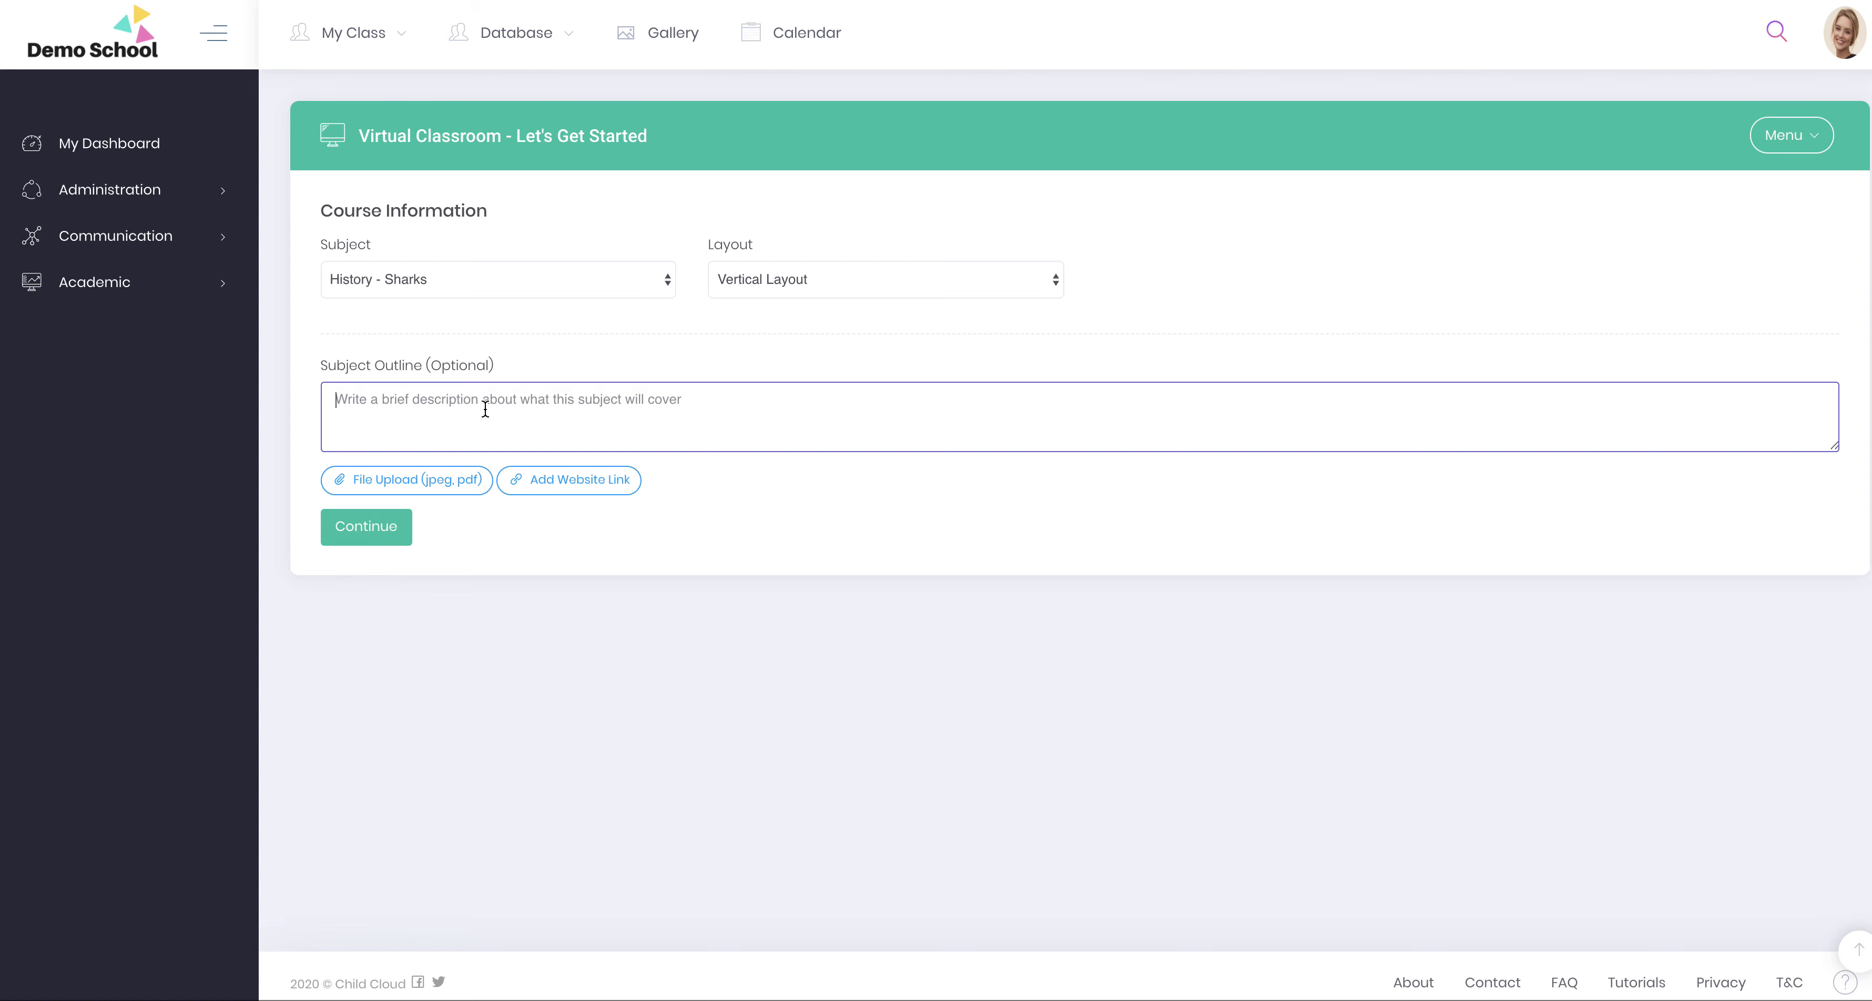
mouse_move(423, 480)
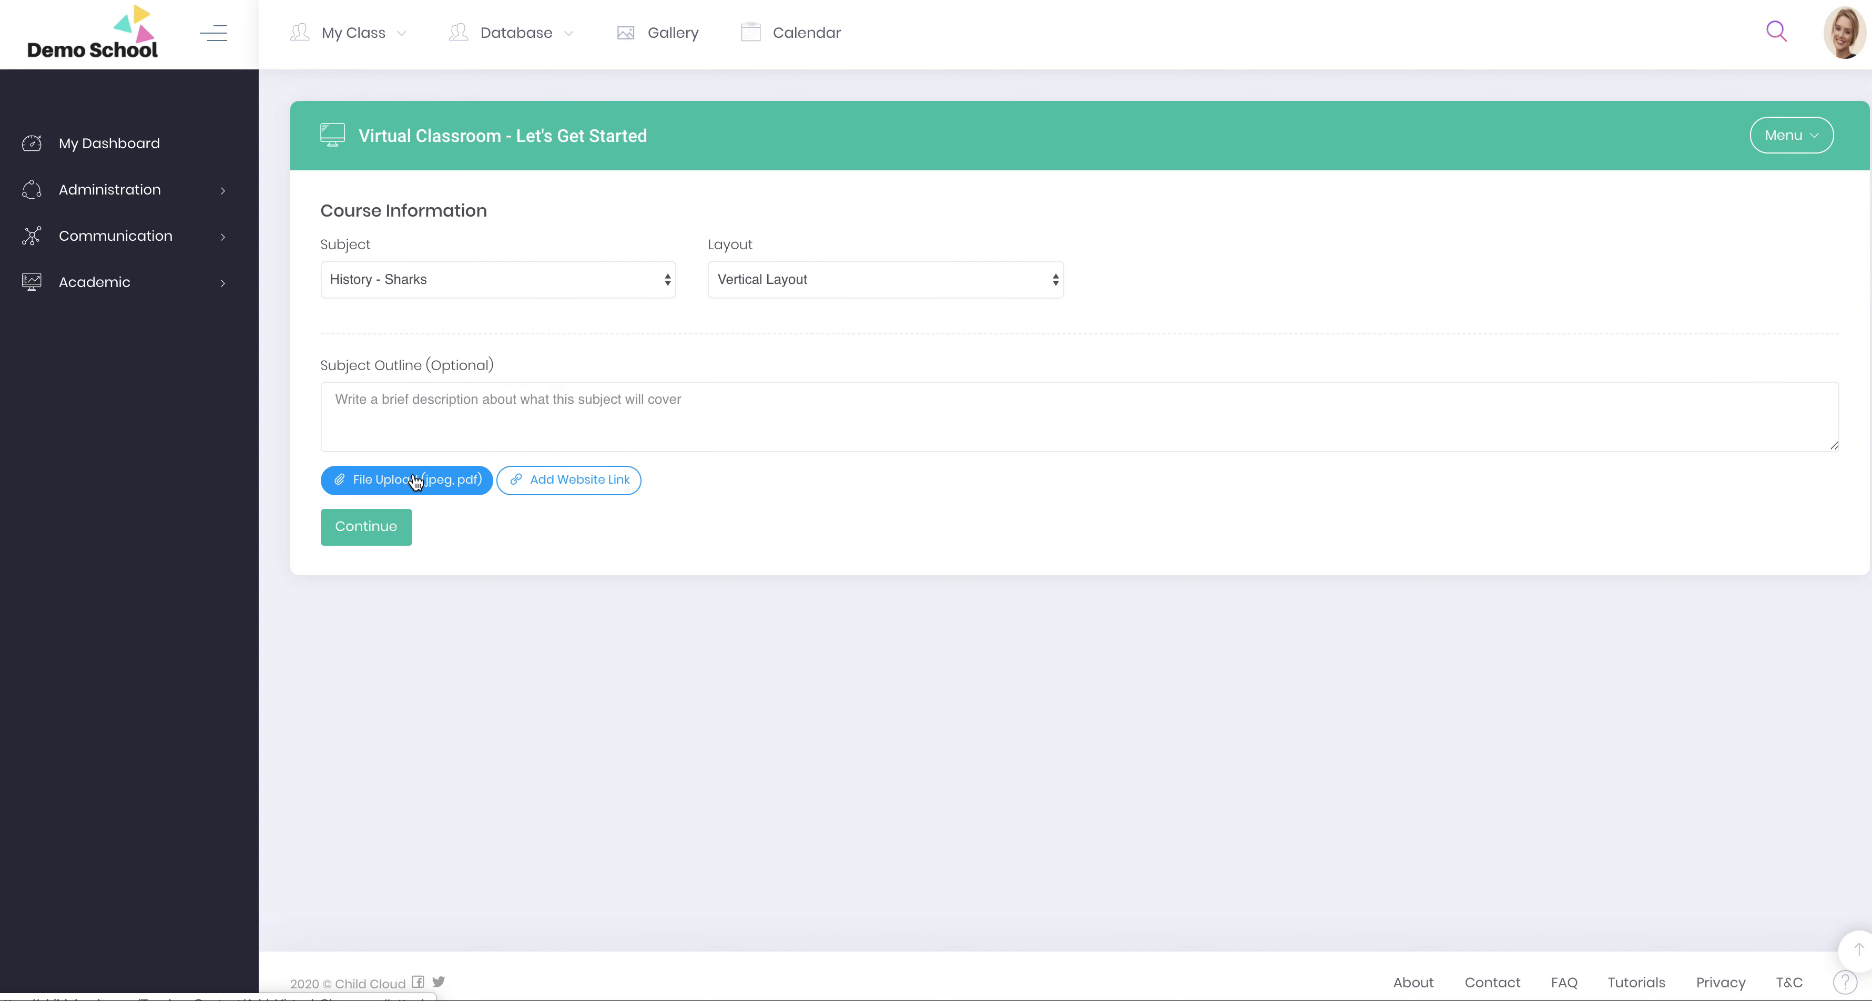
mouse_move(393, 480)
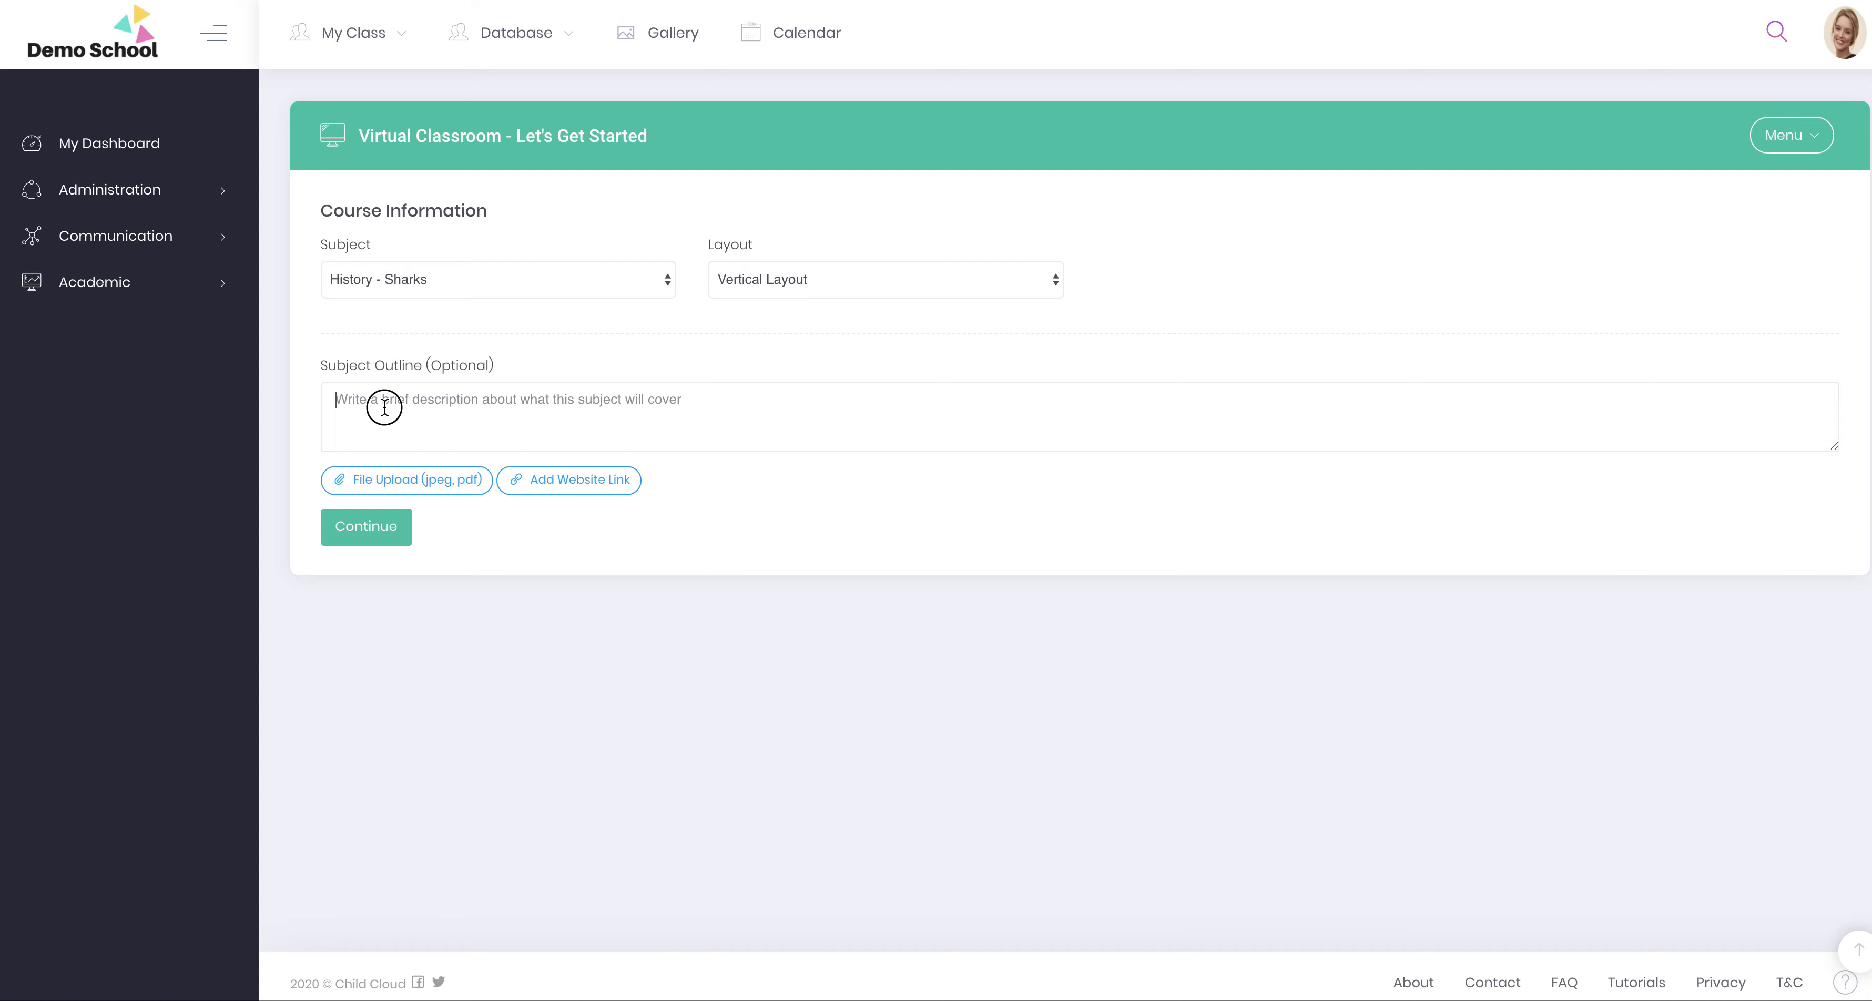
mouse_move(374, 542)
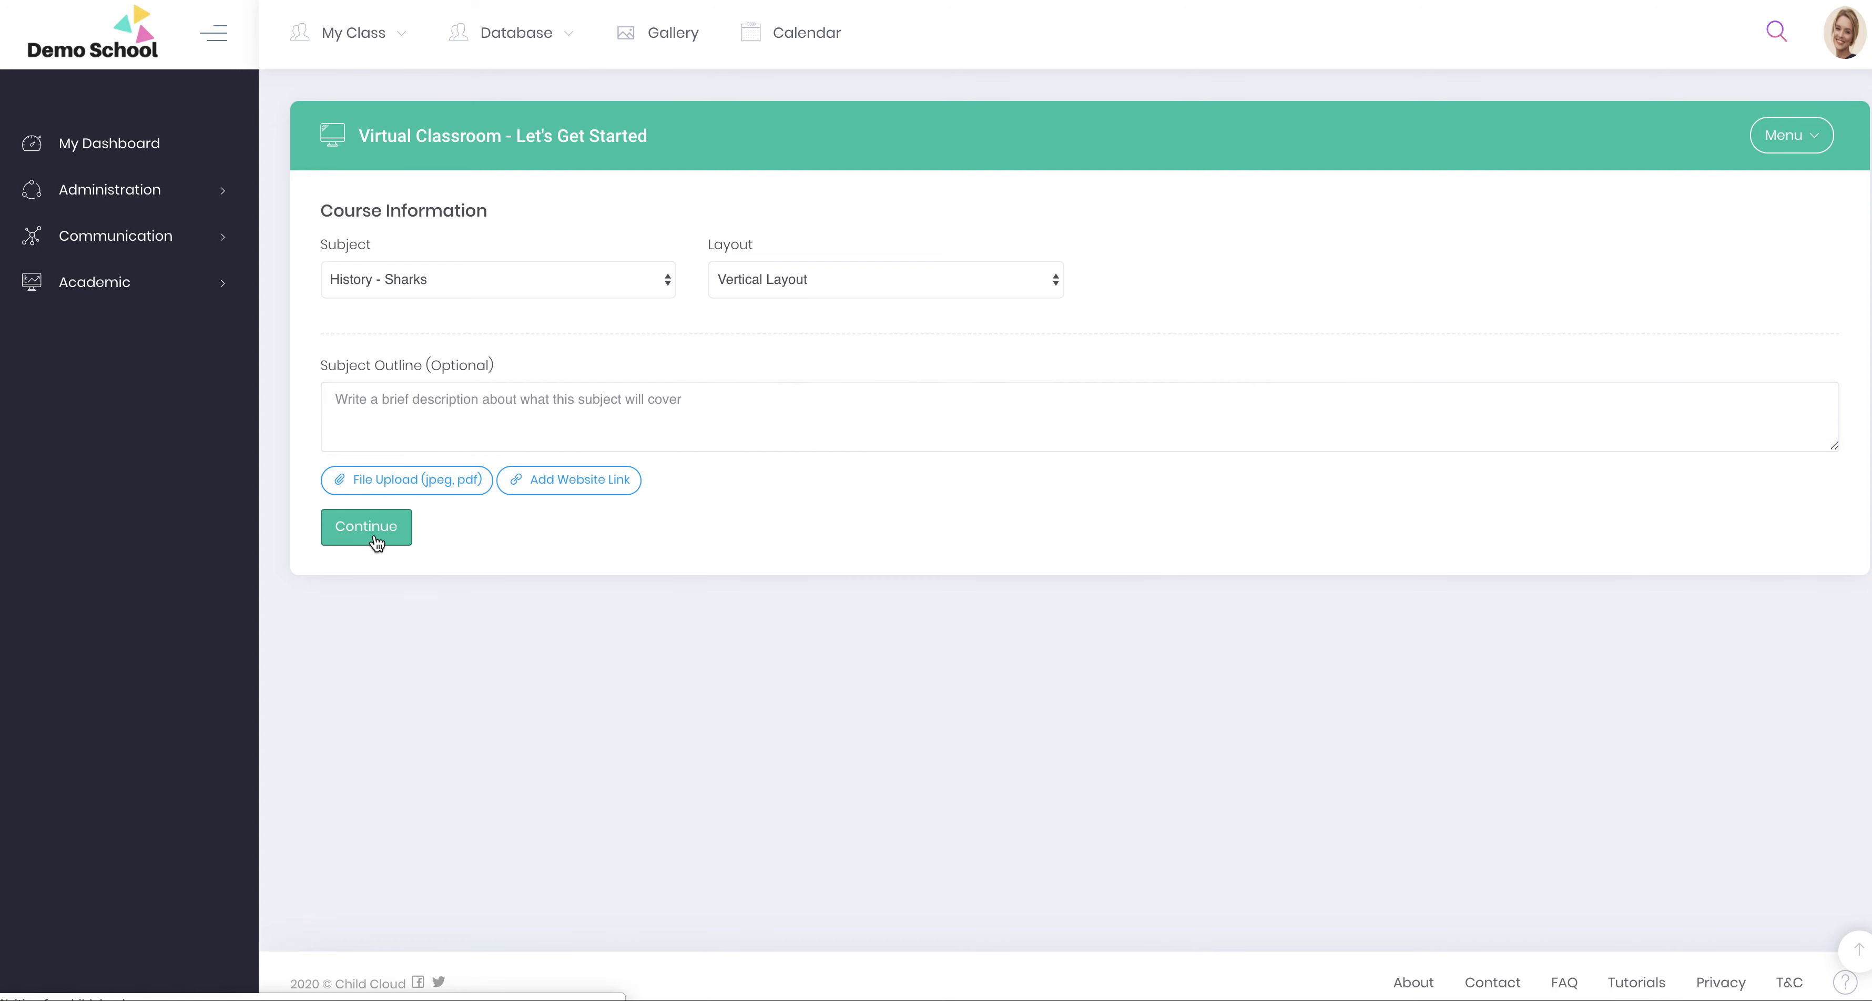
Step: Save the History subject and add a topic titled 'World War 2' to it
click(365, 526)
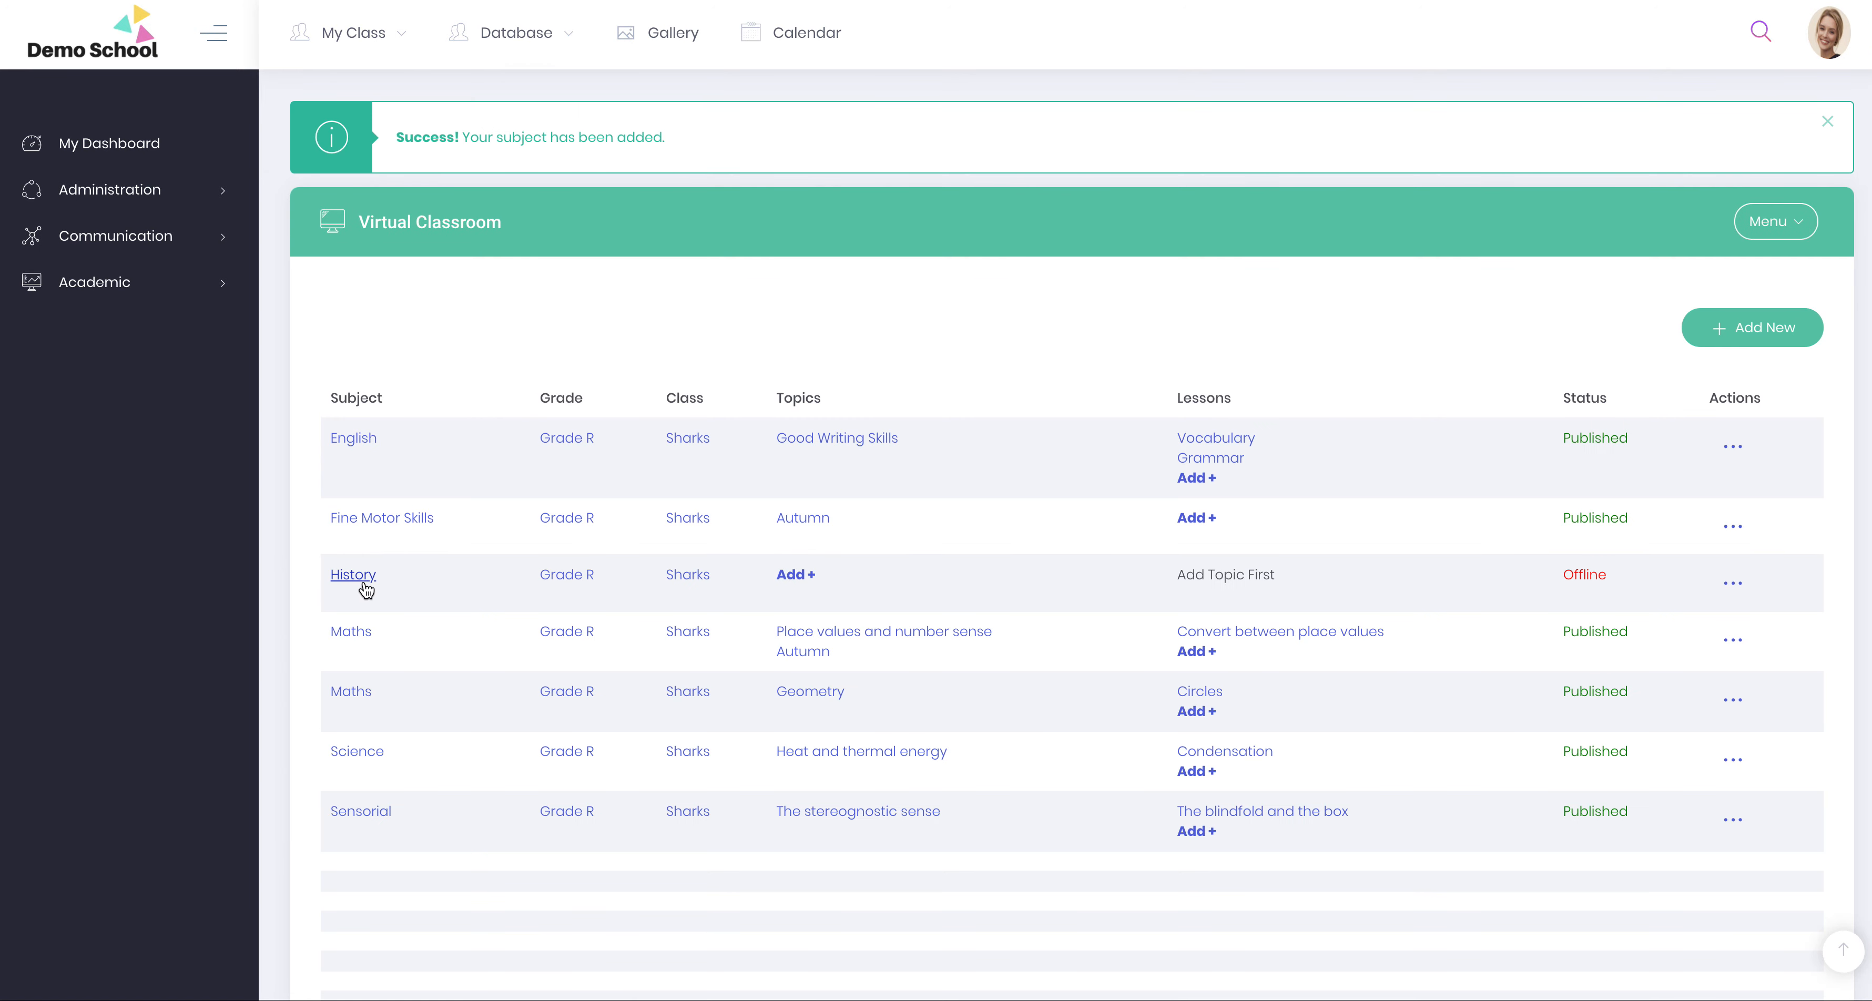
mouse_move(354, 592)
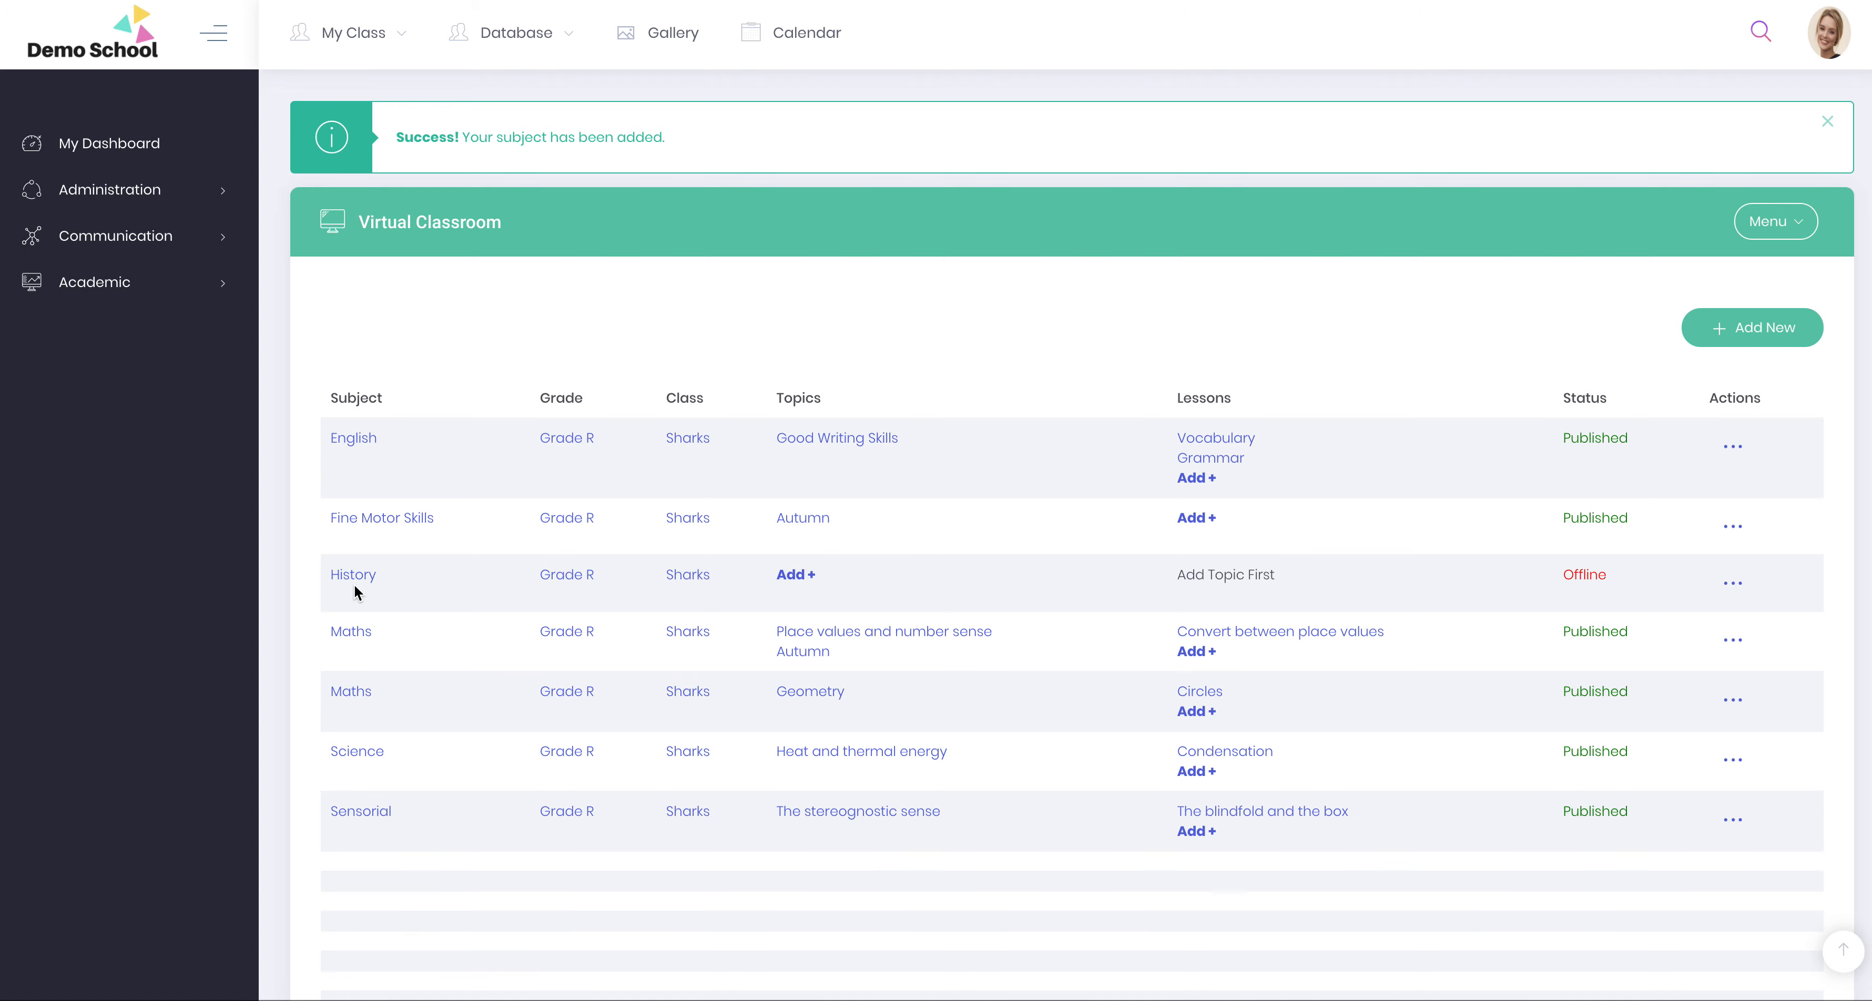
mouse_move(687, 575)
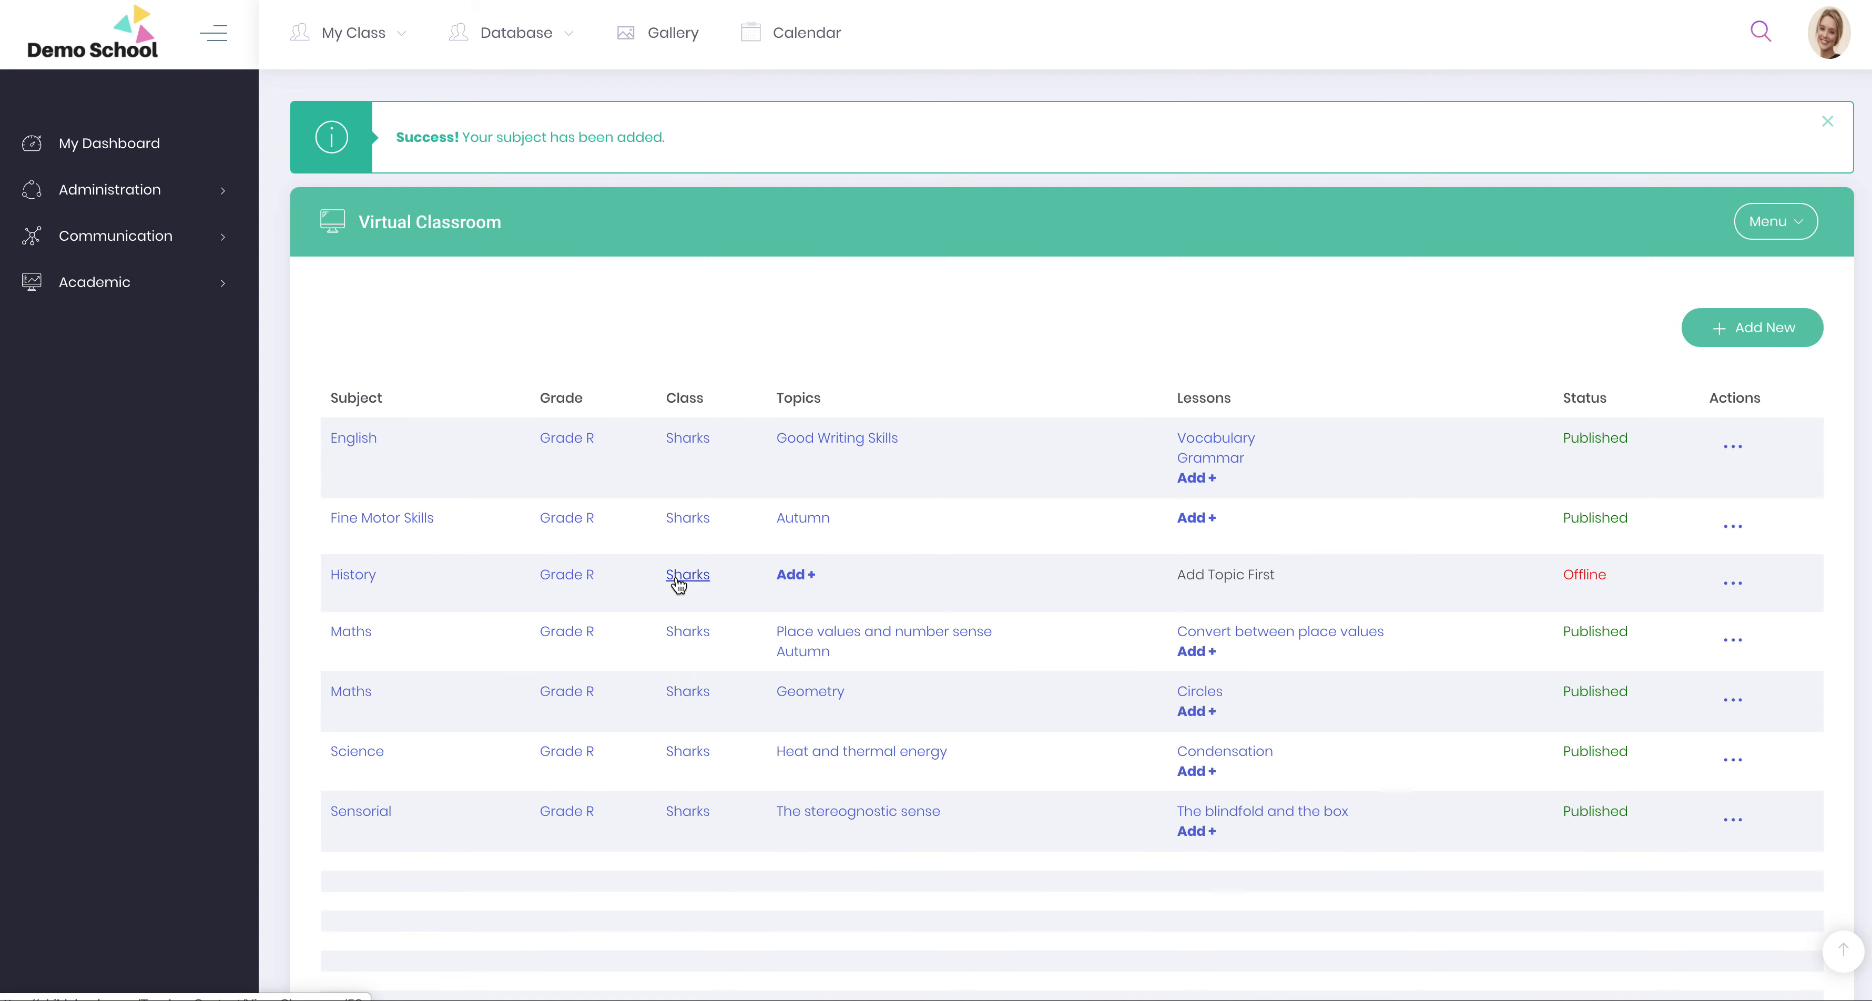
click(796, 575)
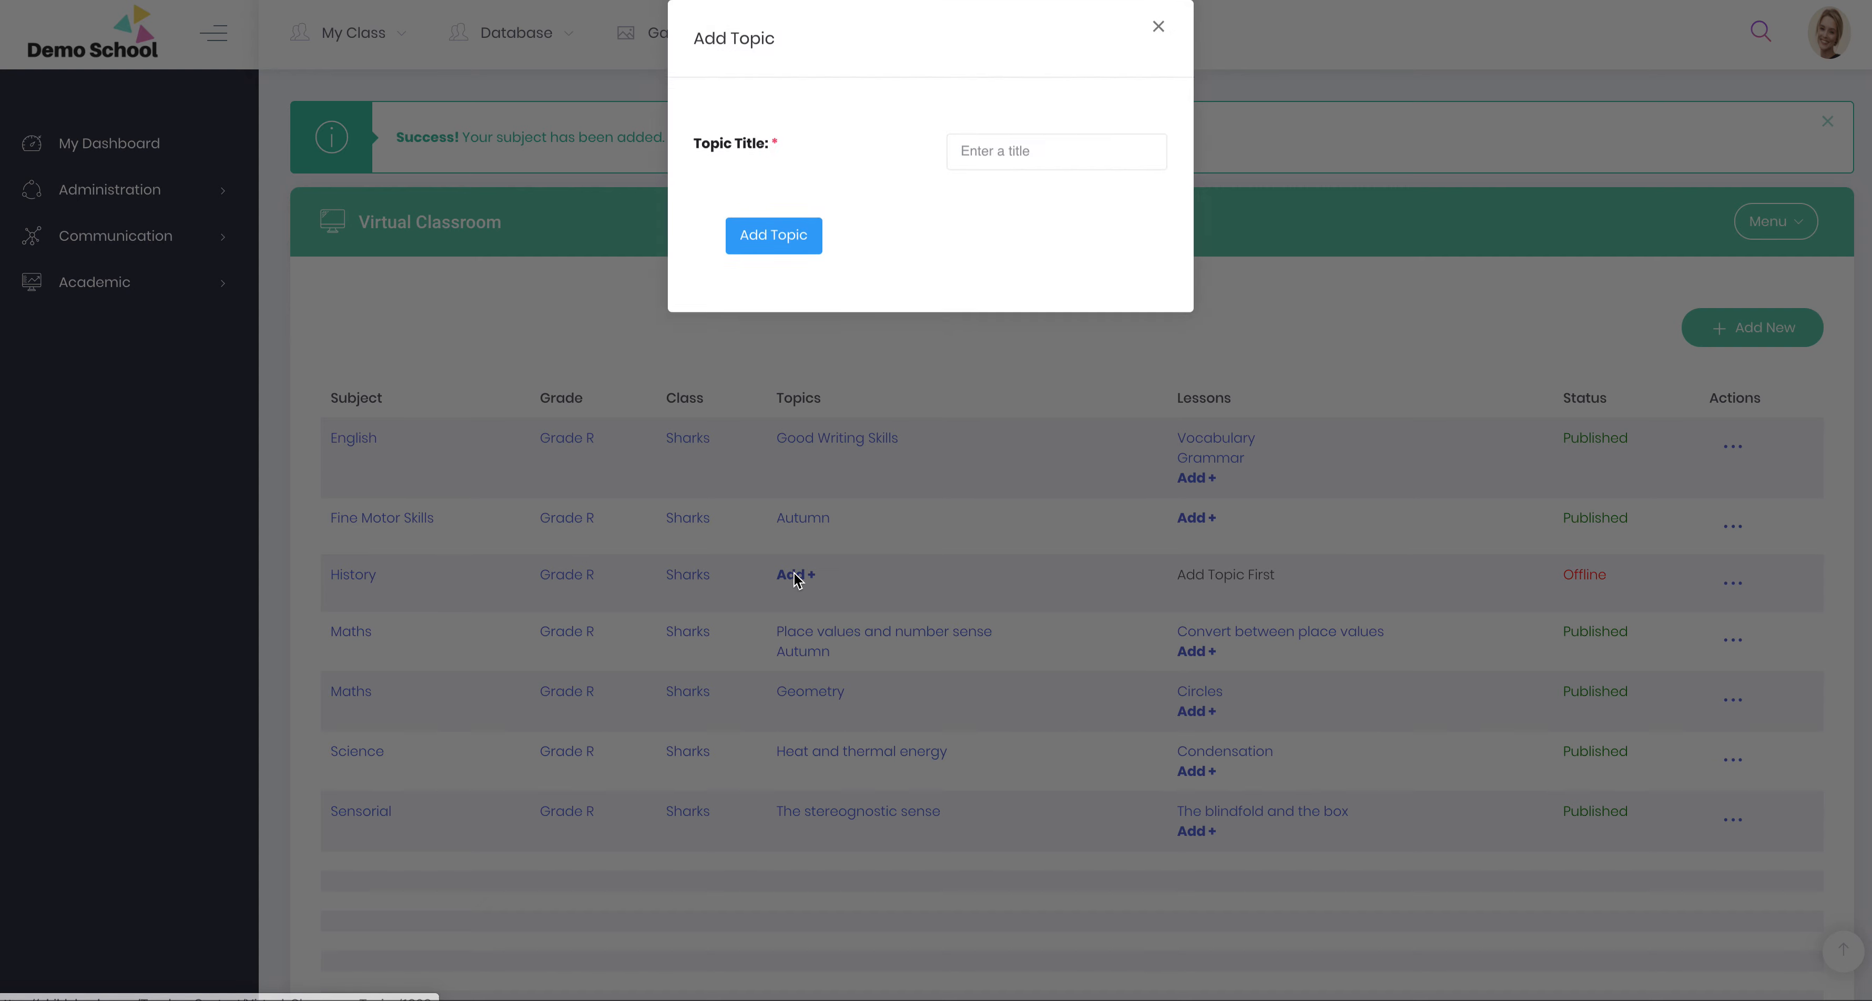
click(1054, 171)
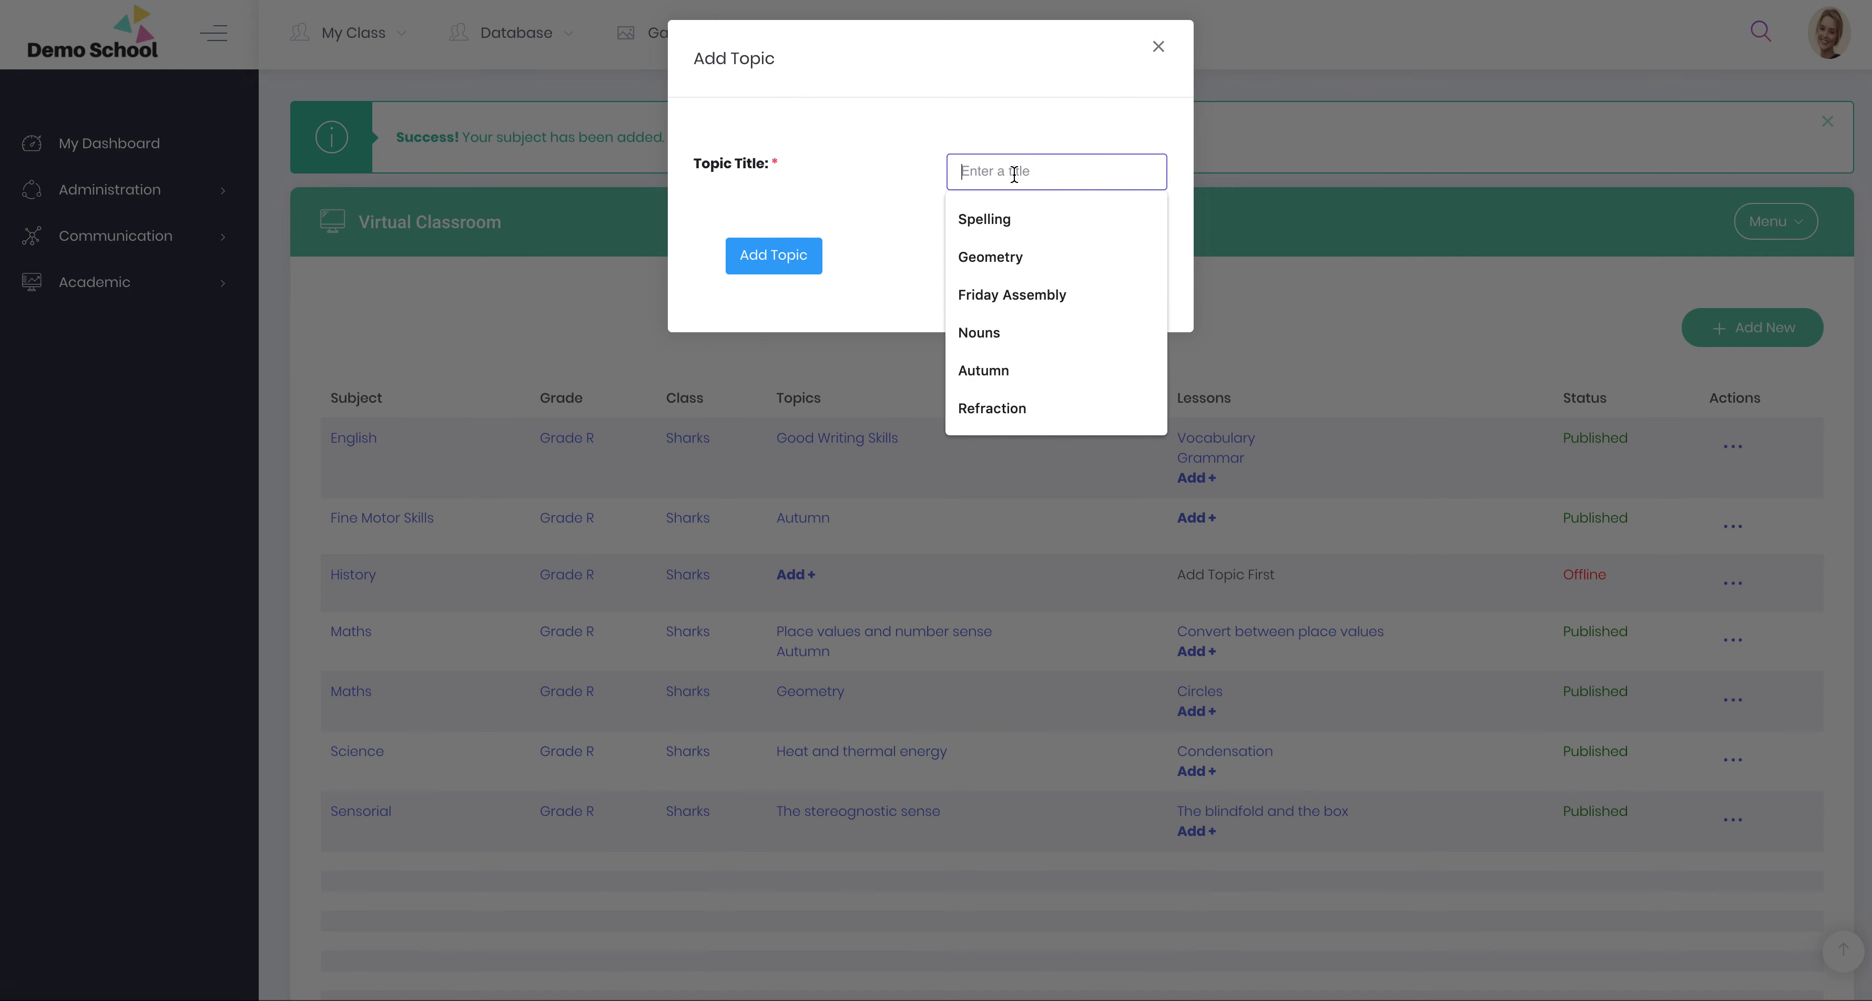
text(World)
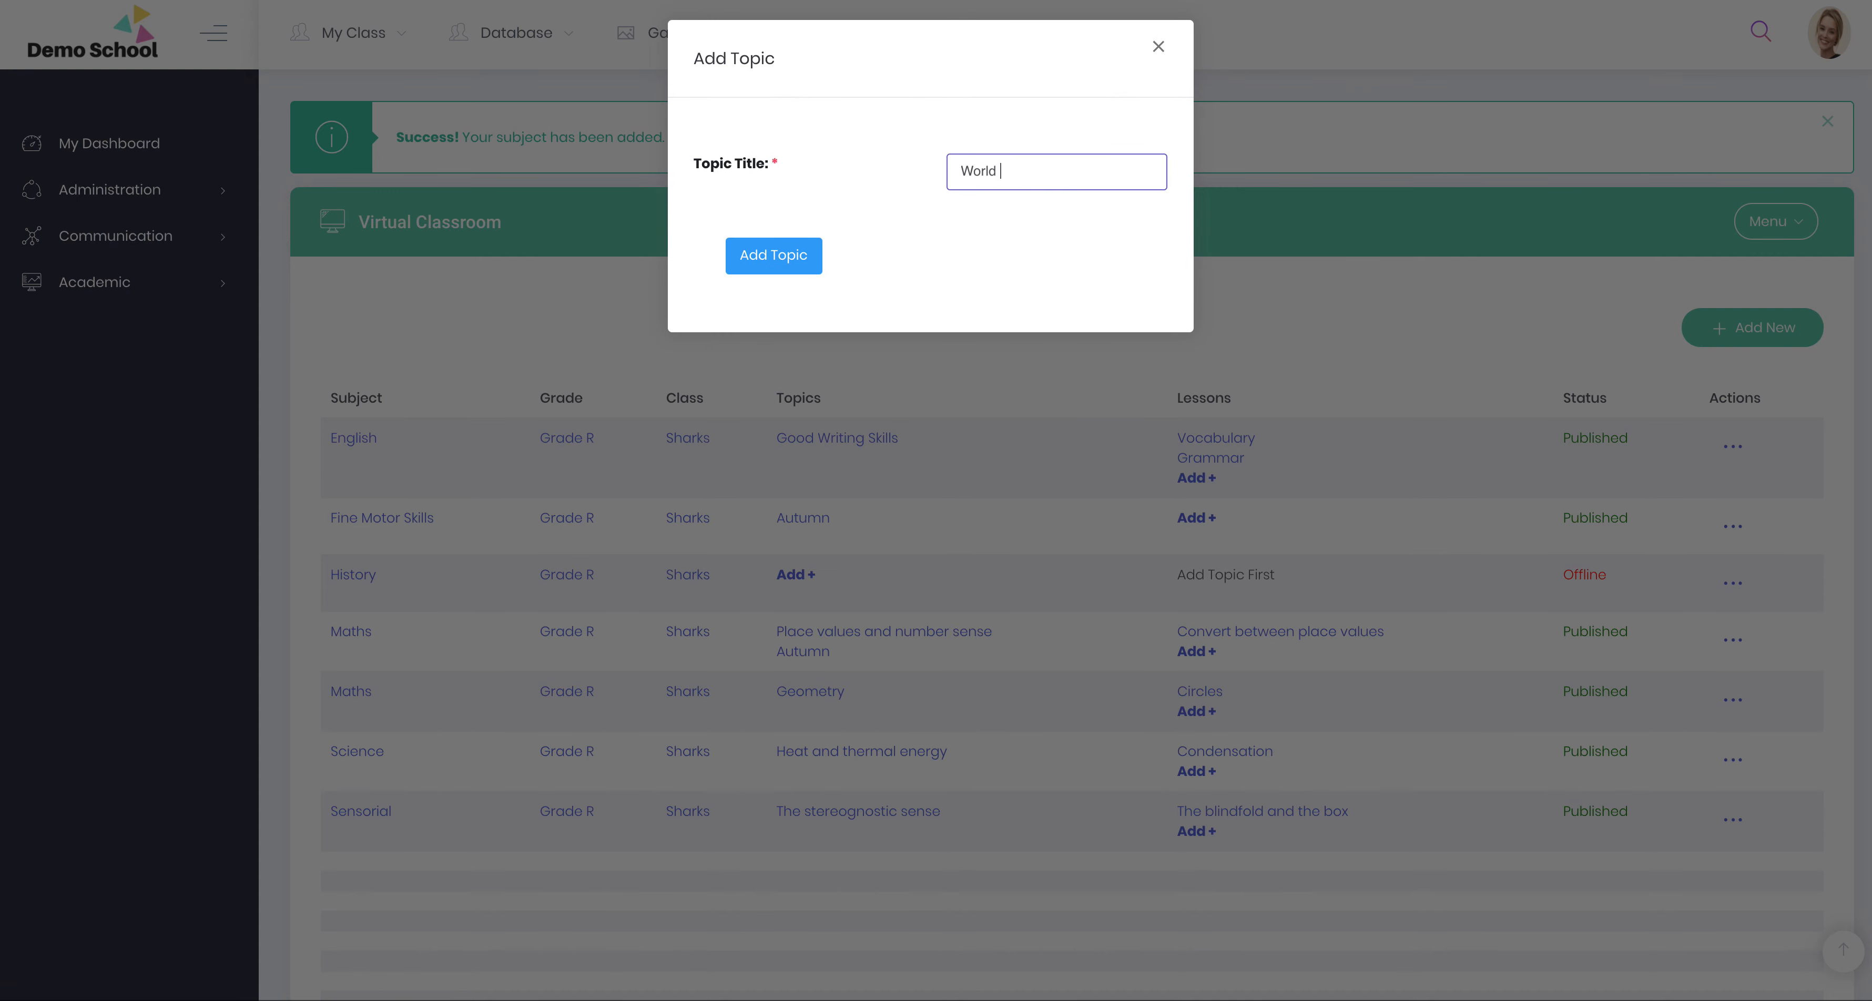
text(War 2)
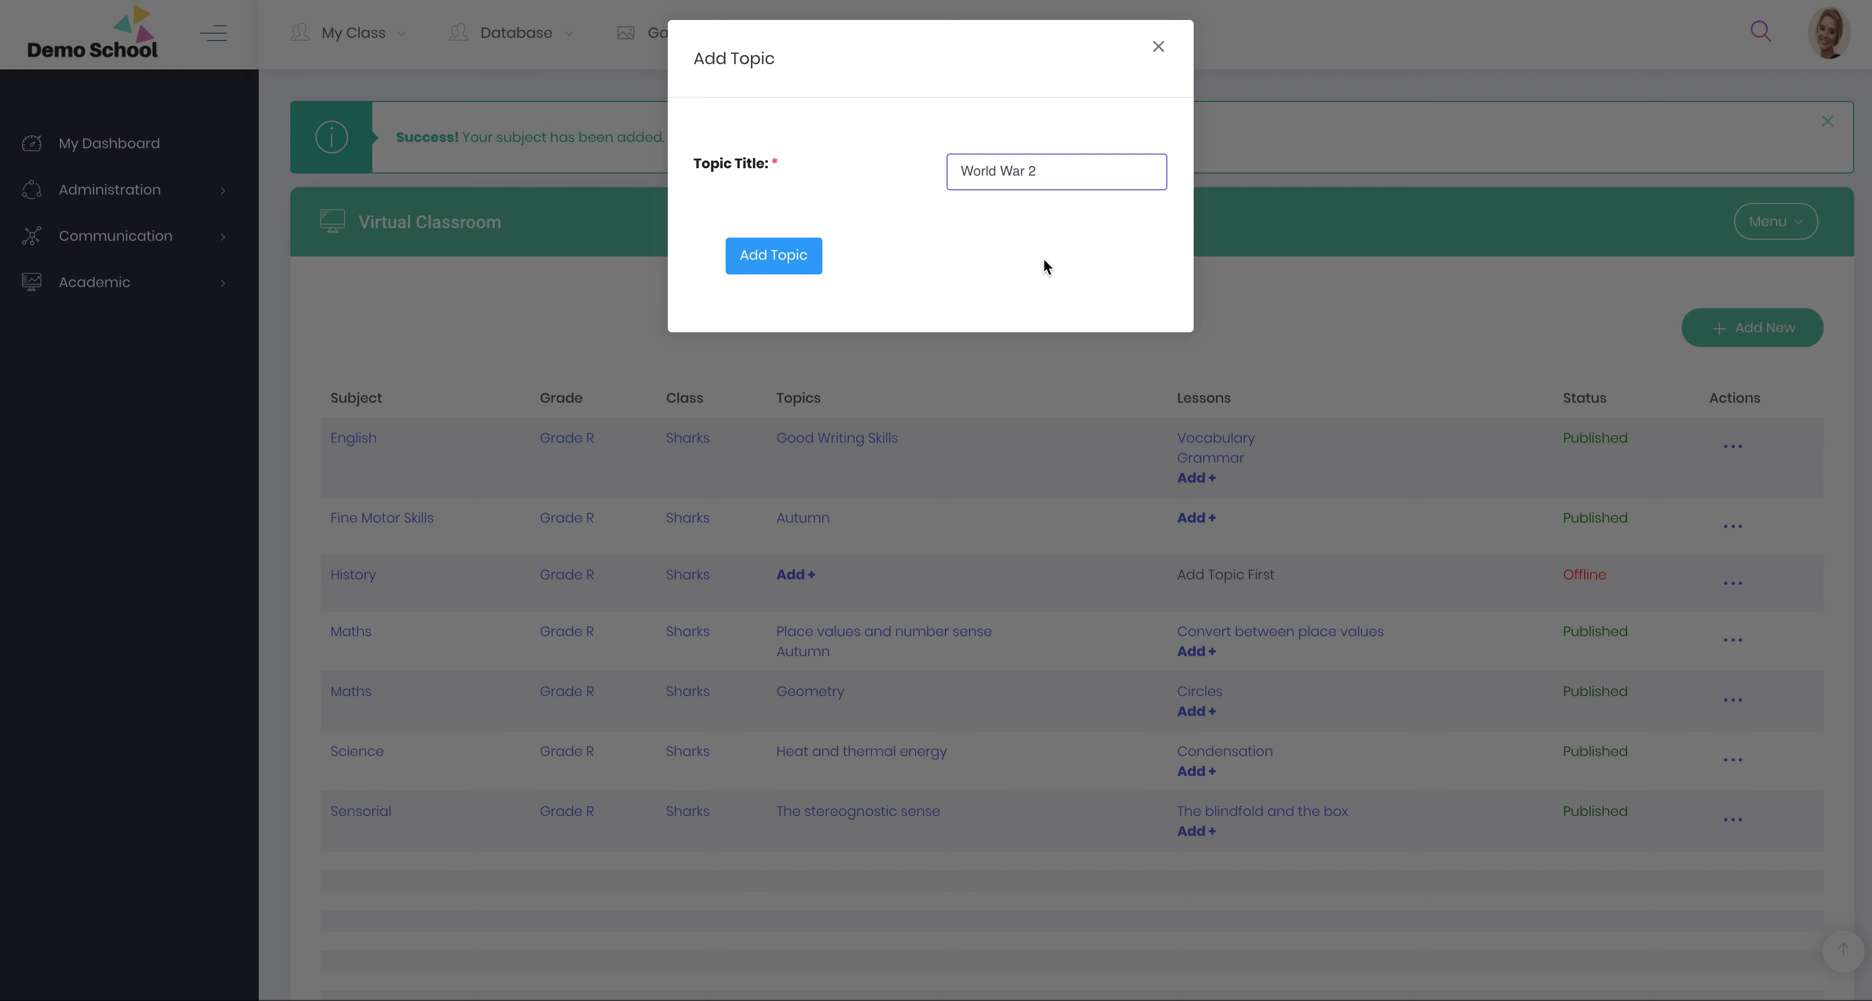
click(772, 255)
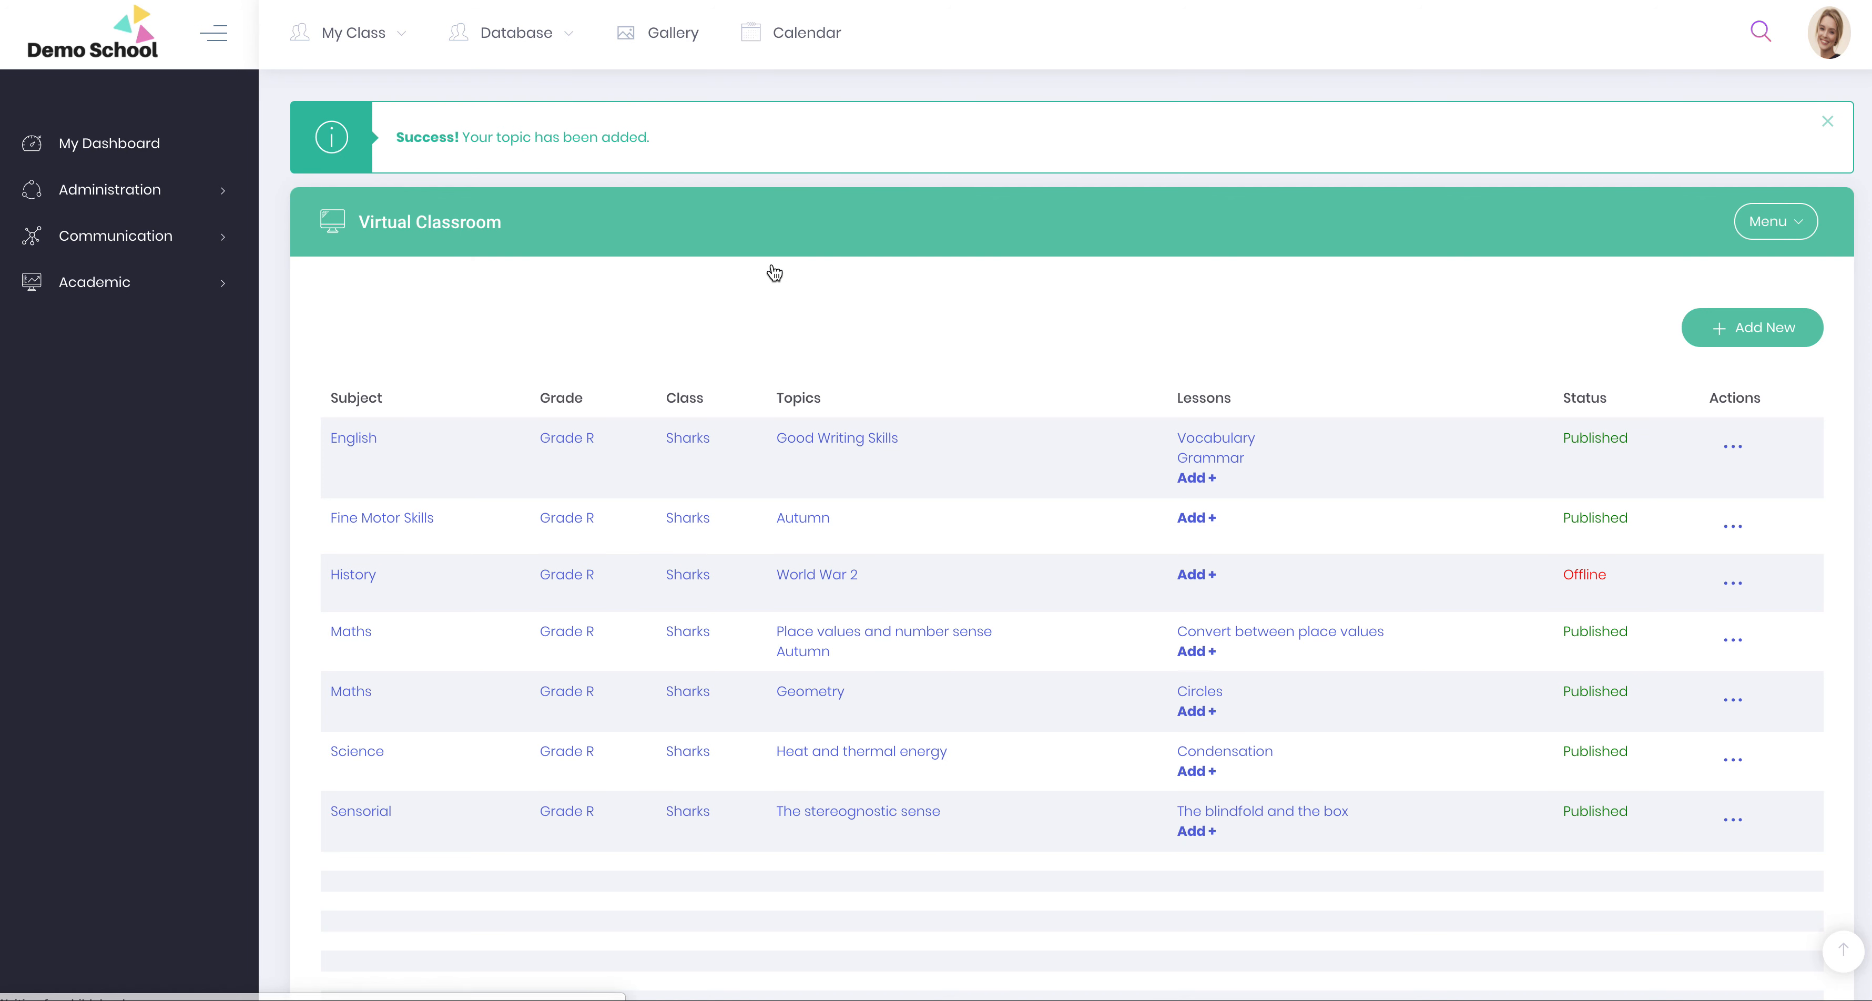
mouse_move(1195, 574)
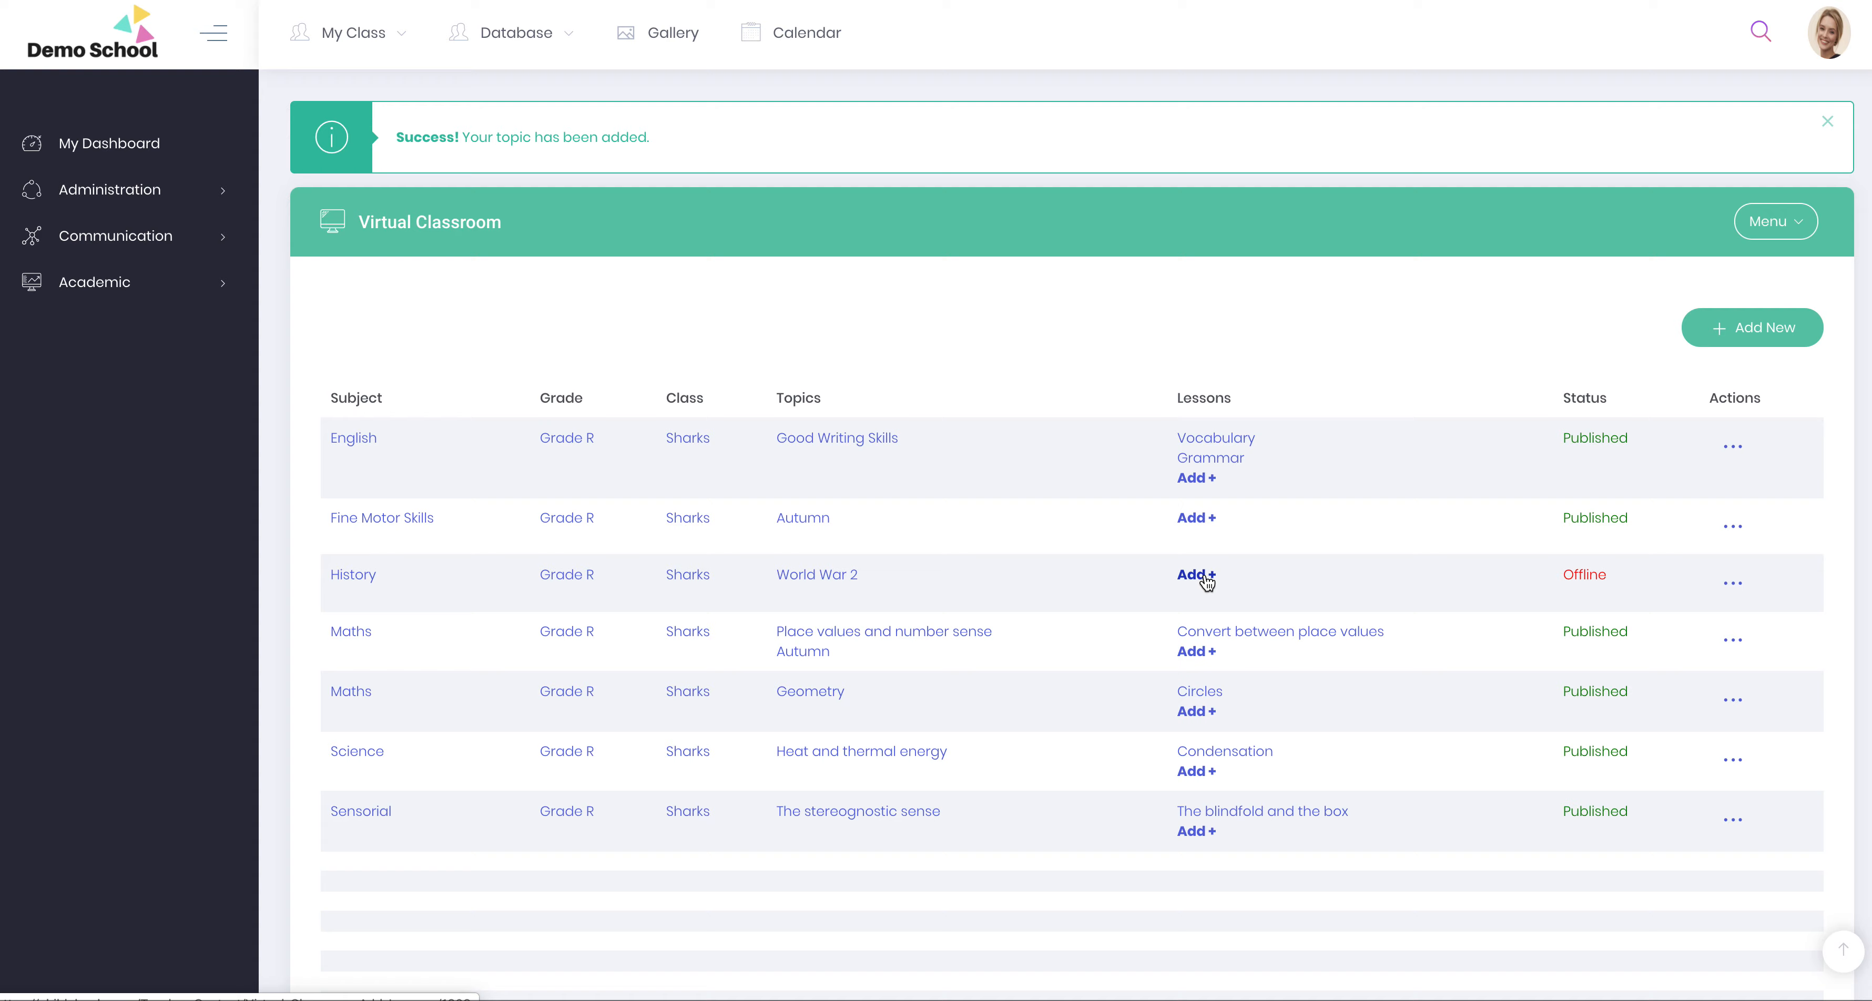
Step: Add a lesson to World War 2 and fill its title with 'Lesson 1'
click(1193, 574)
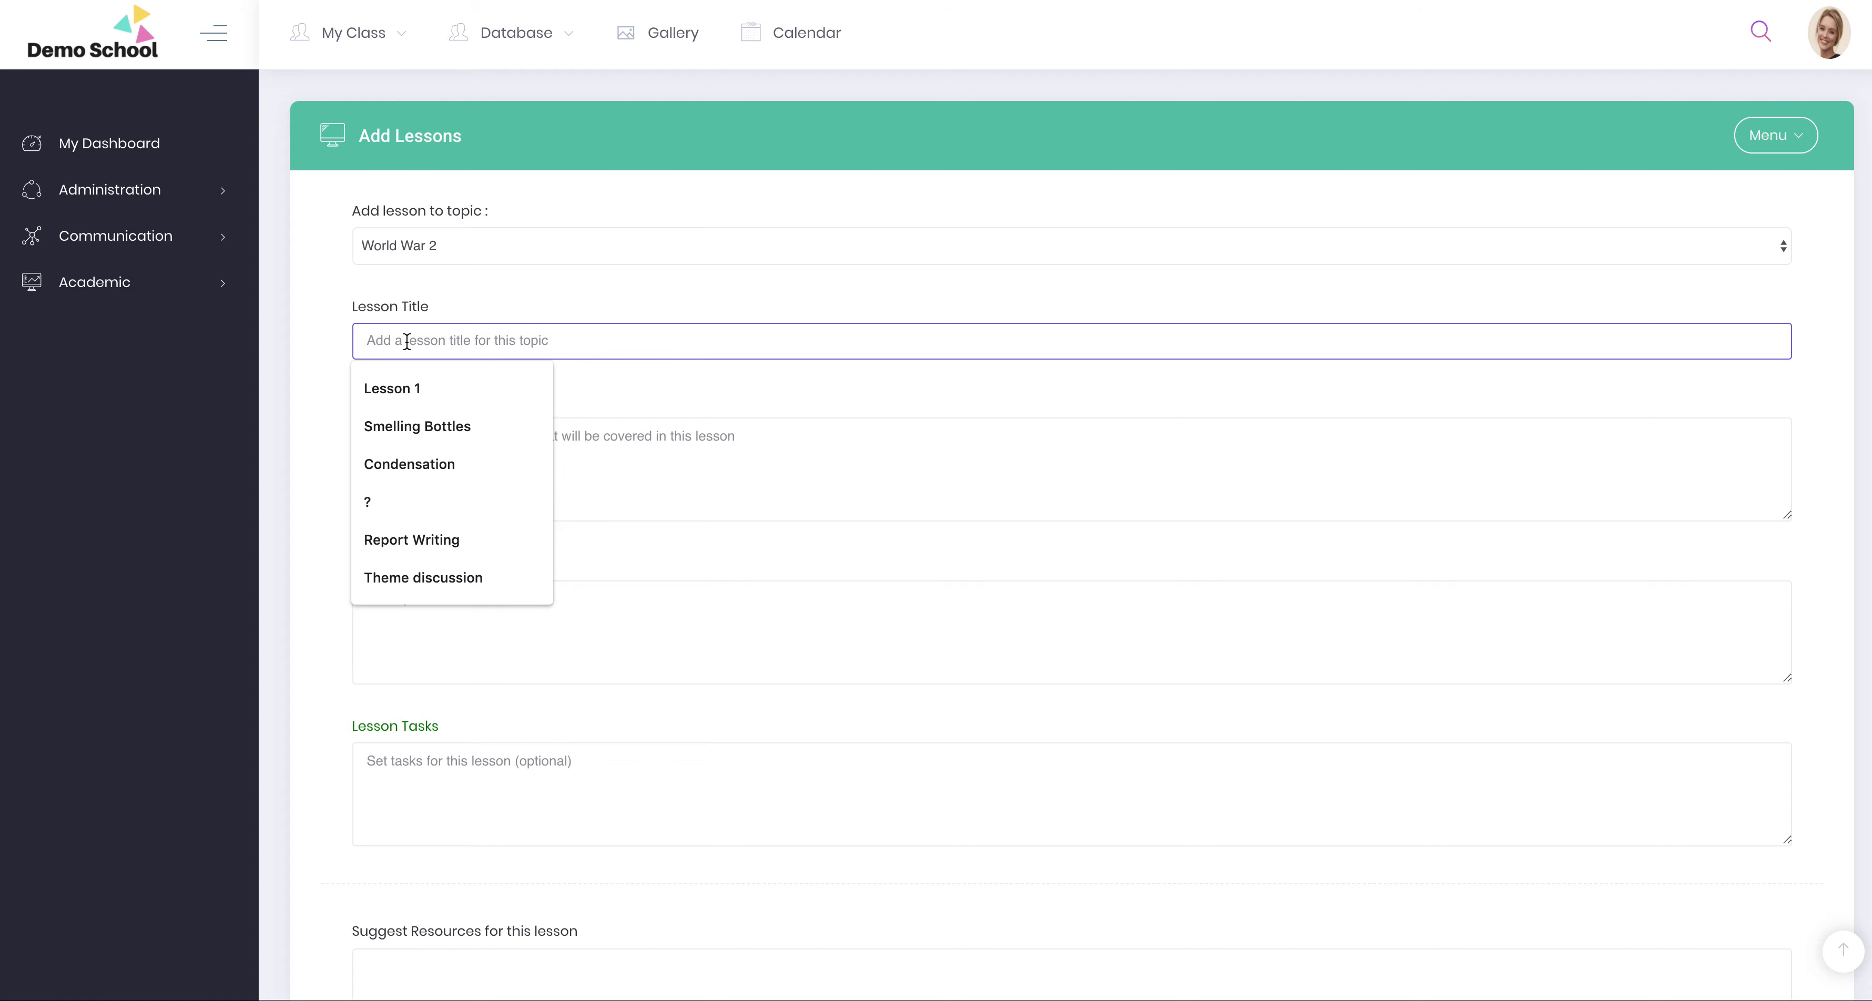
click(391, 388)
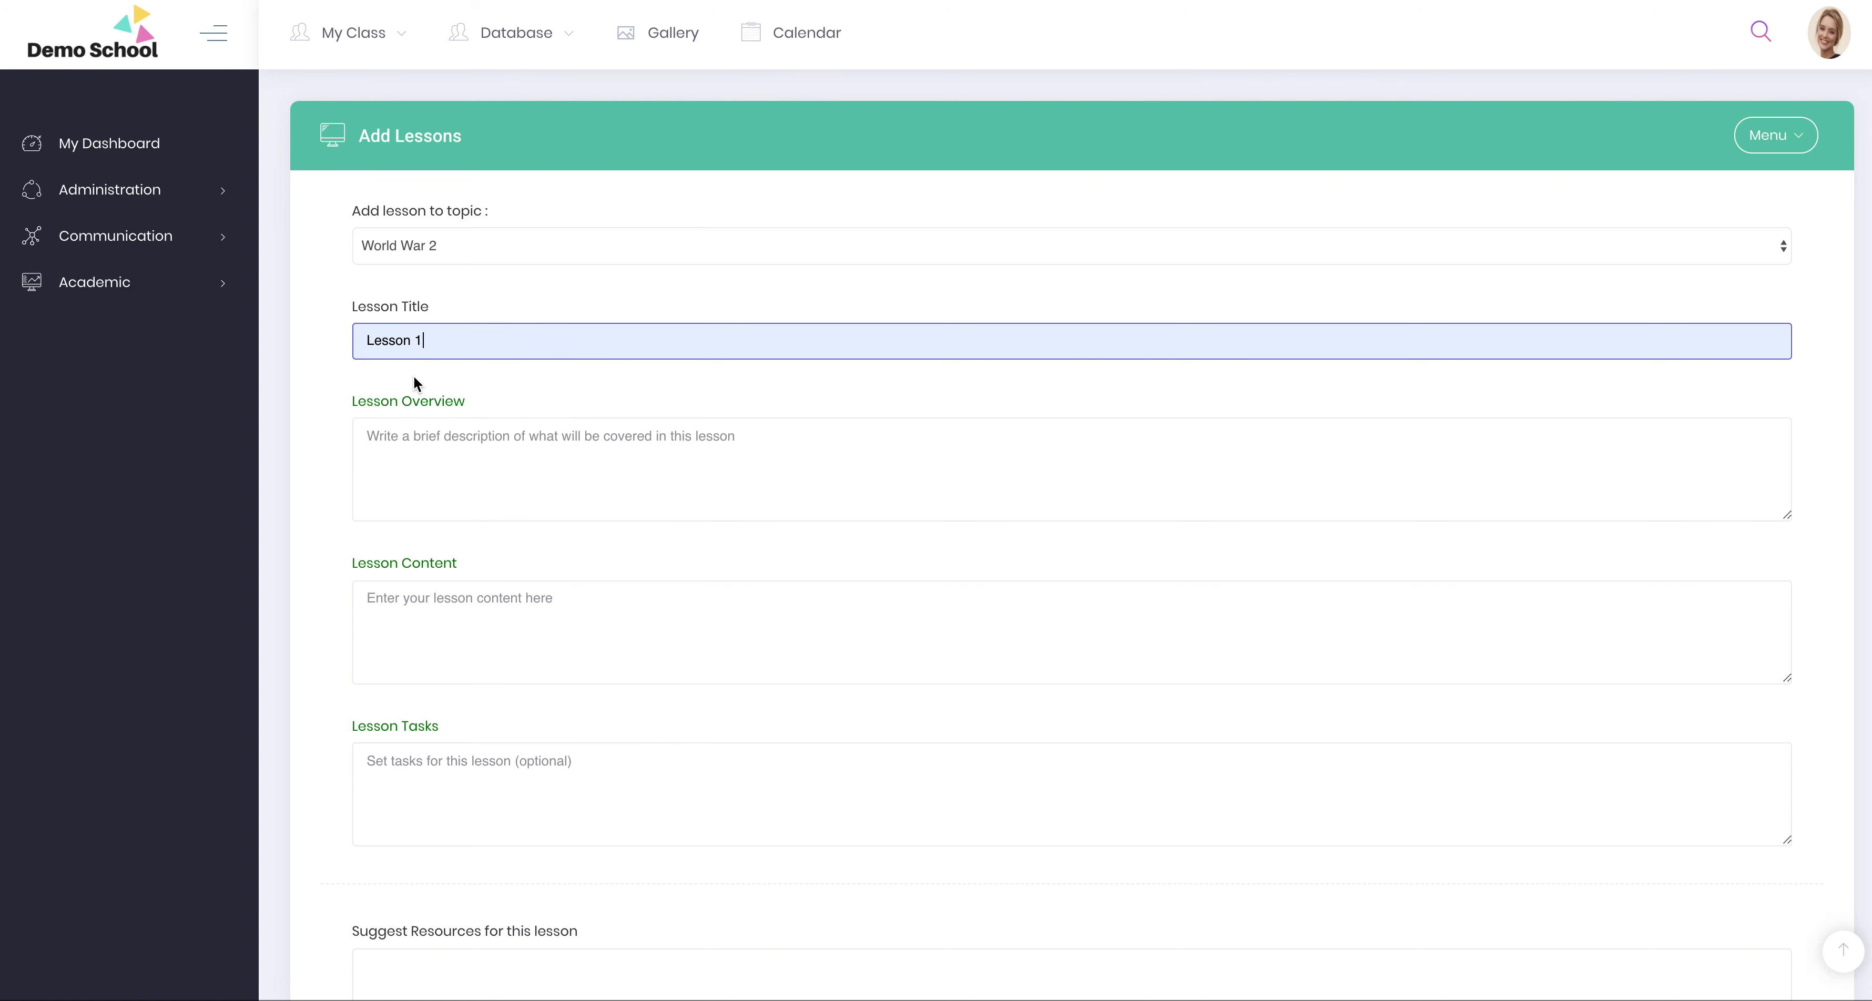
scroll(down, 3)
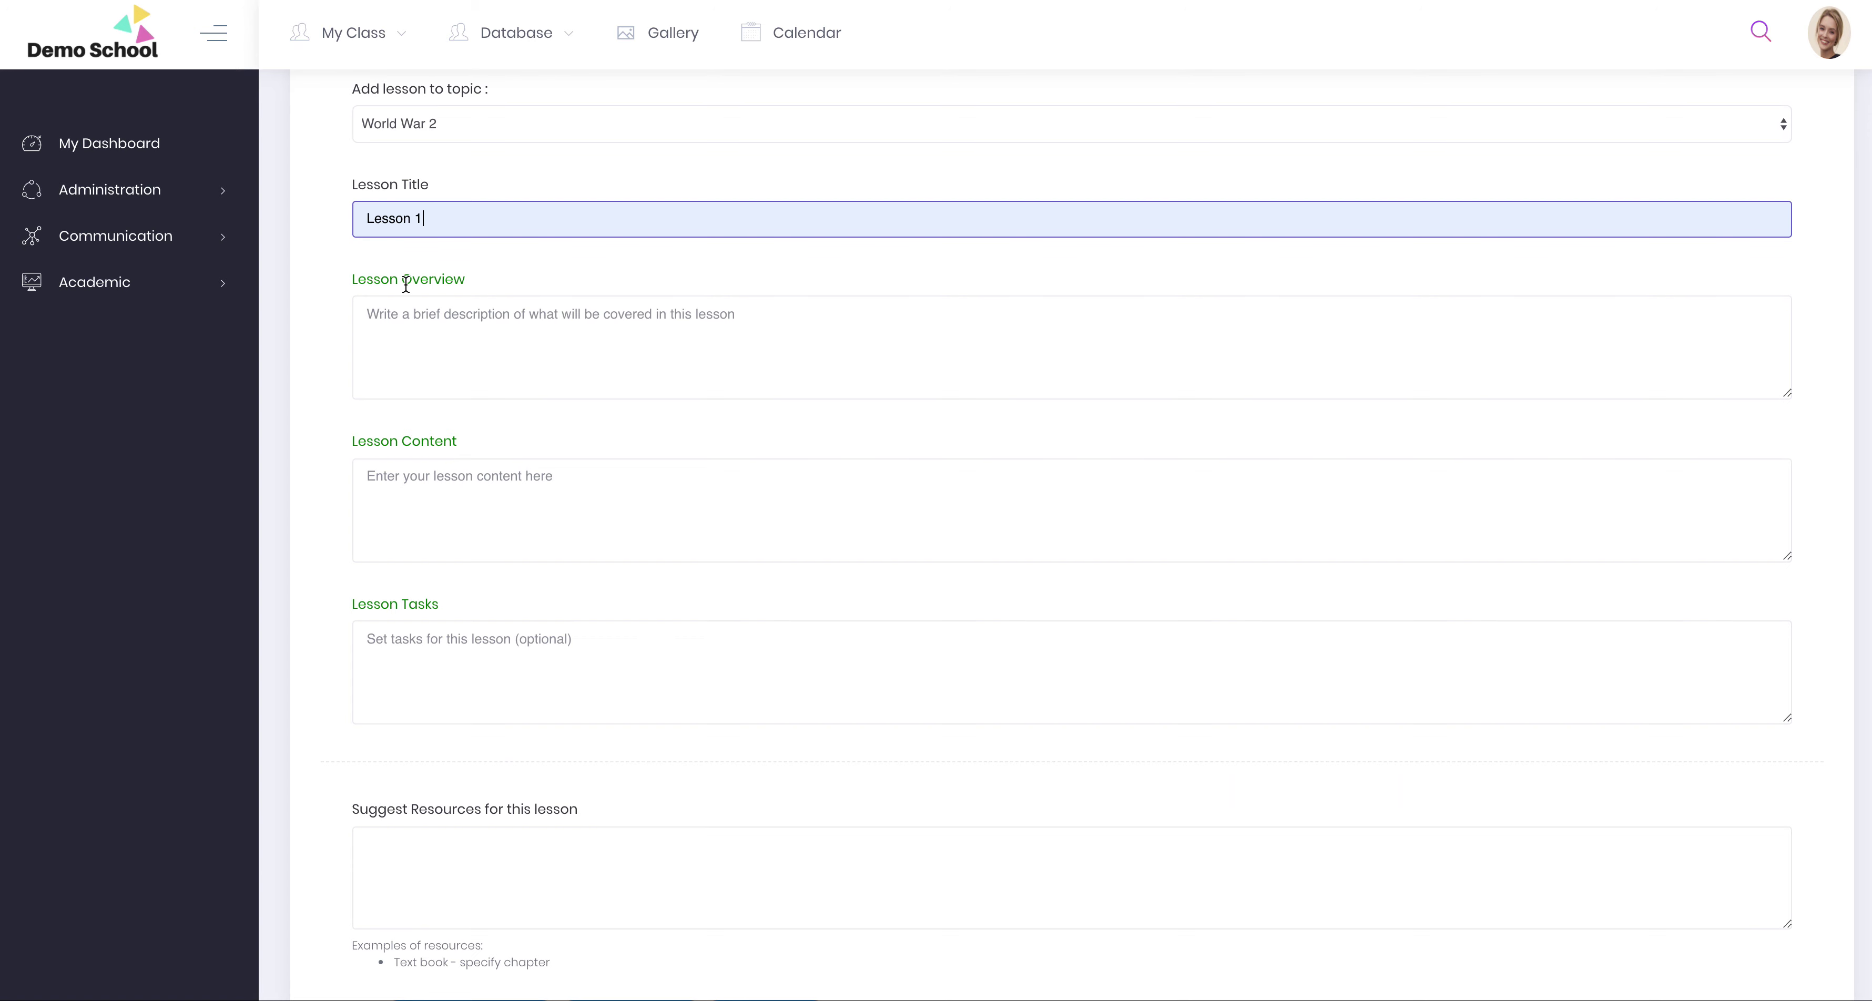
mouse_move(468, 330)
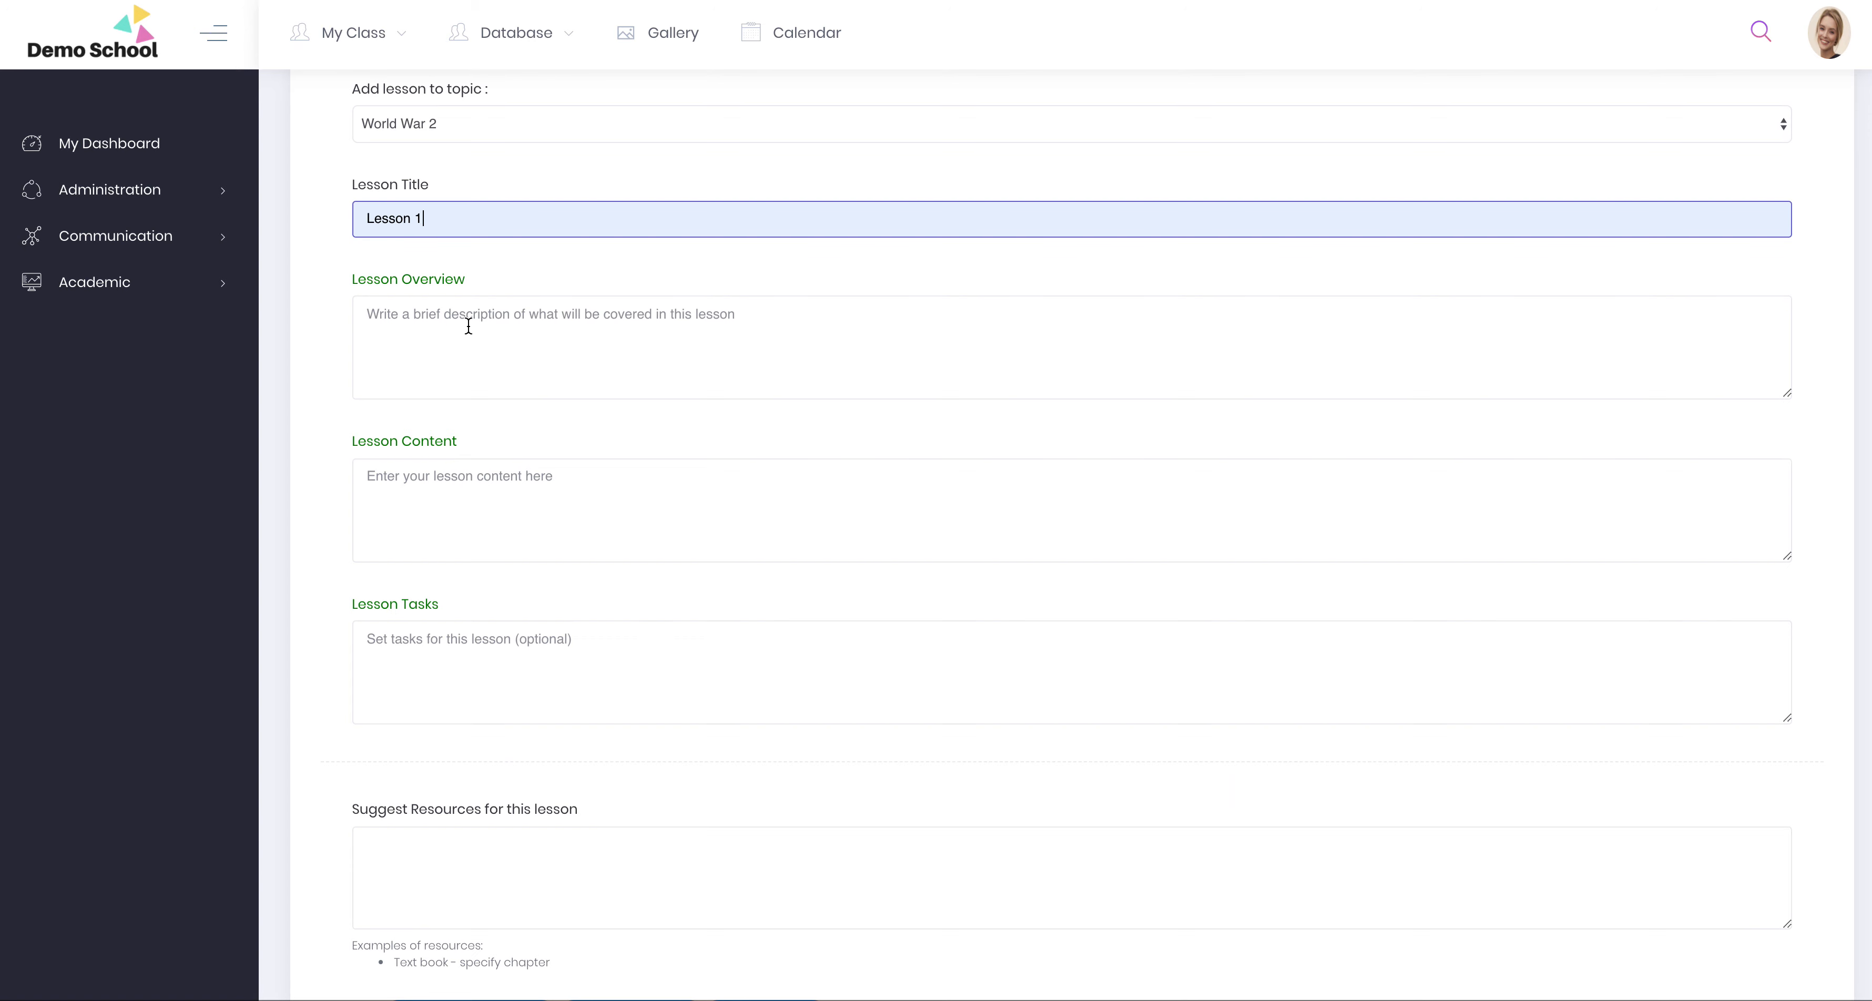
mouse_move(412, 335)
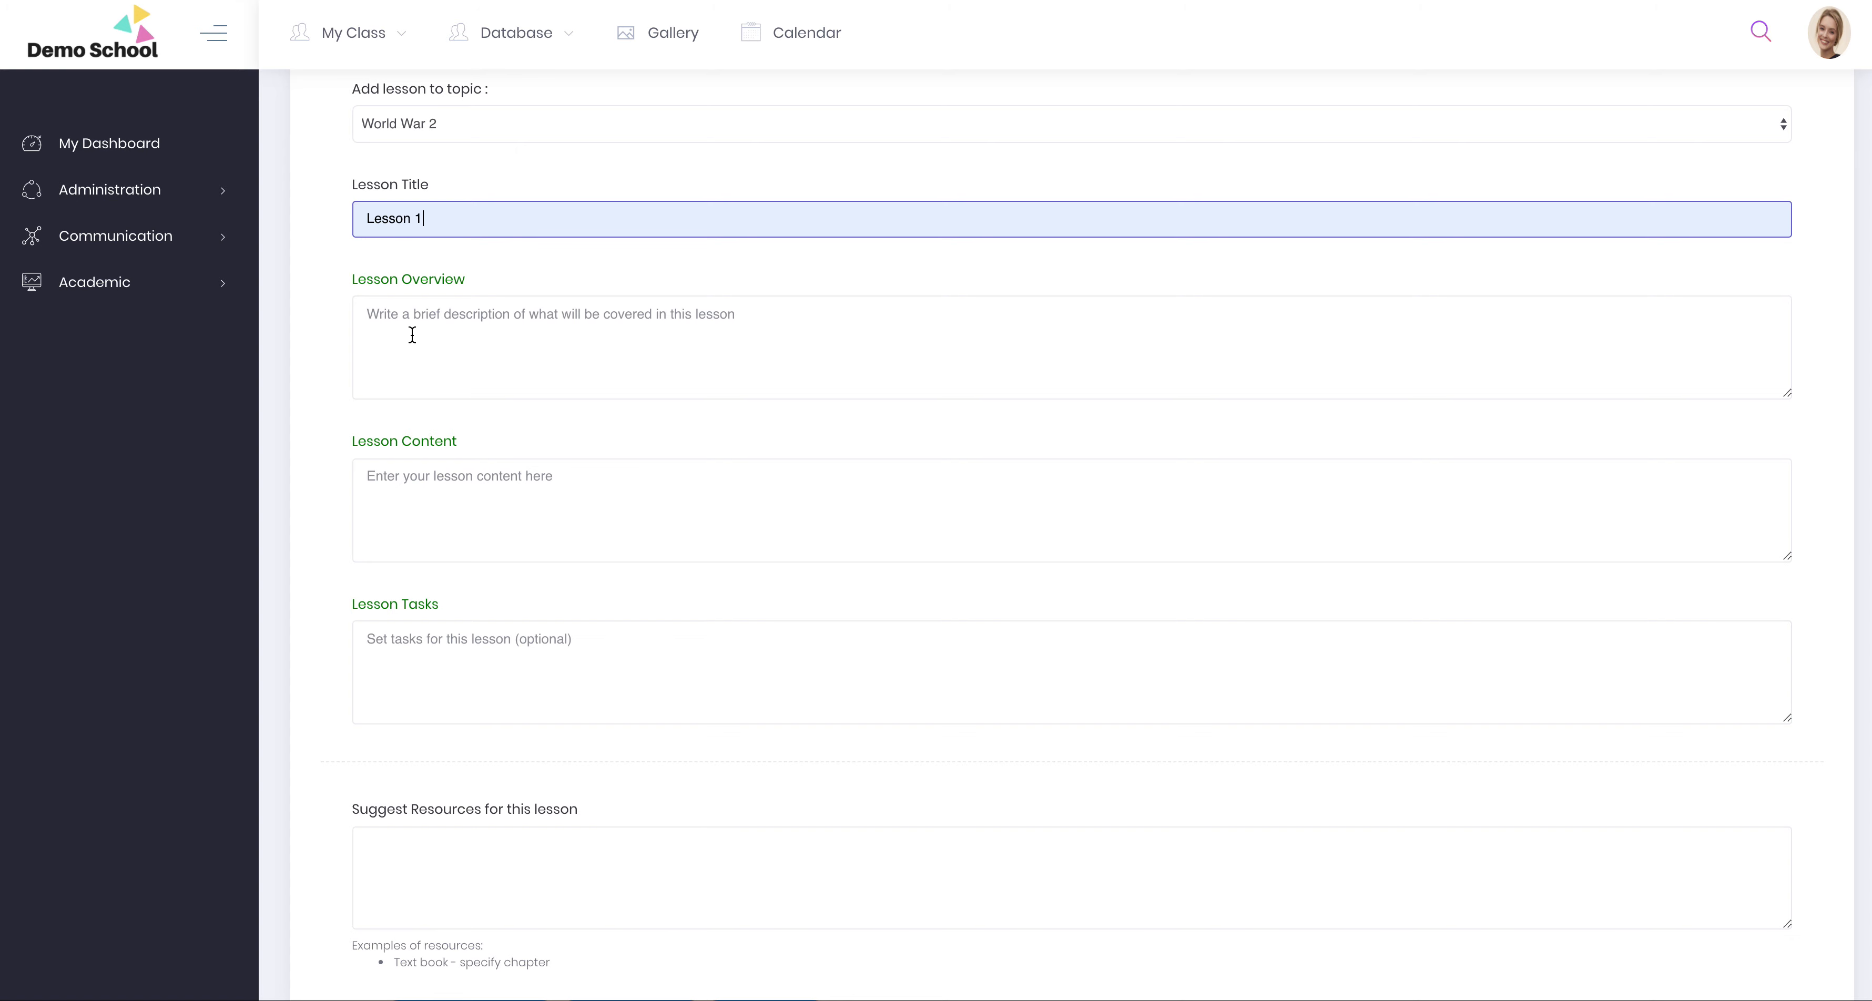
mouse_move(468, 478)
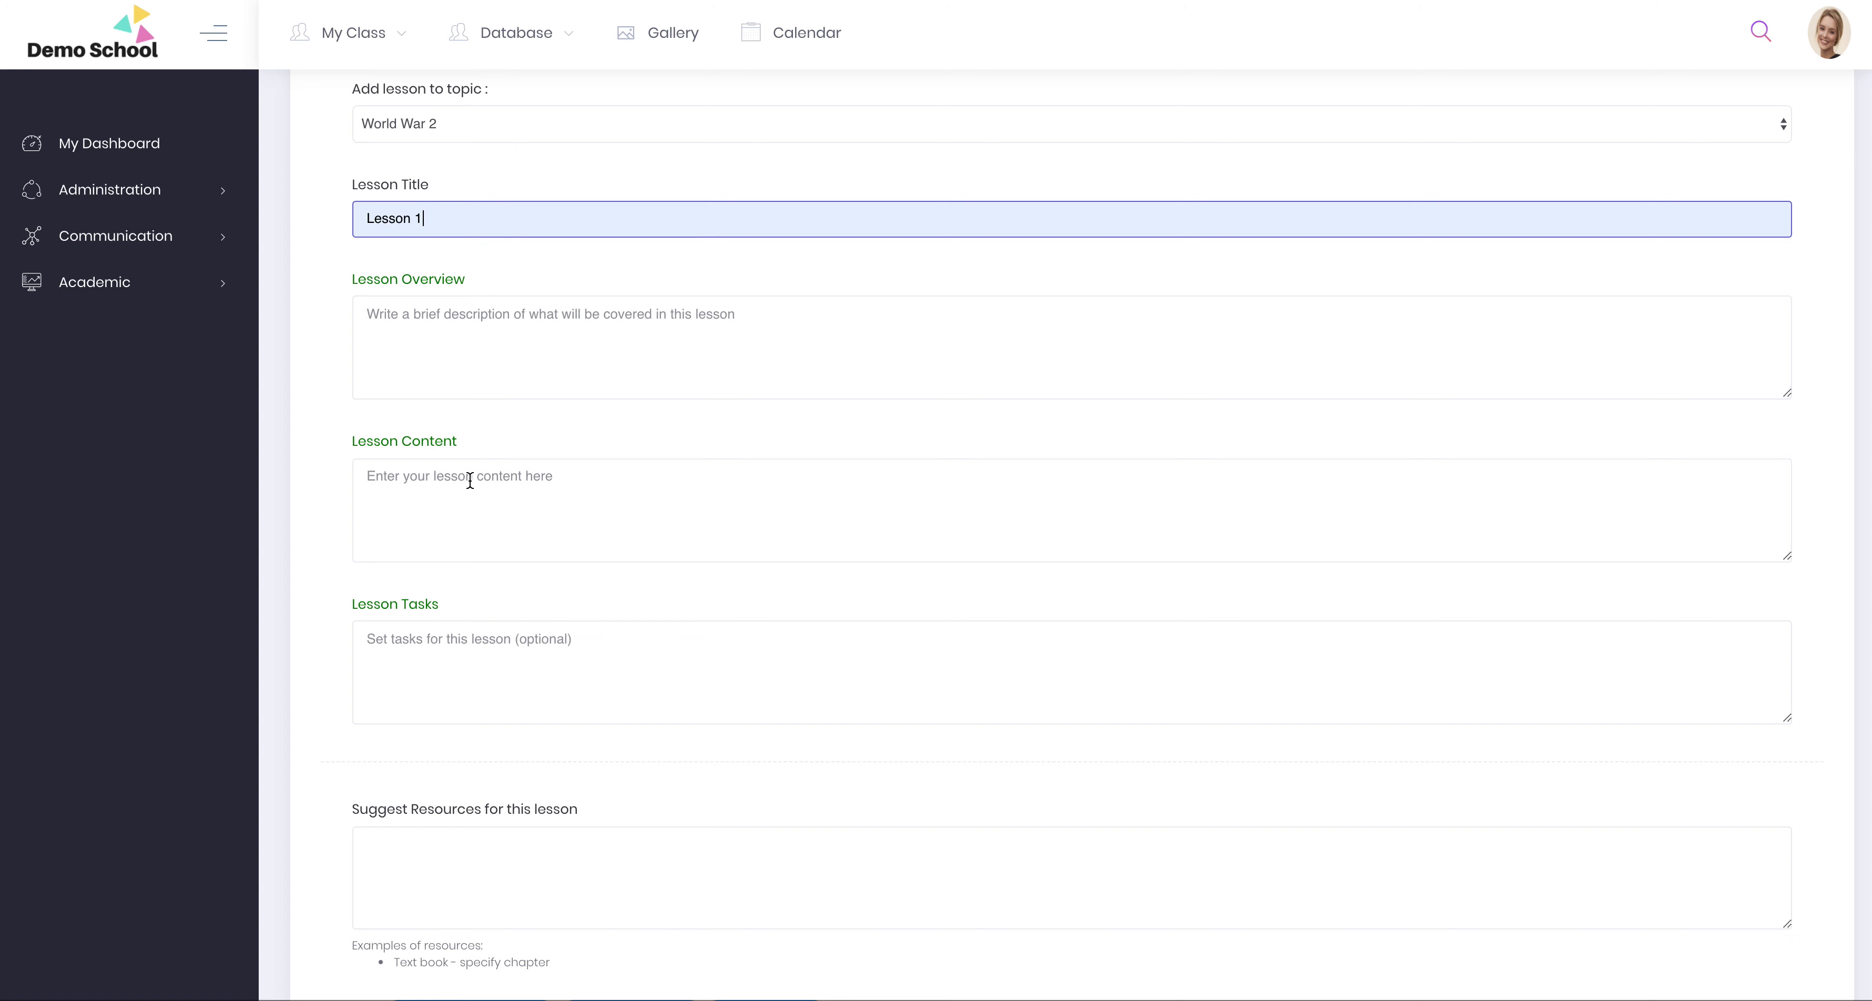
mouse_move(764, 737)
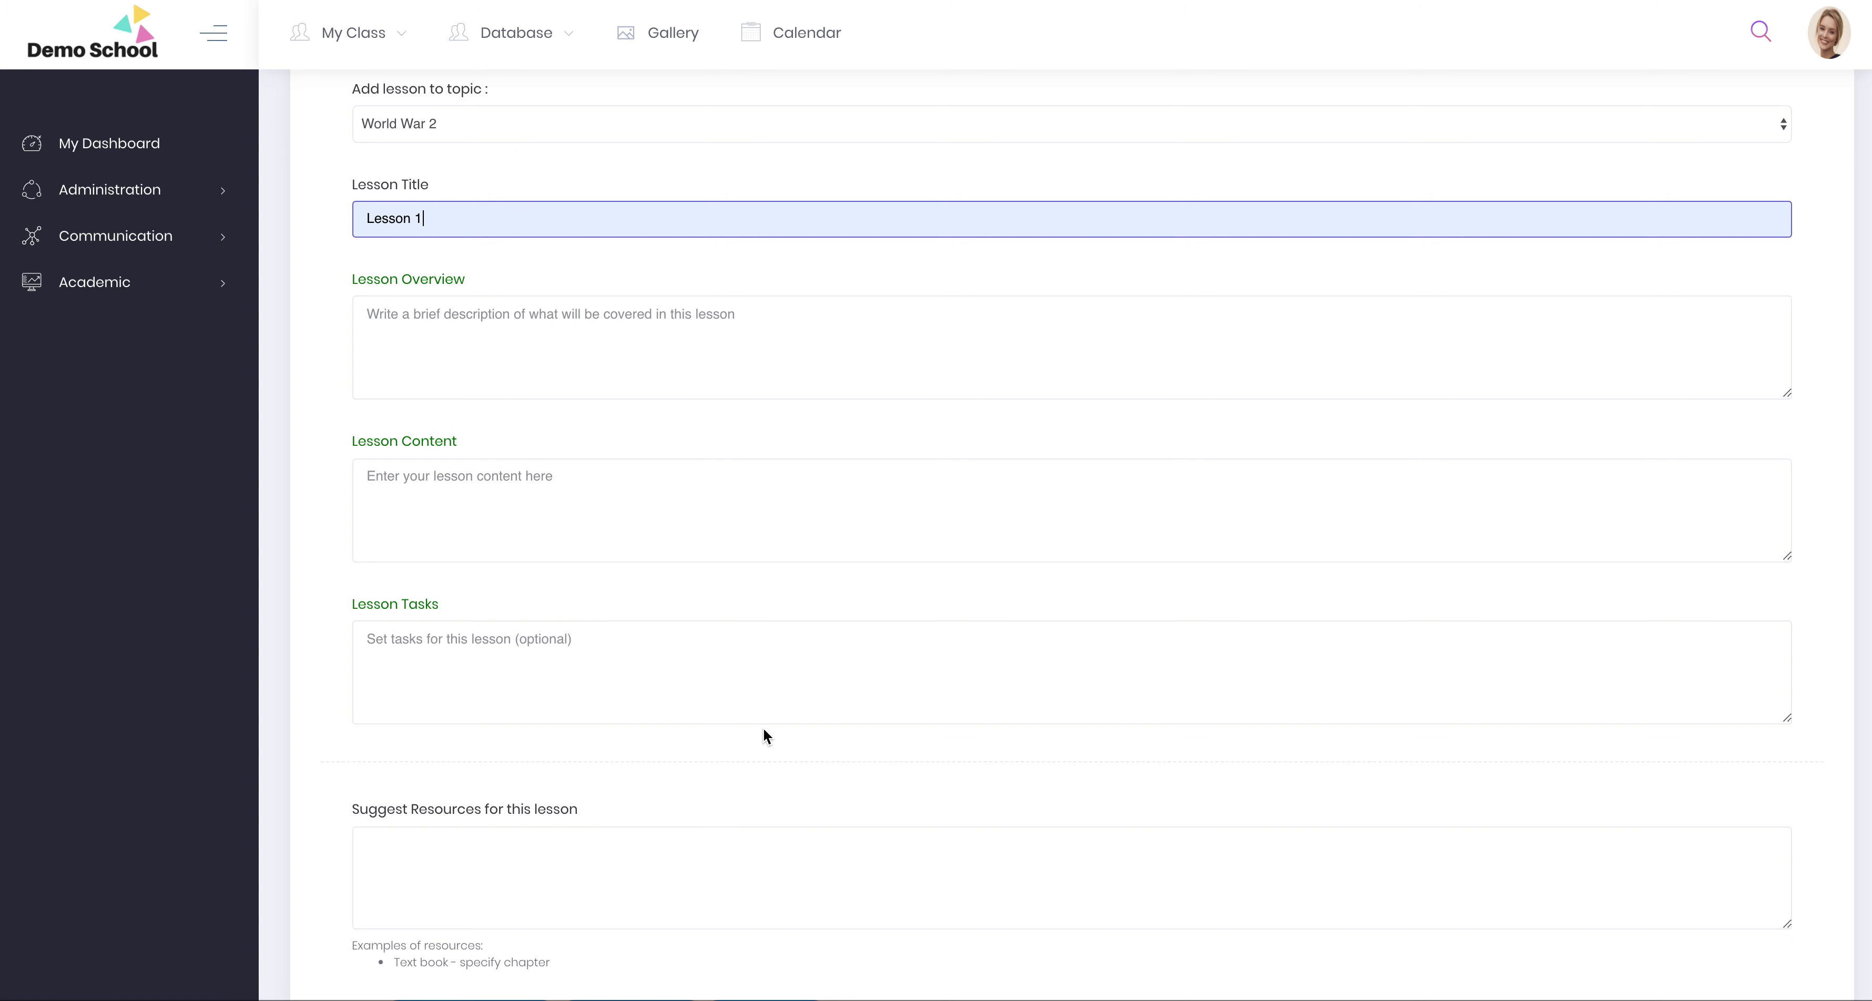
scroll(down, 3)
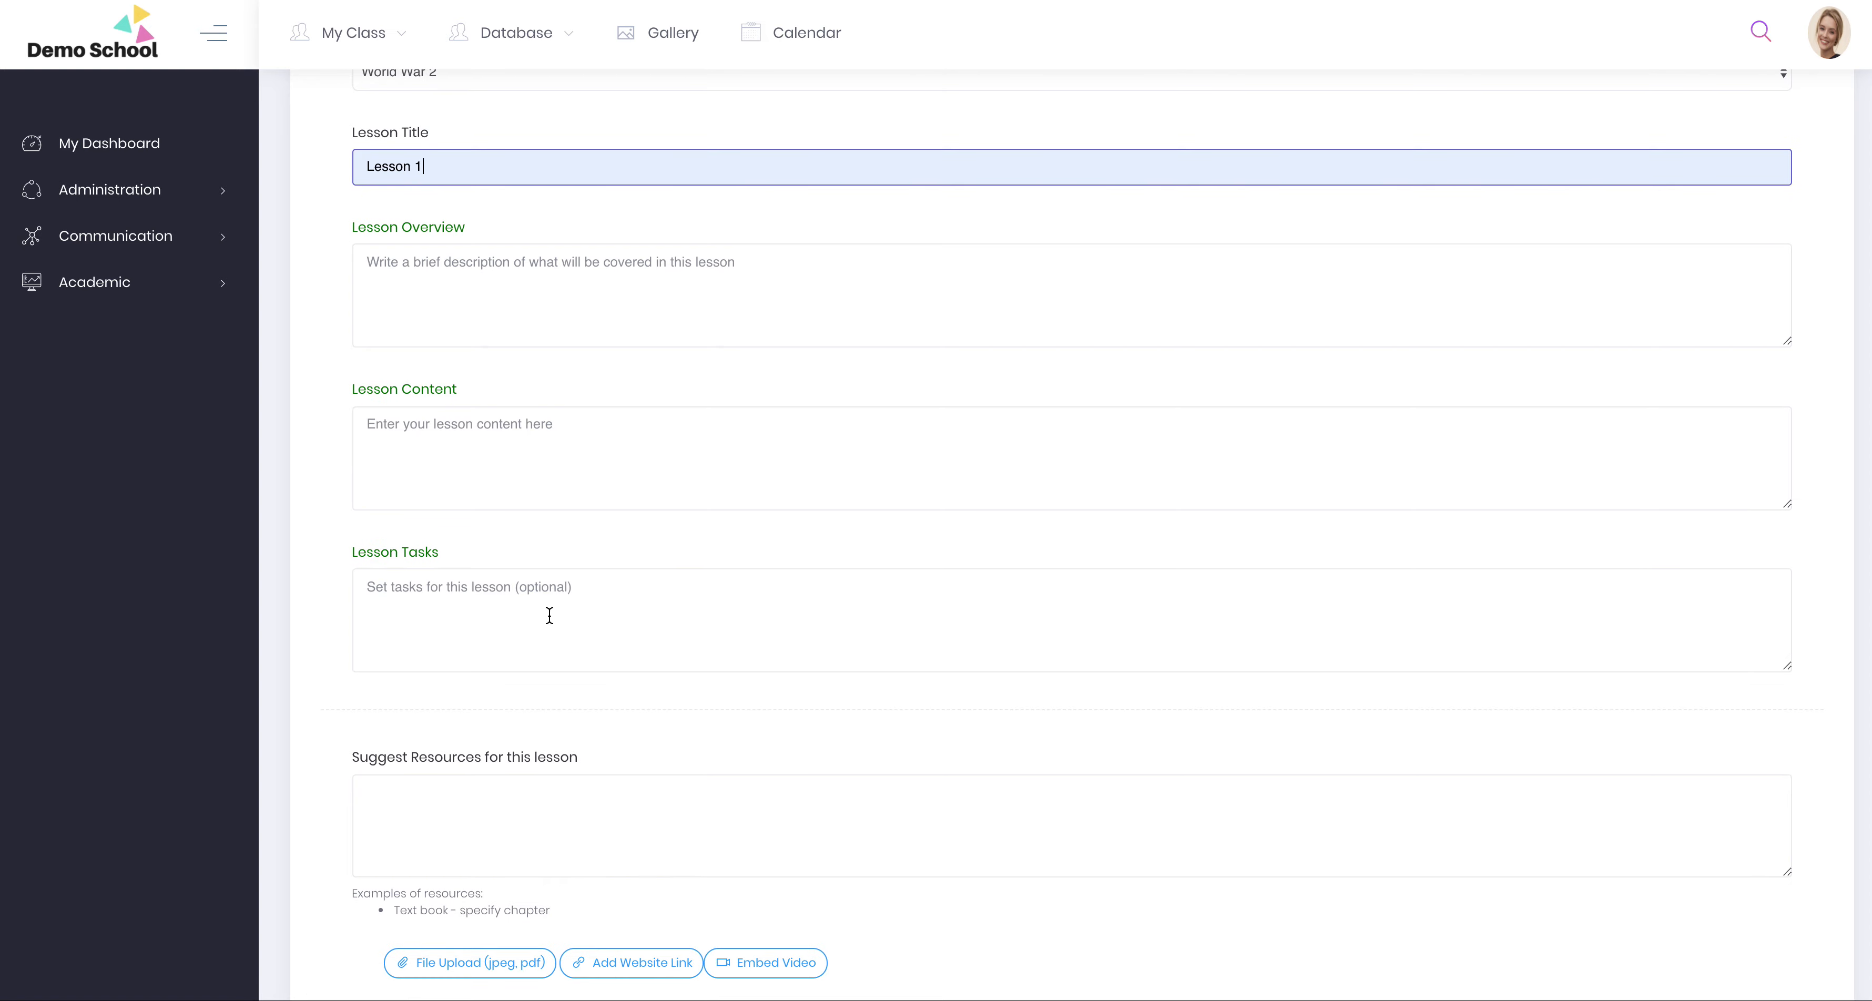
Step: Add then delete a file upload entry and prepare a video embed entry instead
scroll(down, 3)
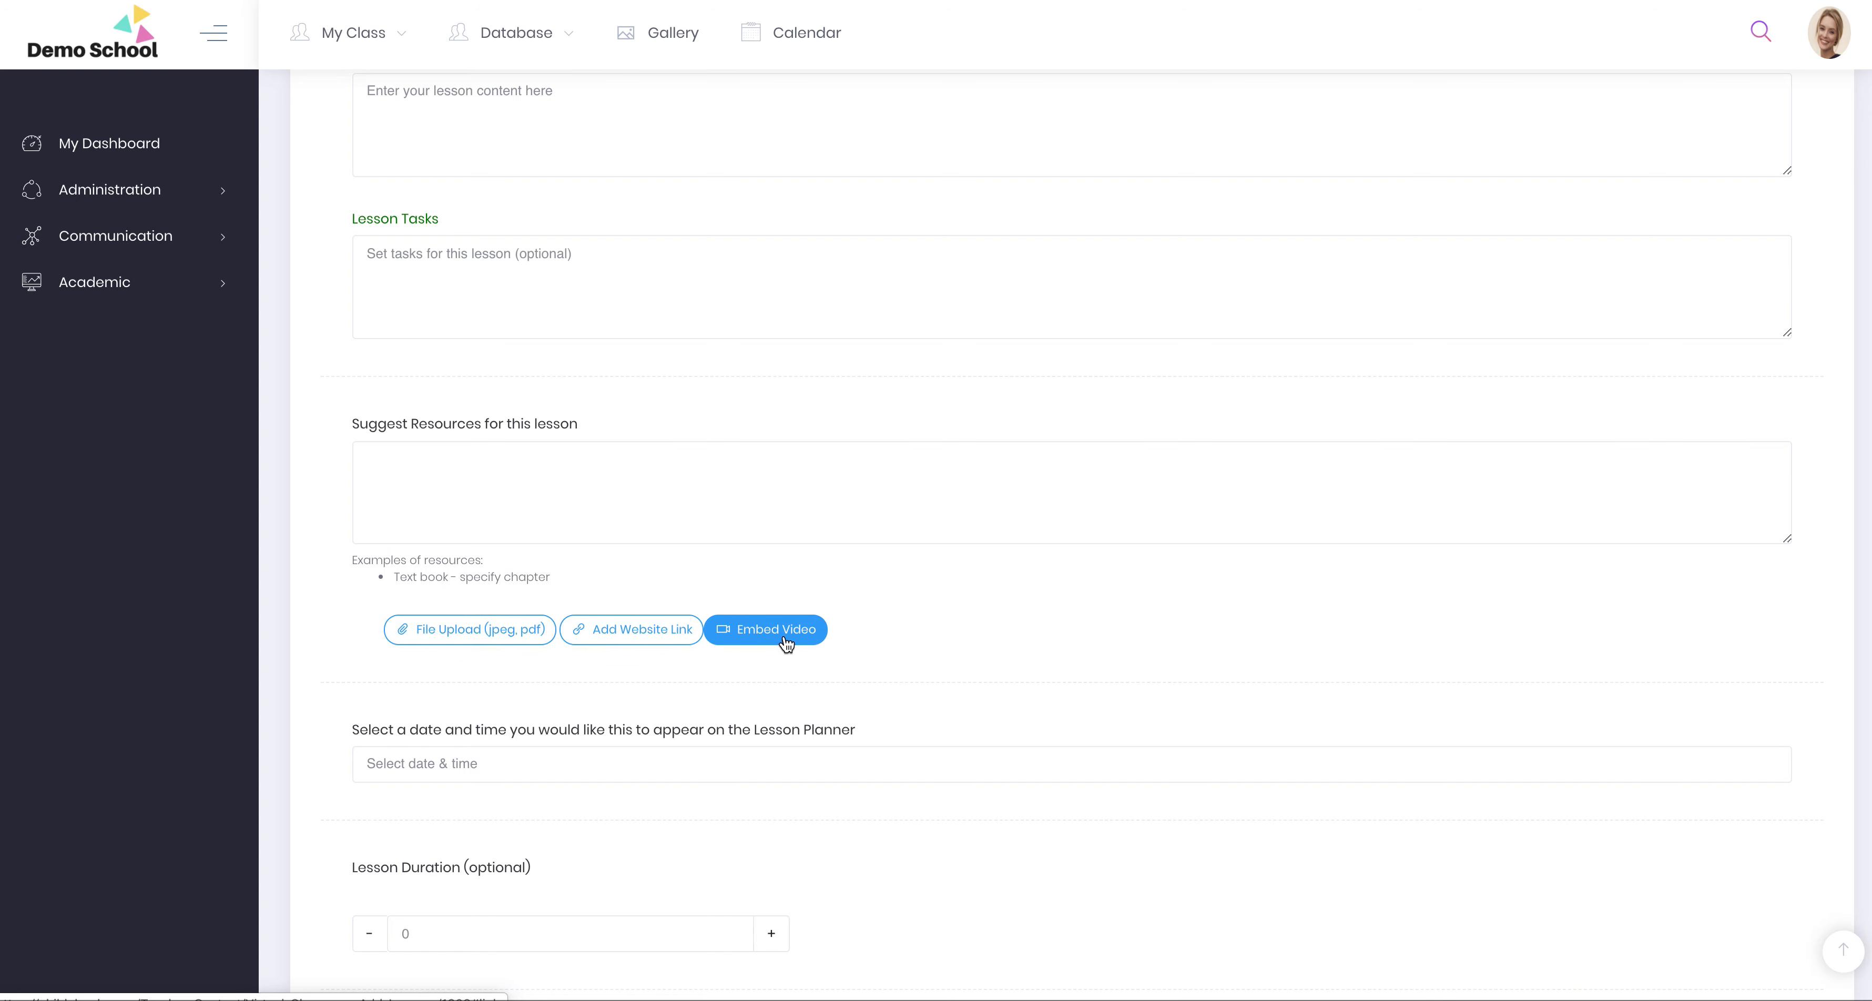
click(469, 629)
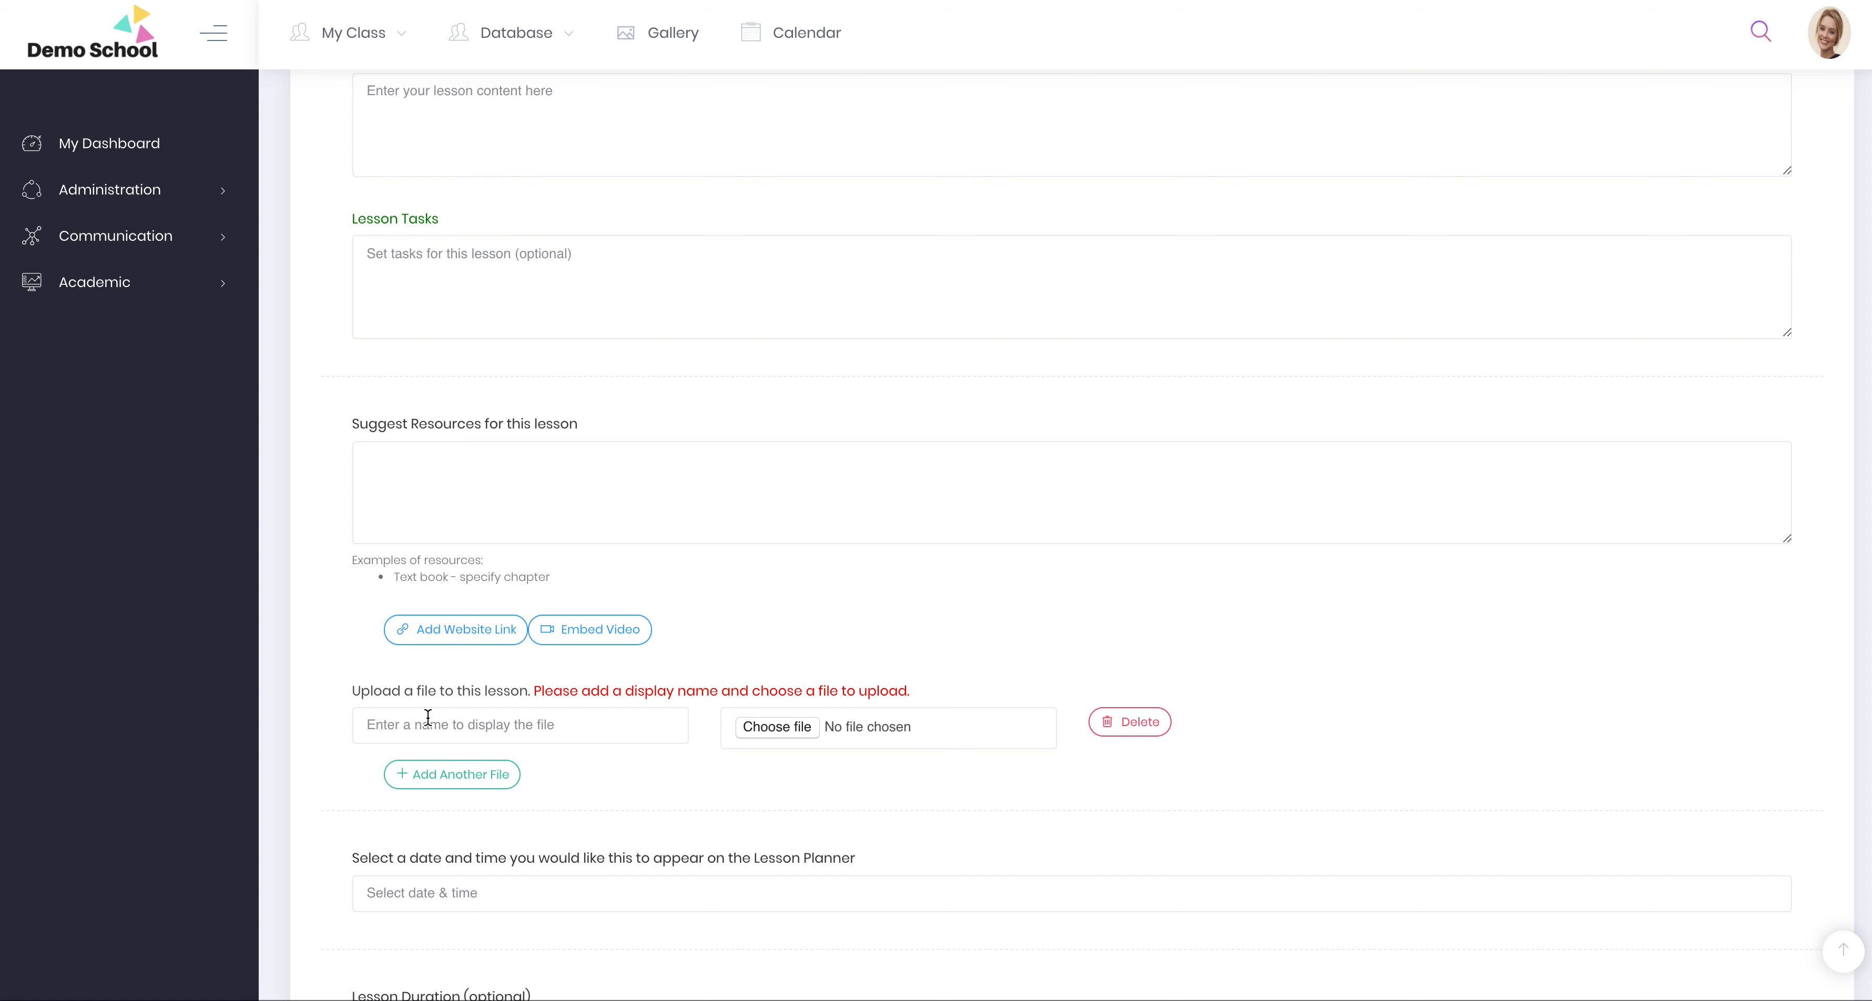
mouse_move(1128, 720)
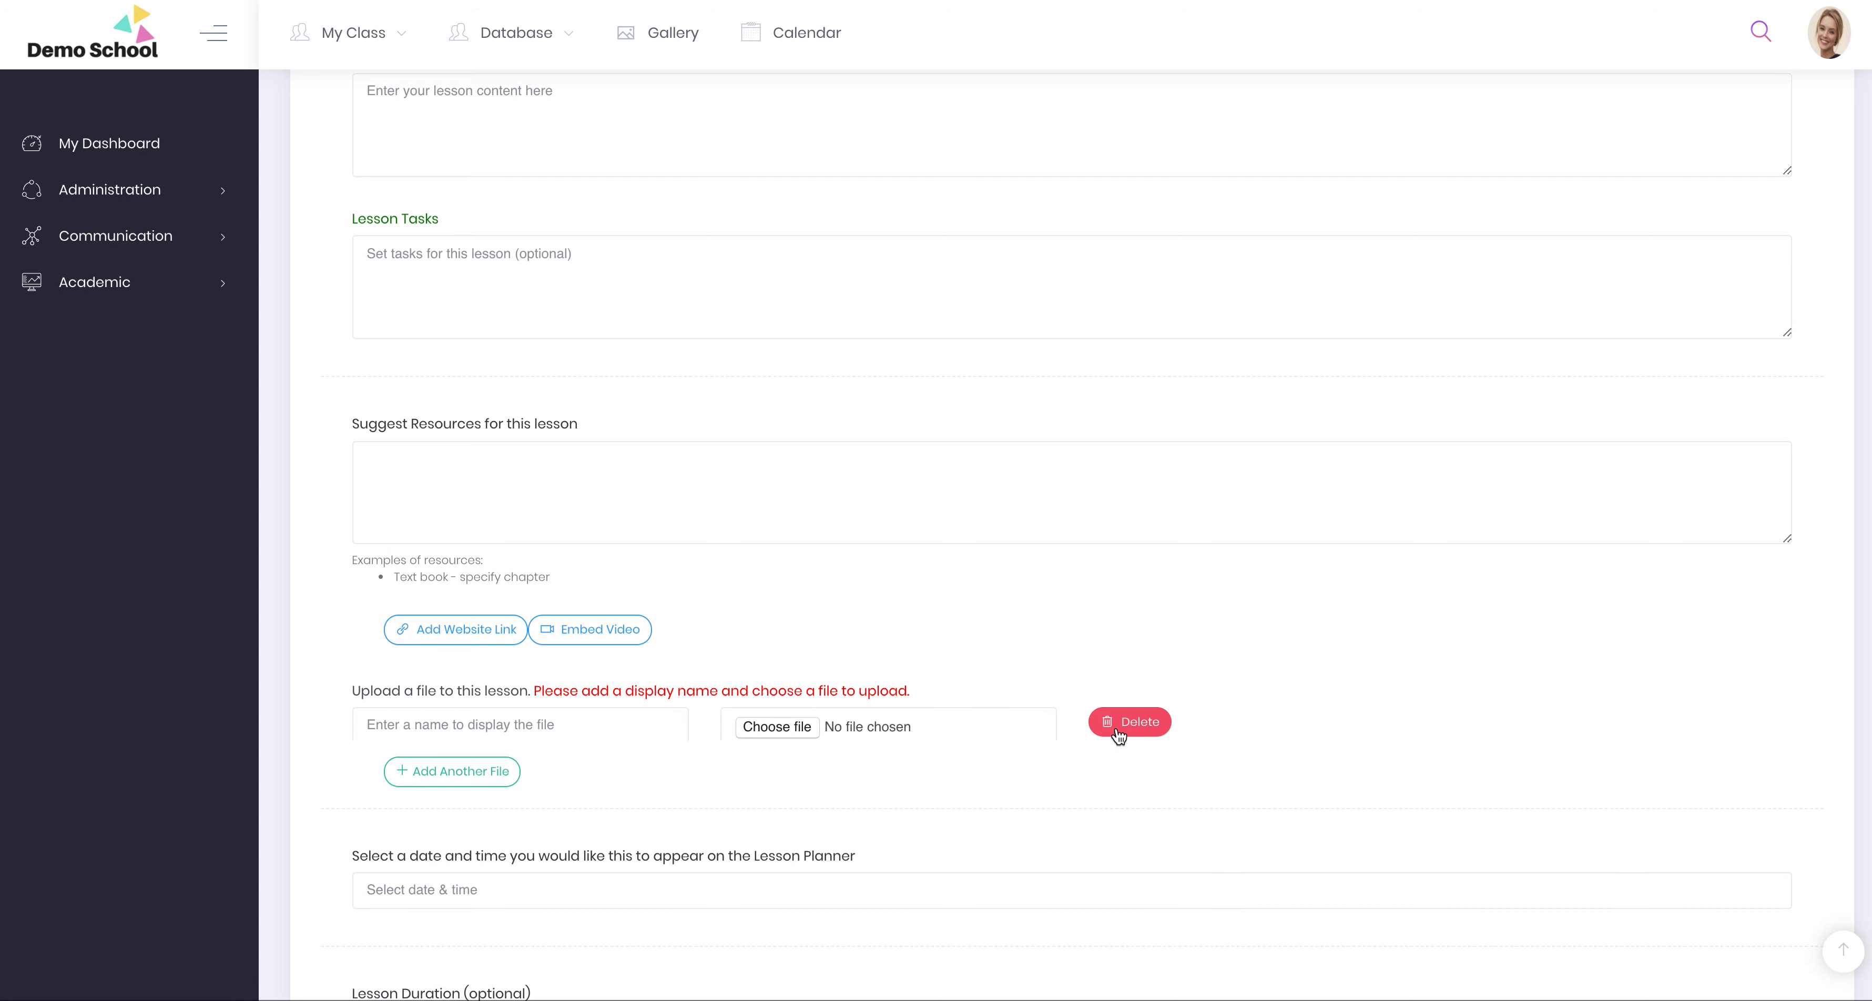
click(590, 629)
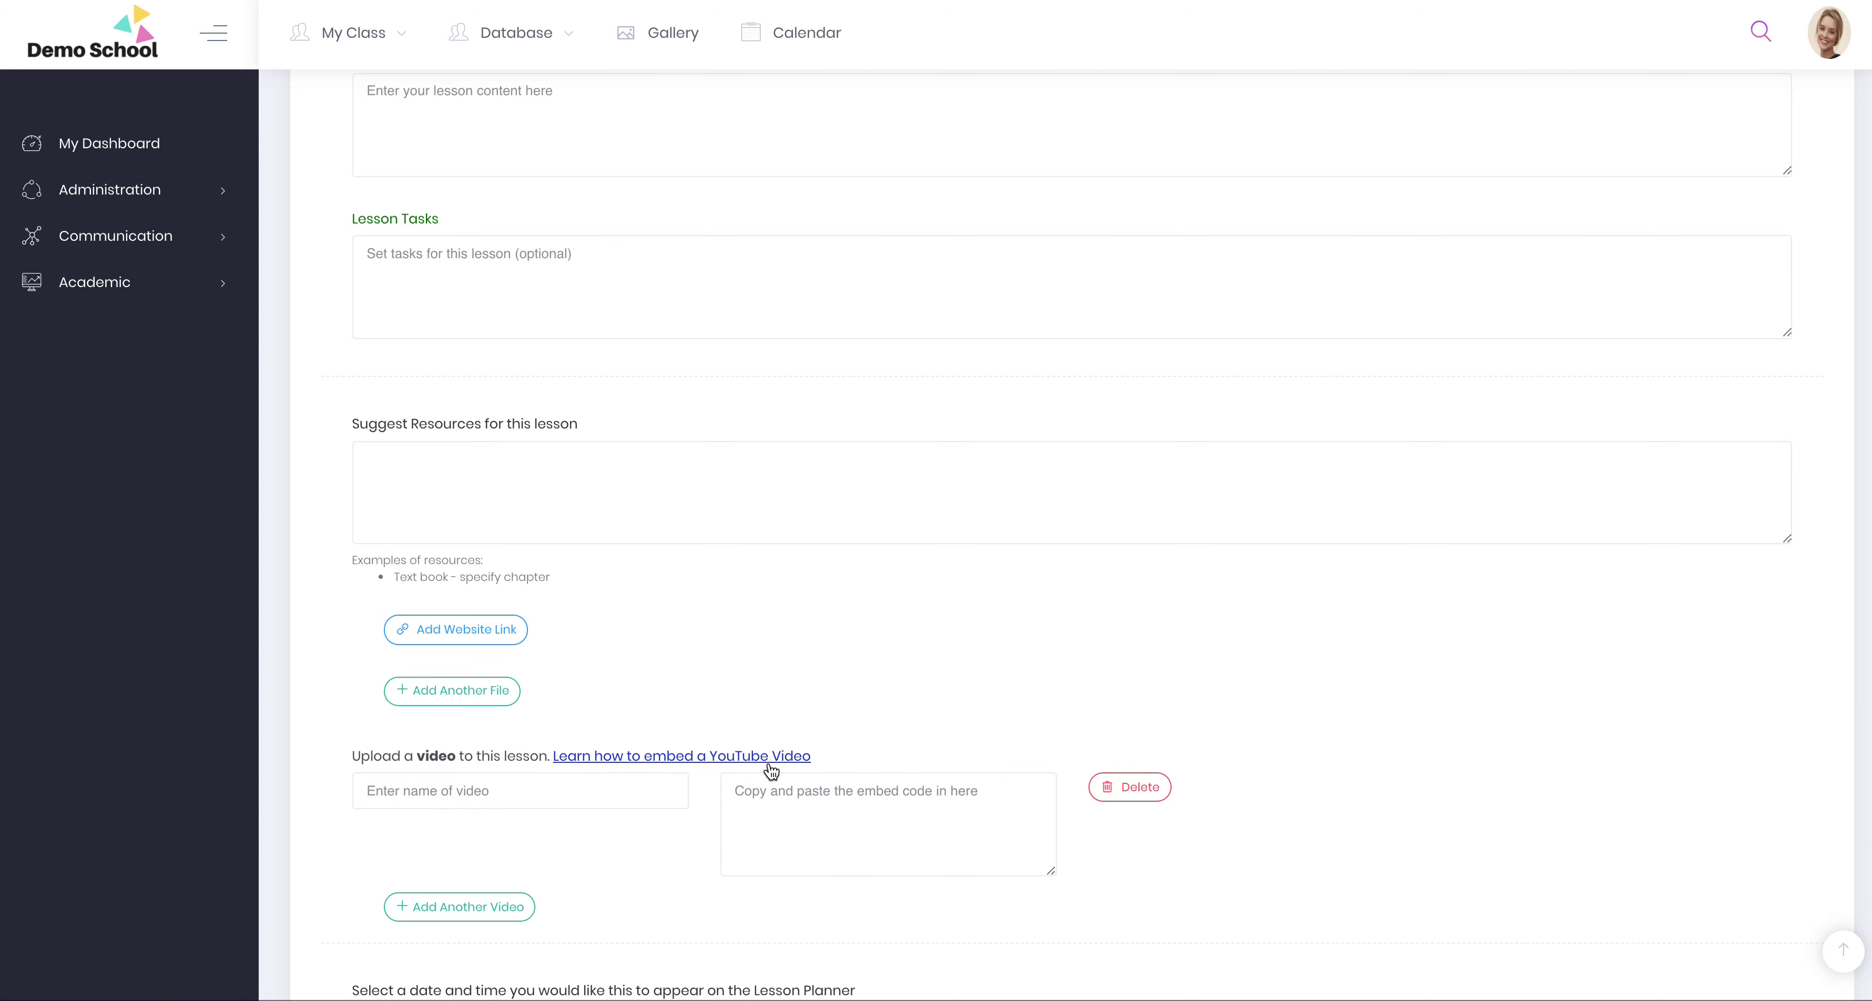
scroll(down, 3)
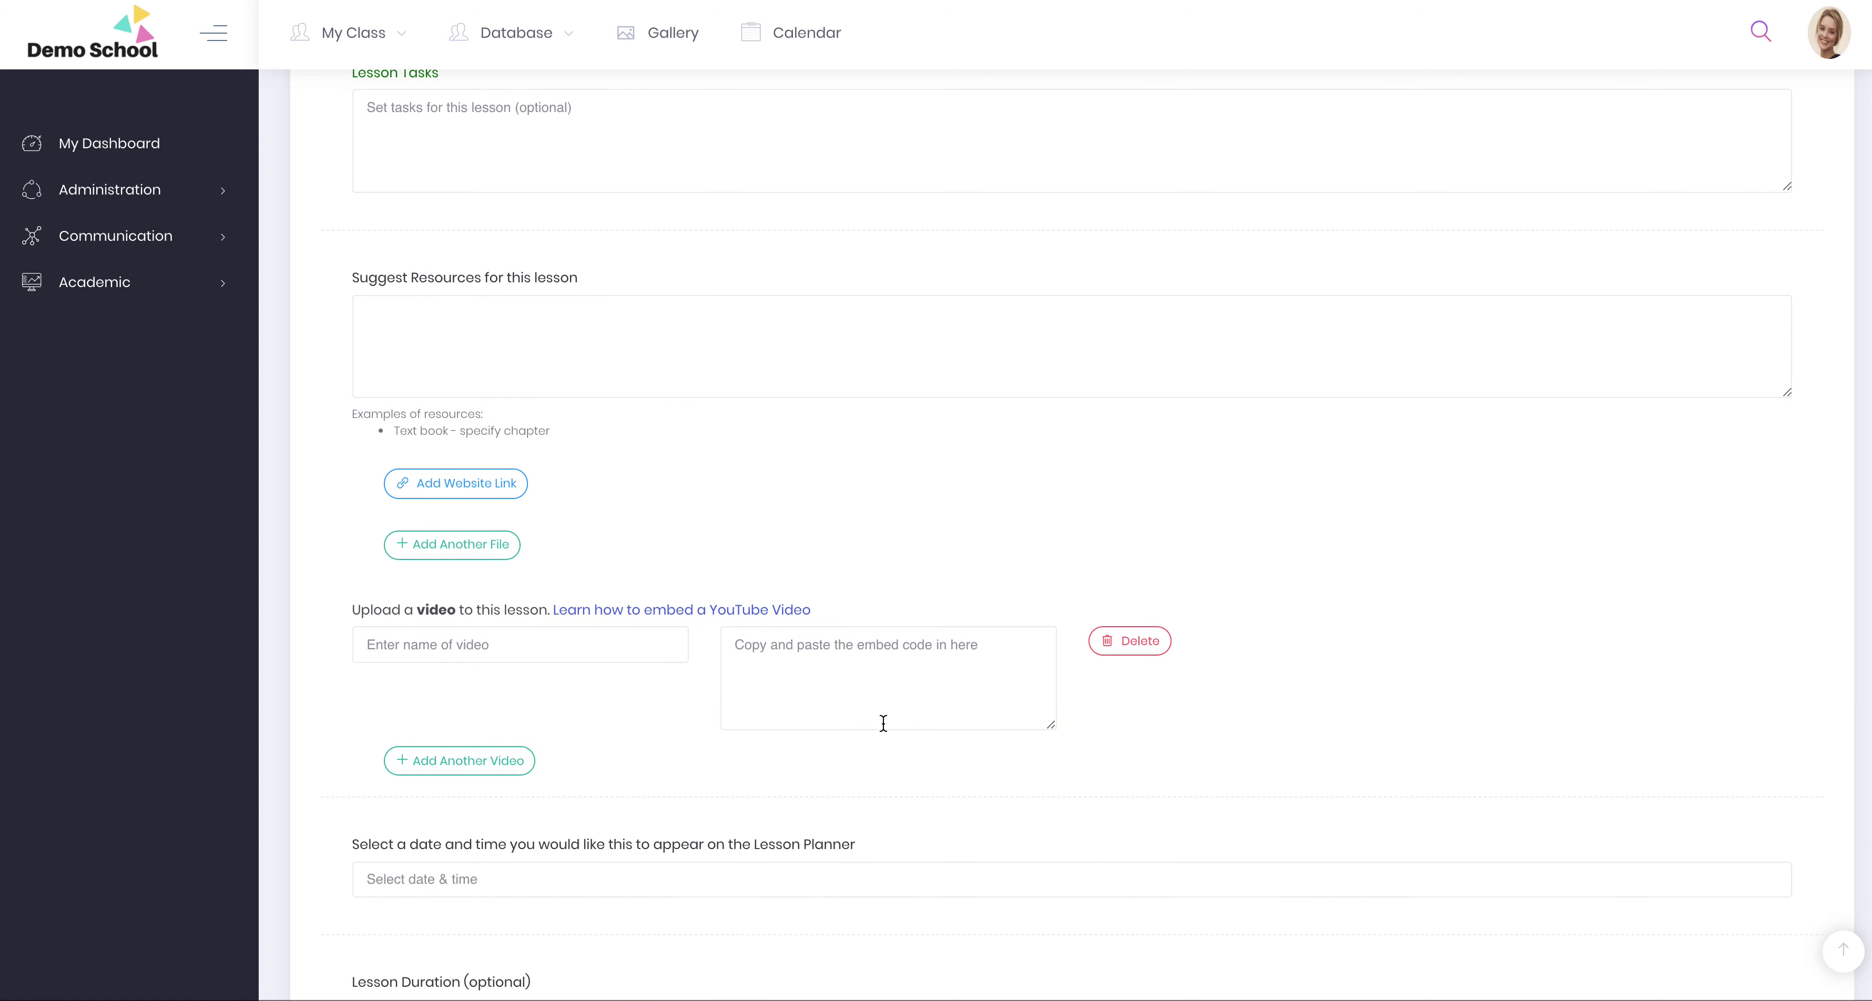
click(520, 645)
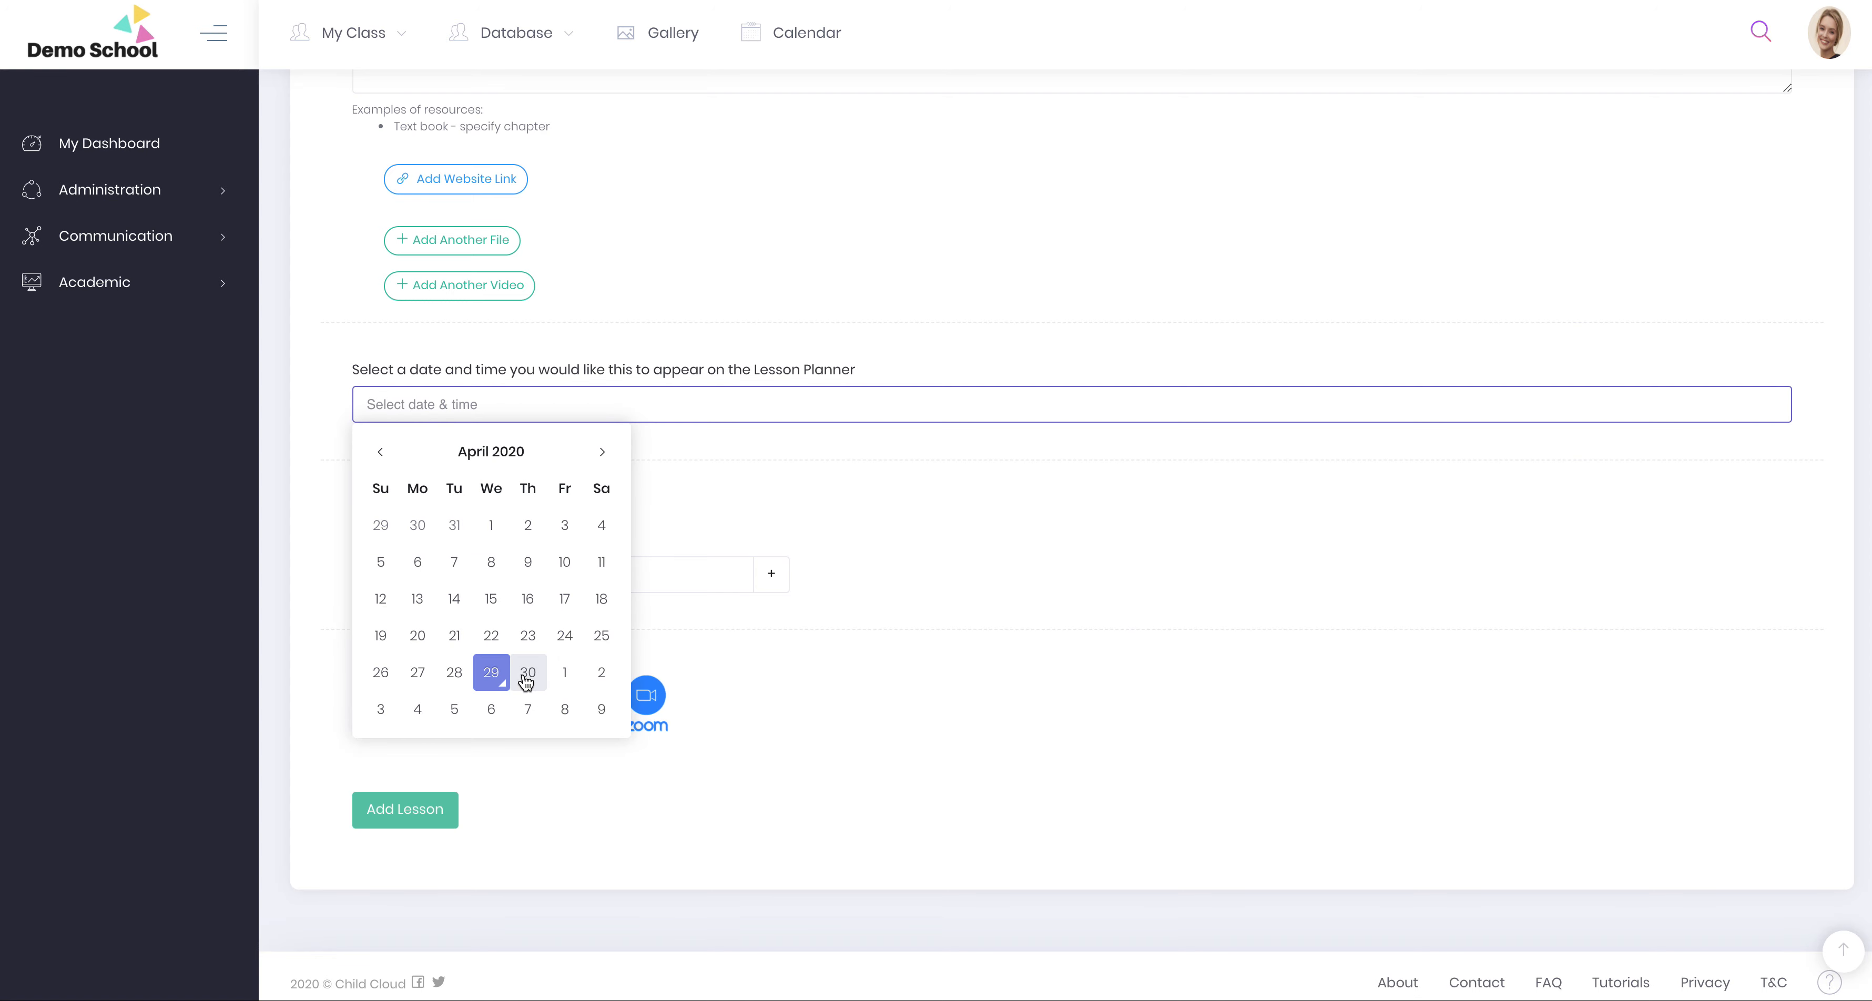
Step: Schedule the lesson for 30 April 2020 at 10:30 with duration 30
click(528, 673)
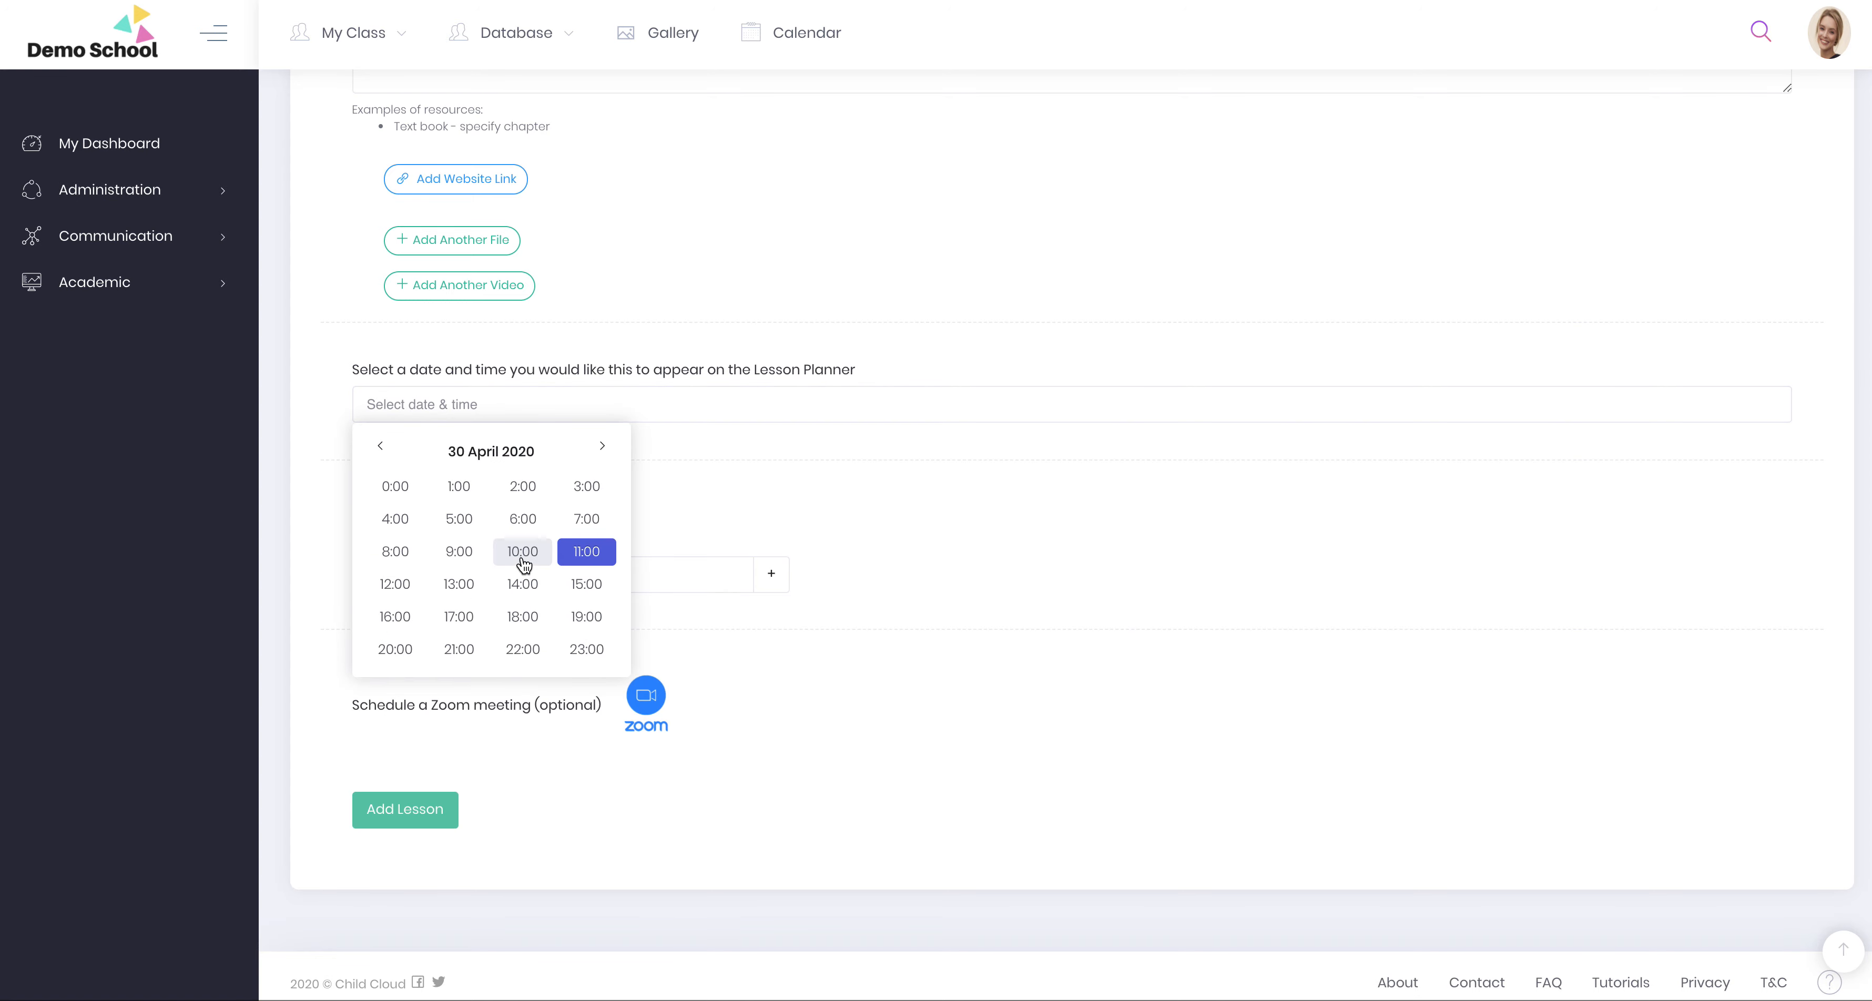
click(522, 551)
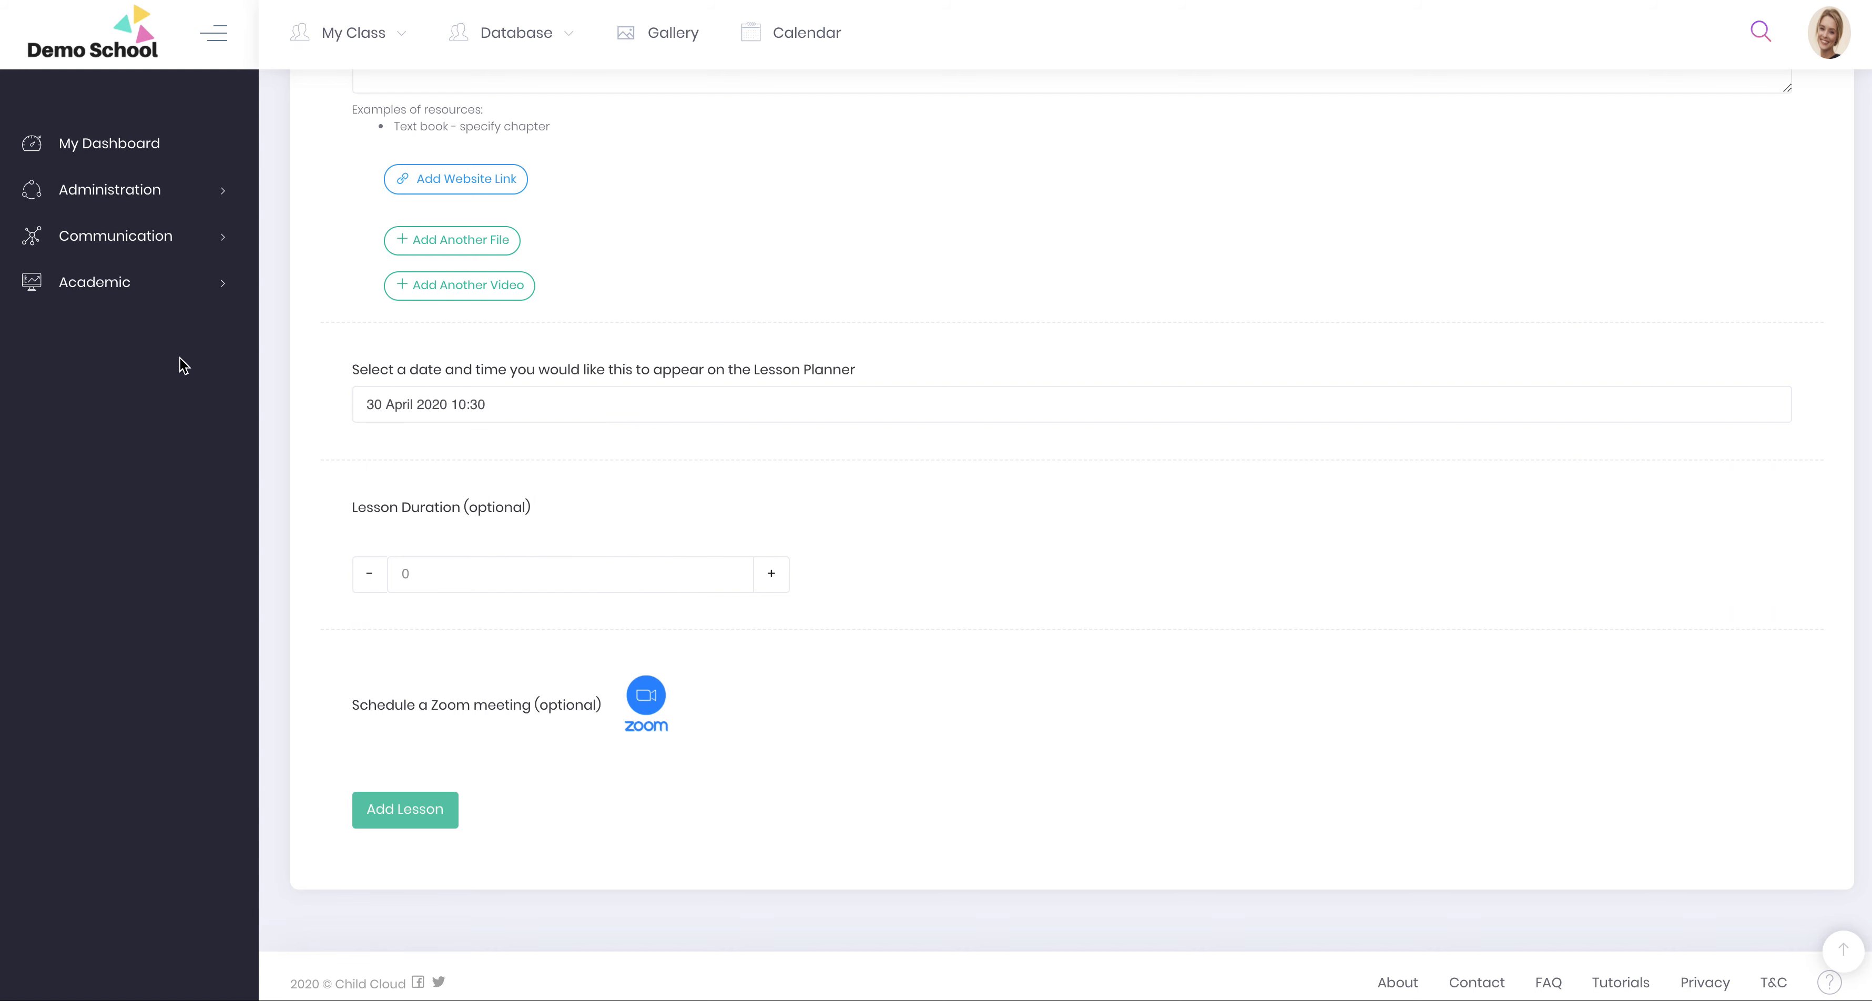
click(770, 574)
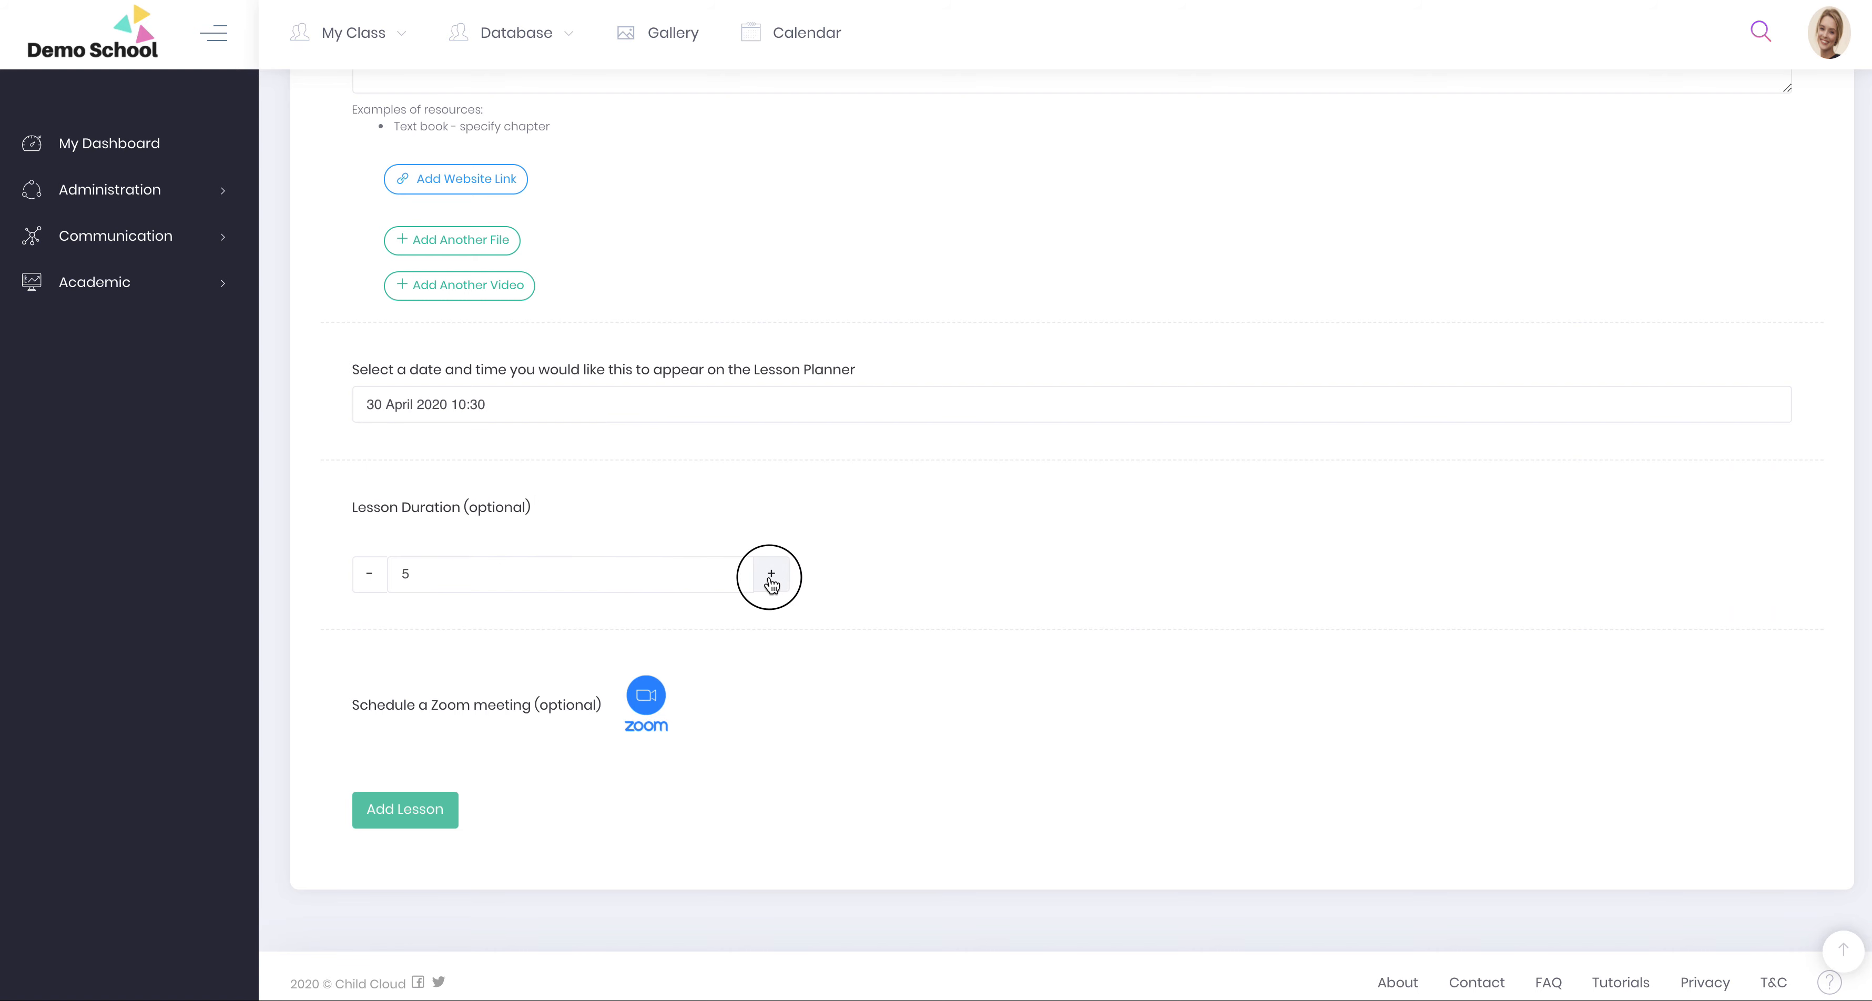
click(770, 574)
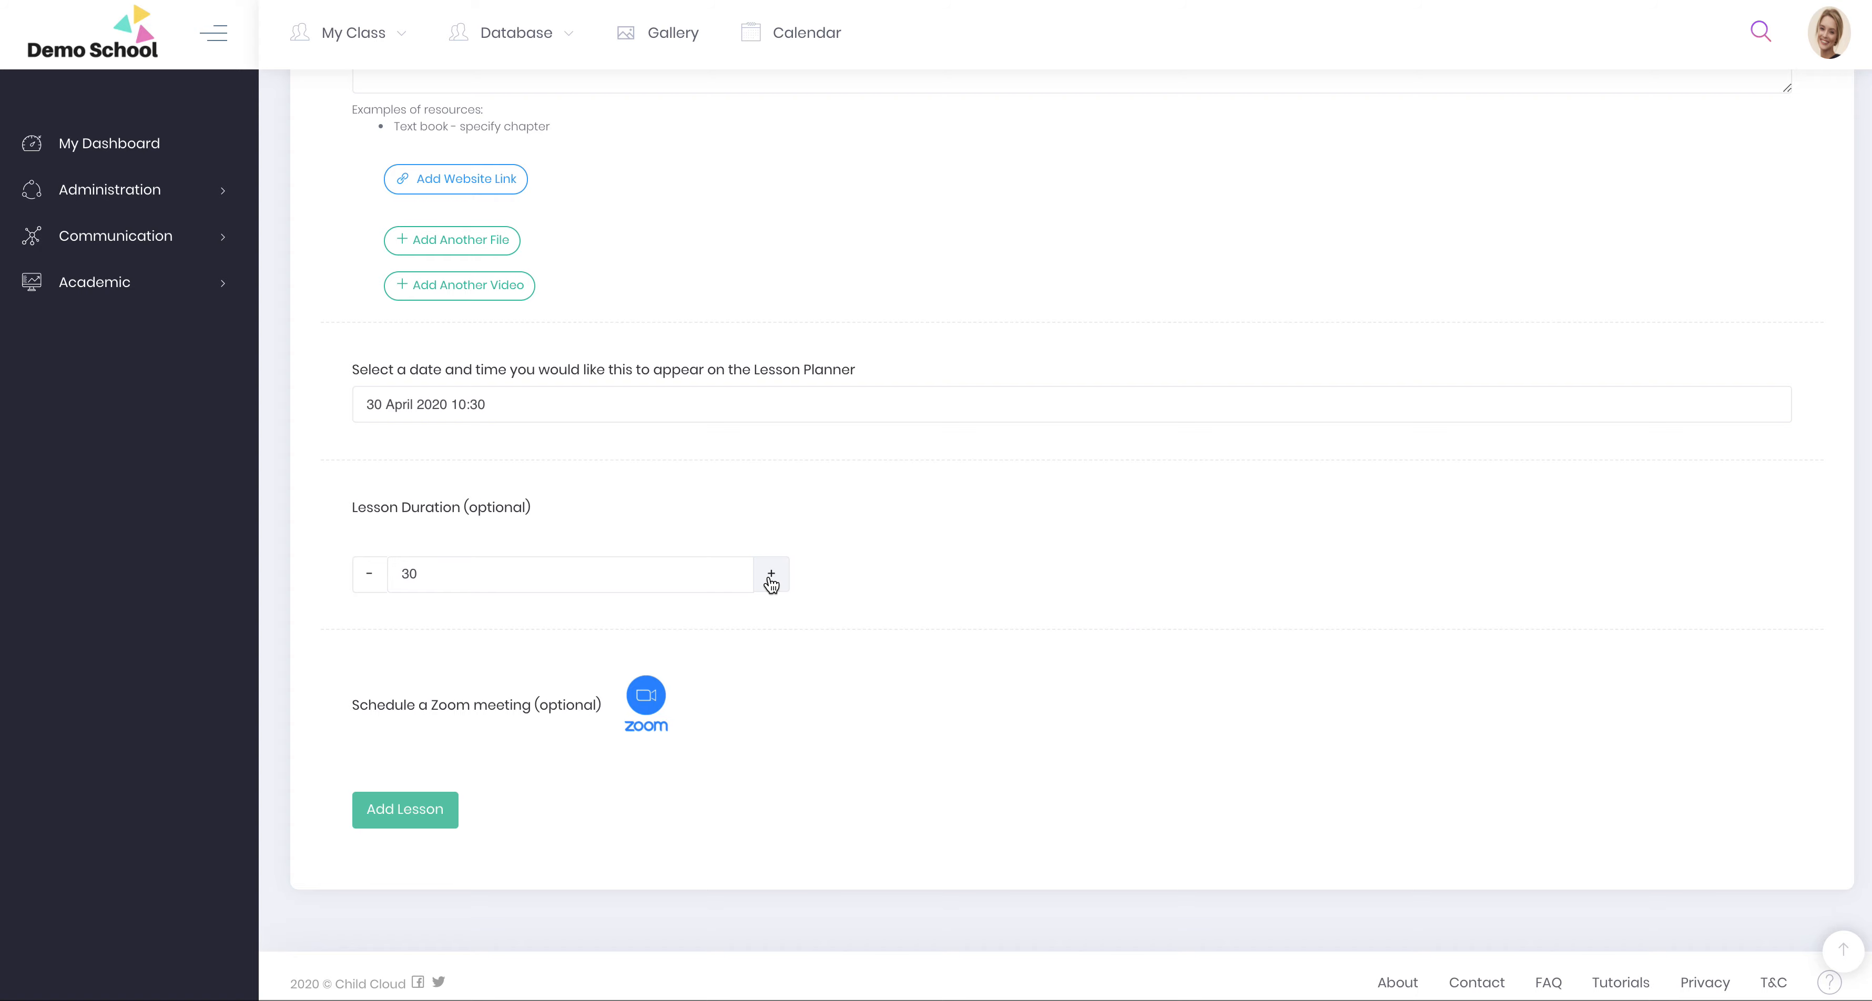
click(645, 697)
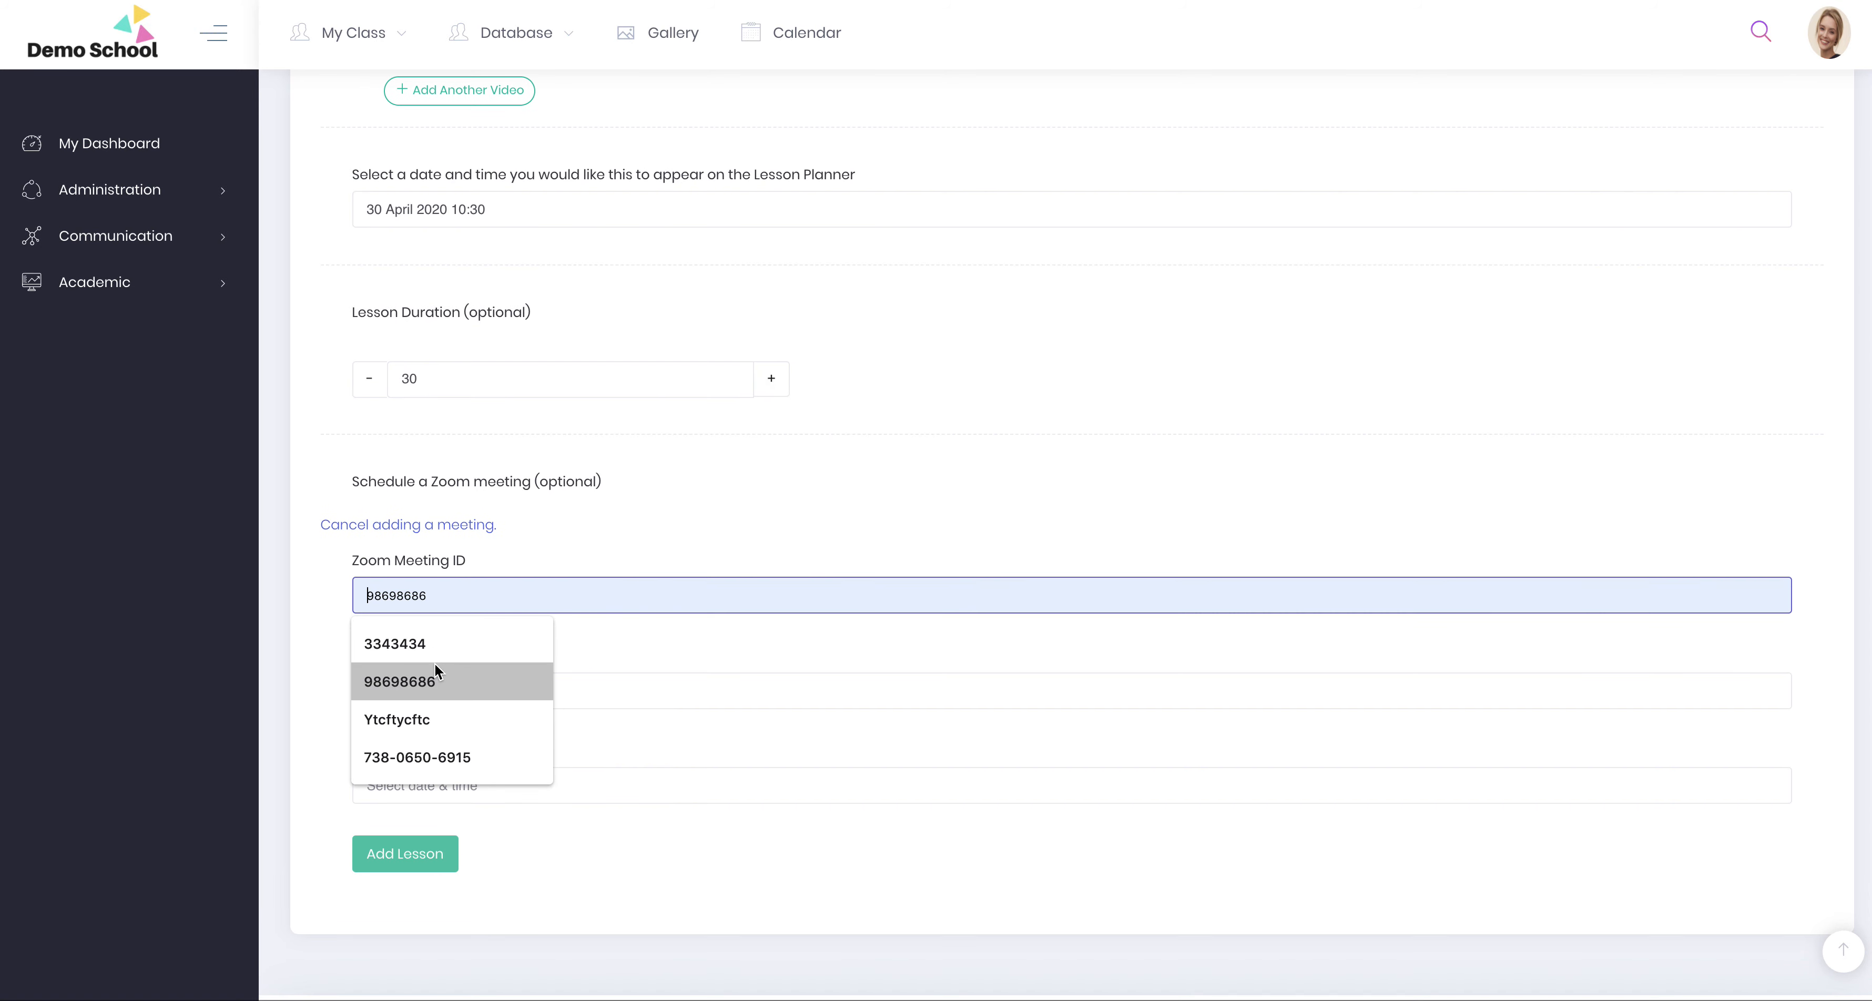
click(400, 681)
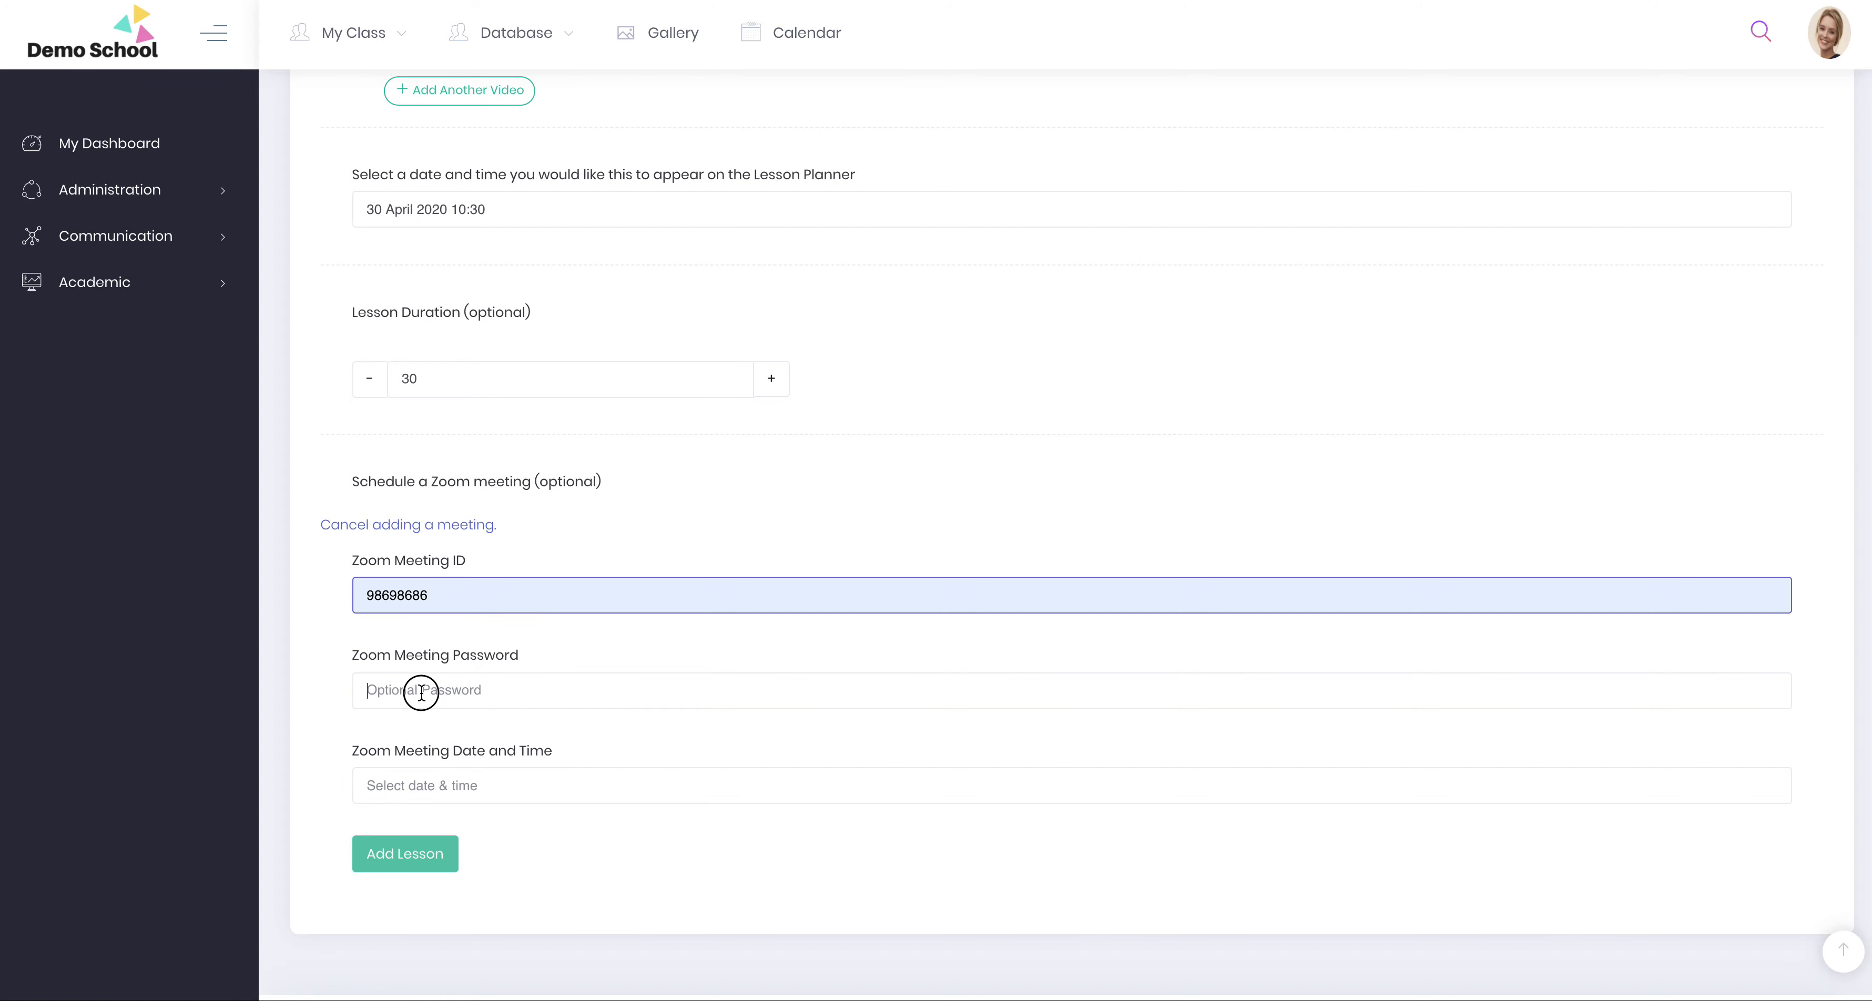
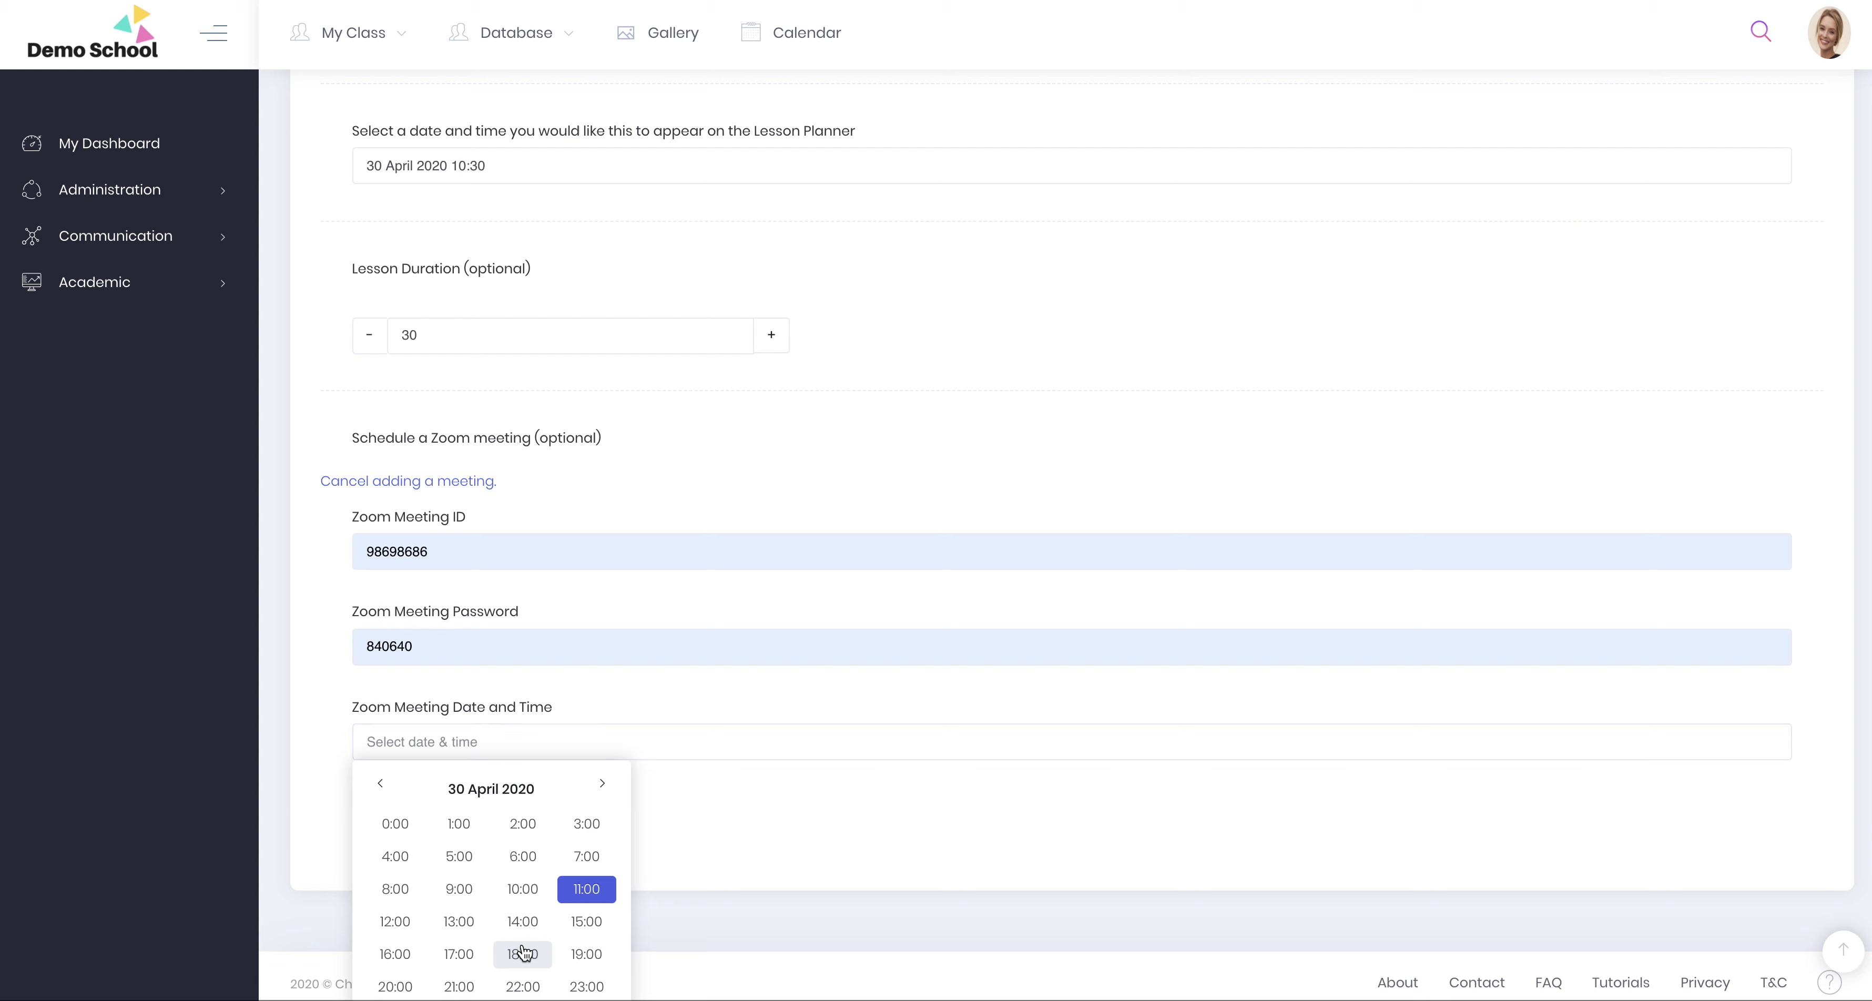
click(585, 888)
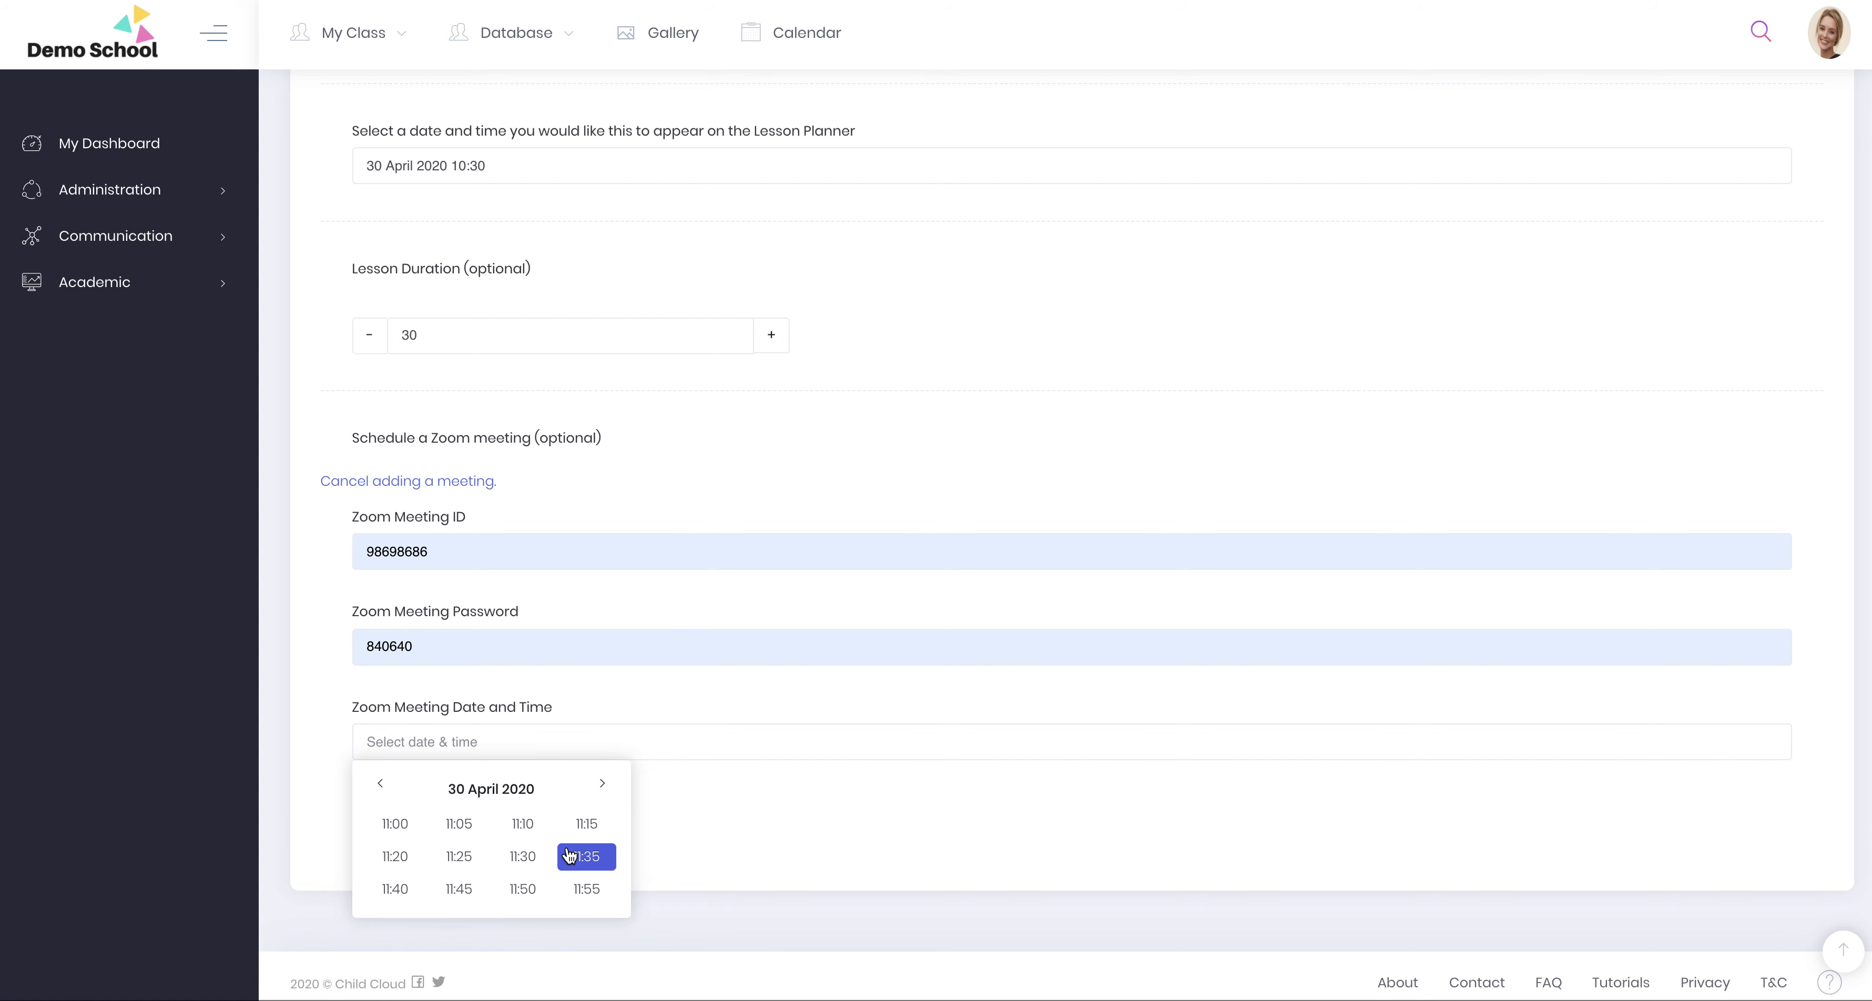
click(394, 824)
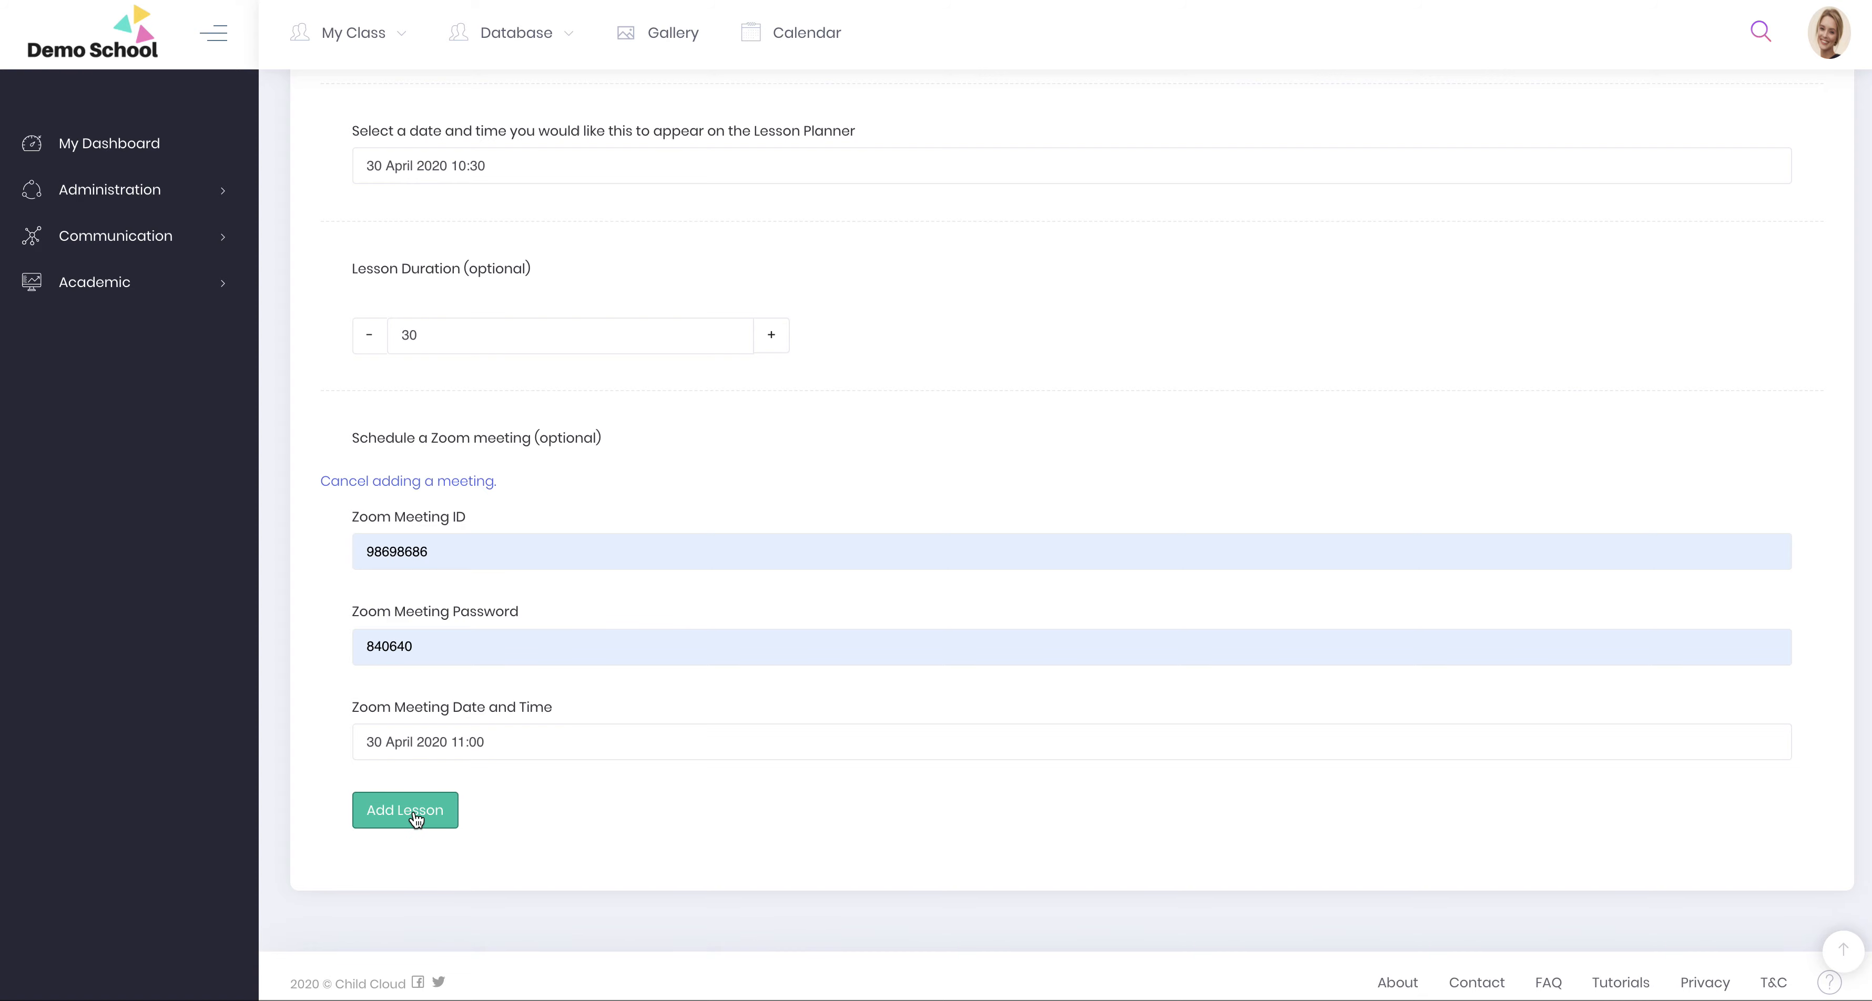
click(404, 810)
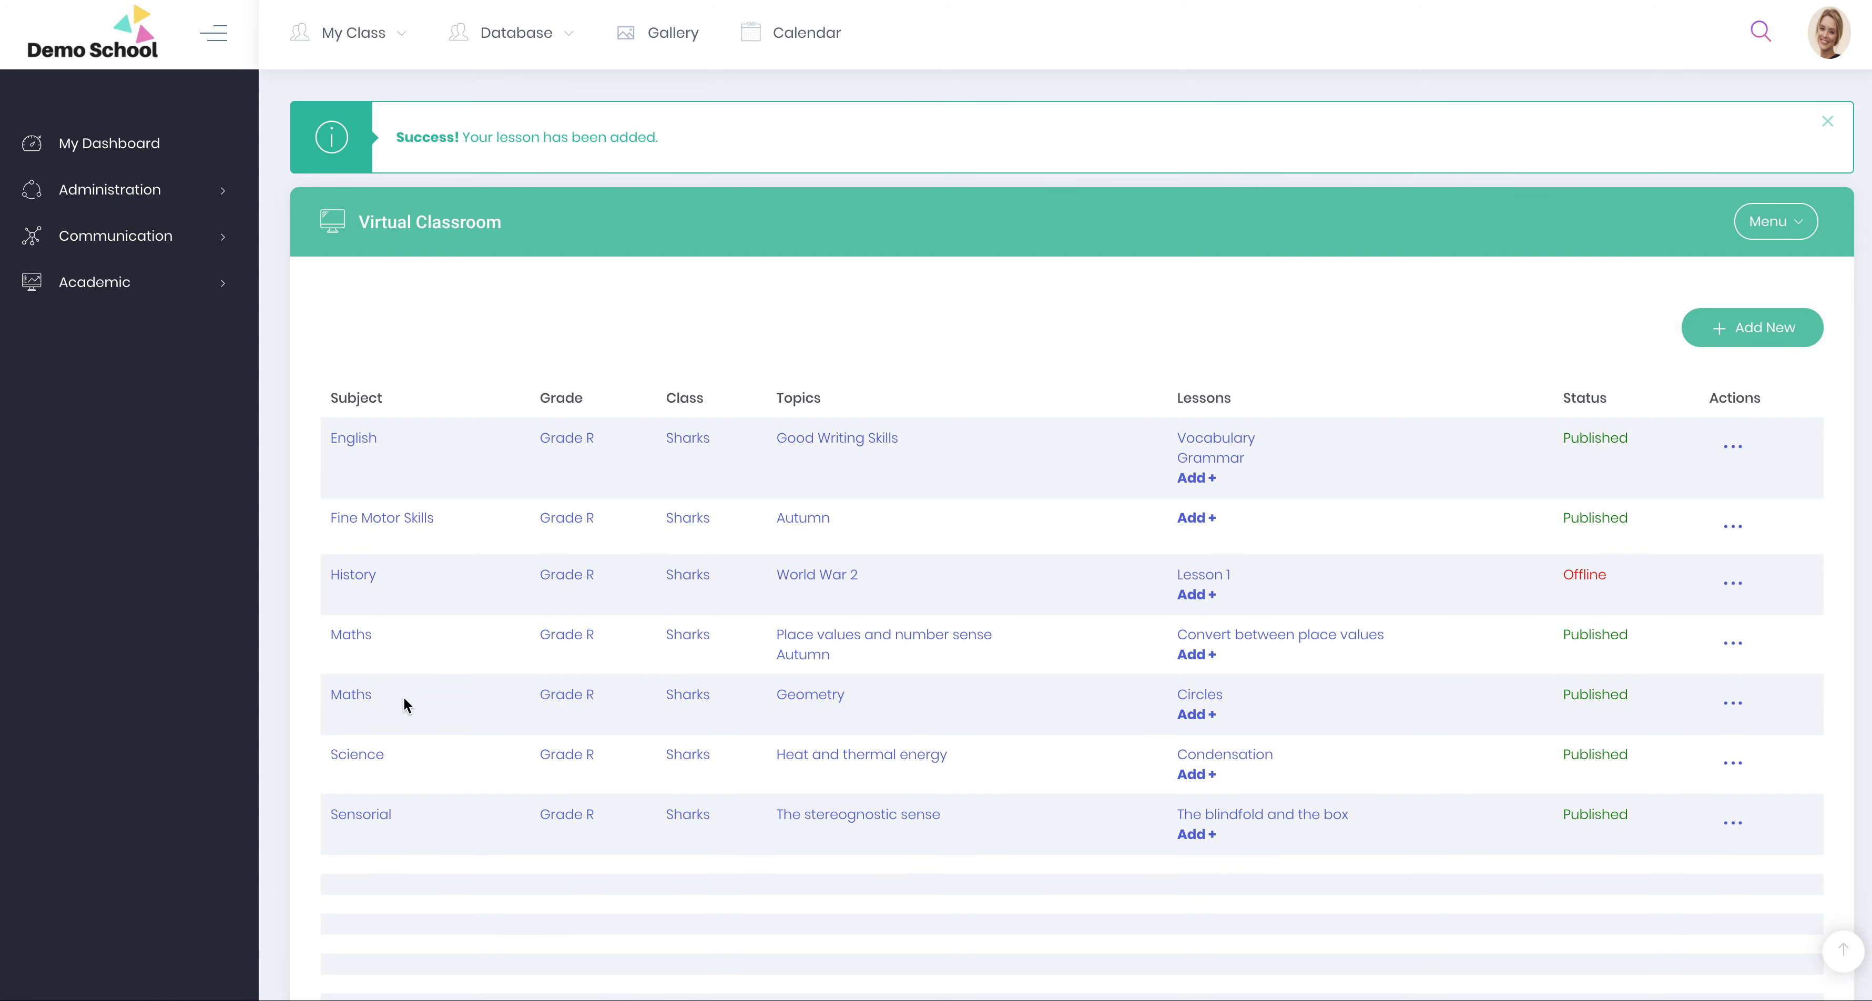
mouse_move(1698, 594)
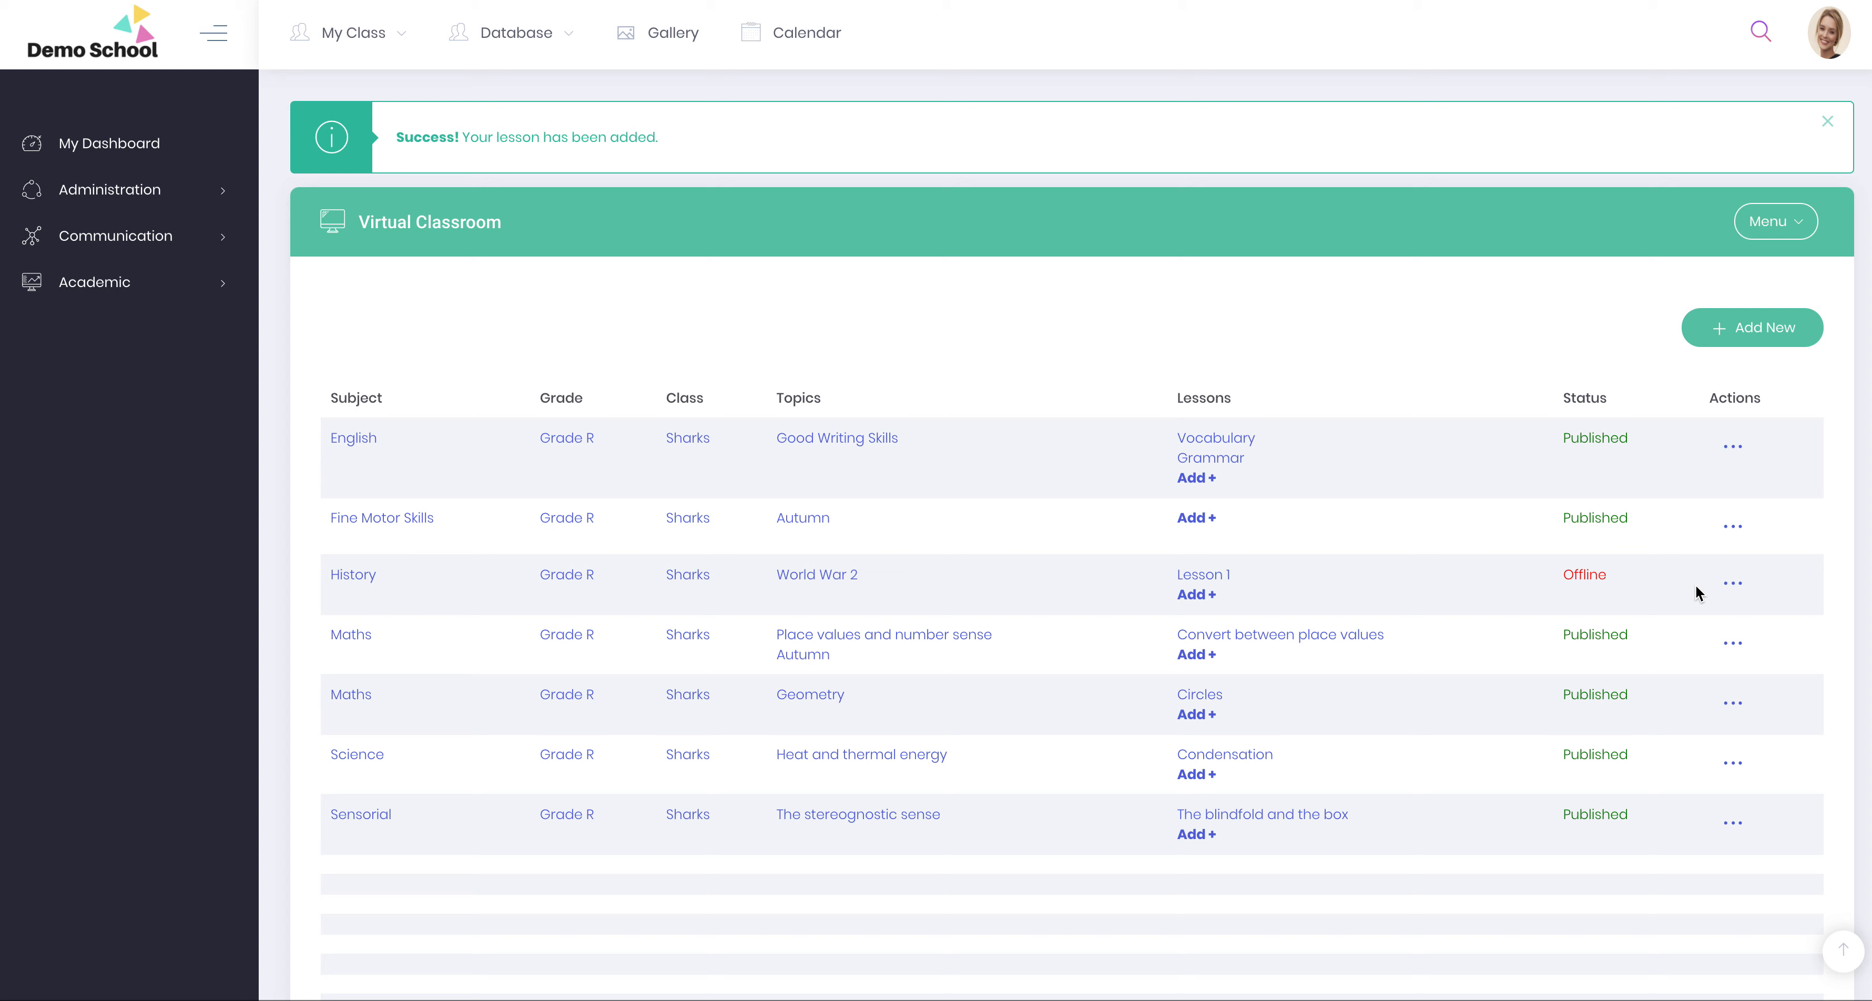
mouse_move(1579, 555)
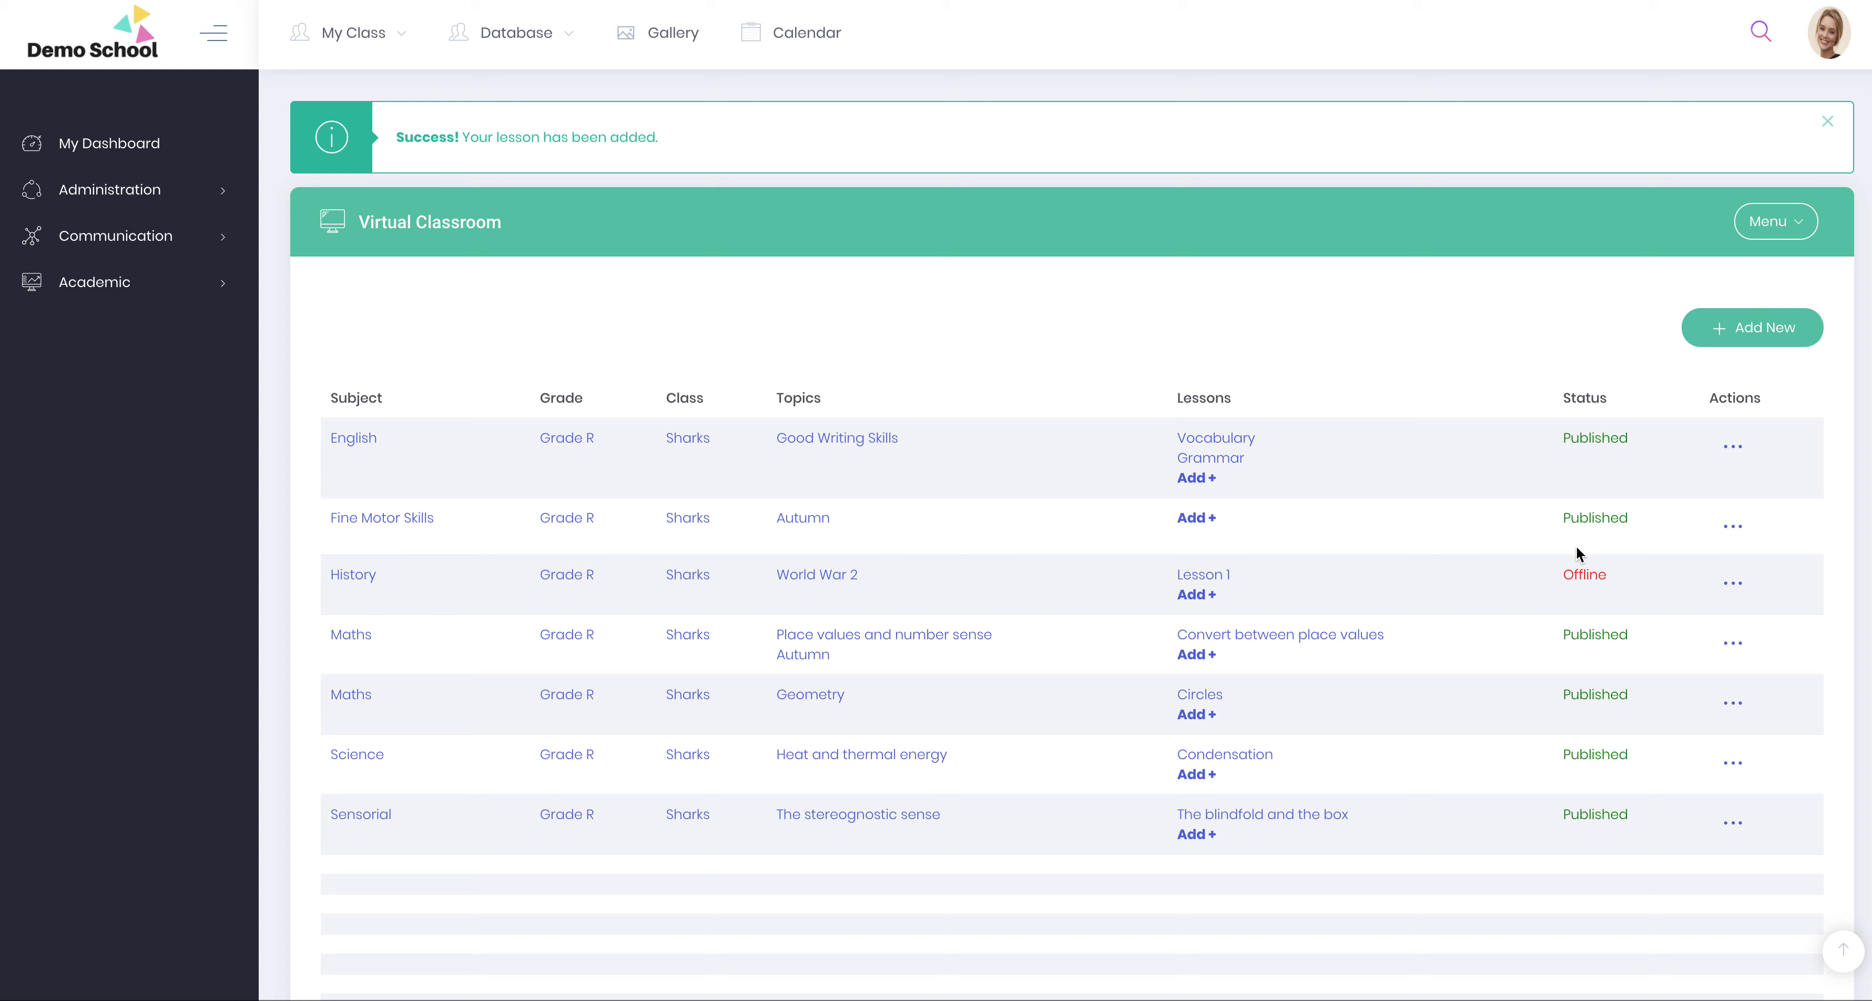
mouse_move(1606, 565)
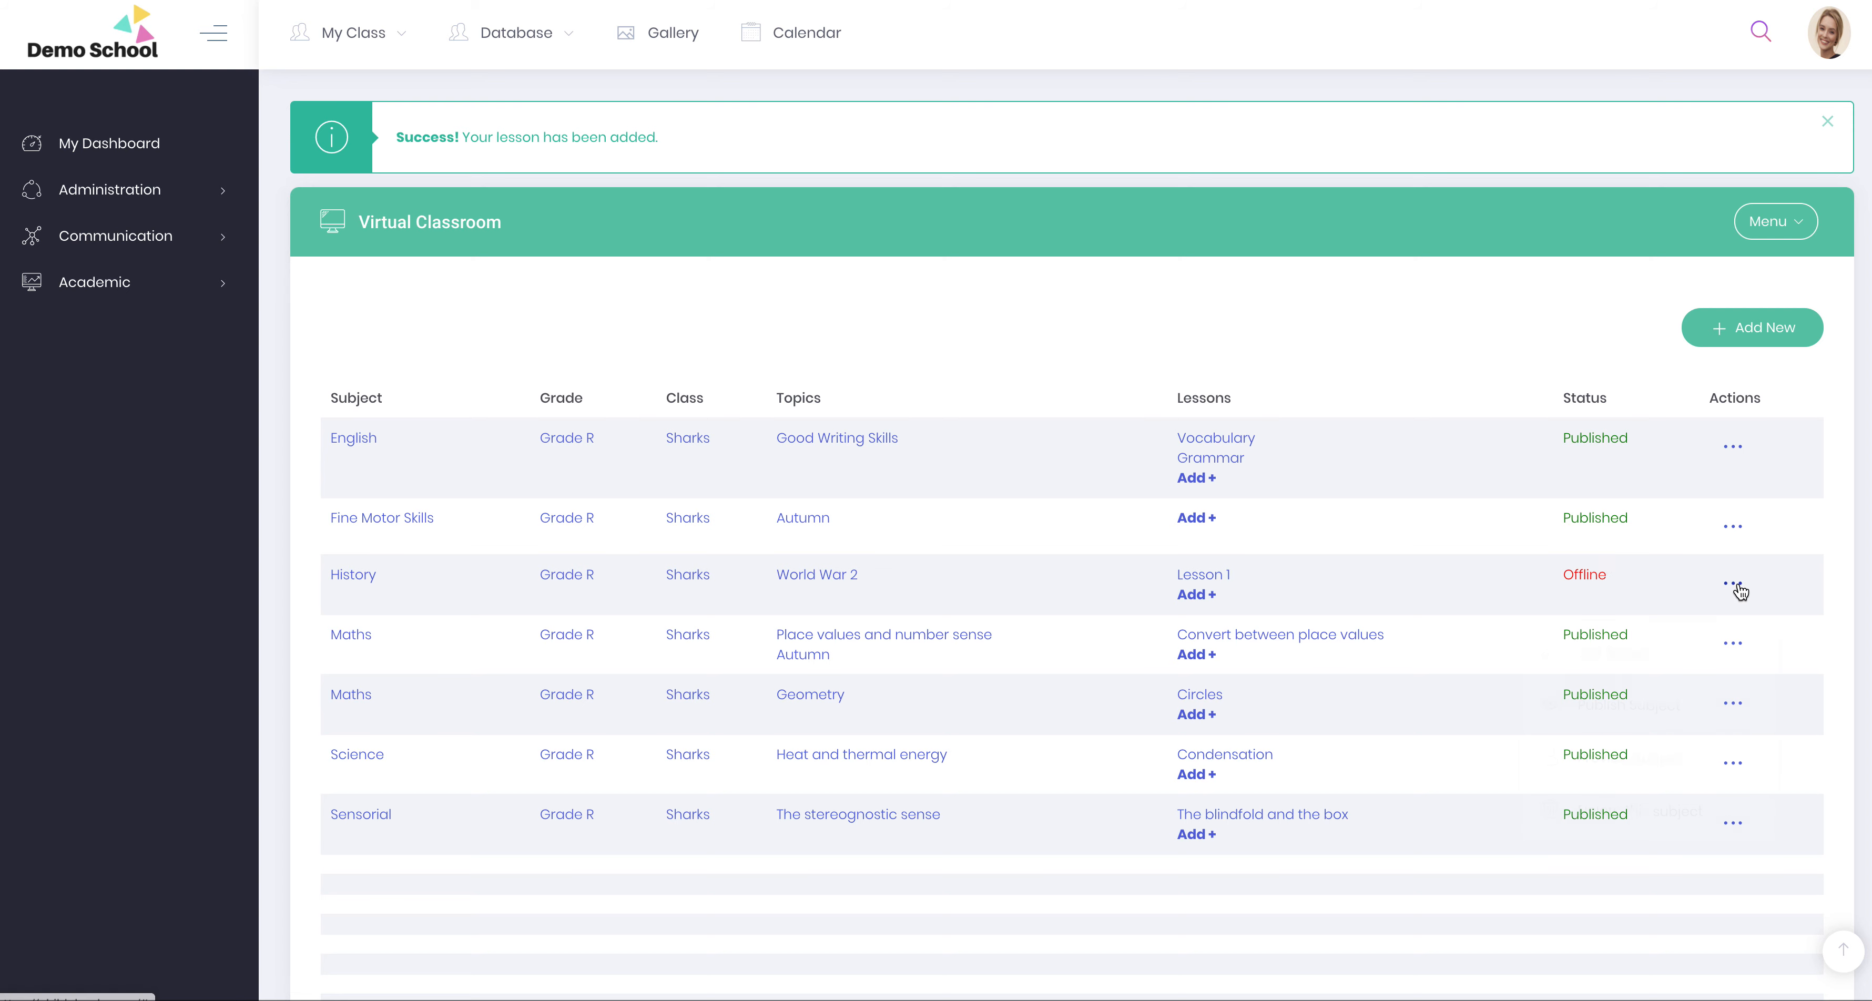
mouse_move(1624, 699)
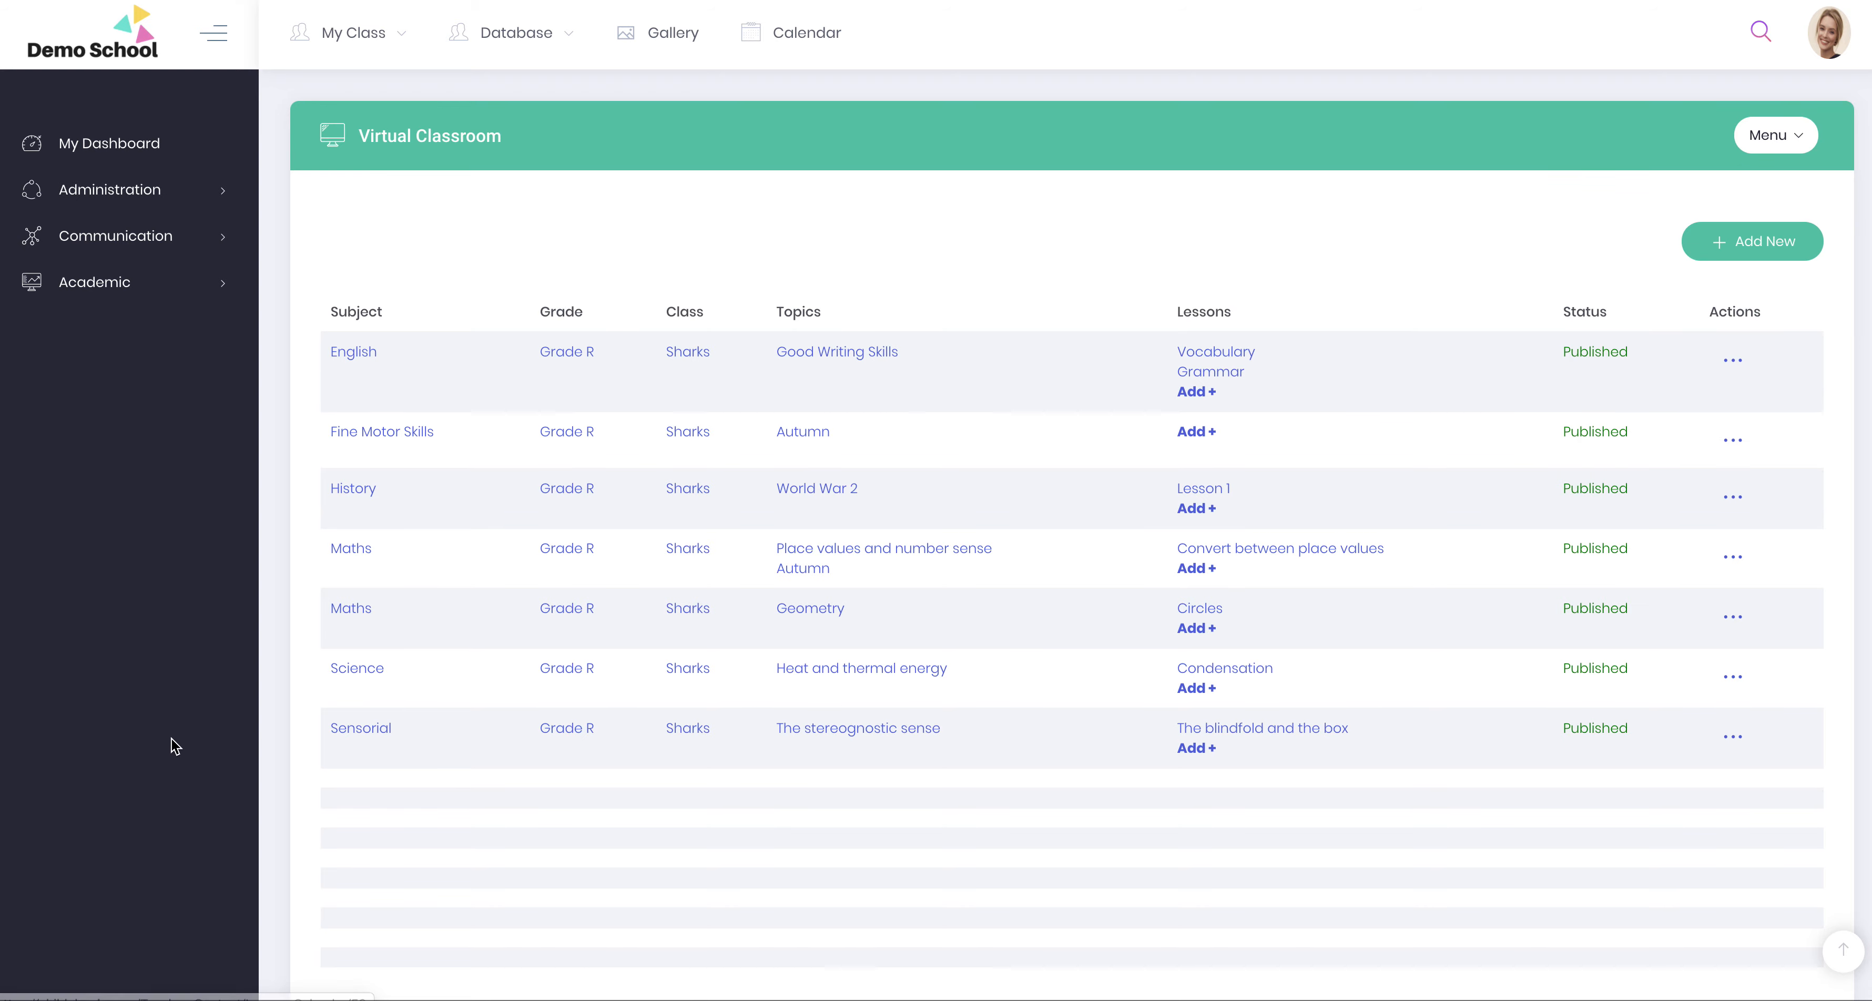
Step: Open the Virtual Classroom calendar and the Science Condensation event on 21 April
click(1775, 134)
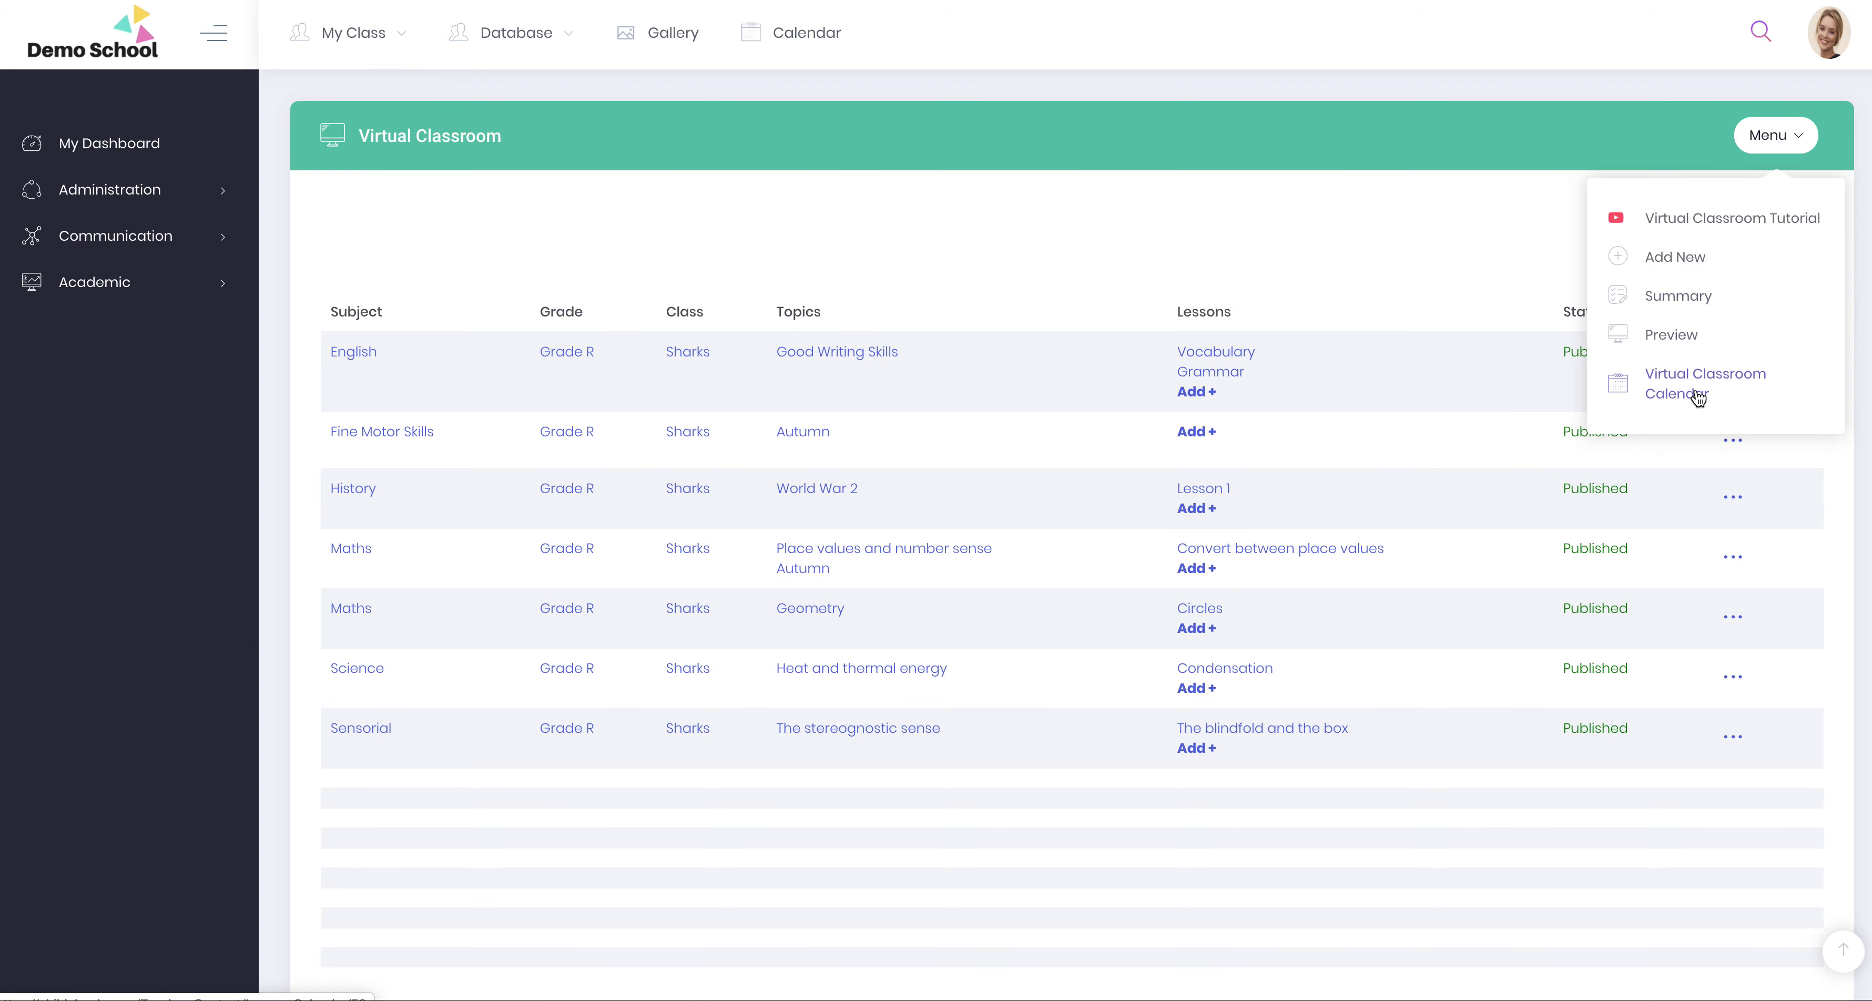
click(1705, 383)
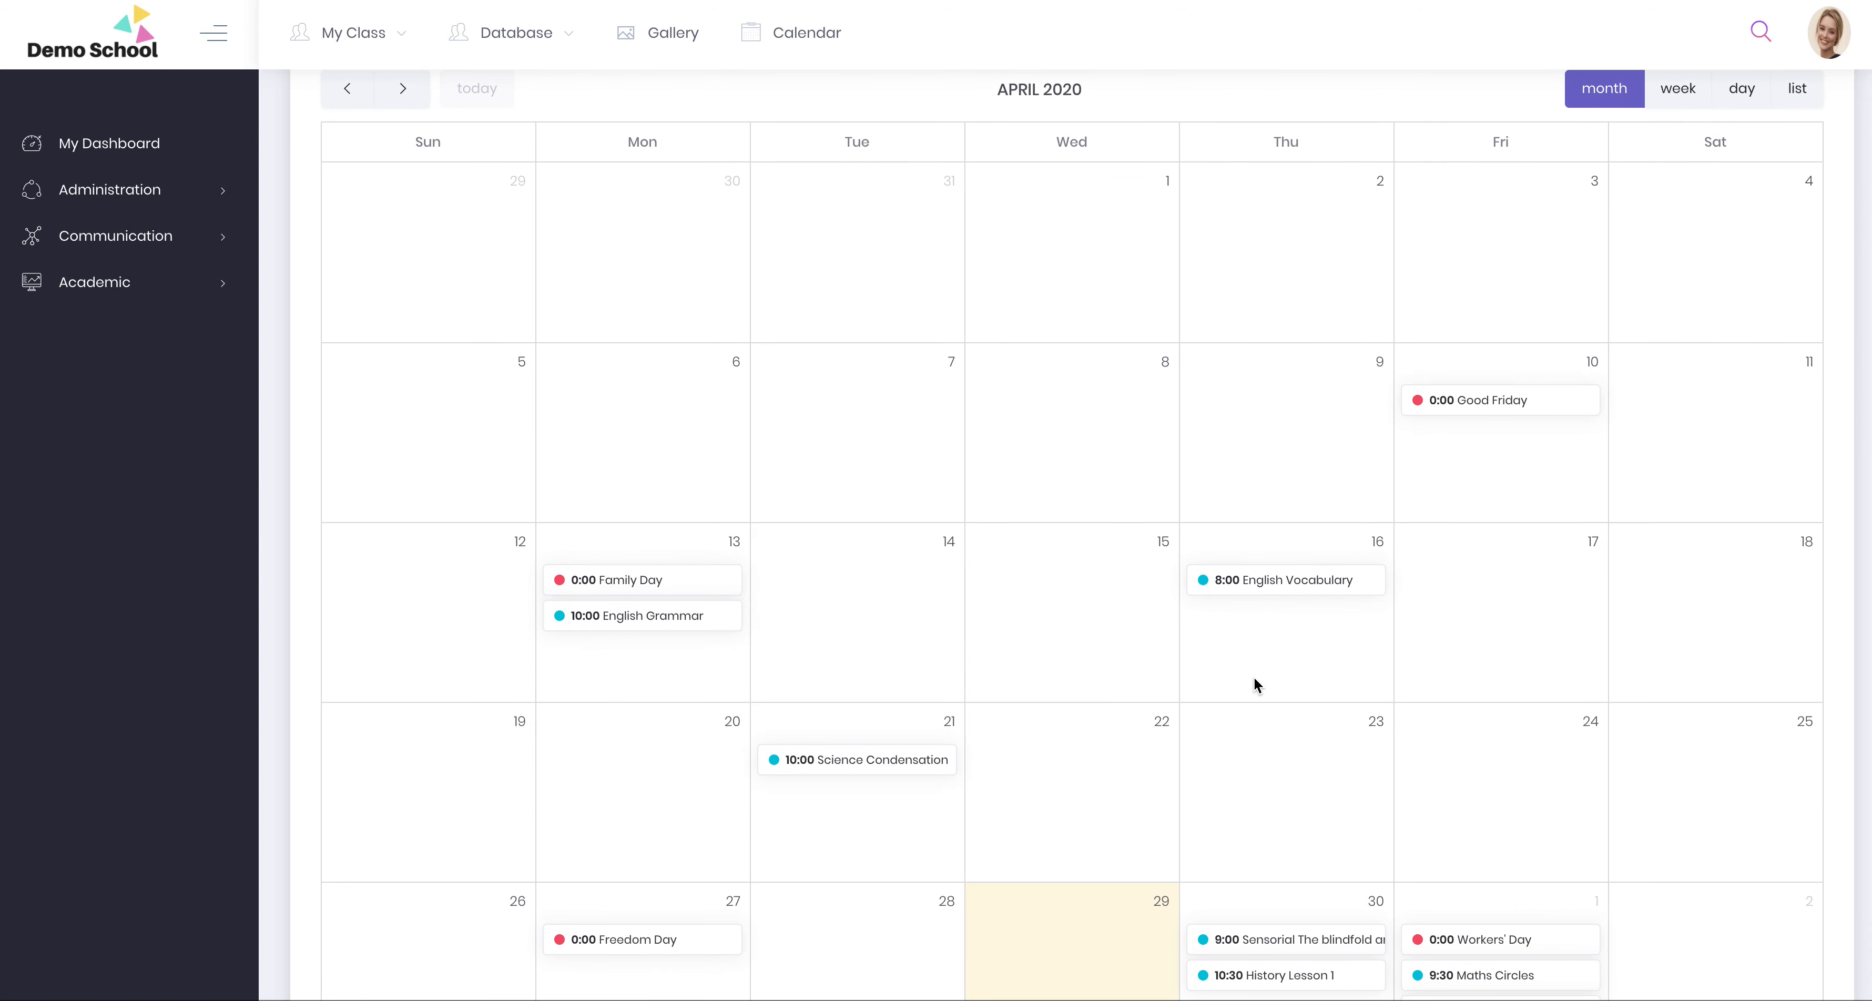
scroll(down, 3)
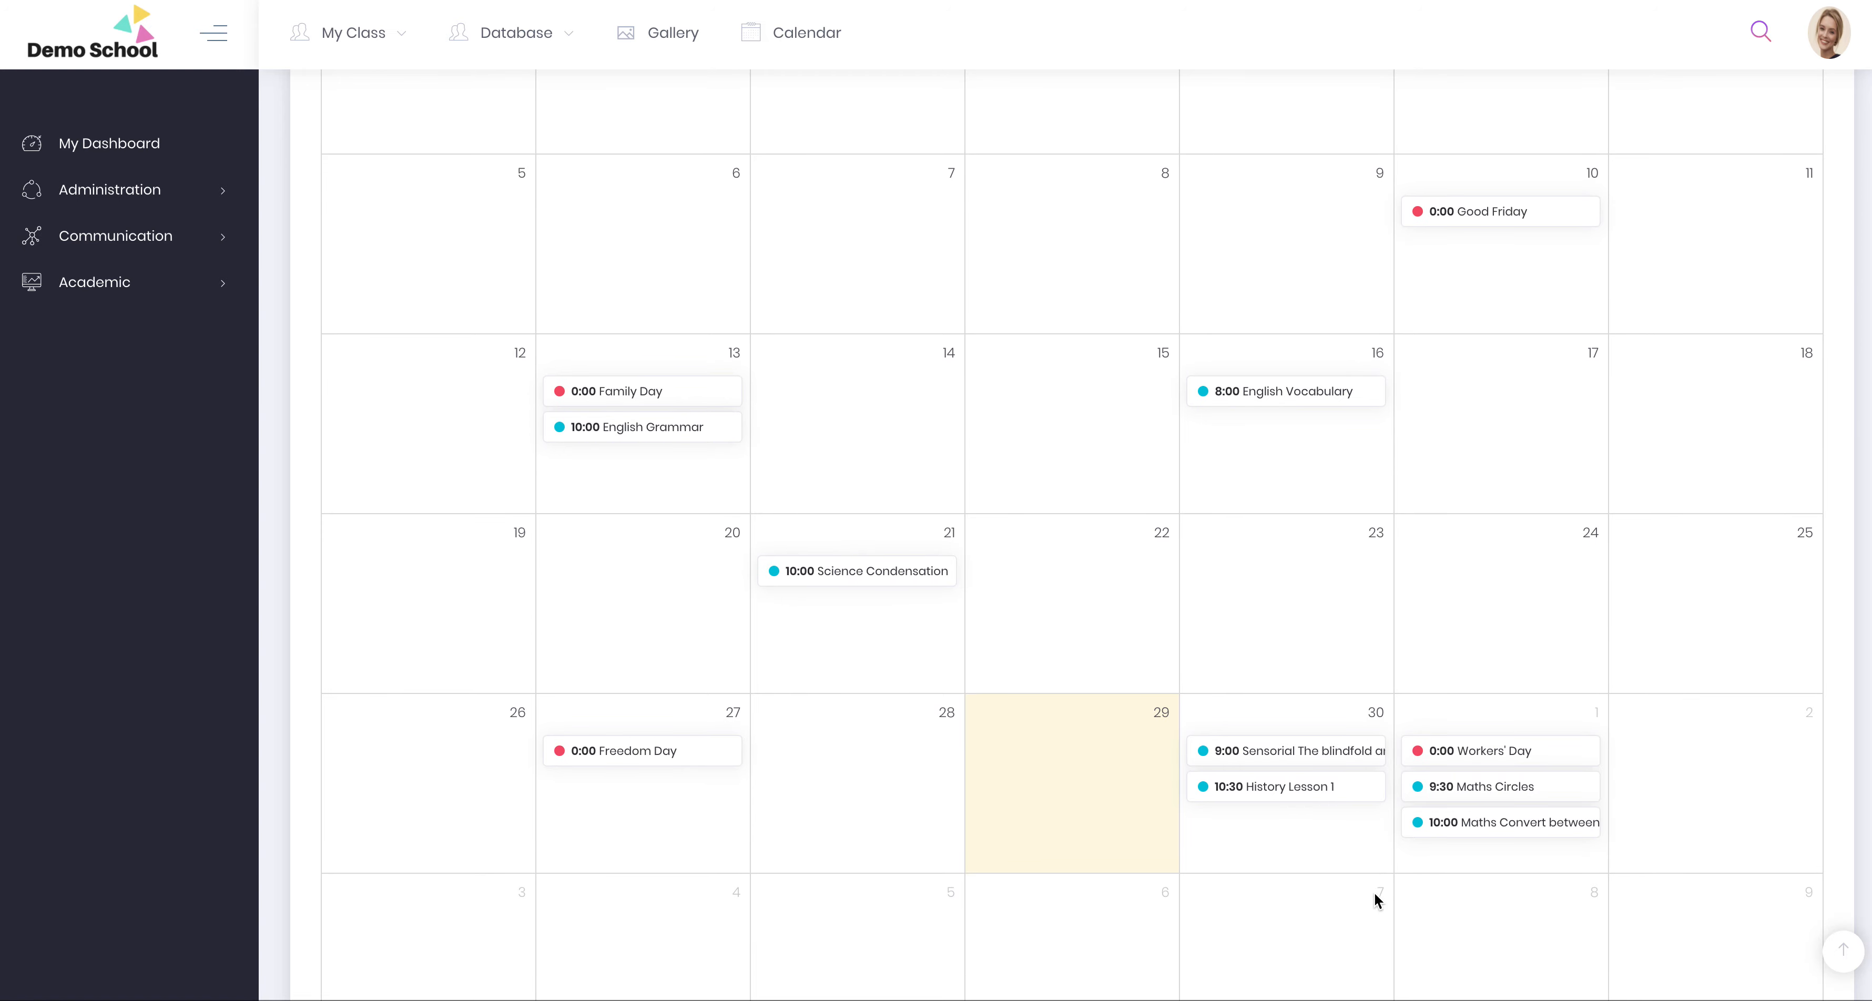
mouse_move(1283, 787)
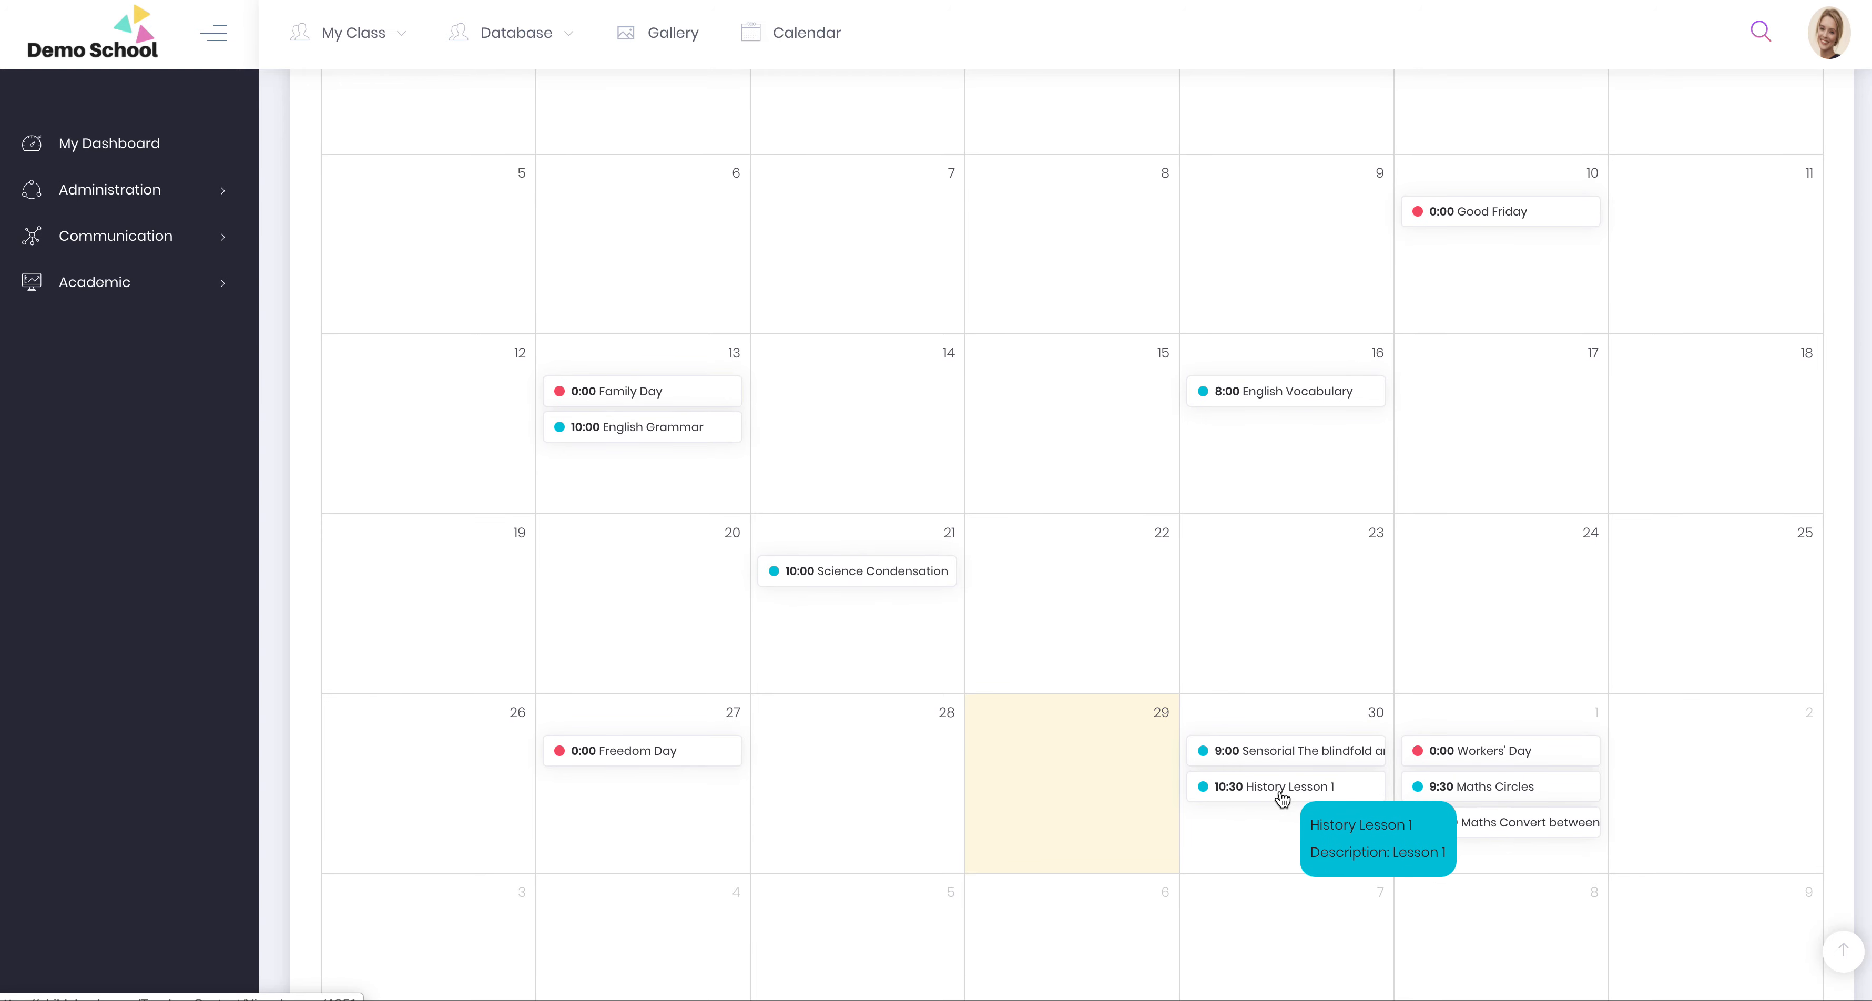
mouse_move(1480, 822)
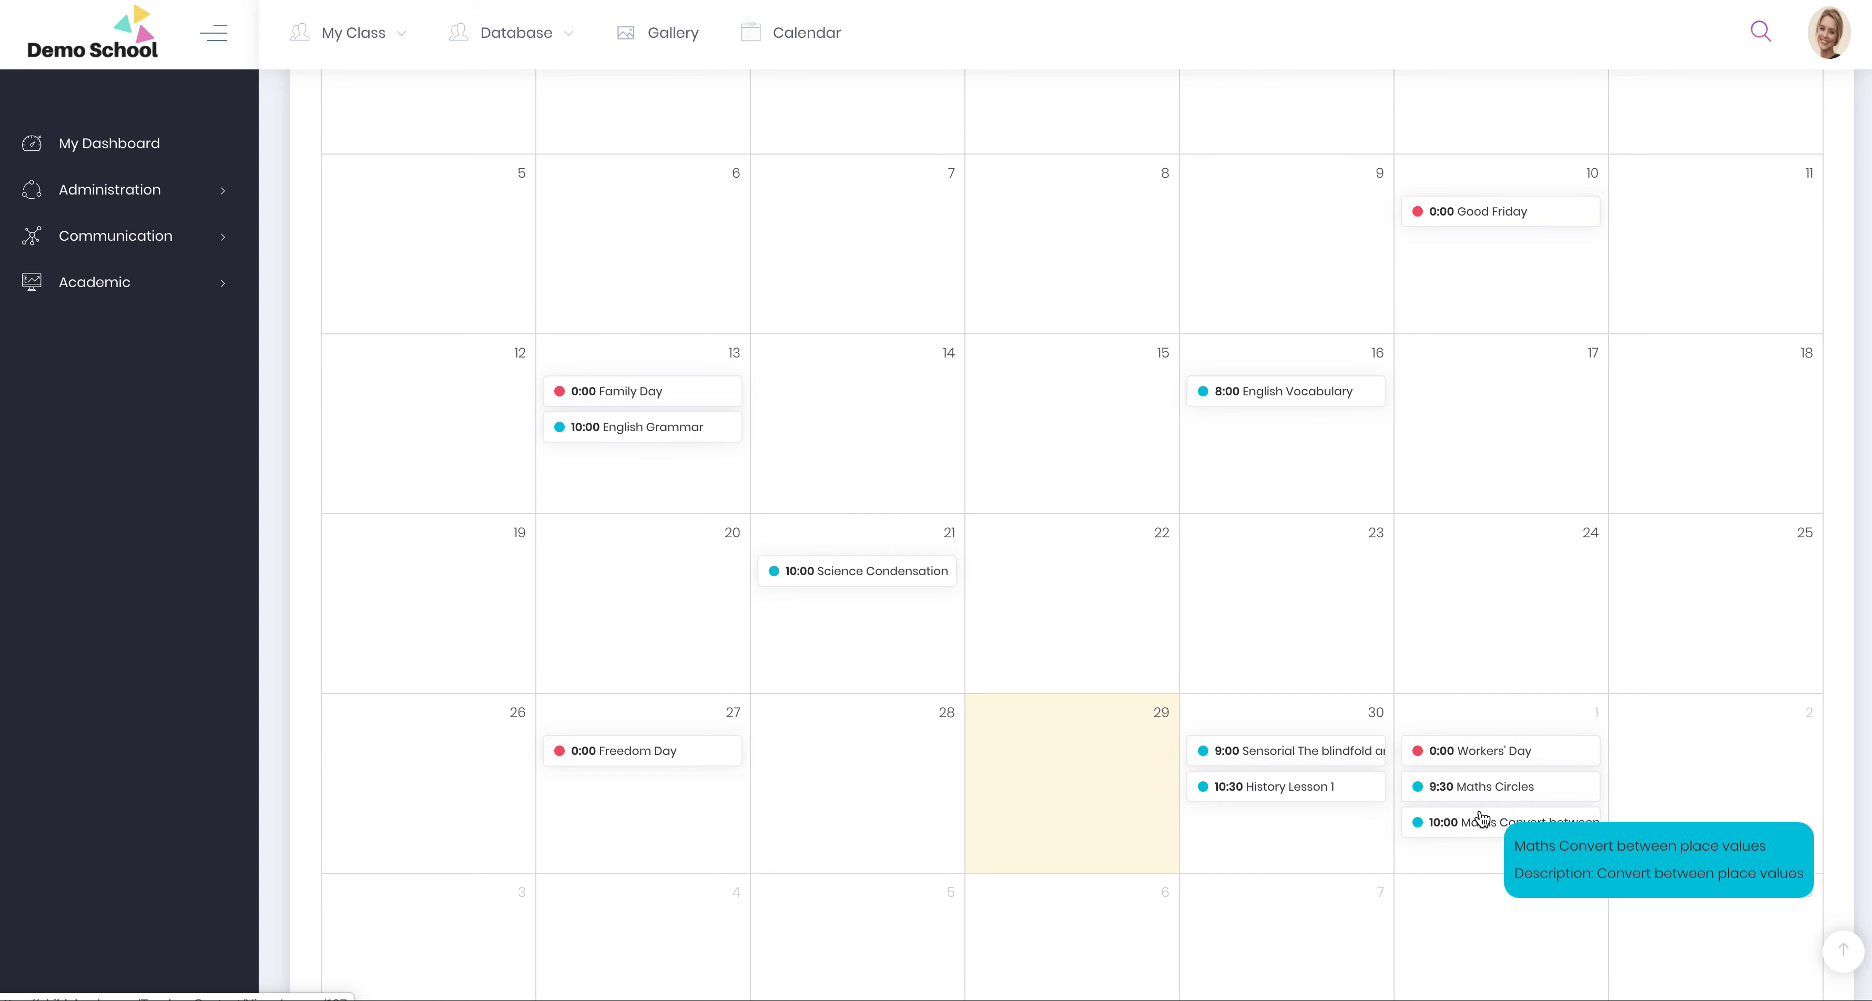
mouse_move(839, 570)
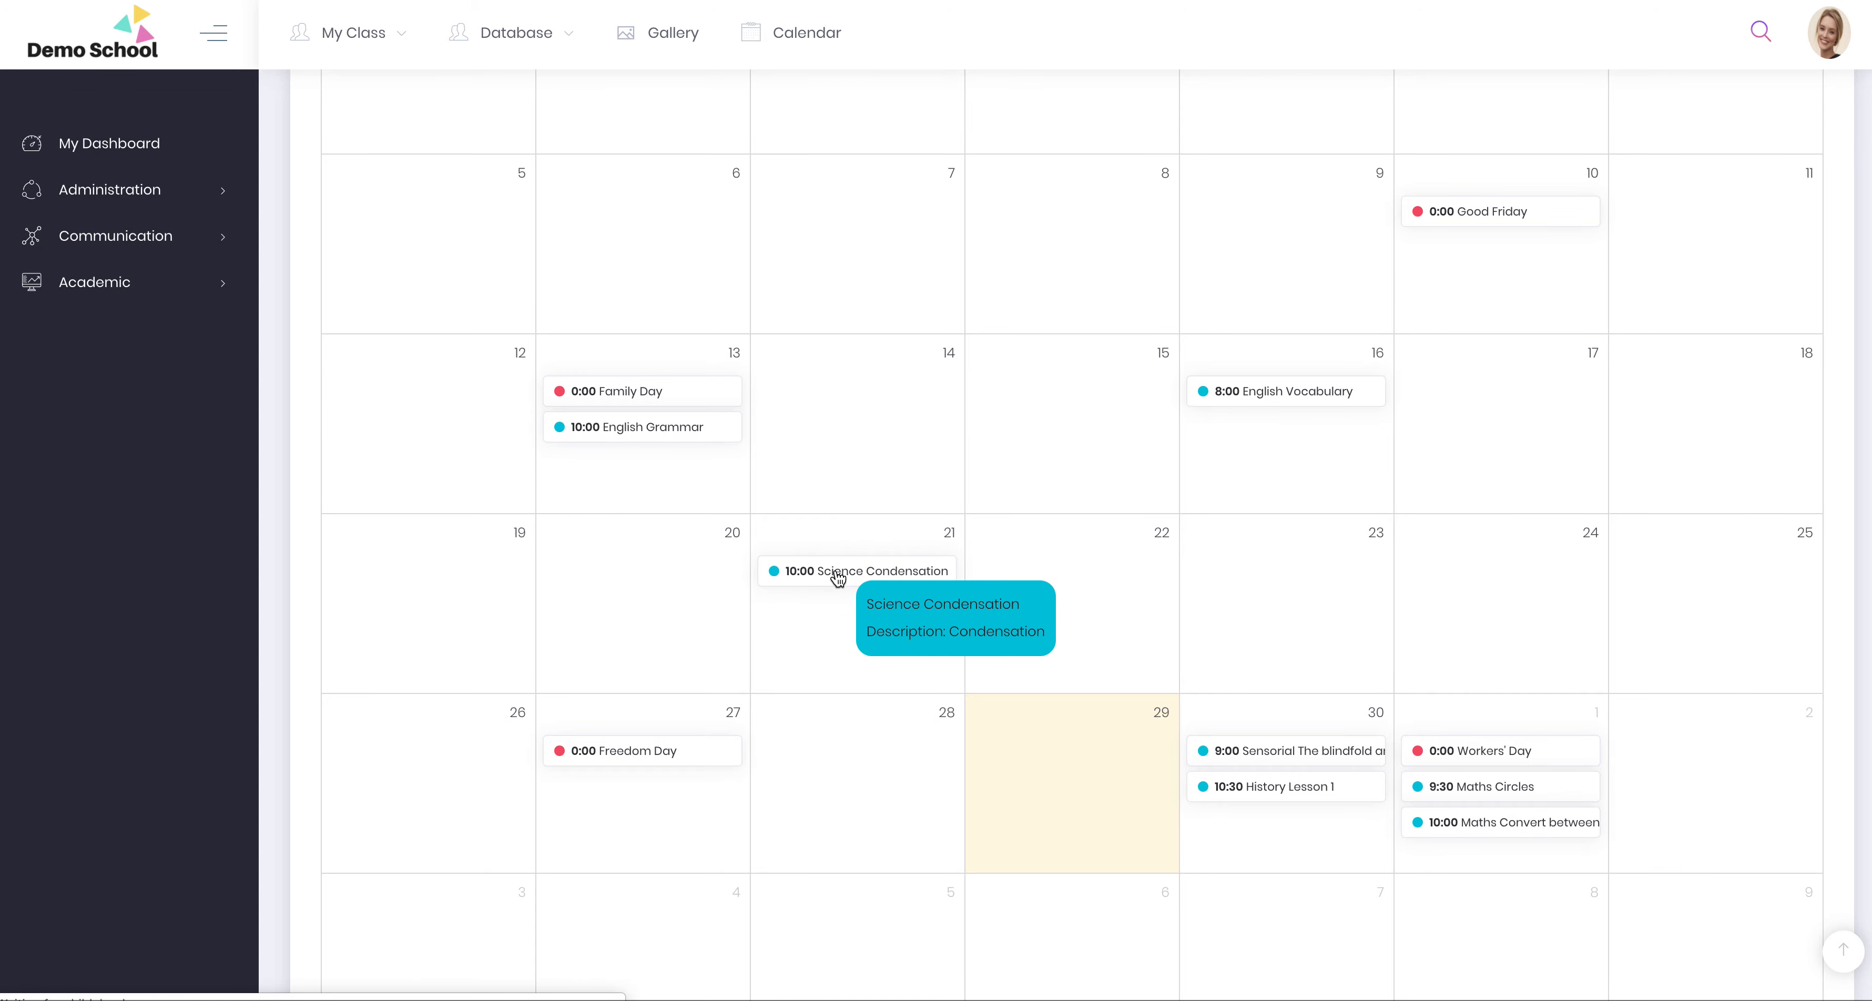
click(858, 570)
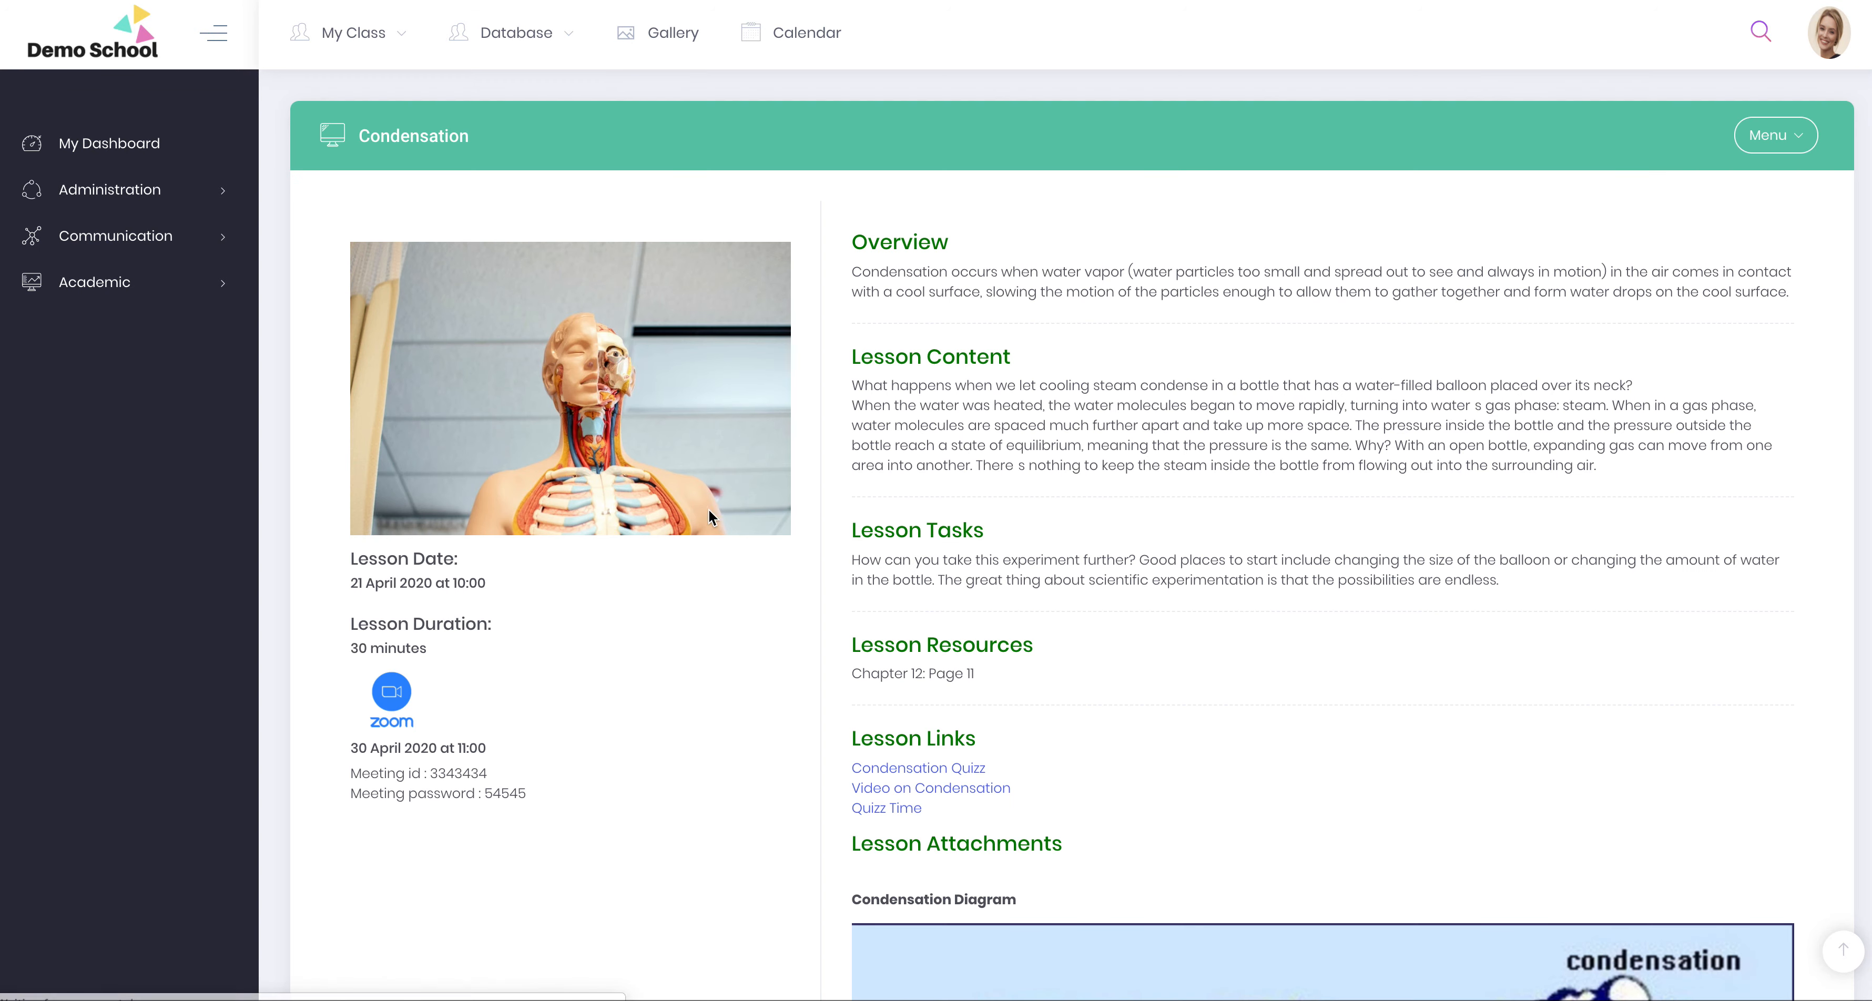
Step: Scroll through the Condensation lesson's diagrams and video, then bring up the Menu
scroll(down, 3)
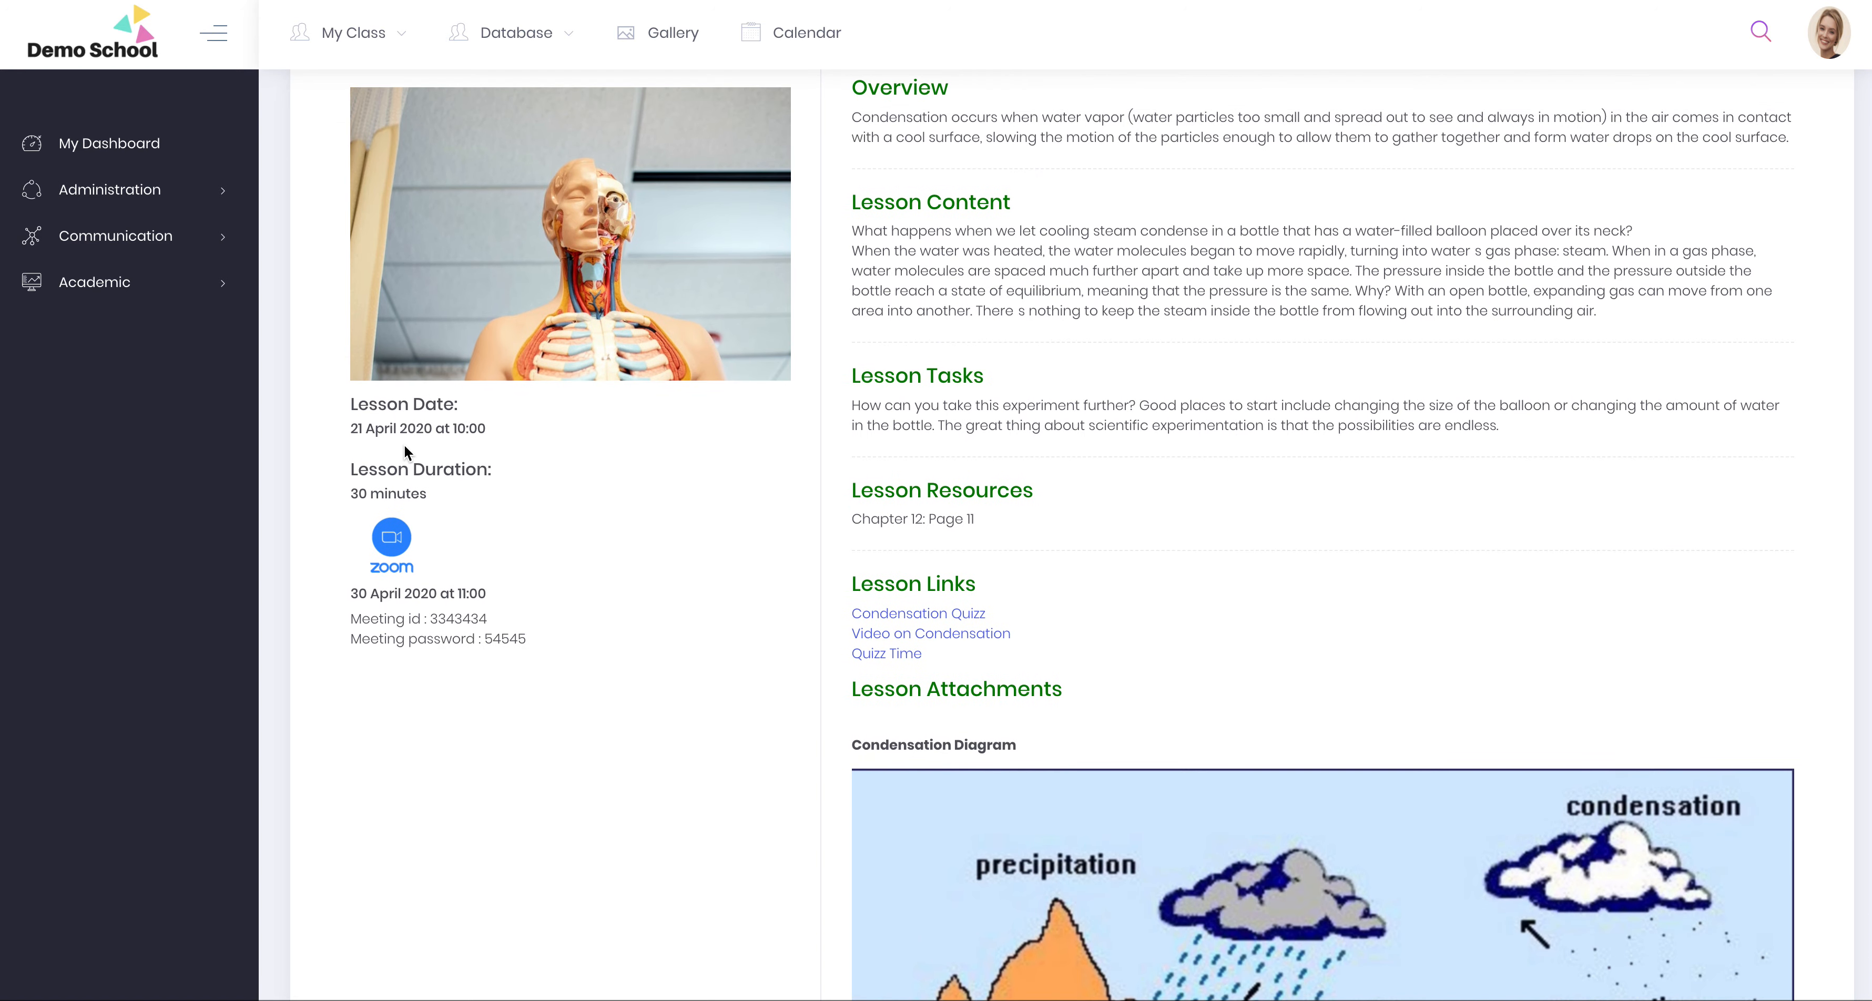
mouse_move(946, 196)
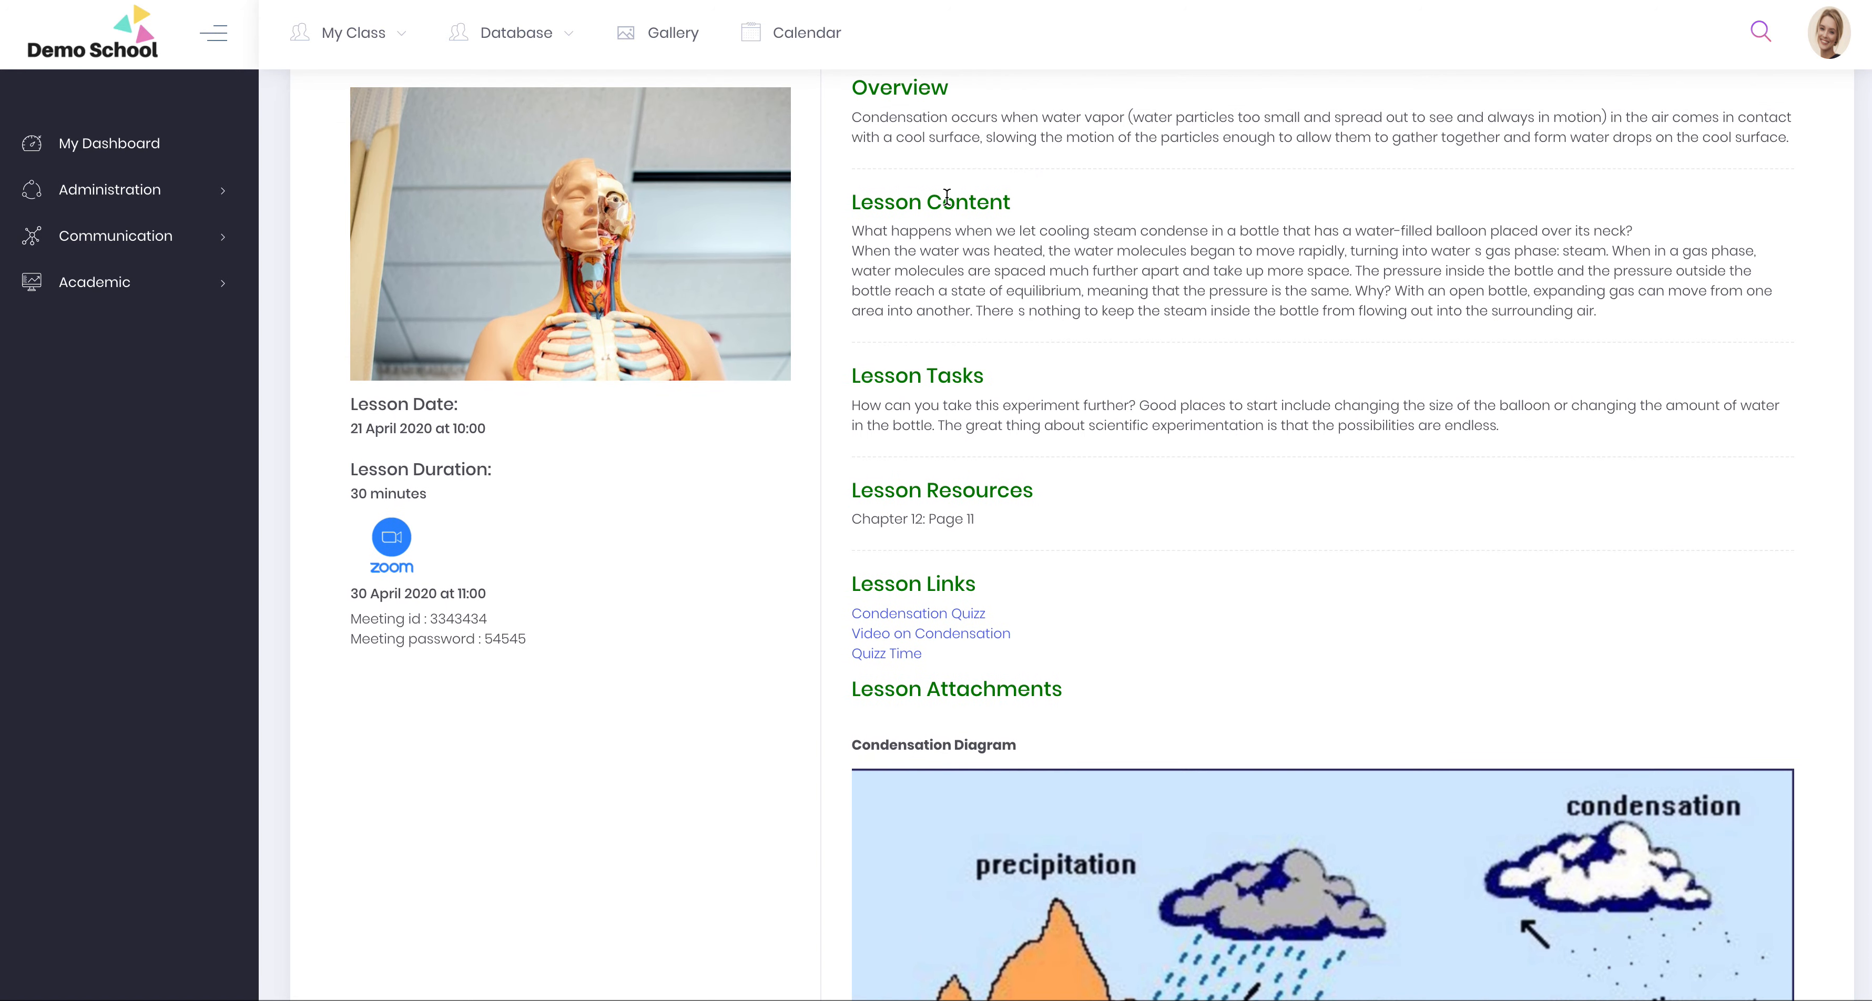
scroll(down, 3)
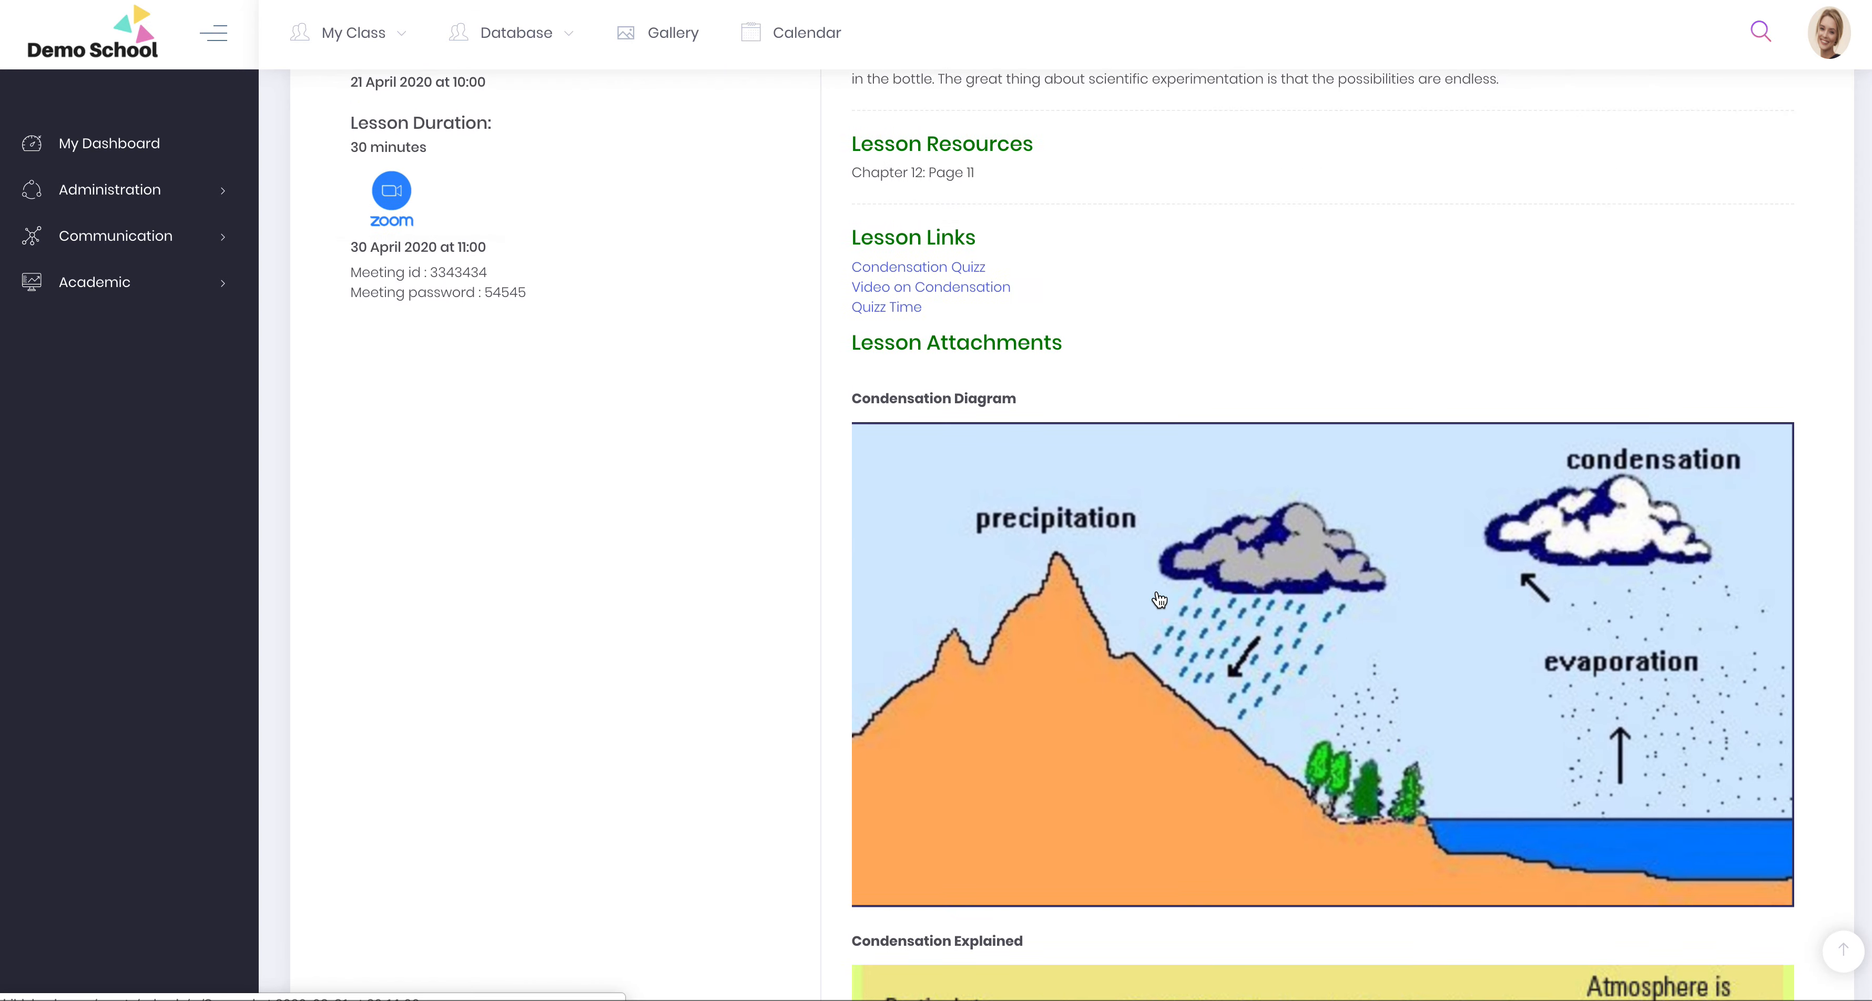
scroll(down, 3)
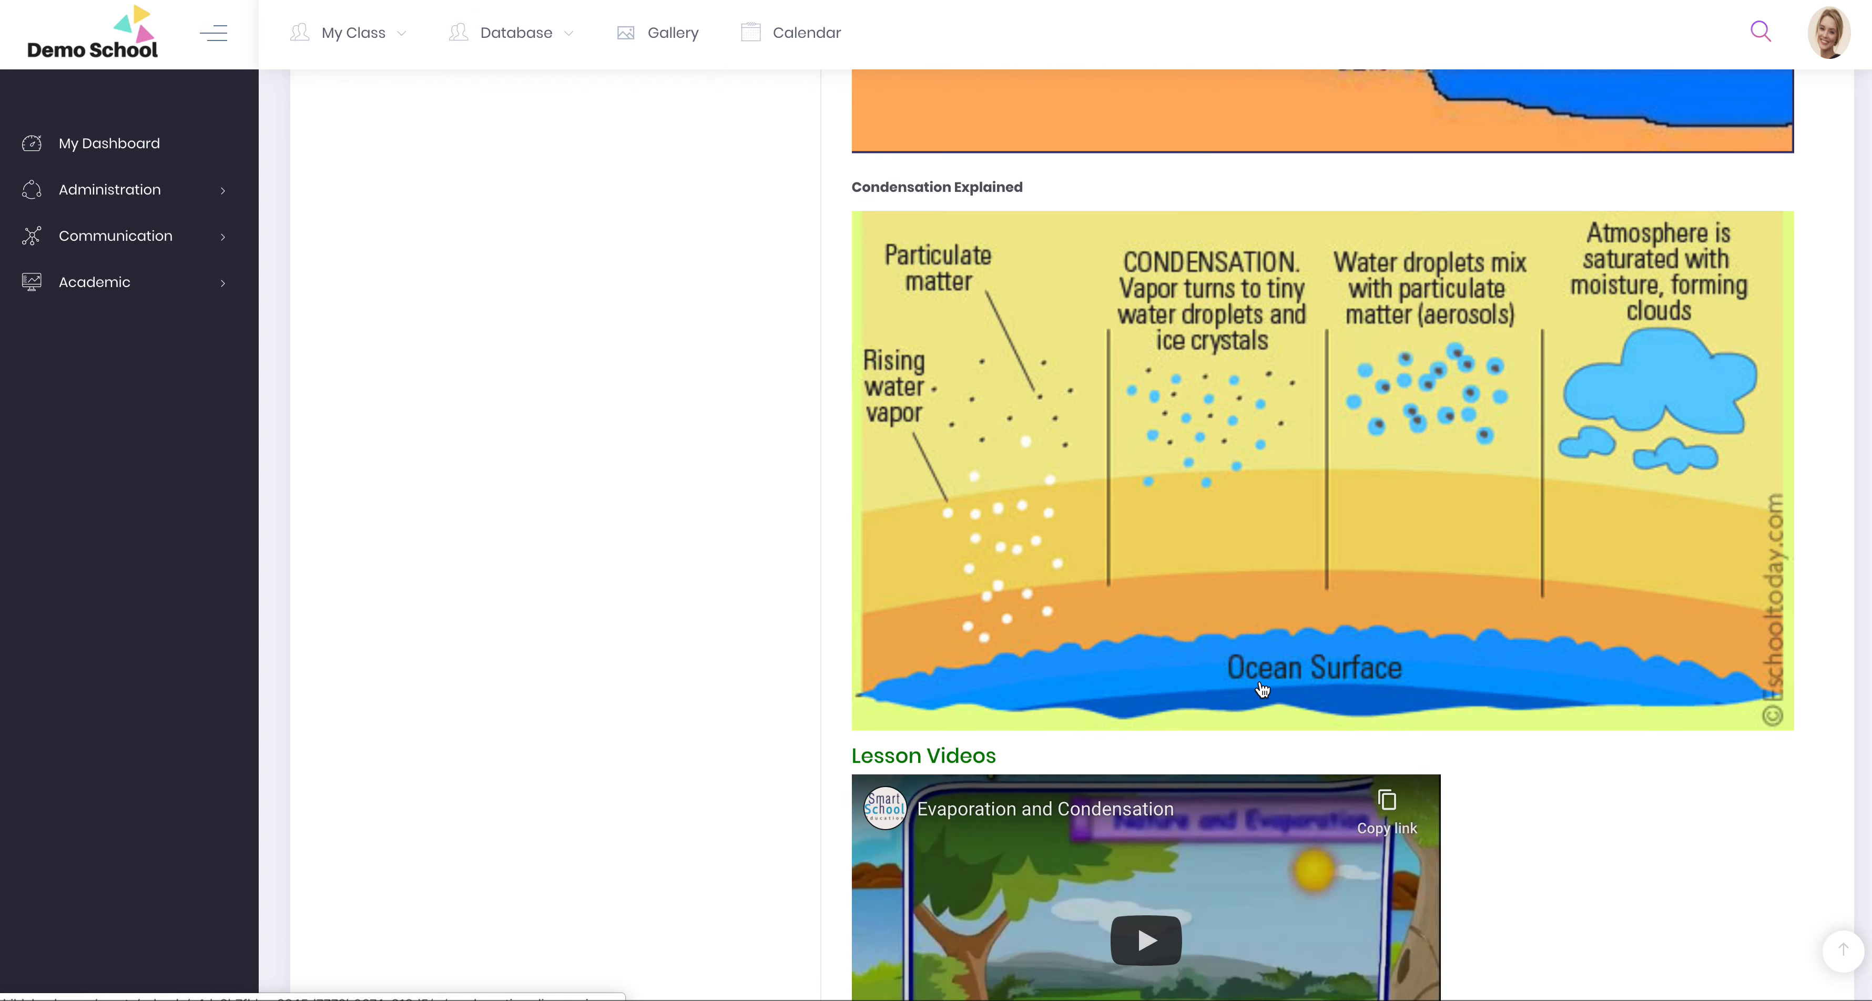
scroll(up, 3)
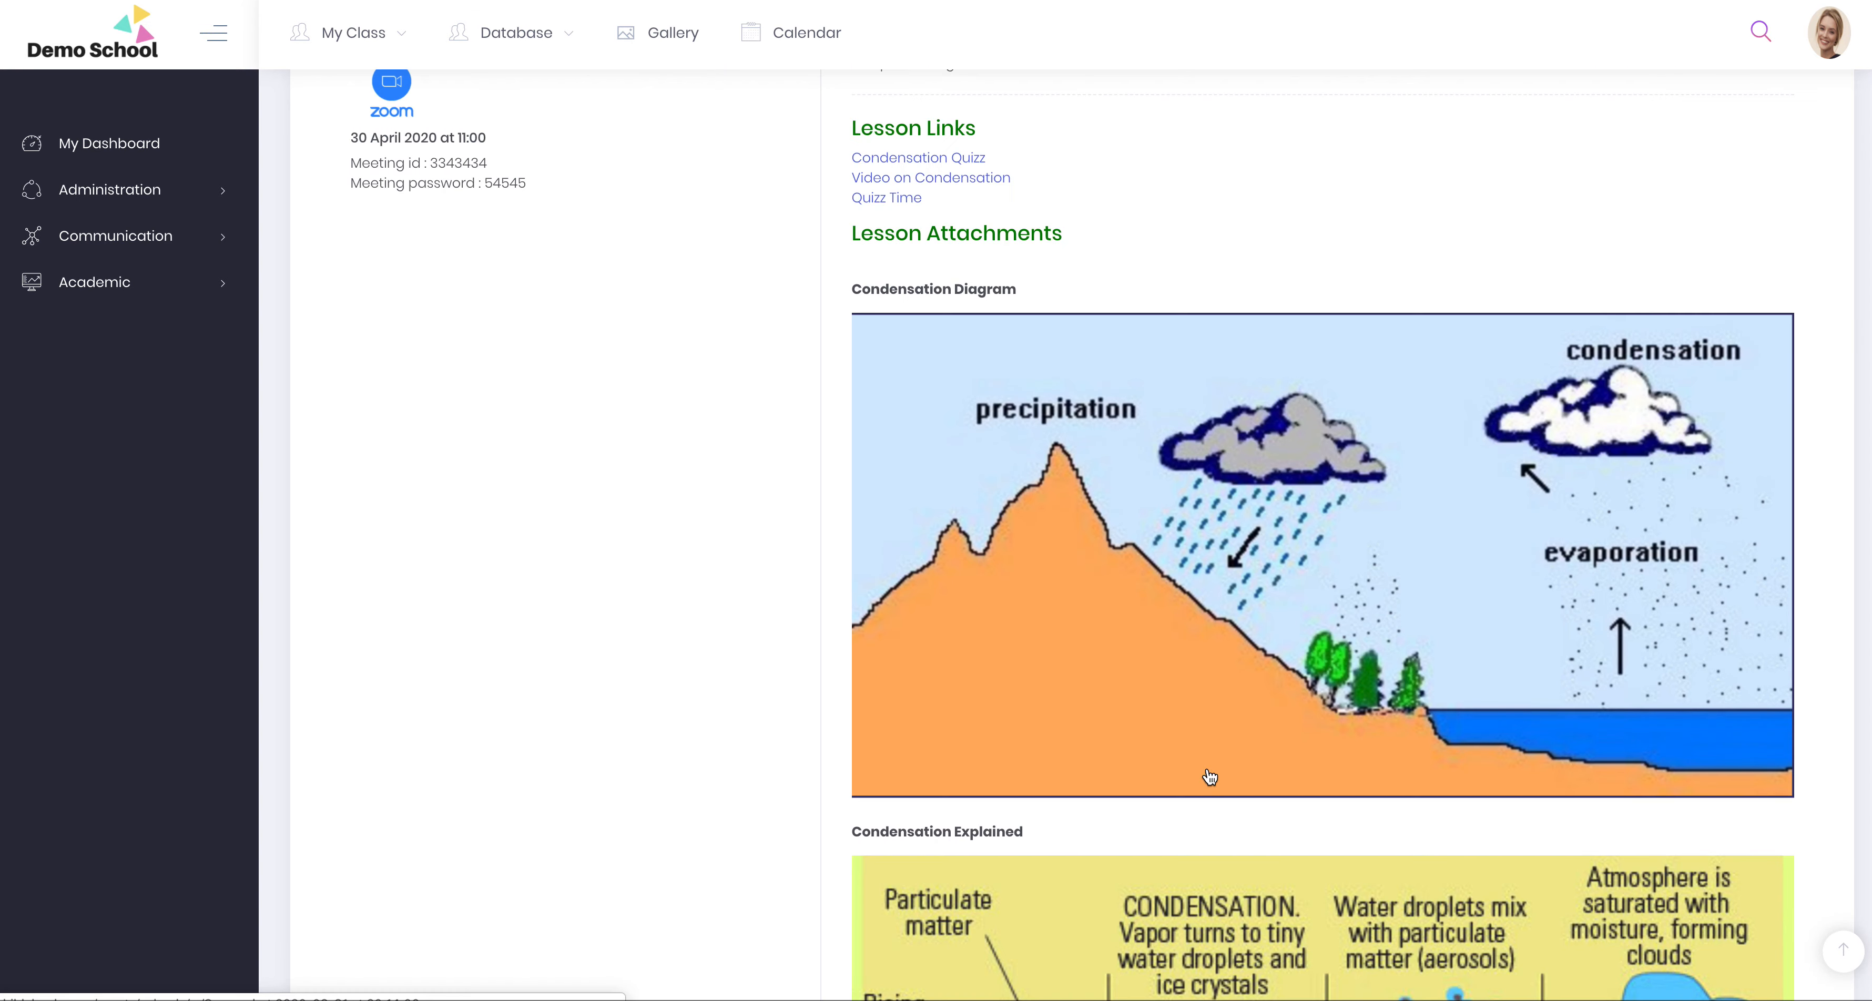
scroll(up, 3)
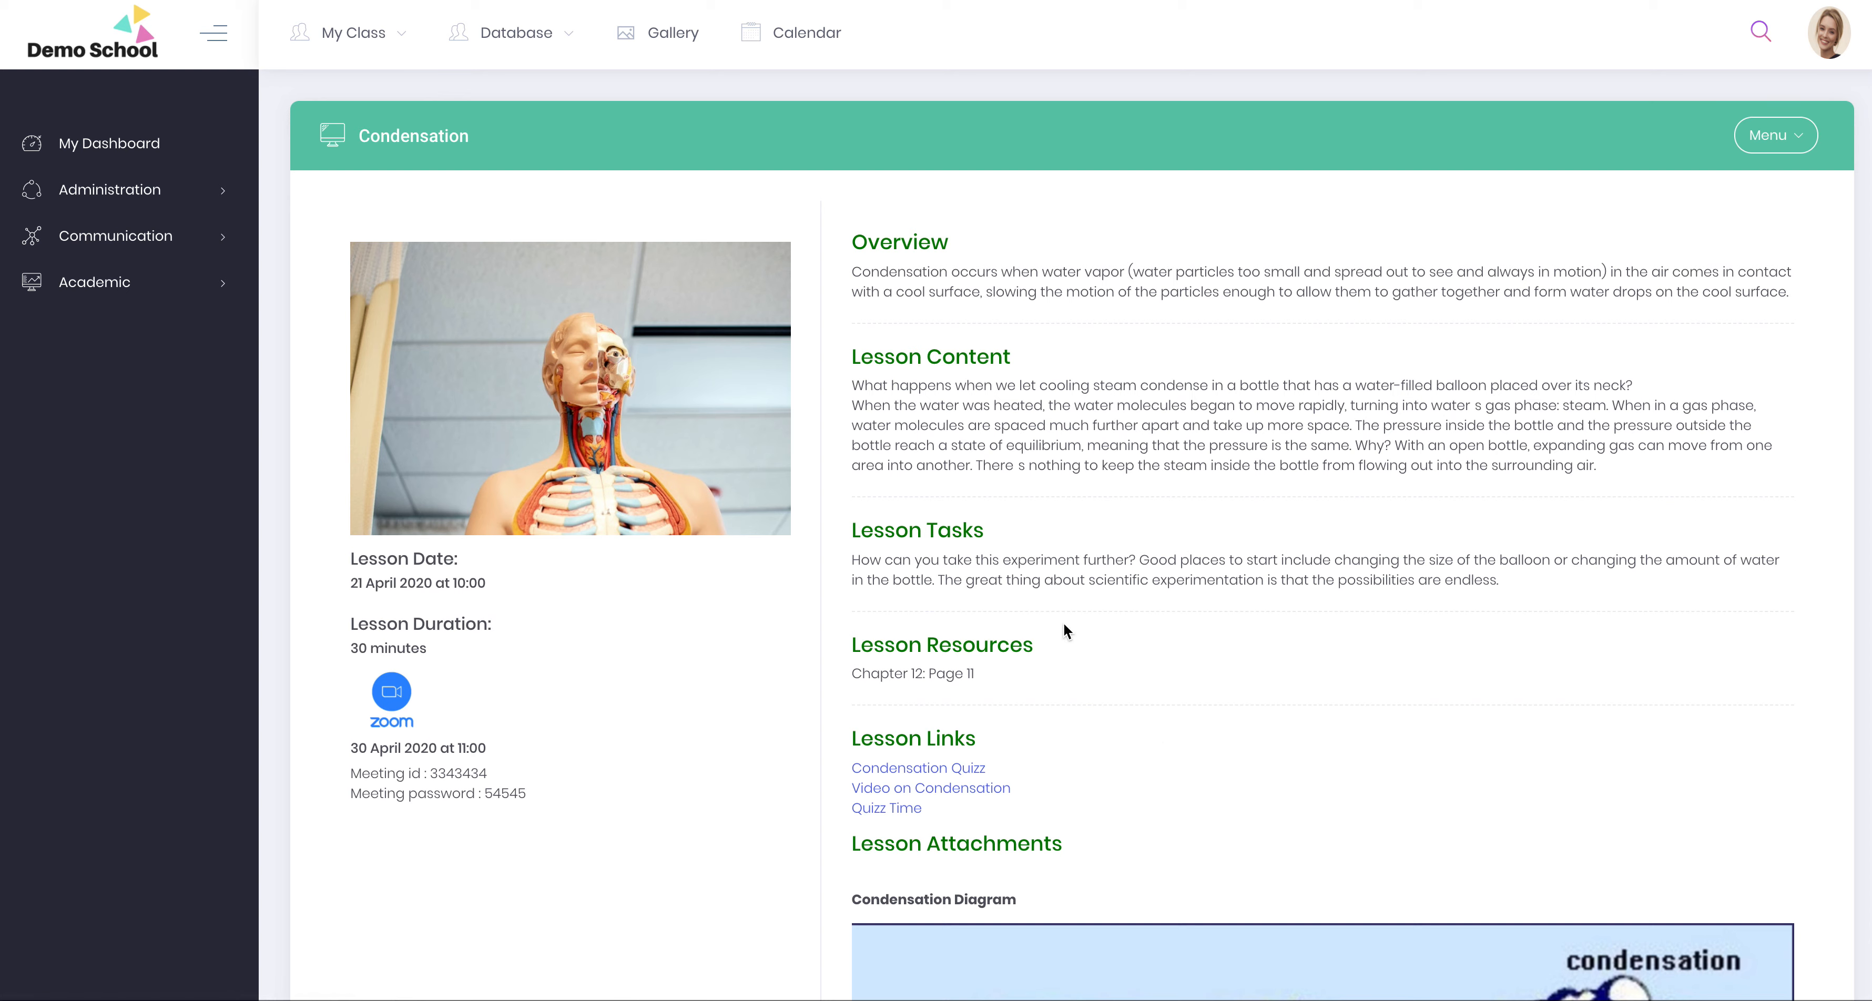
click(1775, 135)
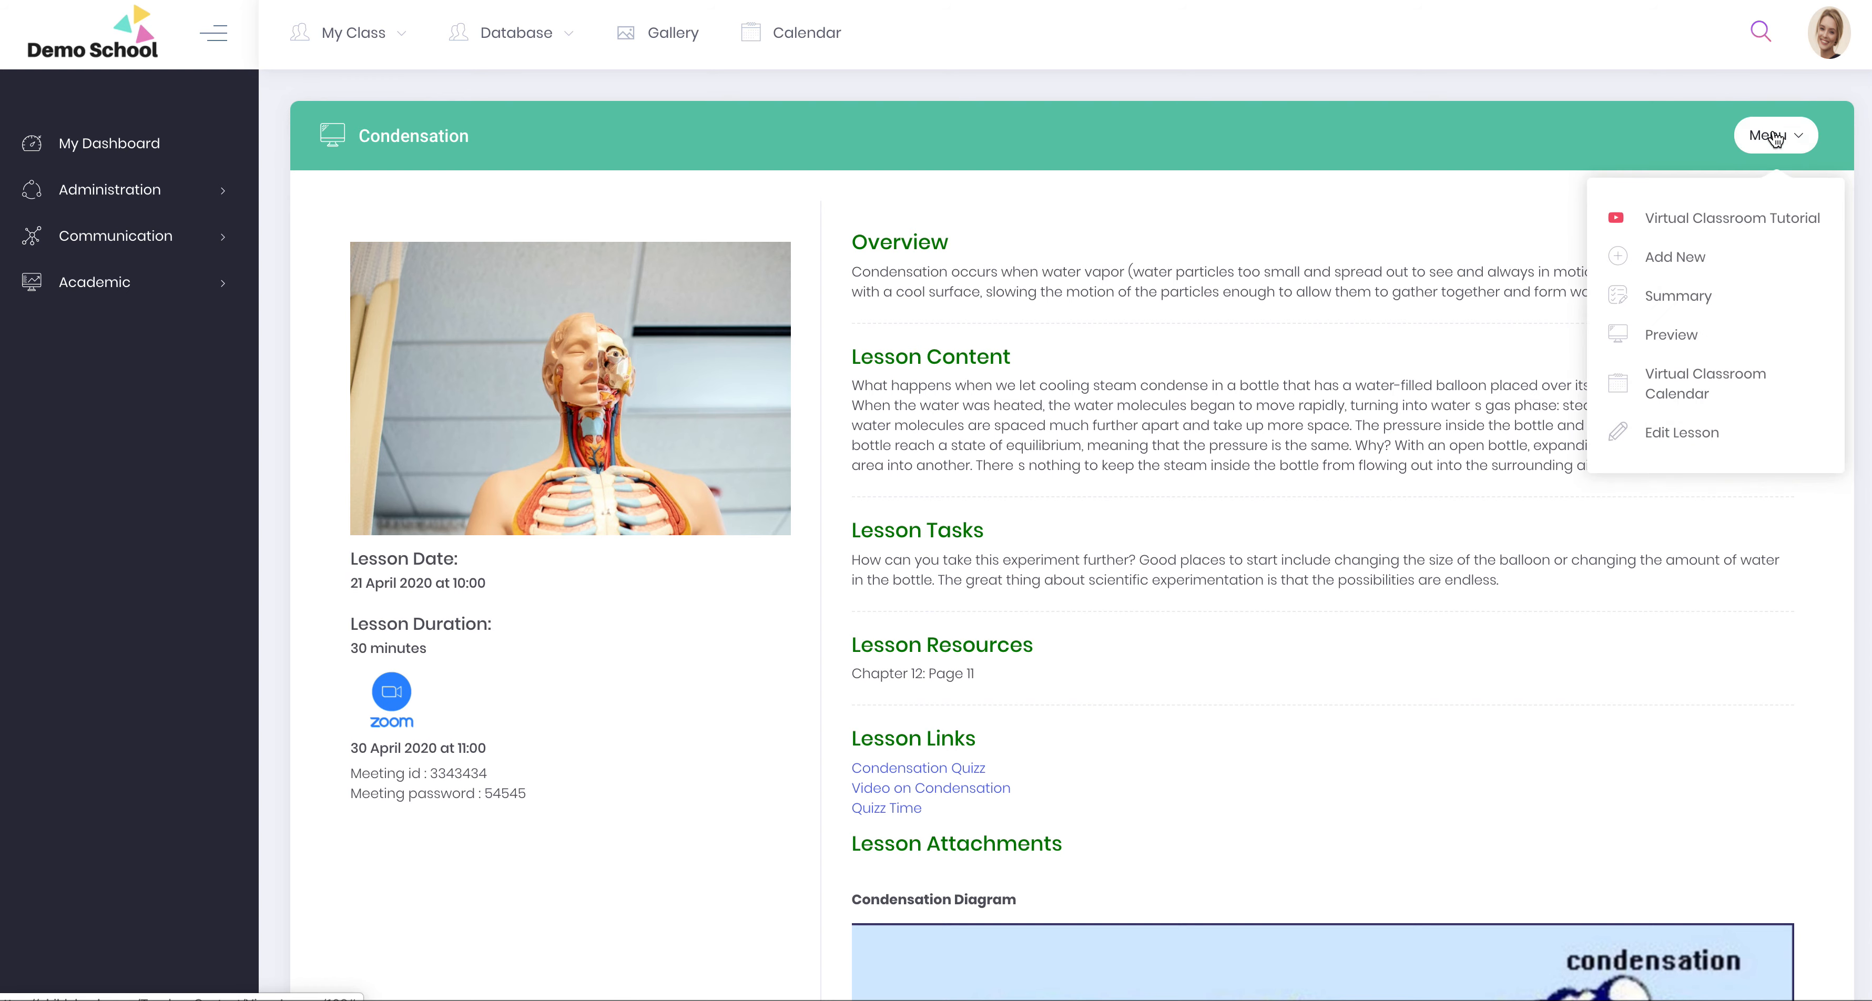
mouse_move(1677, 295)
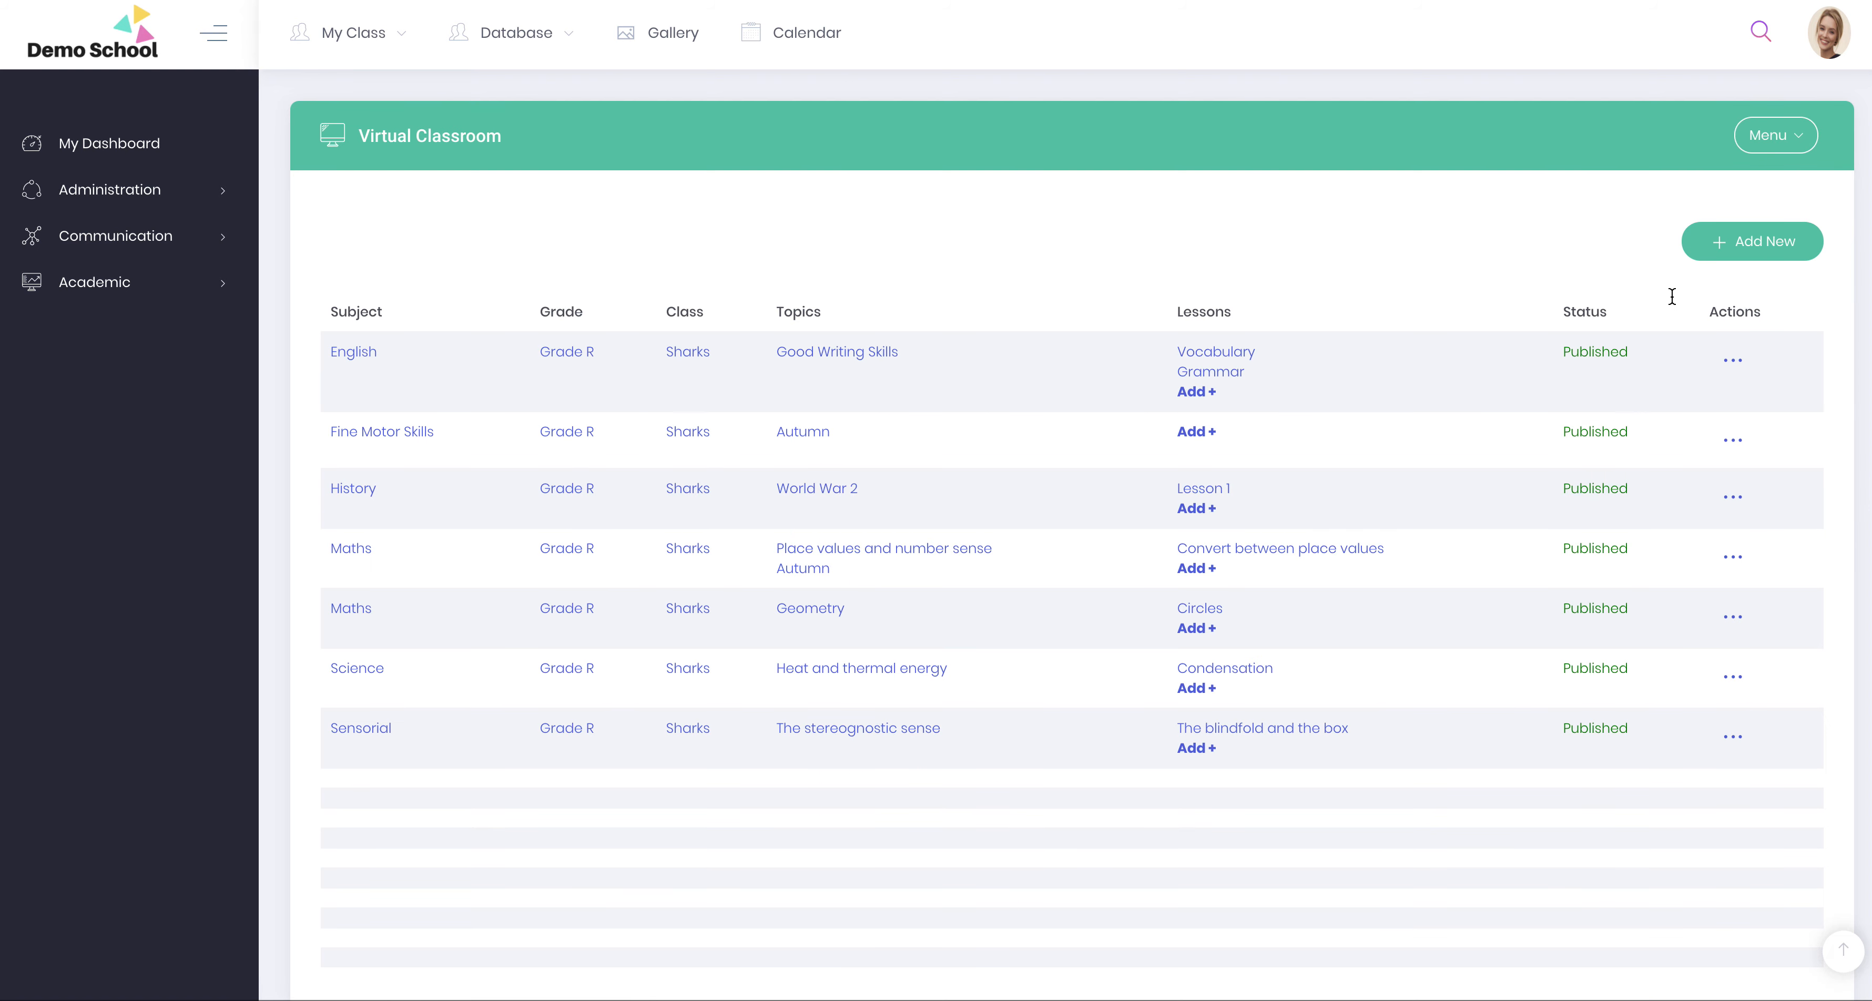
Step: Show the Virtual Classroom preview with the English, Fine Motor Skills and History cards
click(1732, 439)
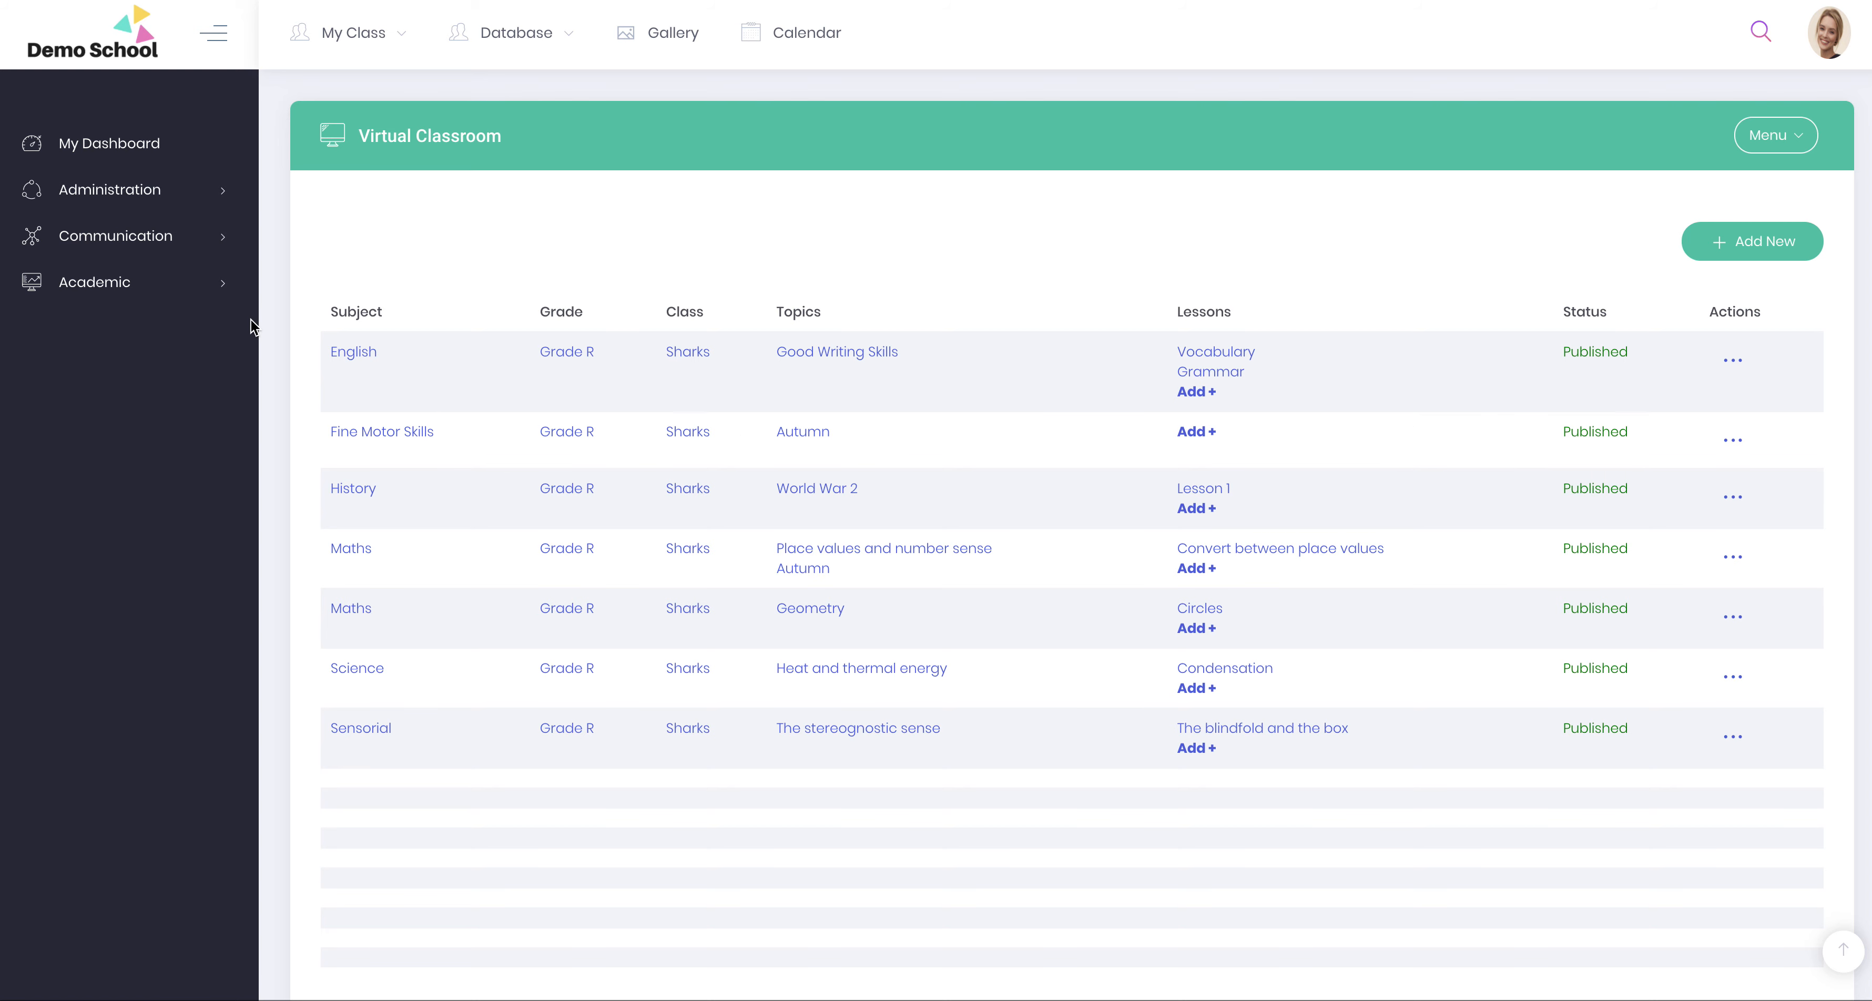
mouse_move(451, 414)
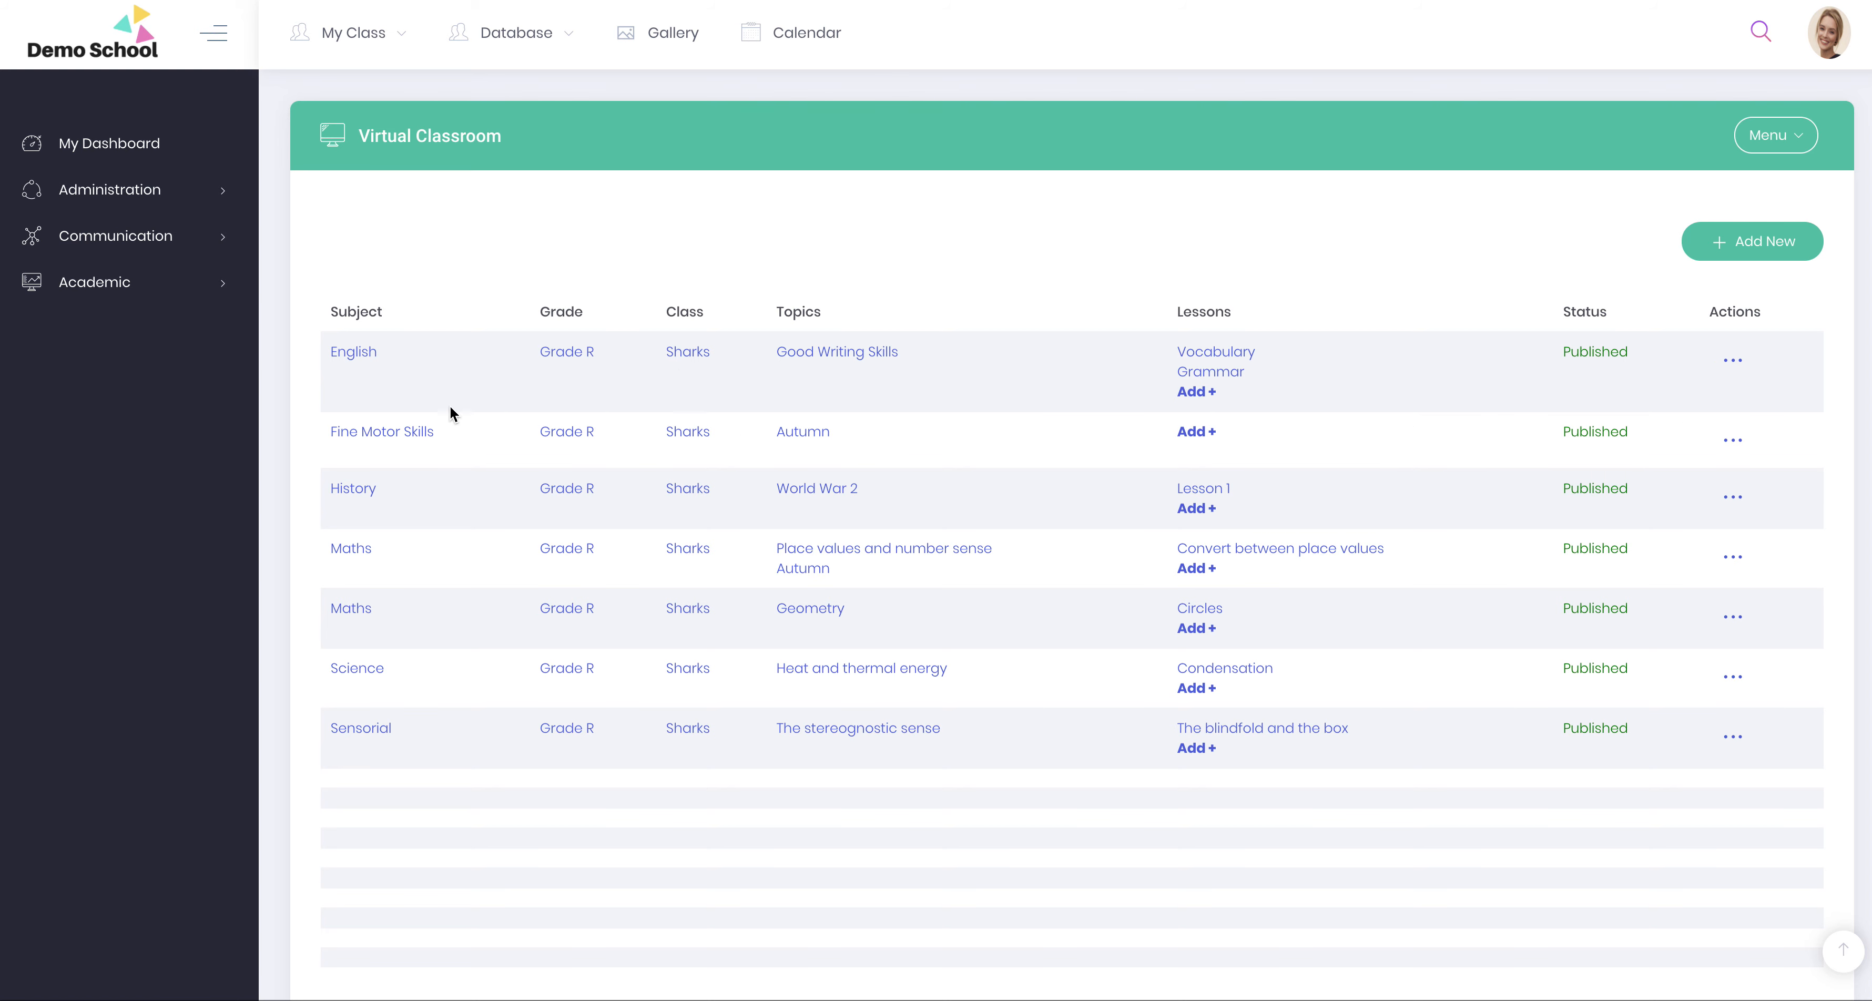
click(1731, 736)
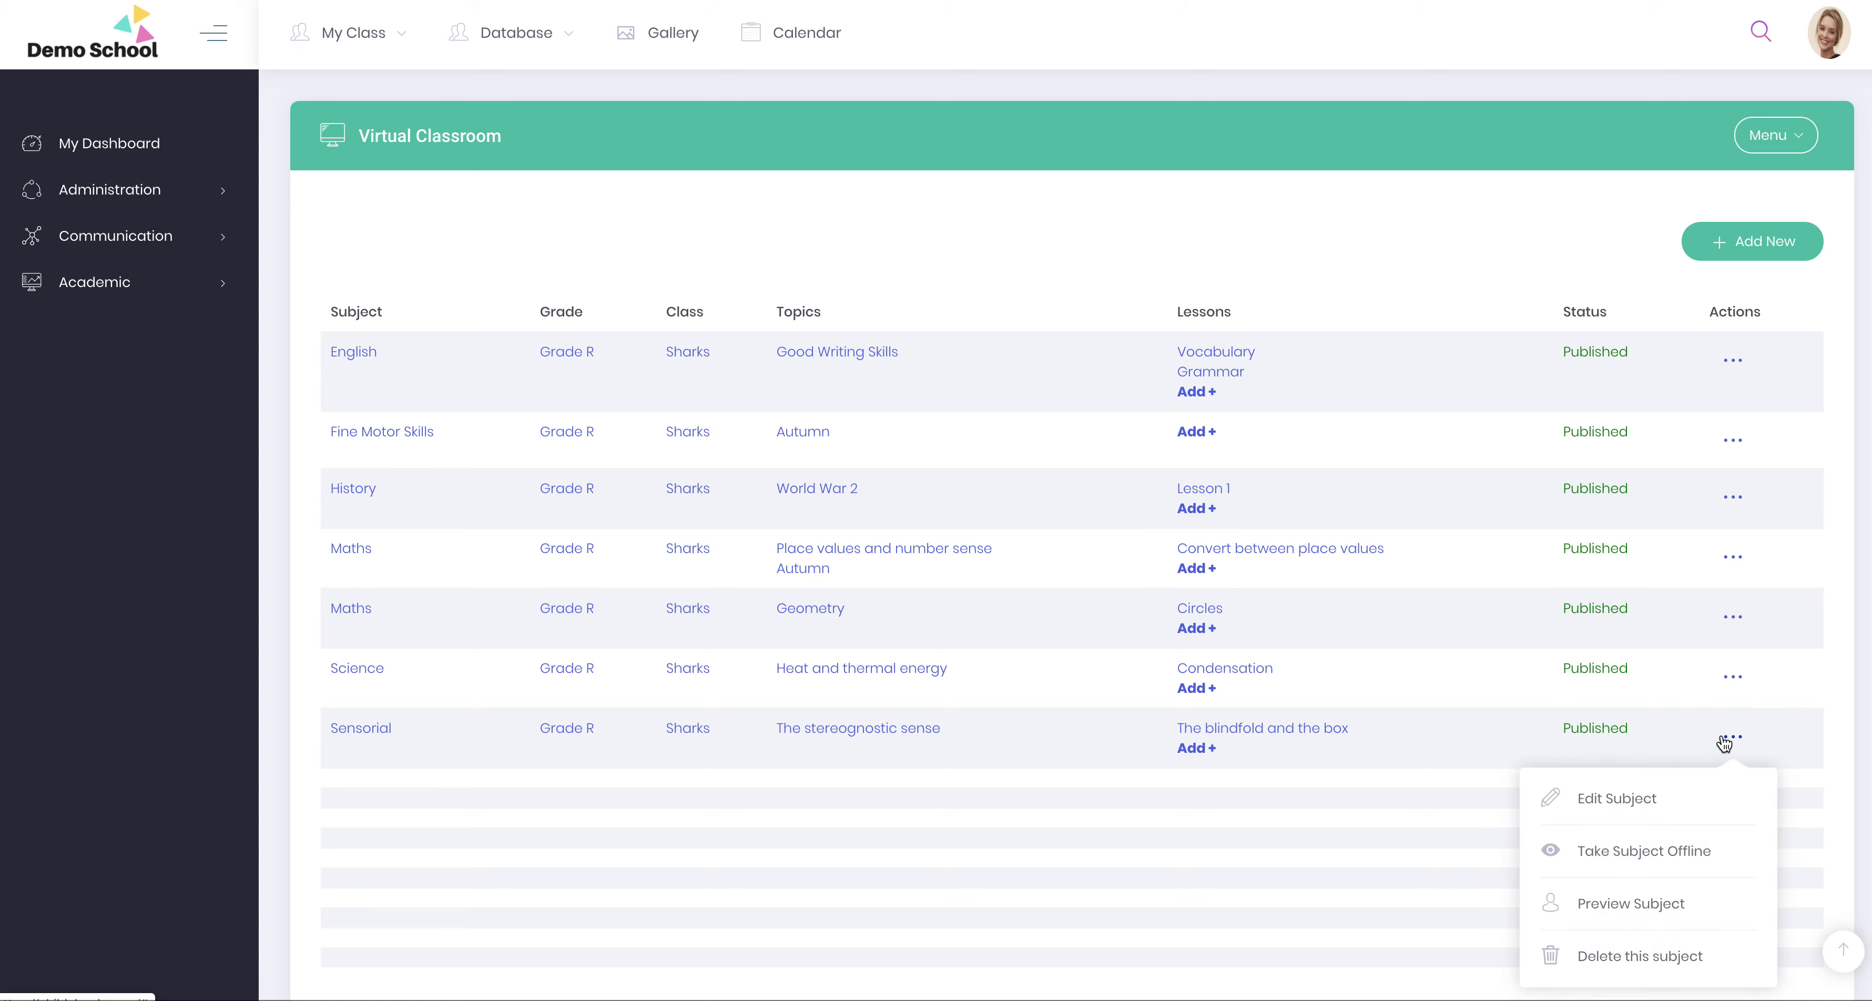
mouse_move(1672, 927)
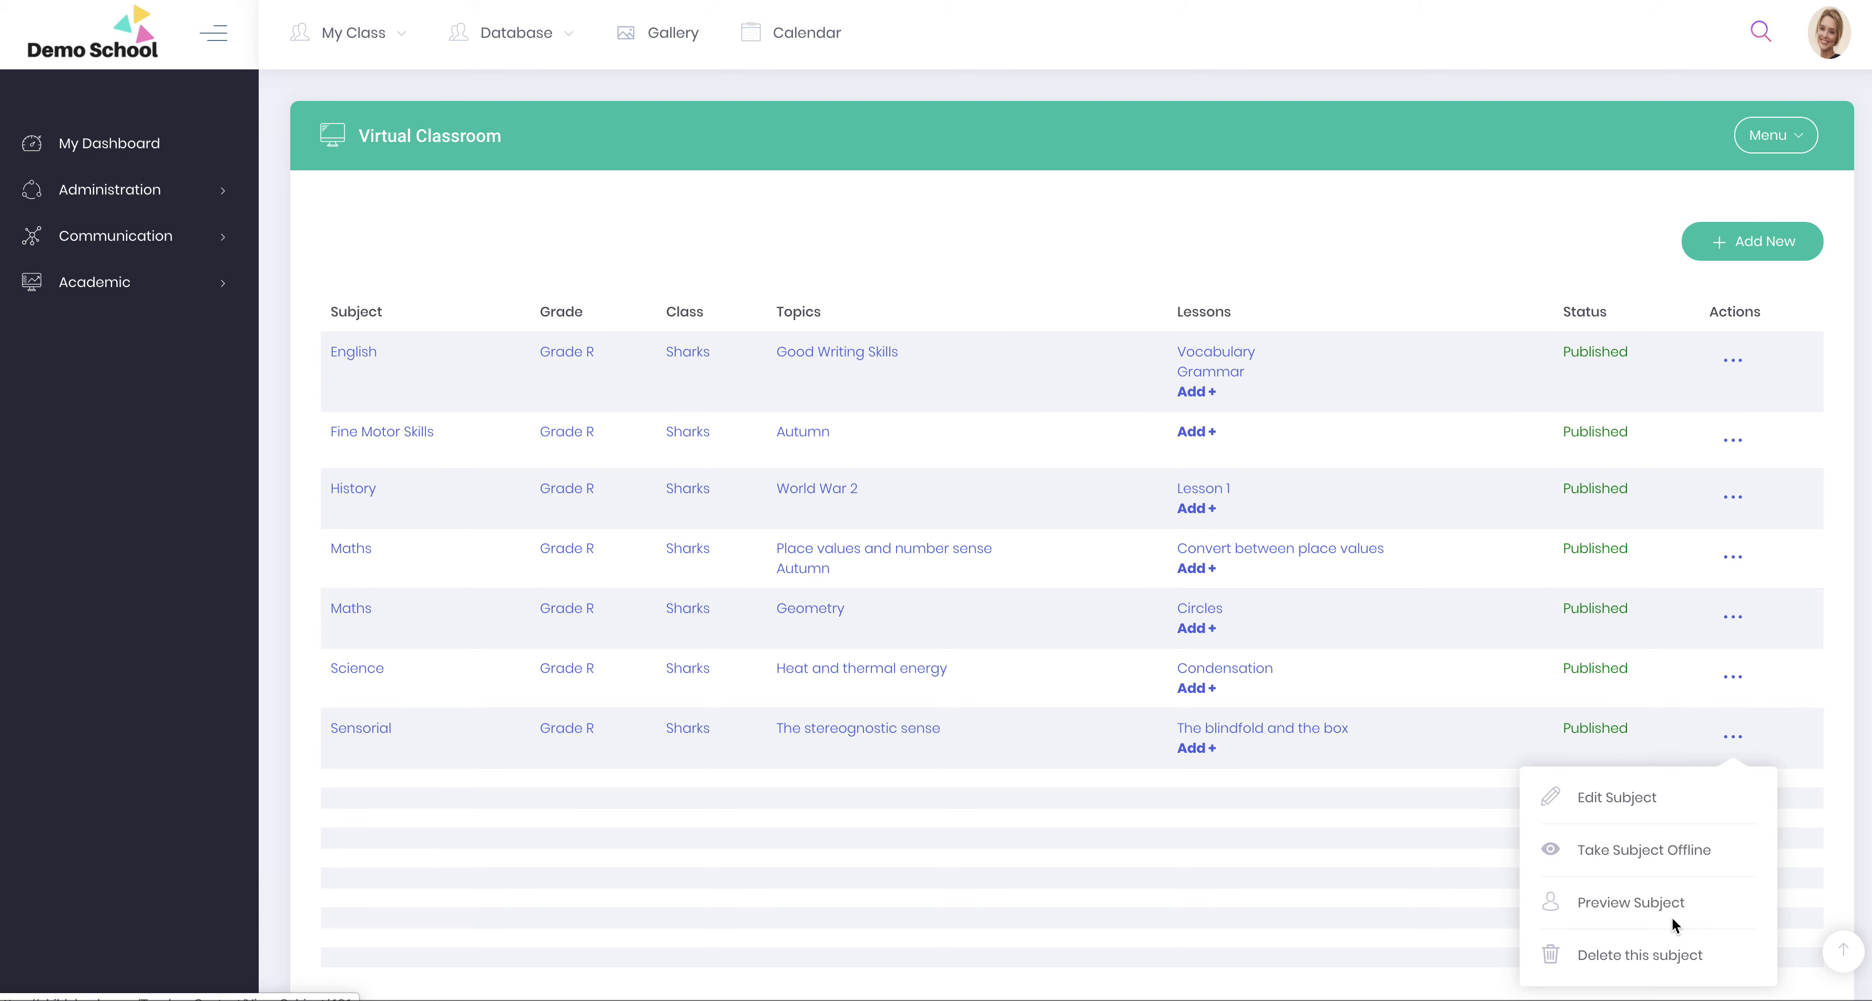
mouse_move(1671, 816)
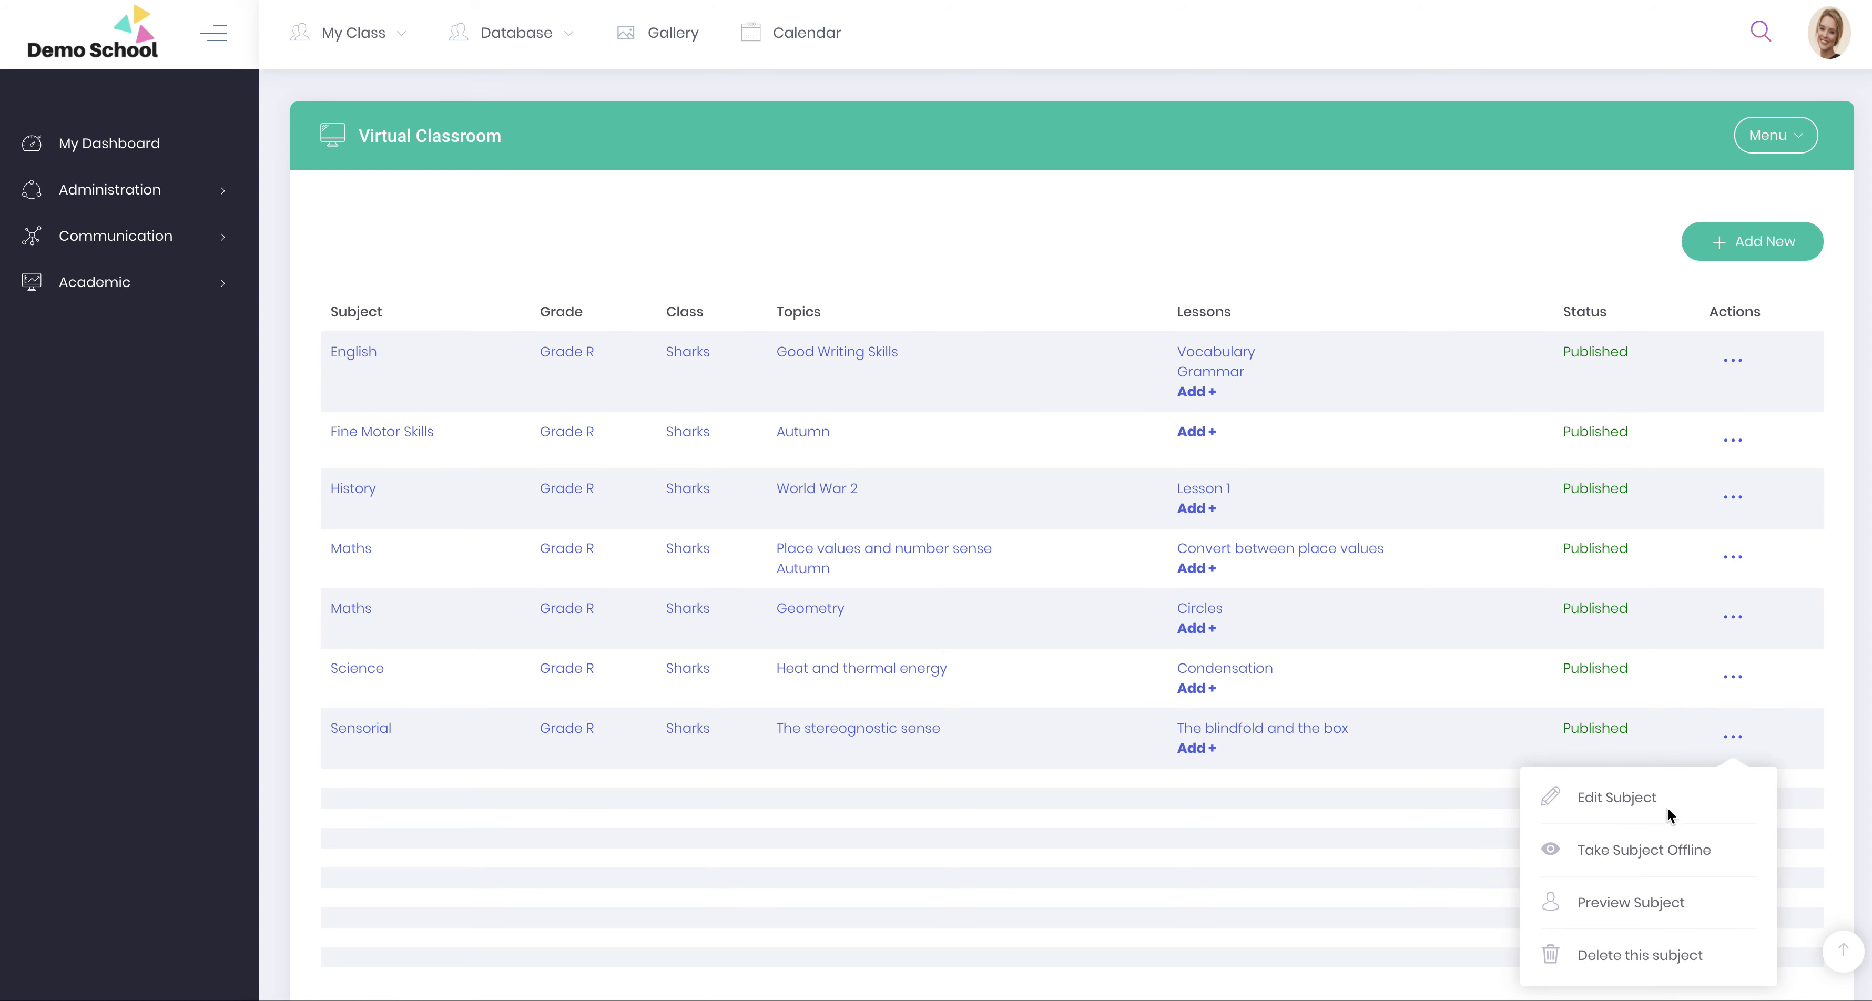
click(1775, 134)
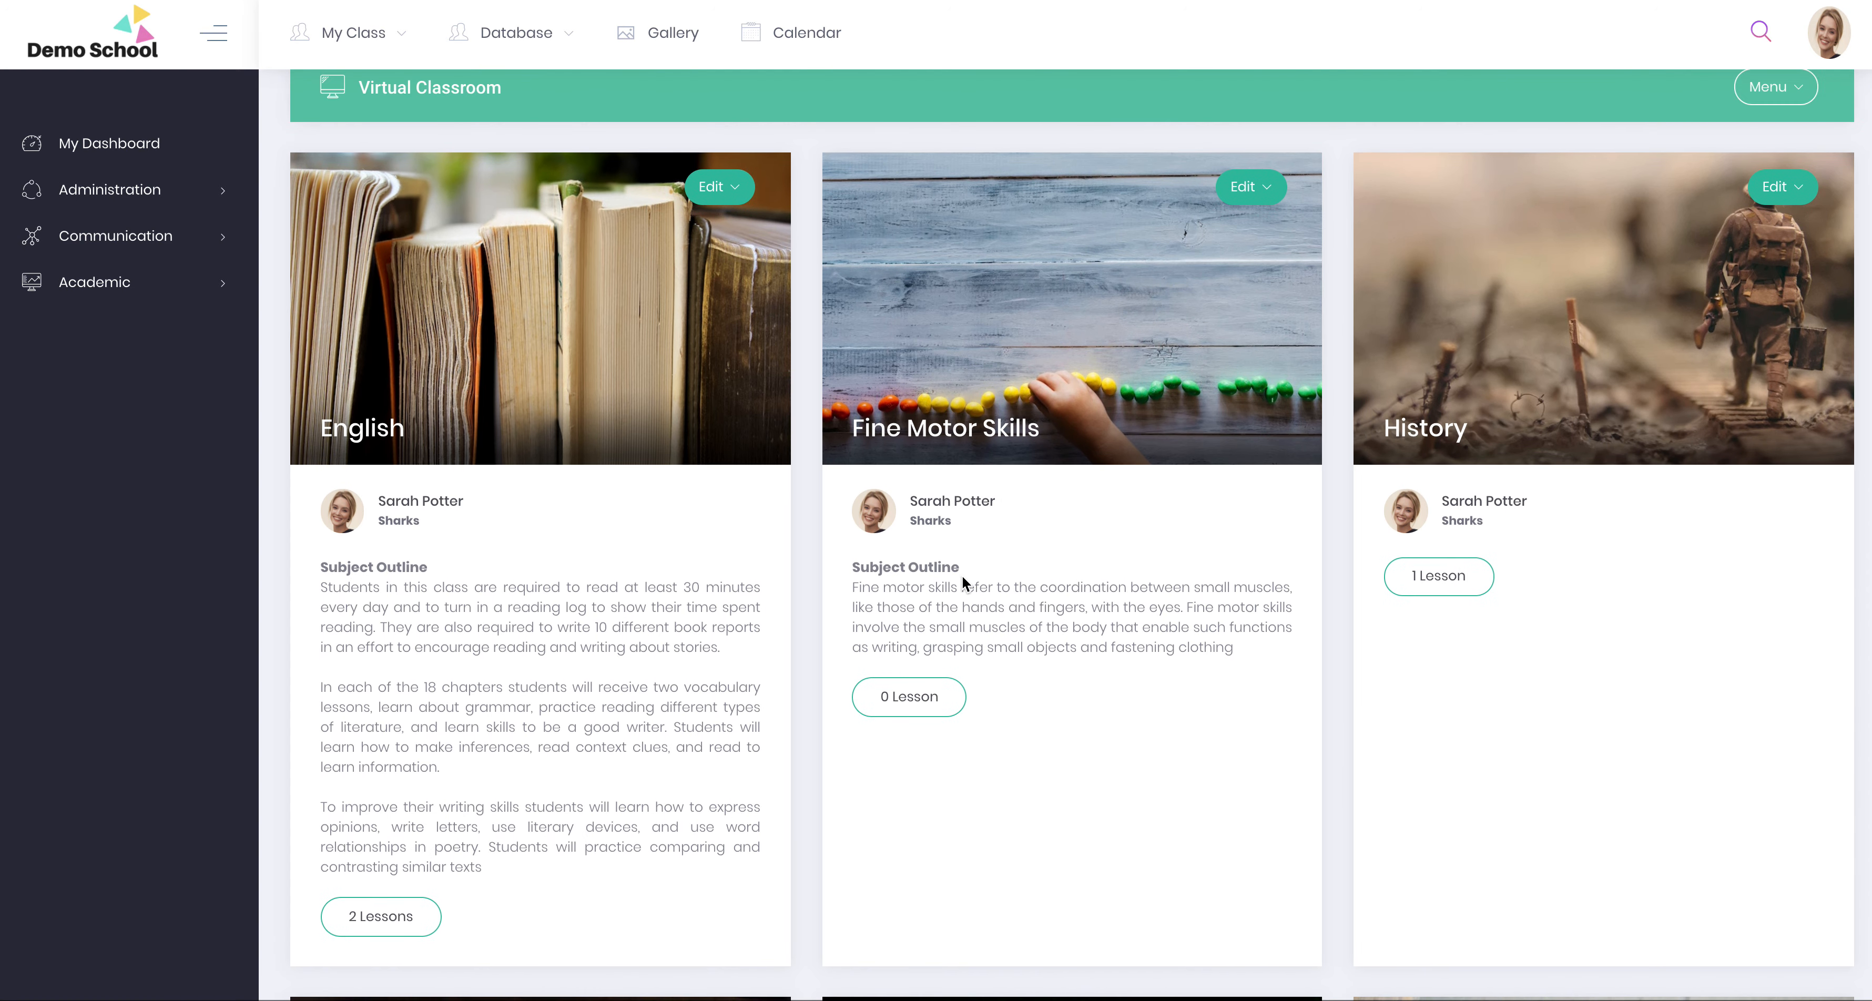
click(1781, 187)
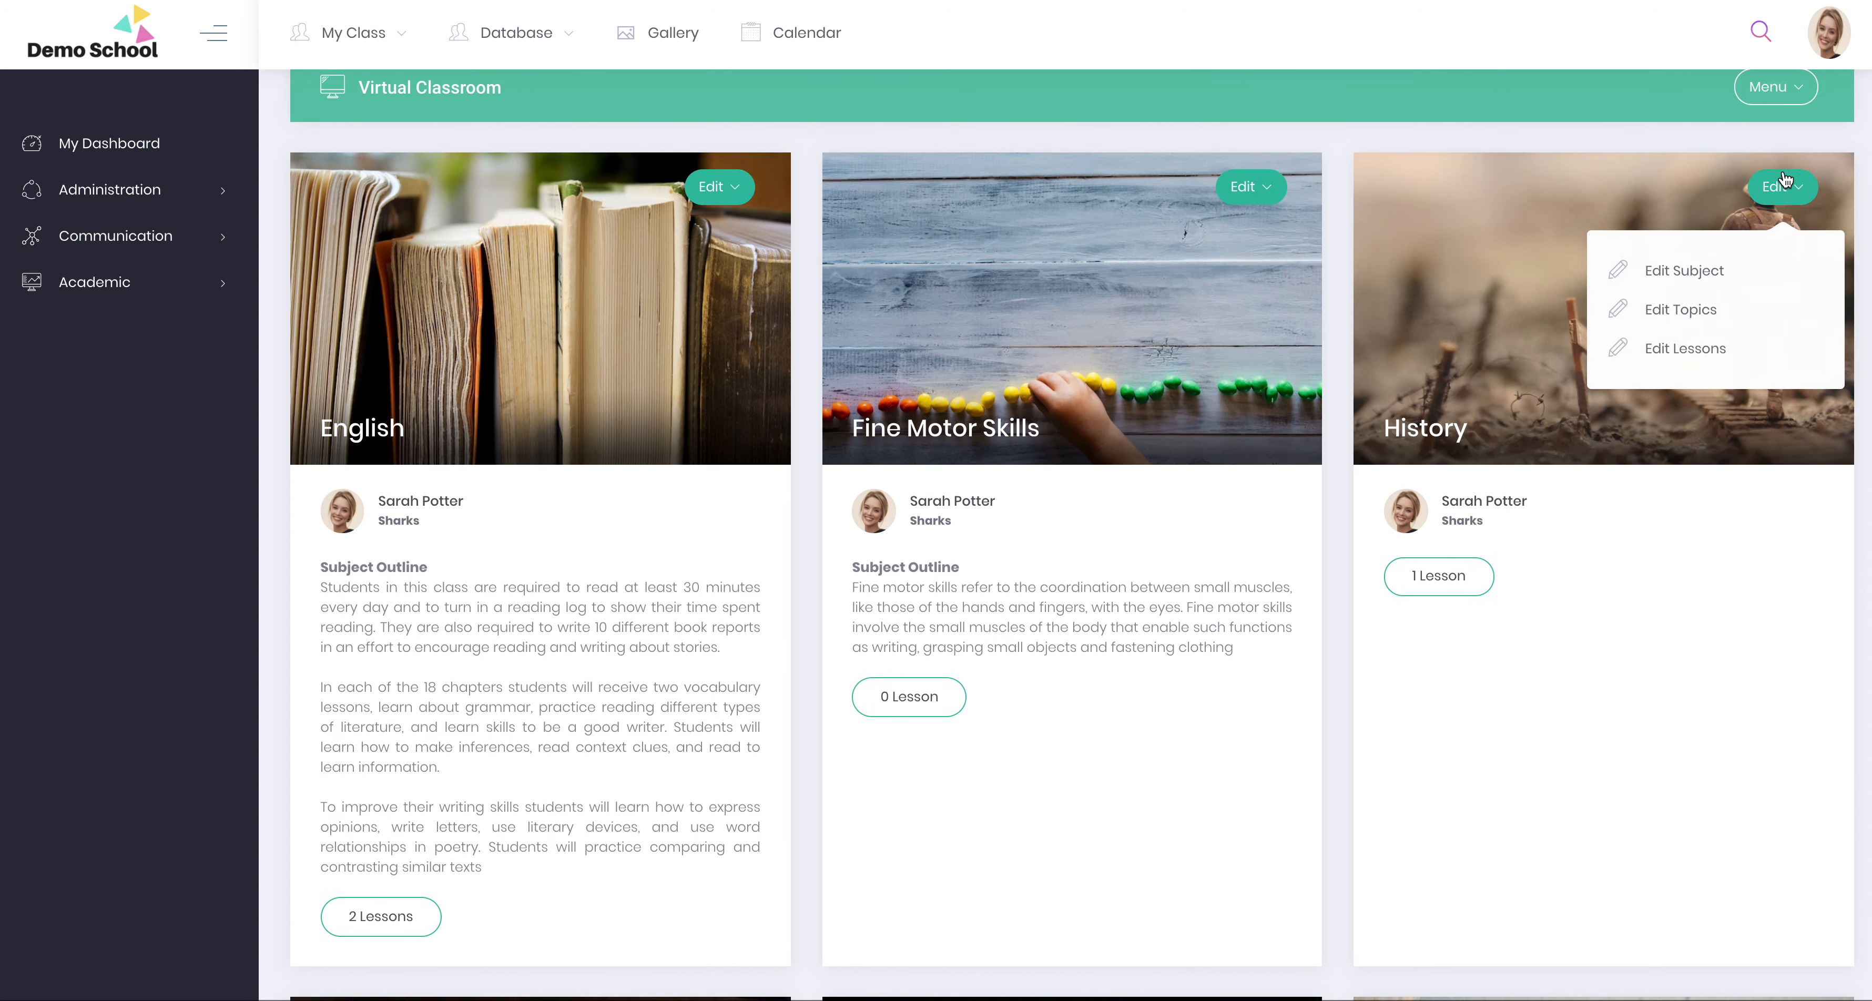
mouse_move(1685, 269)
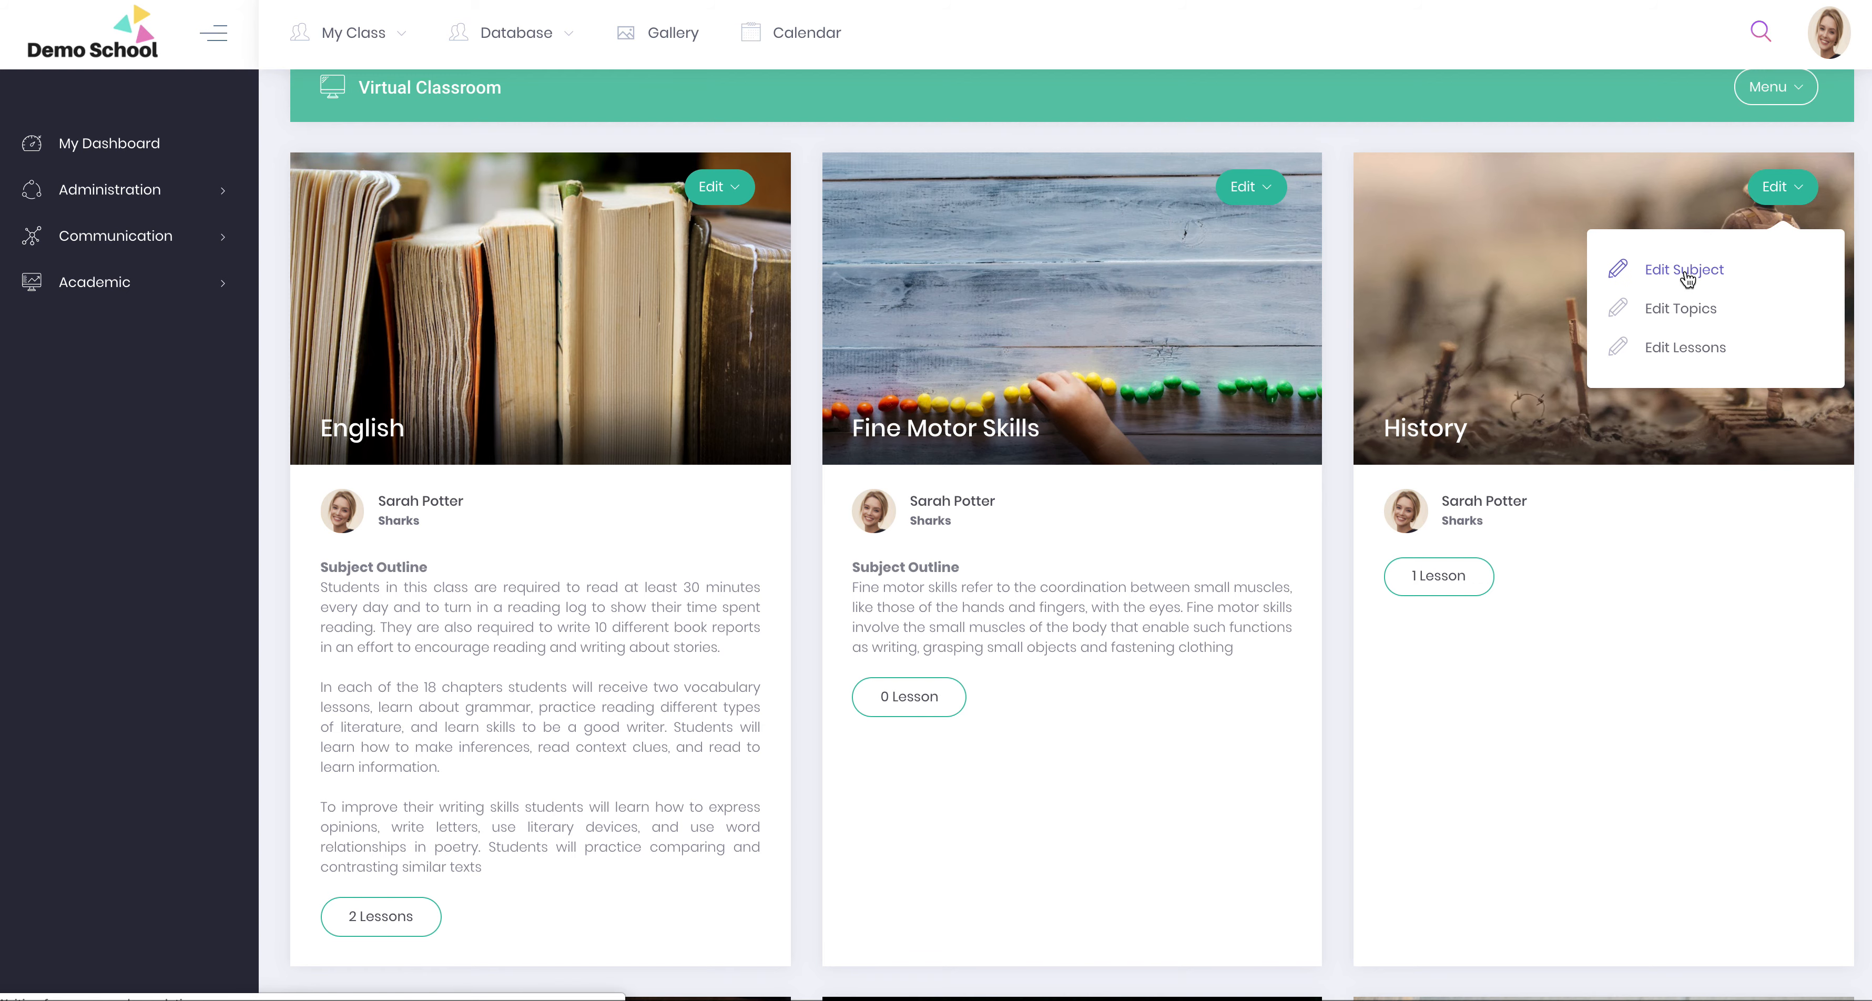
click(1685, 268)
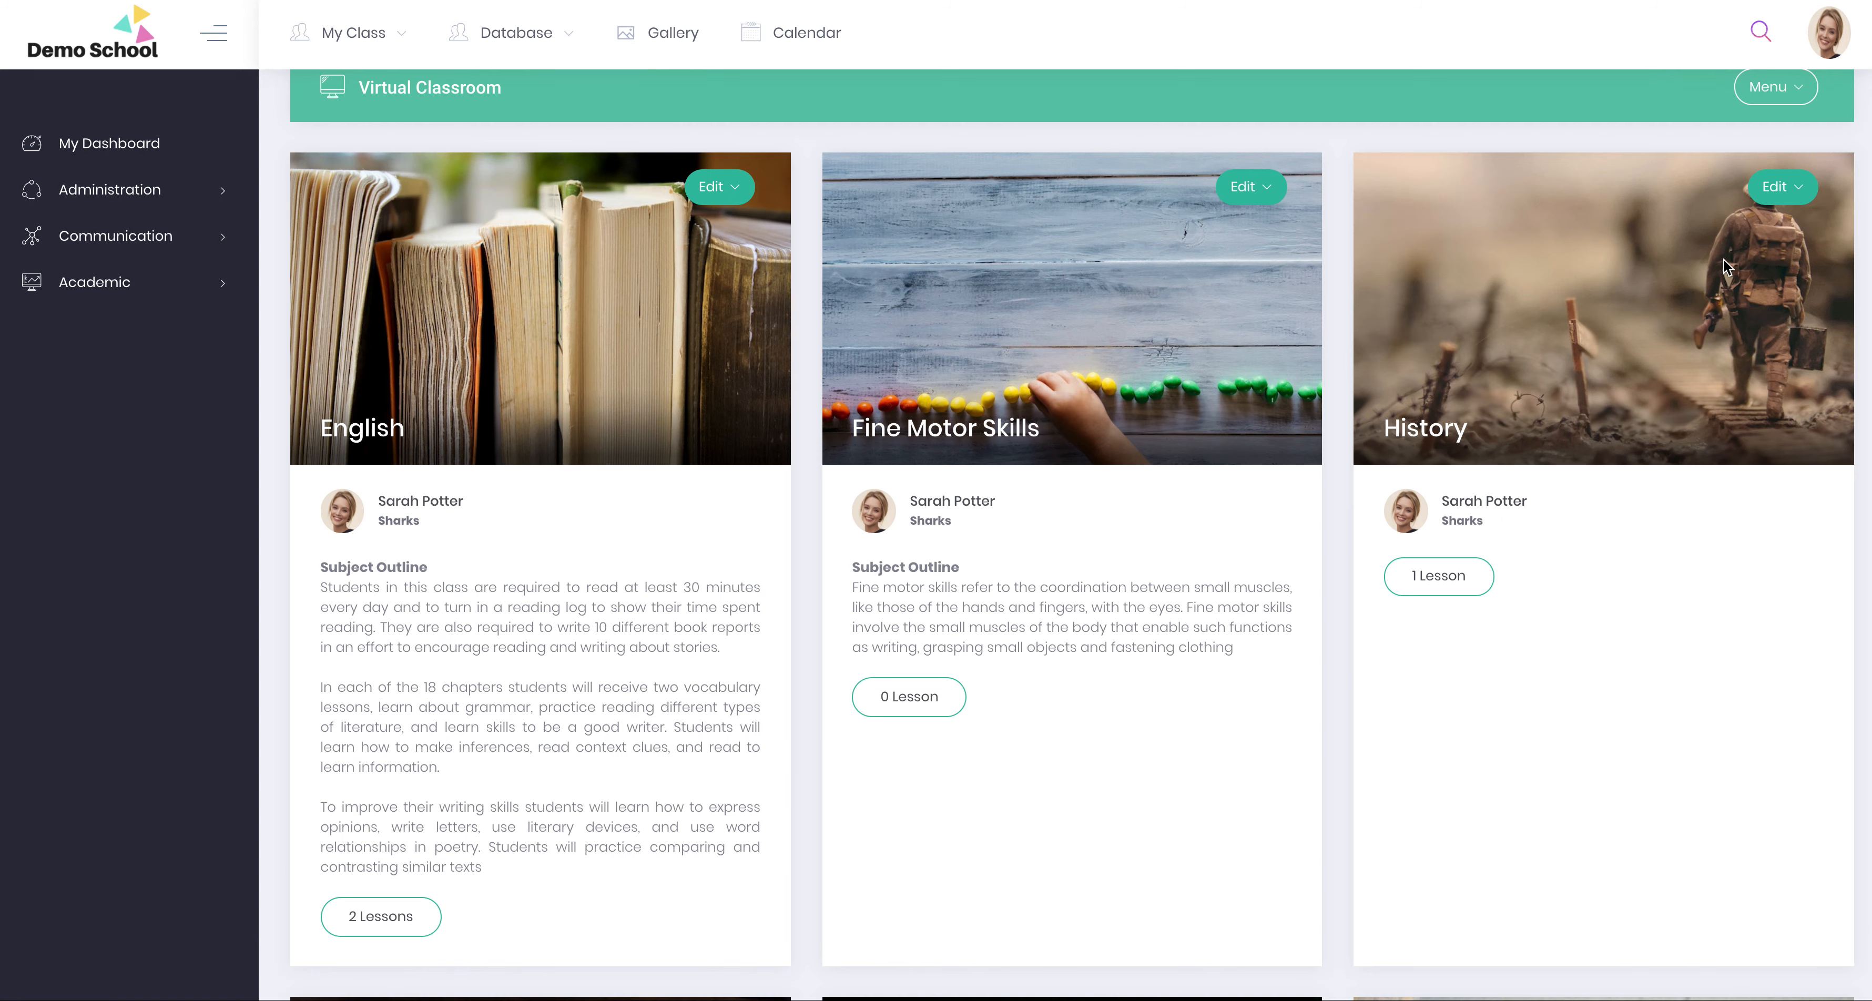
click(1438, 577)
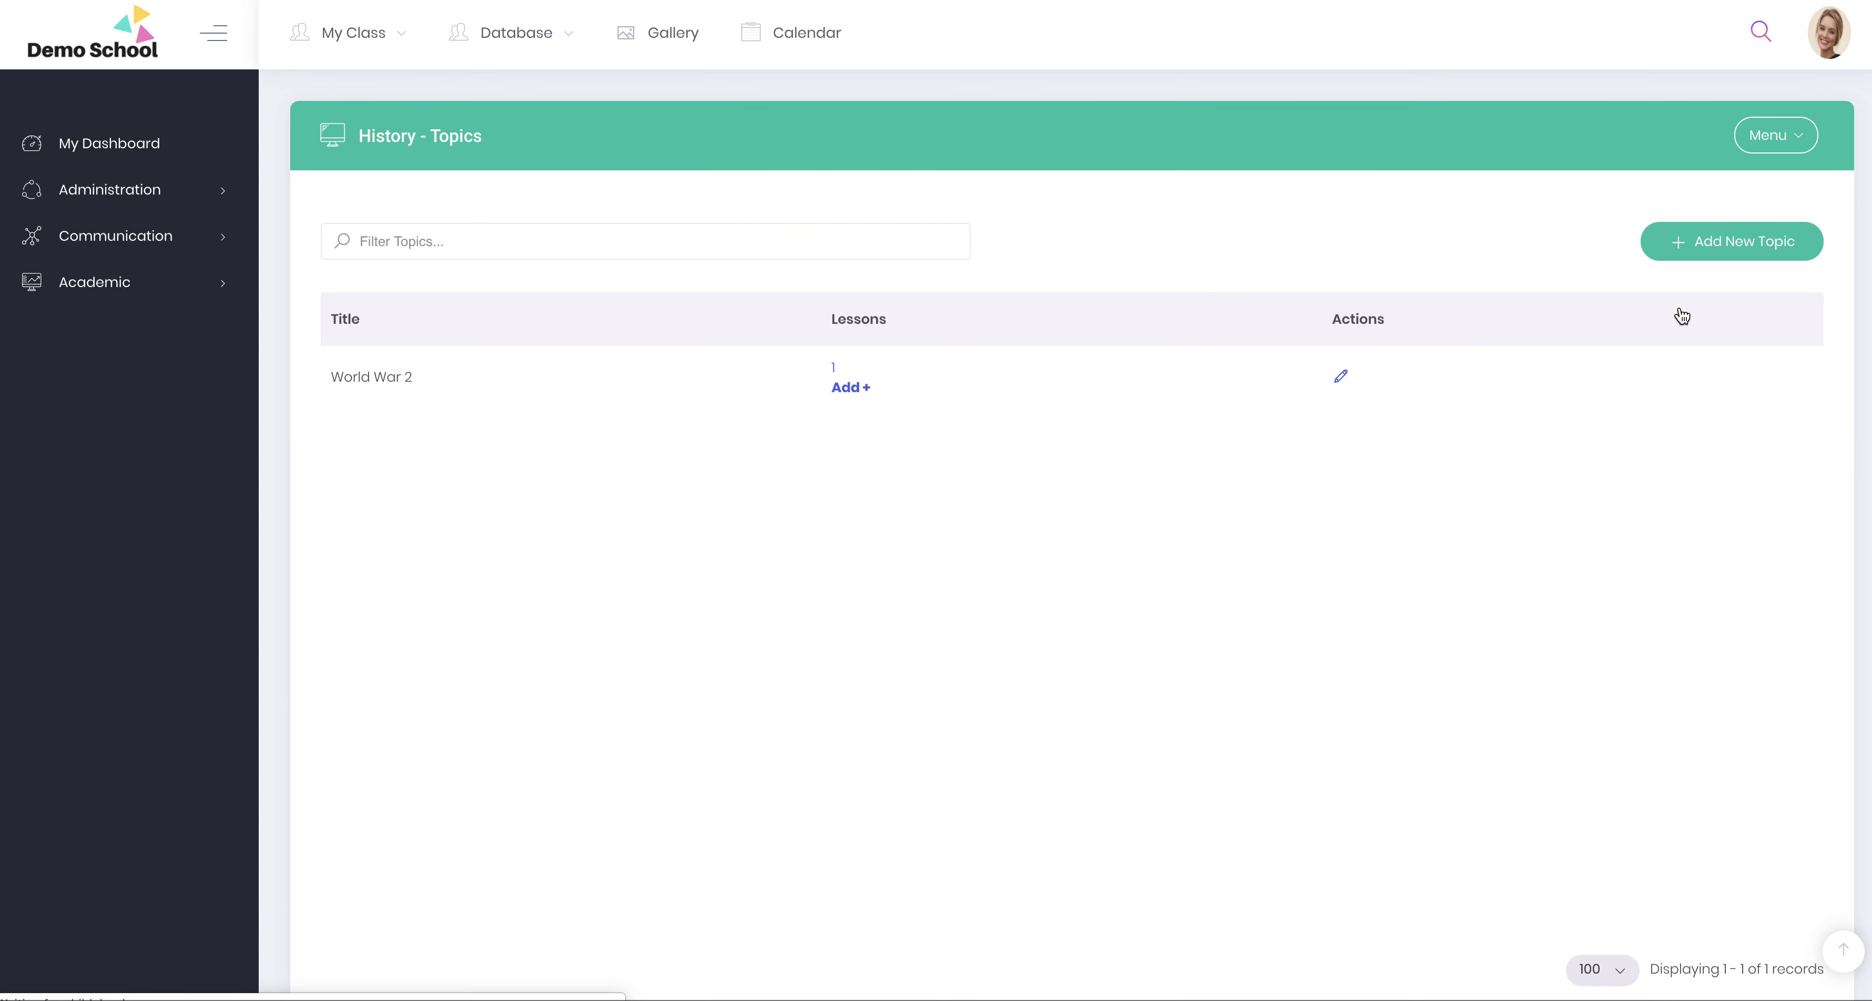
mouse_move(1222, 407)
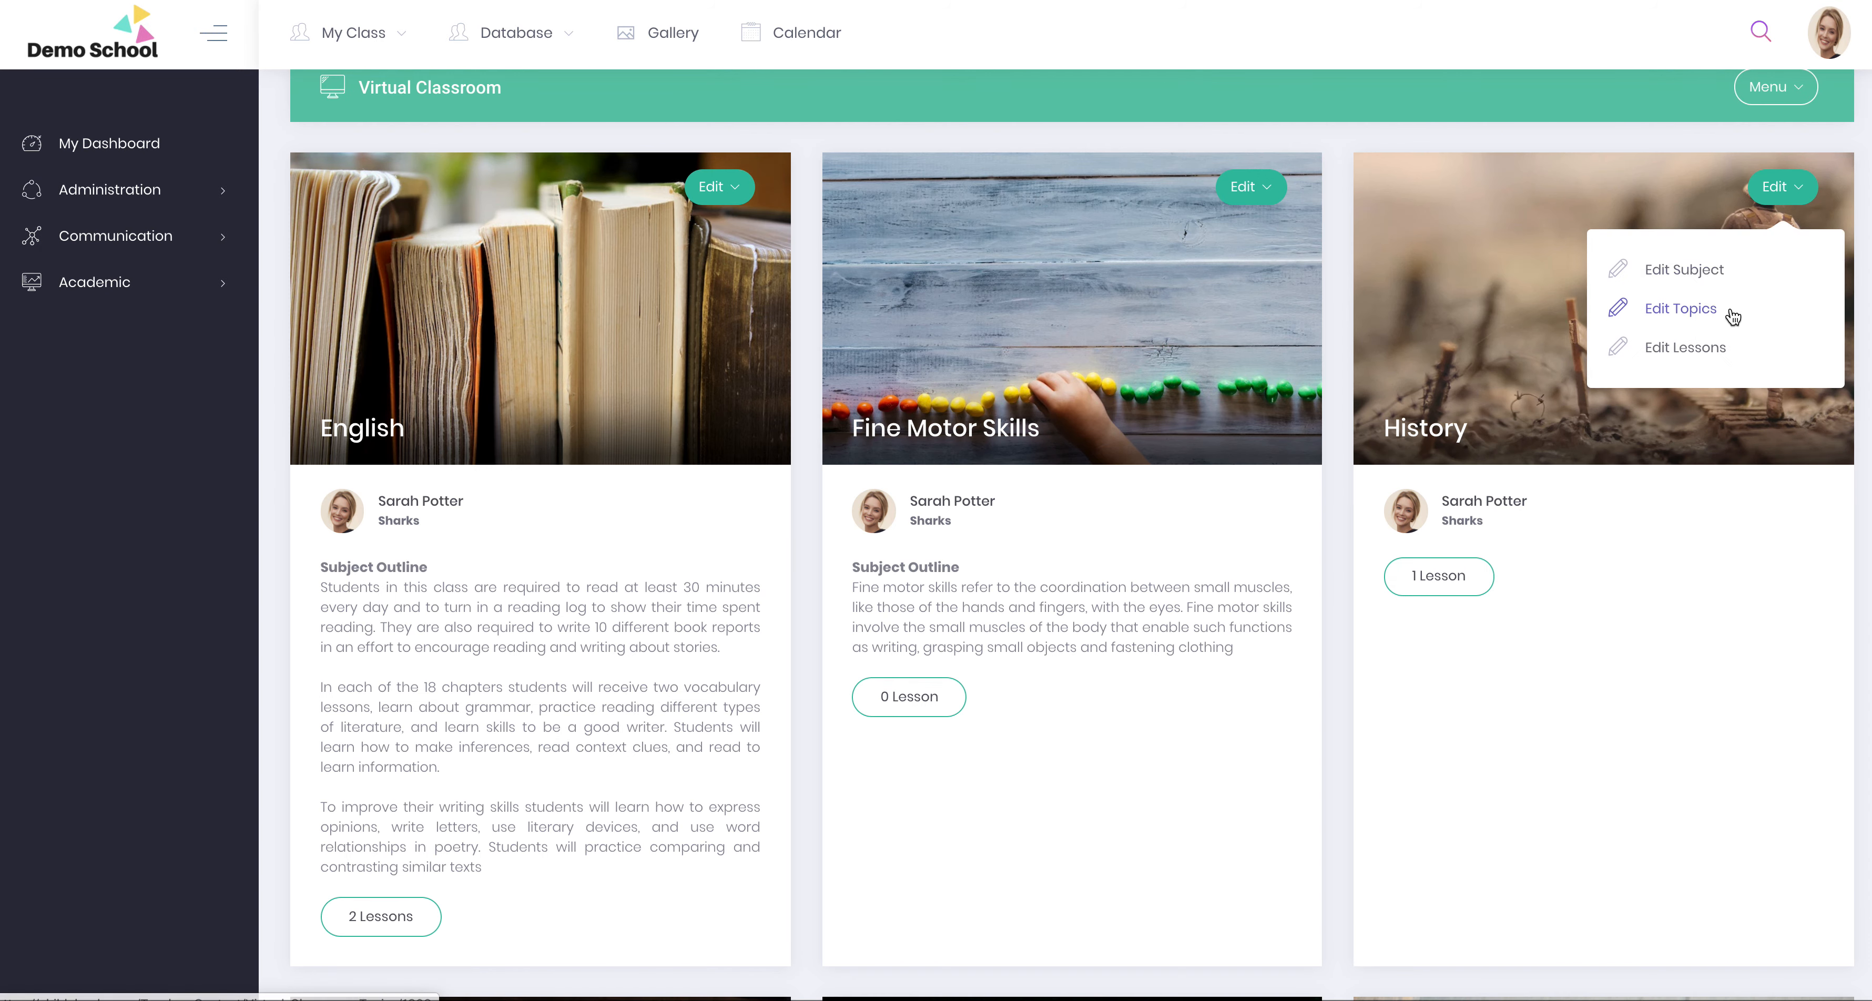
Step: Edit World War 2's Lesson 1 under History and save its changes
click(1685, 347)
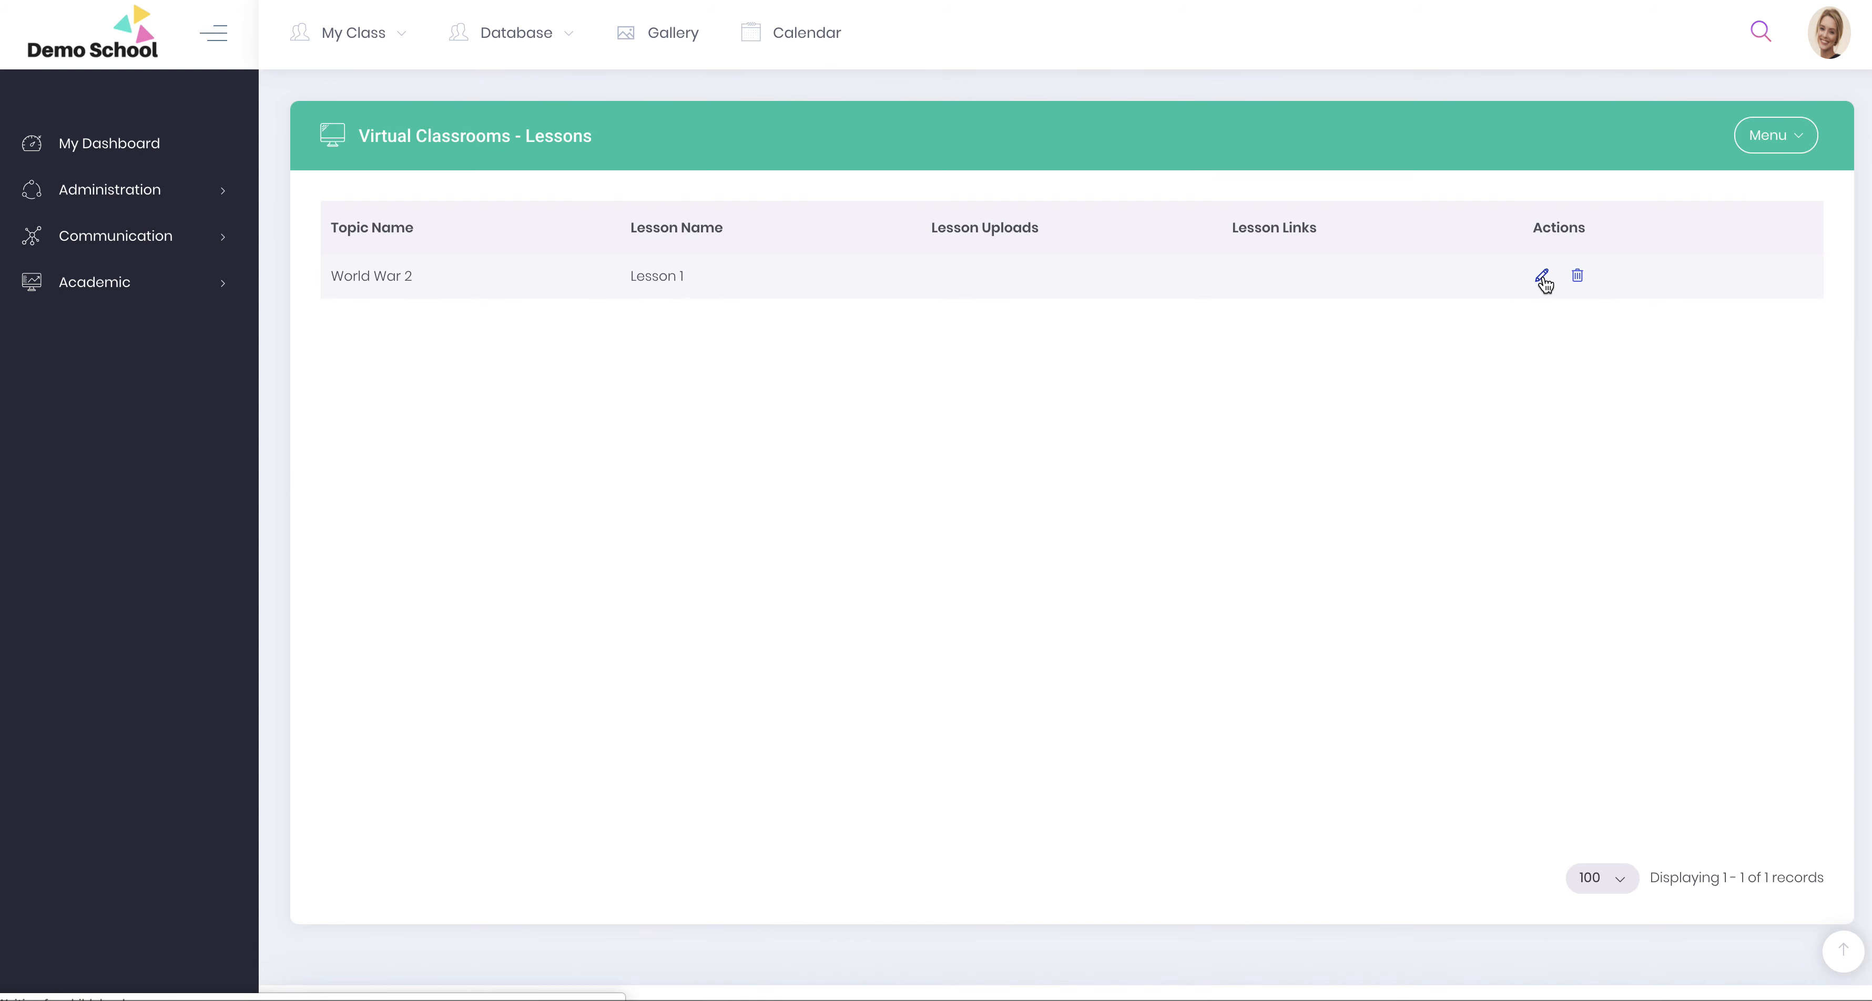
click(1544, 275)
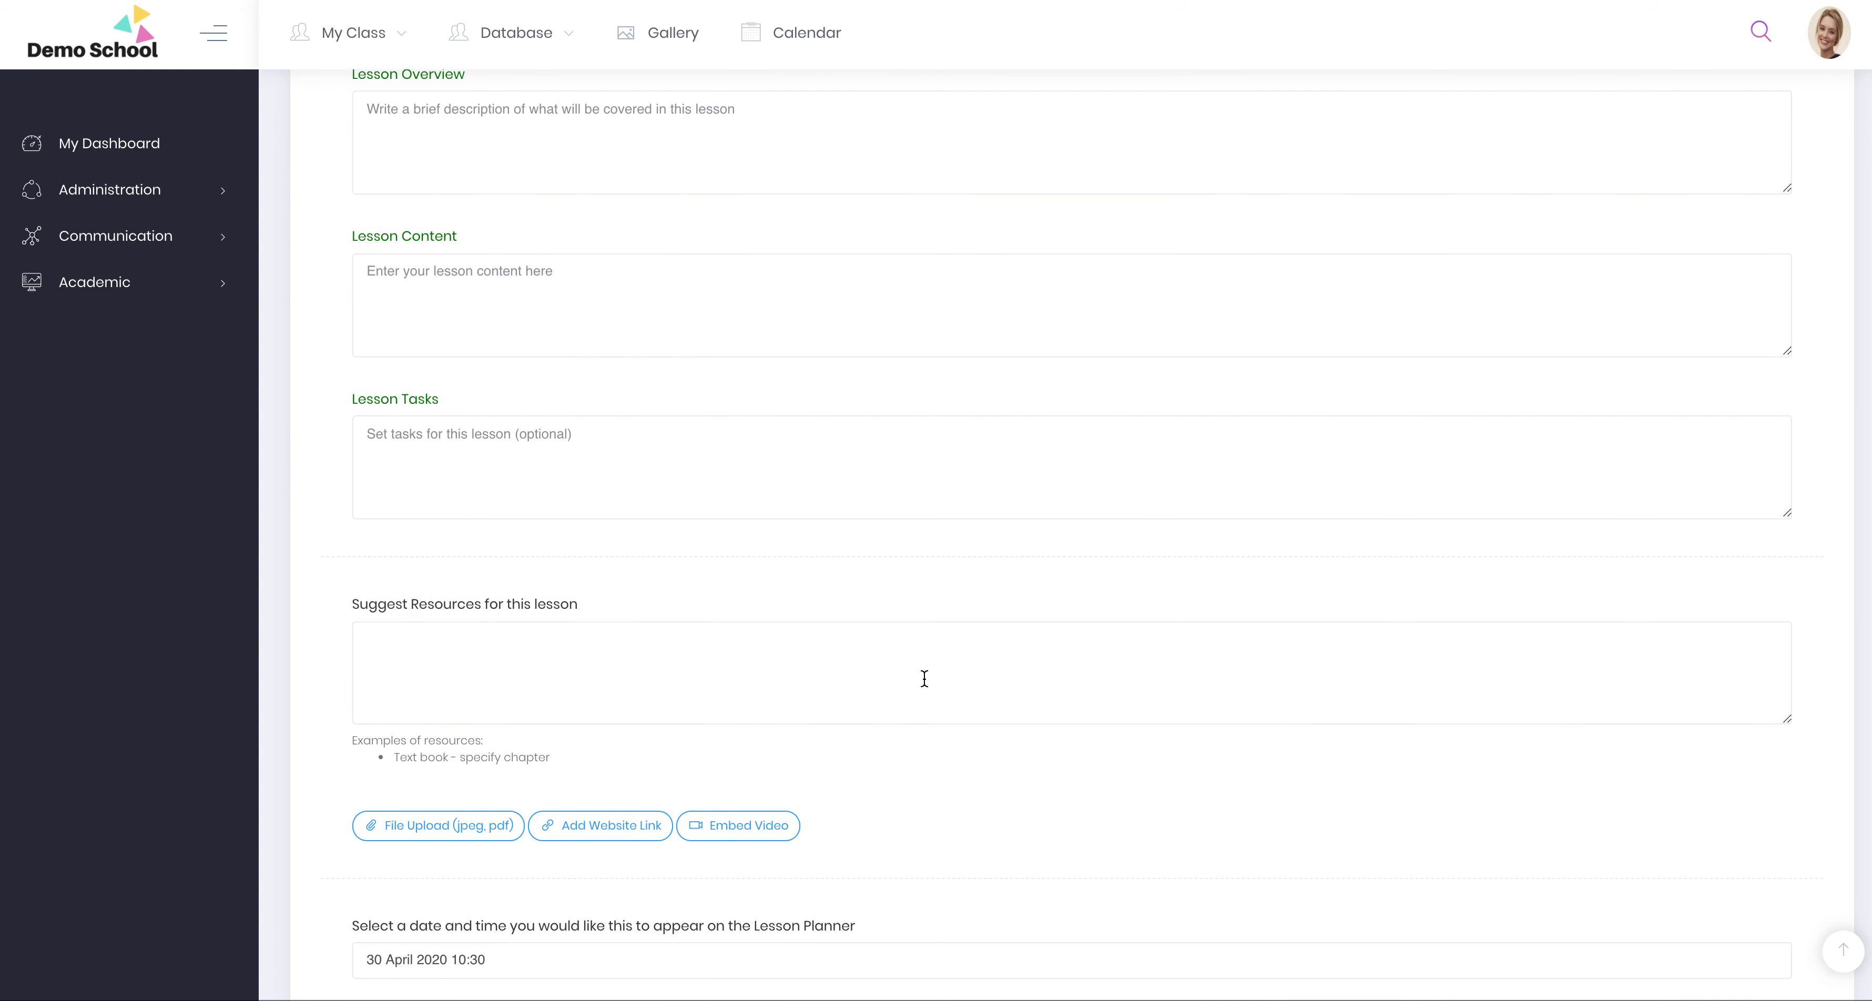
scroll(down, 3)
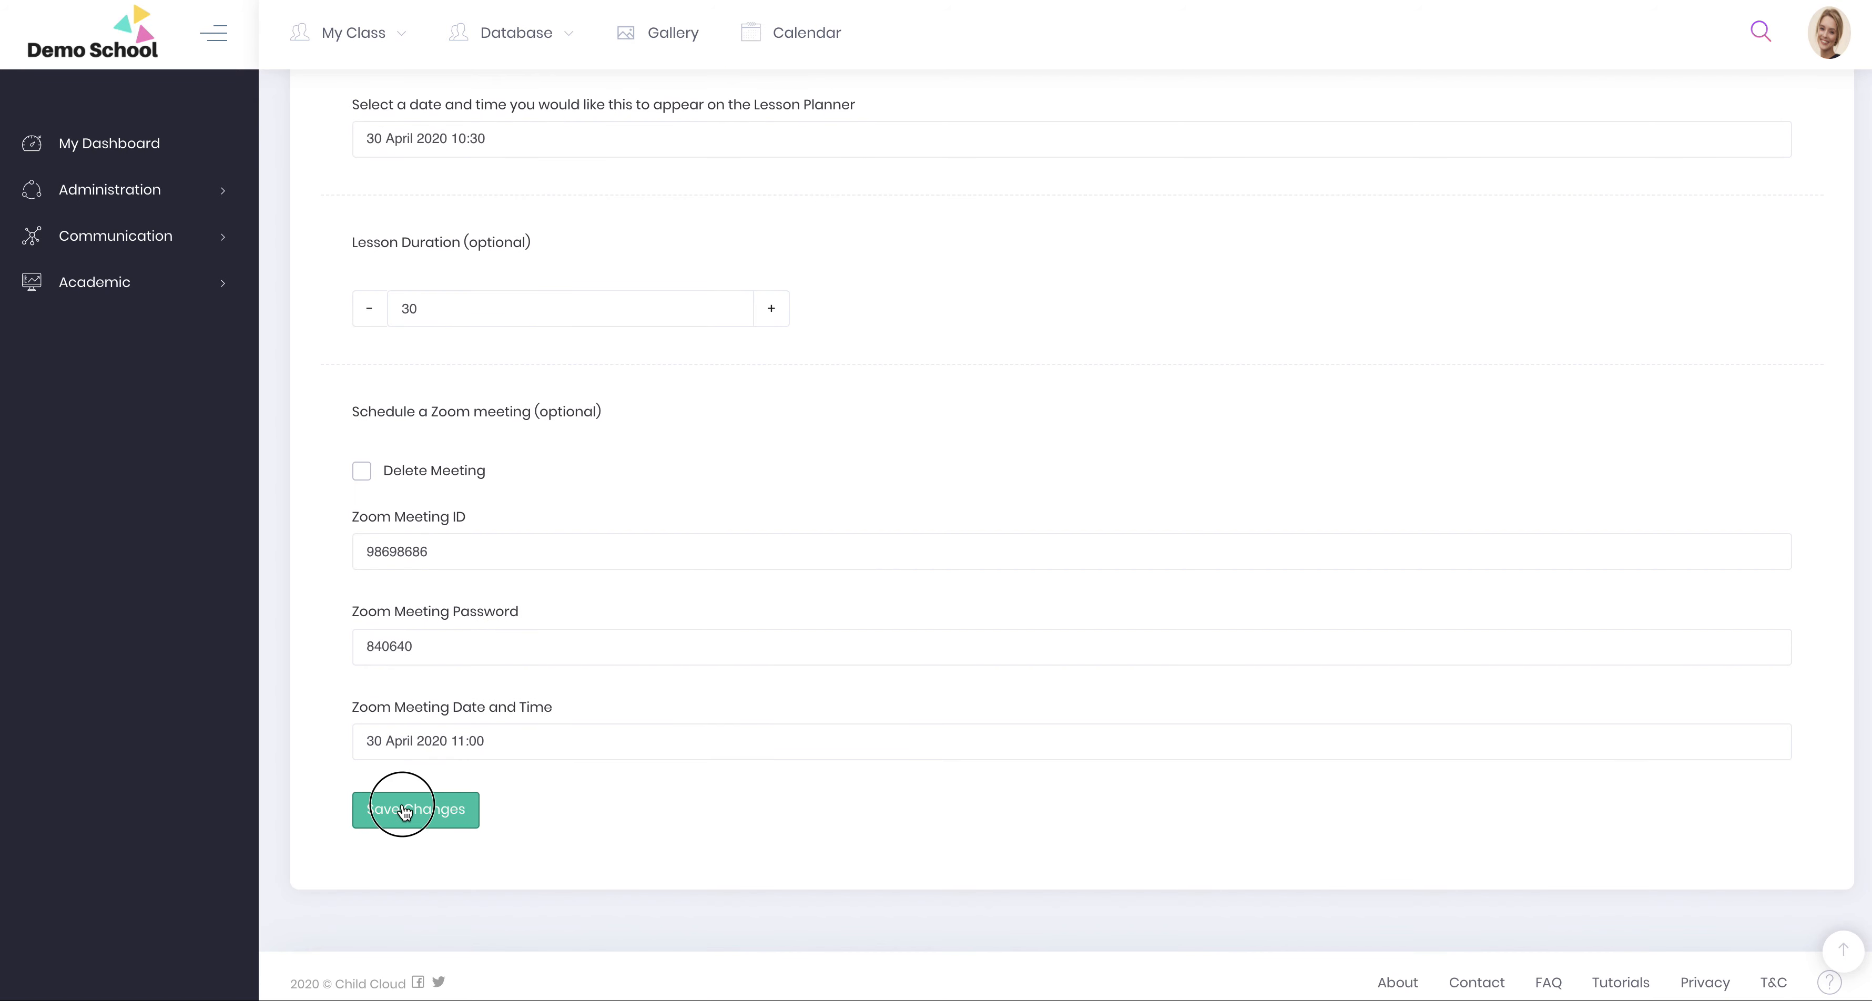
click(414, 809)
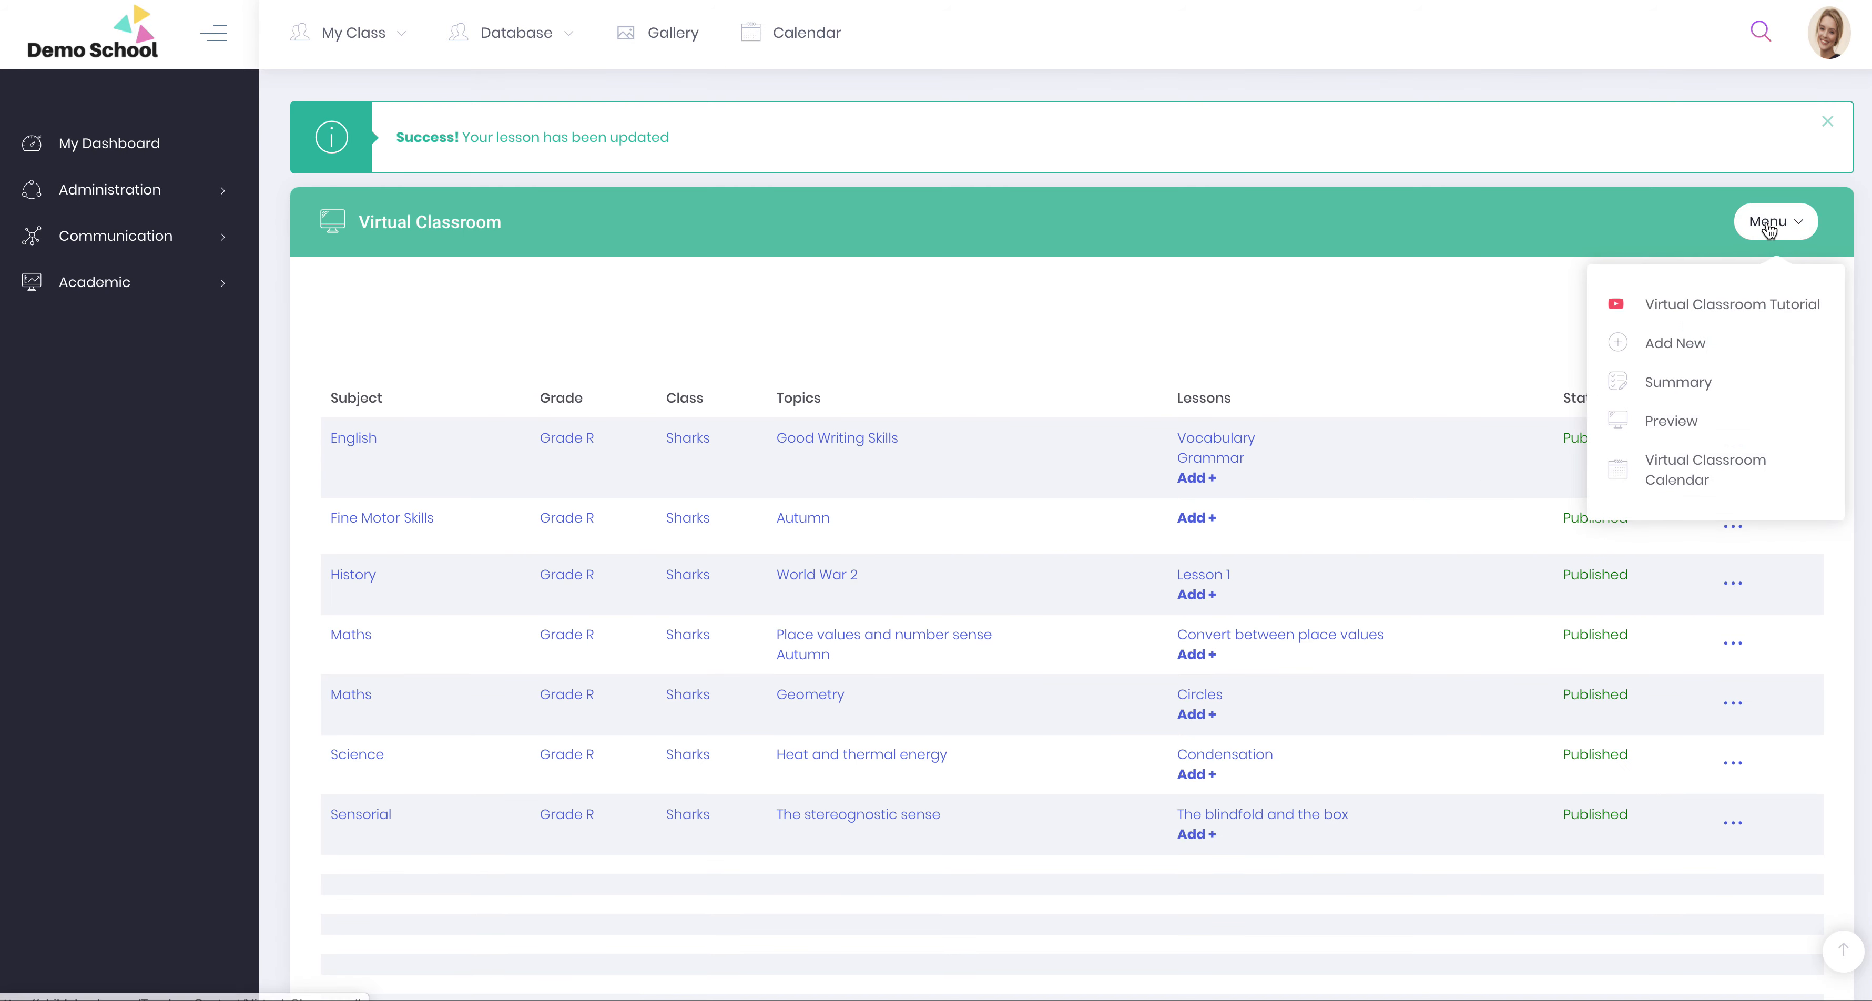
mouse_move(1720, 374)
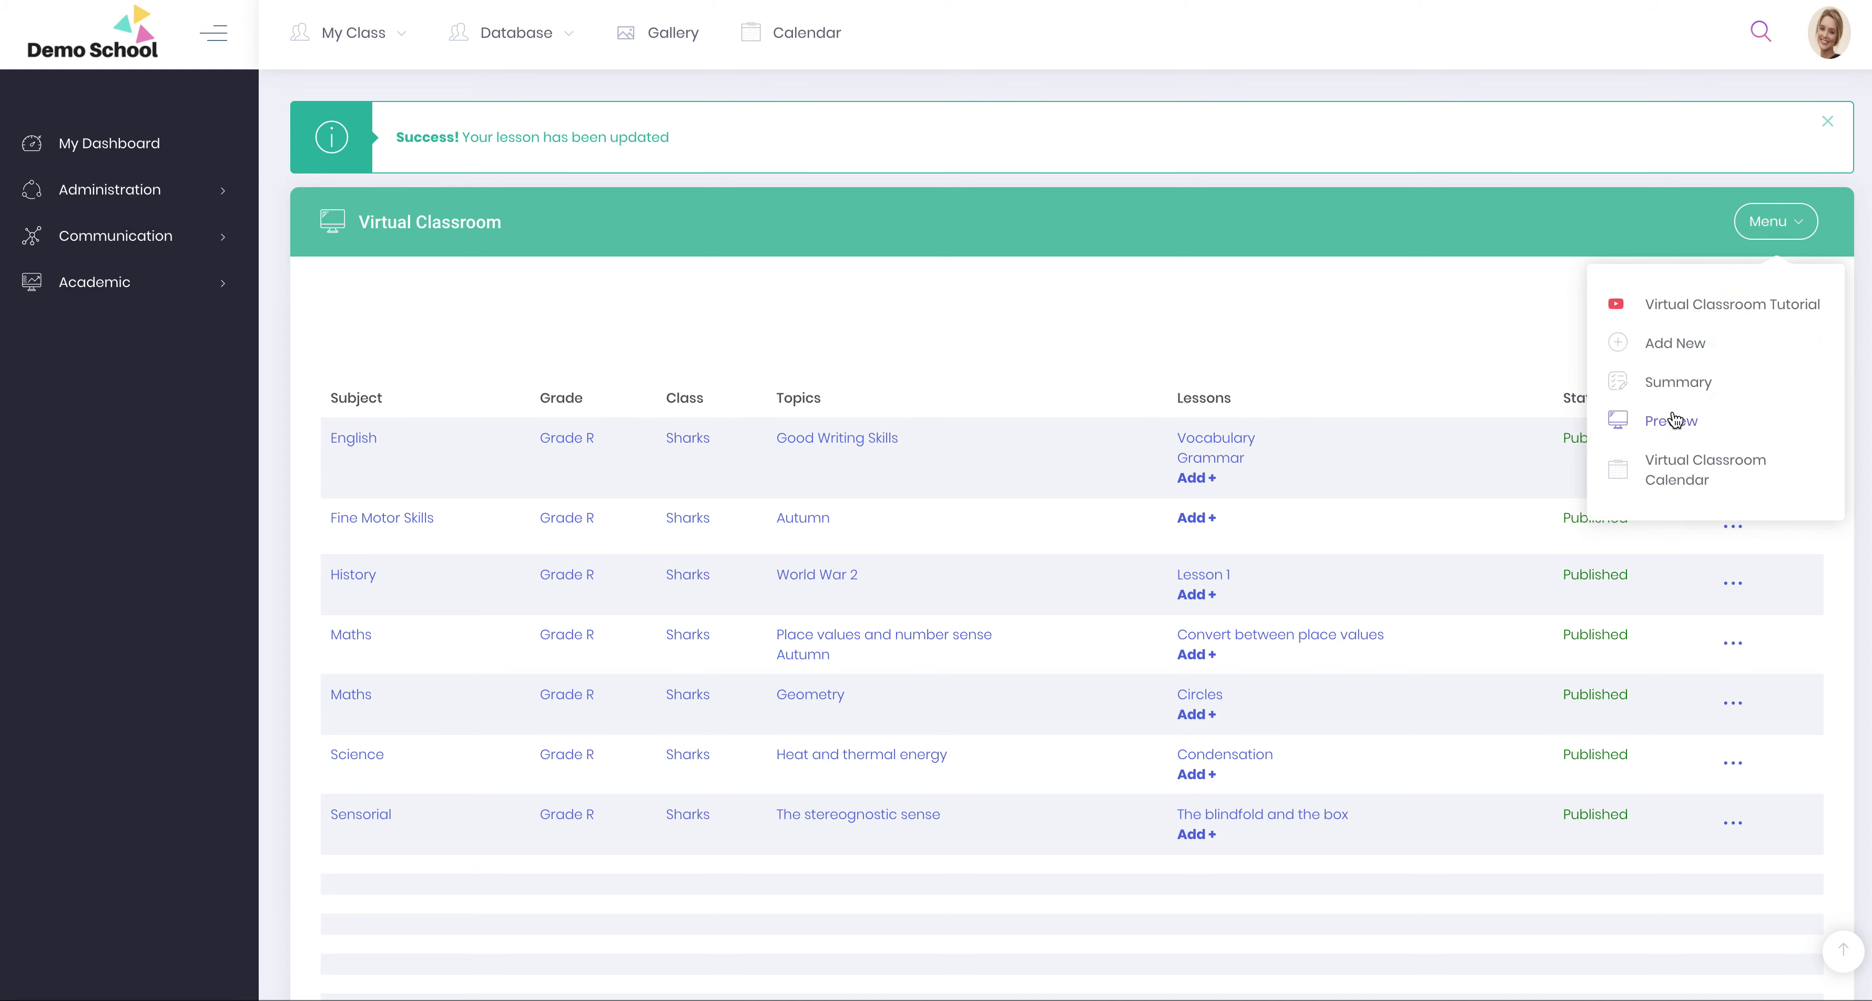
mouse_move(1669, 427)
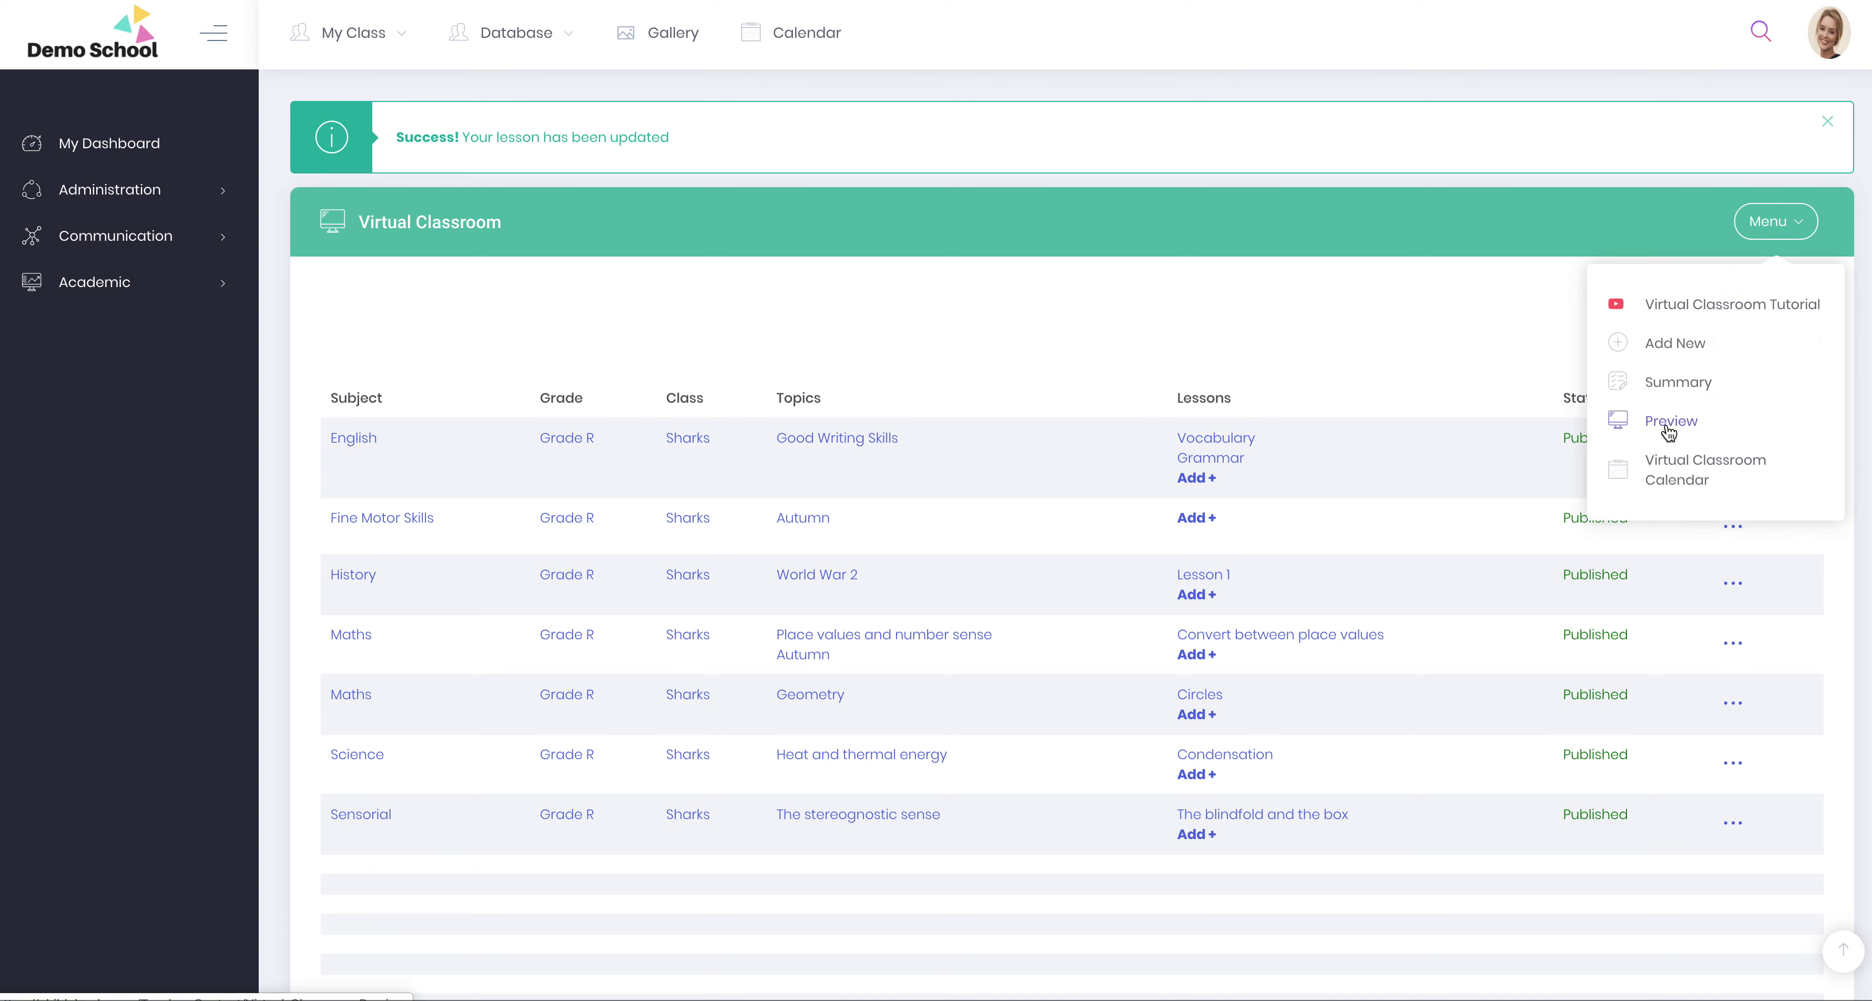
Step: Switch to the Virtual Classroom preview and scroll to the Maths and Science subject cards
click(1671, 419)
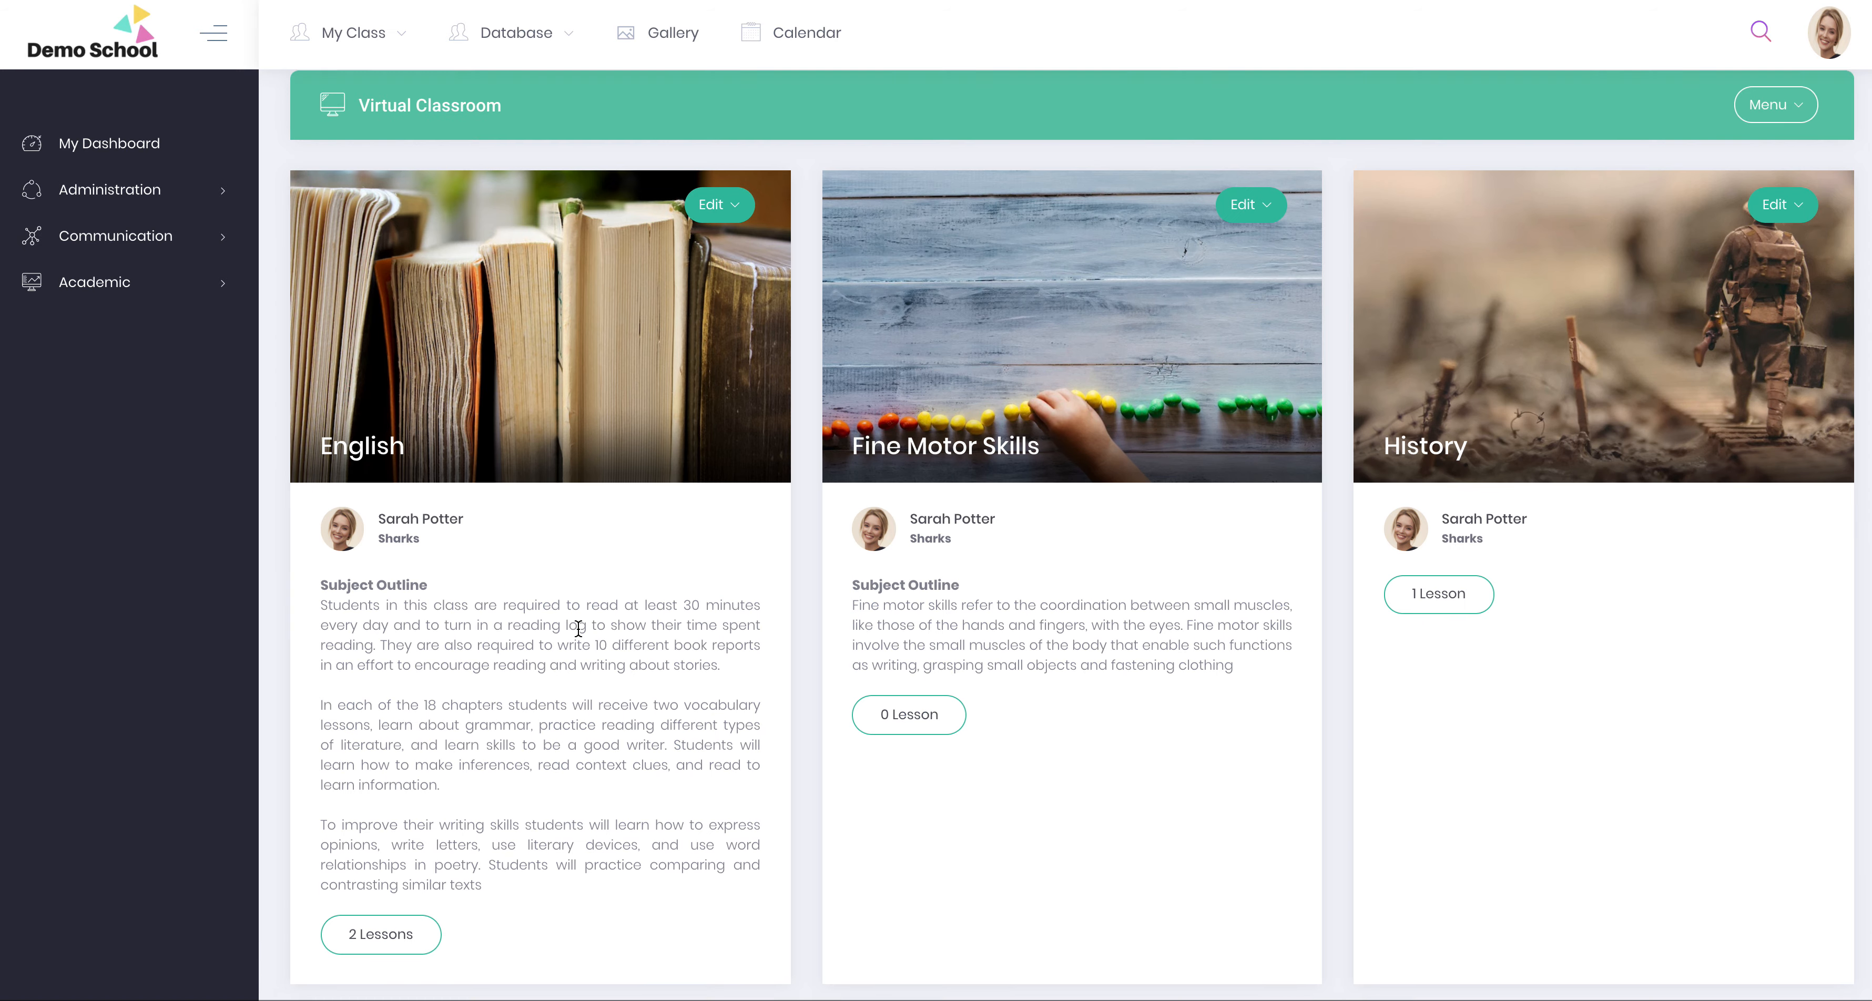
scroll(down, 3)
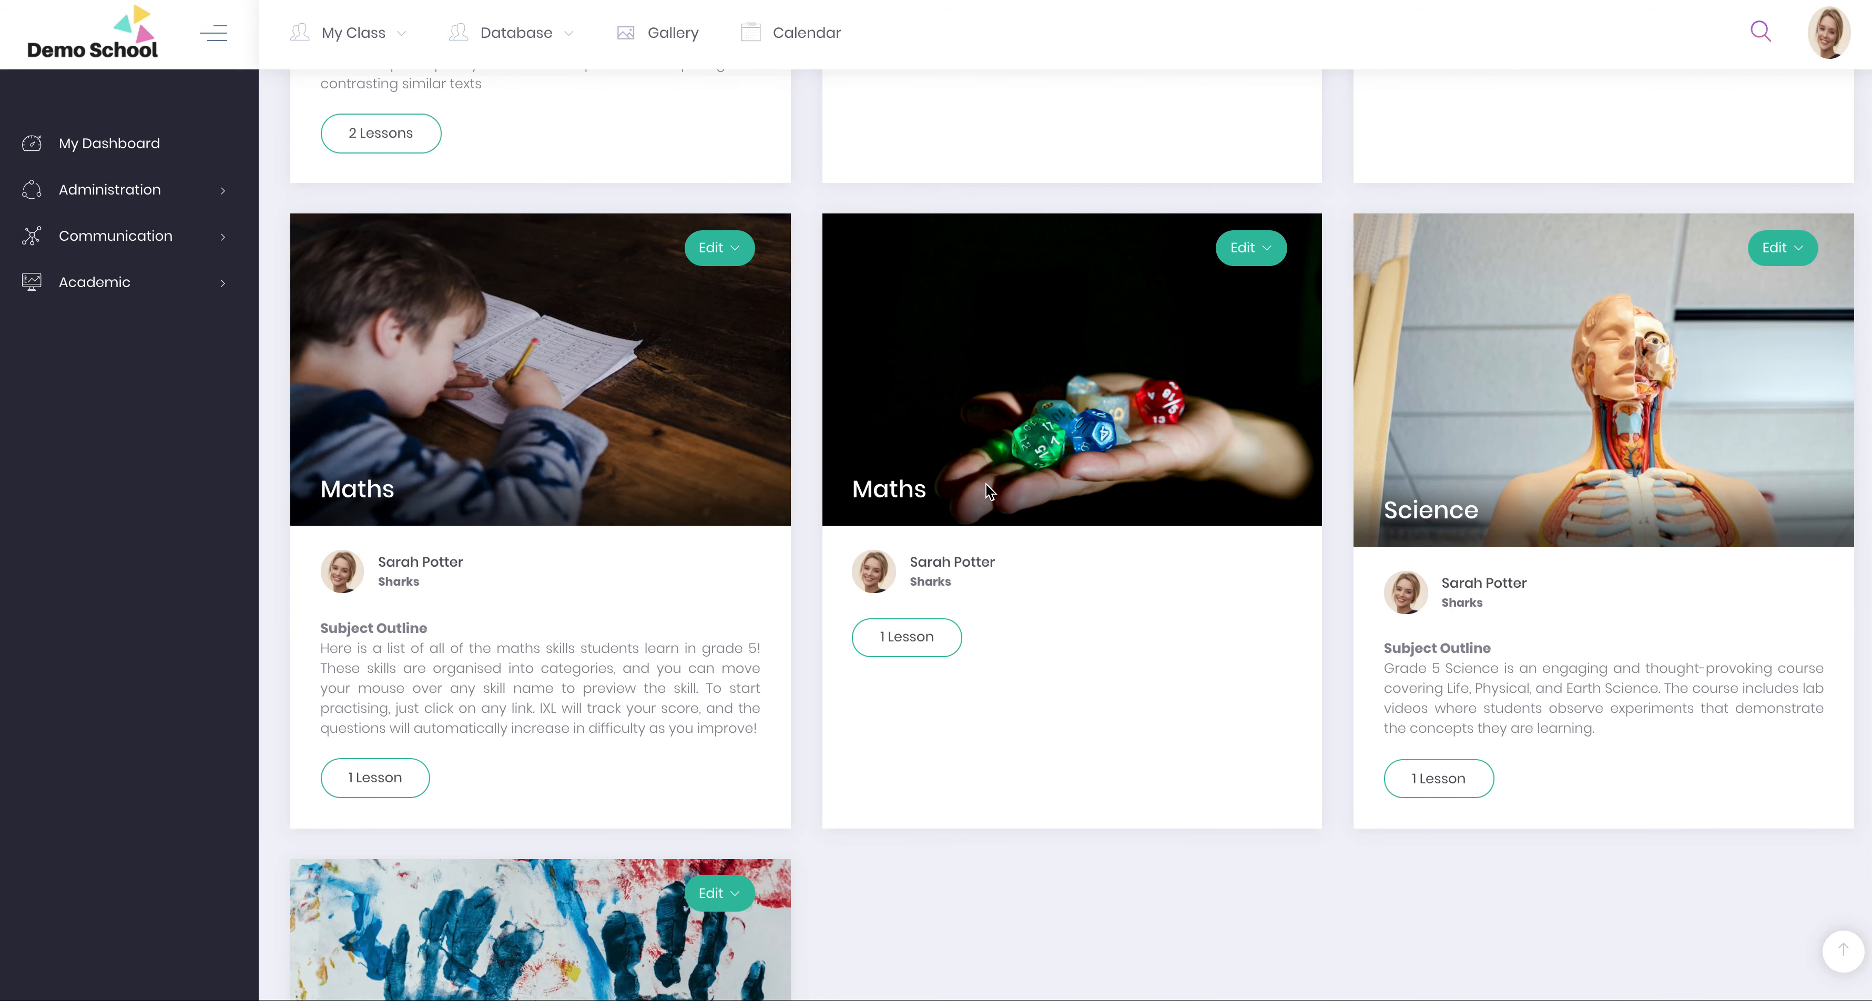
scroll(down, 3)
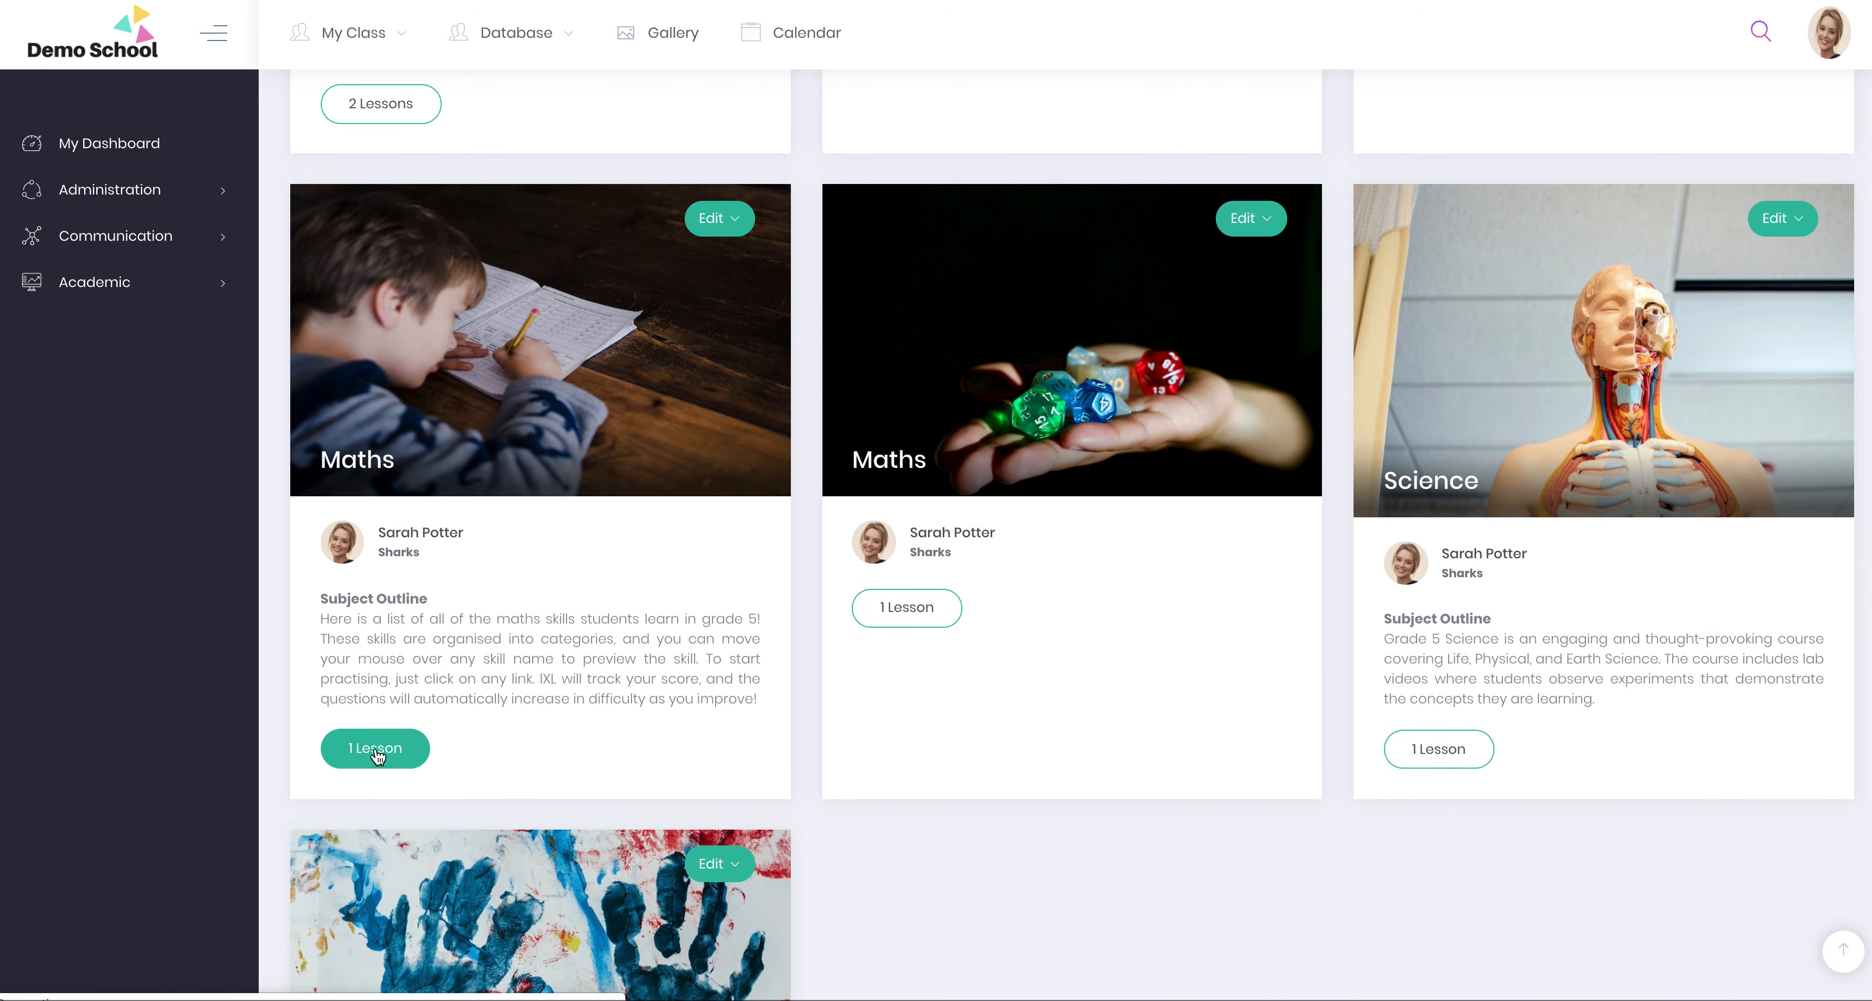
Step: Open the first Maths subject's lesson list showing Convert between place values
click(373, 748)
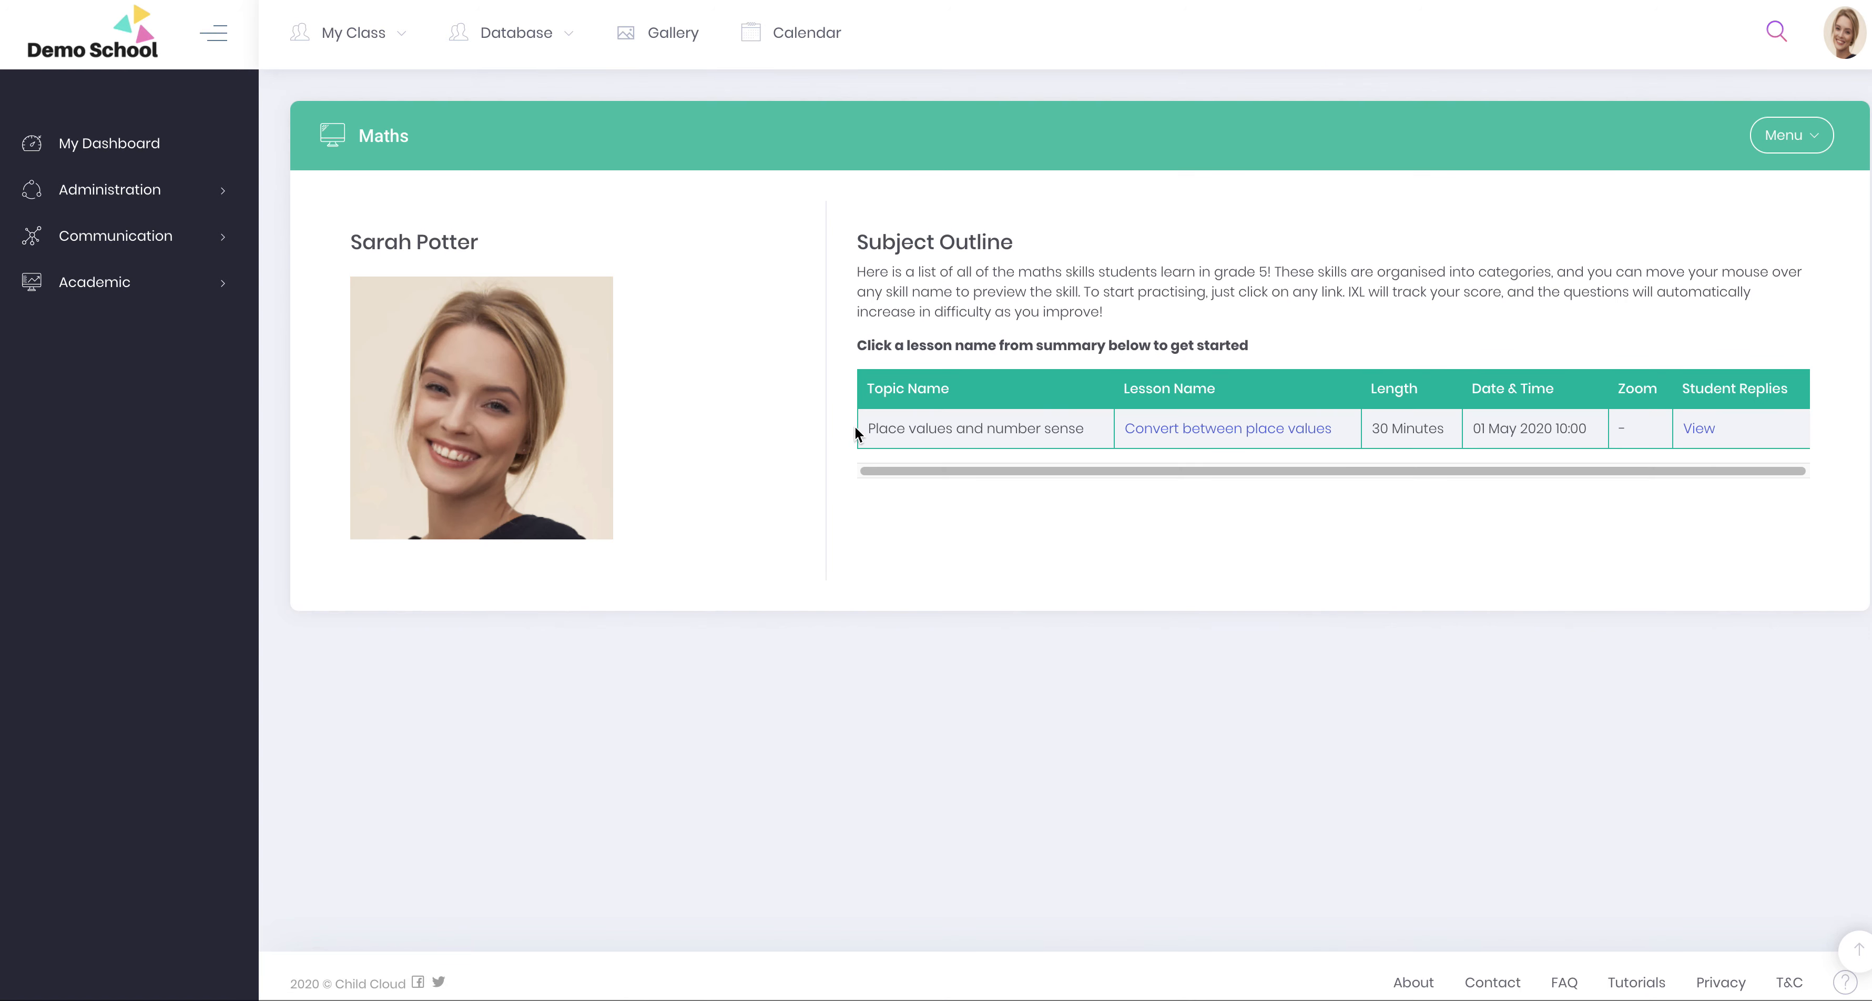
mouse_move(1776, 386)
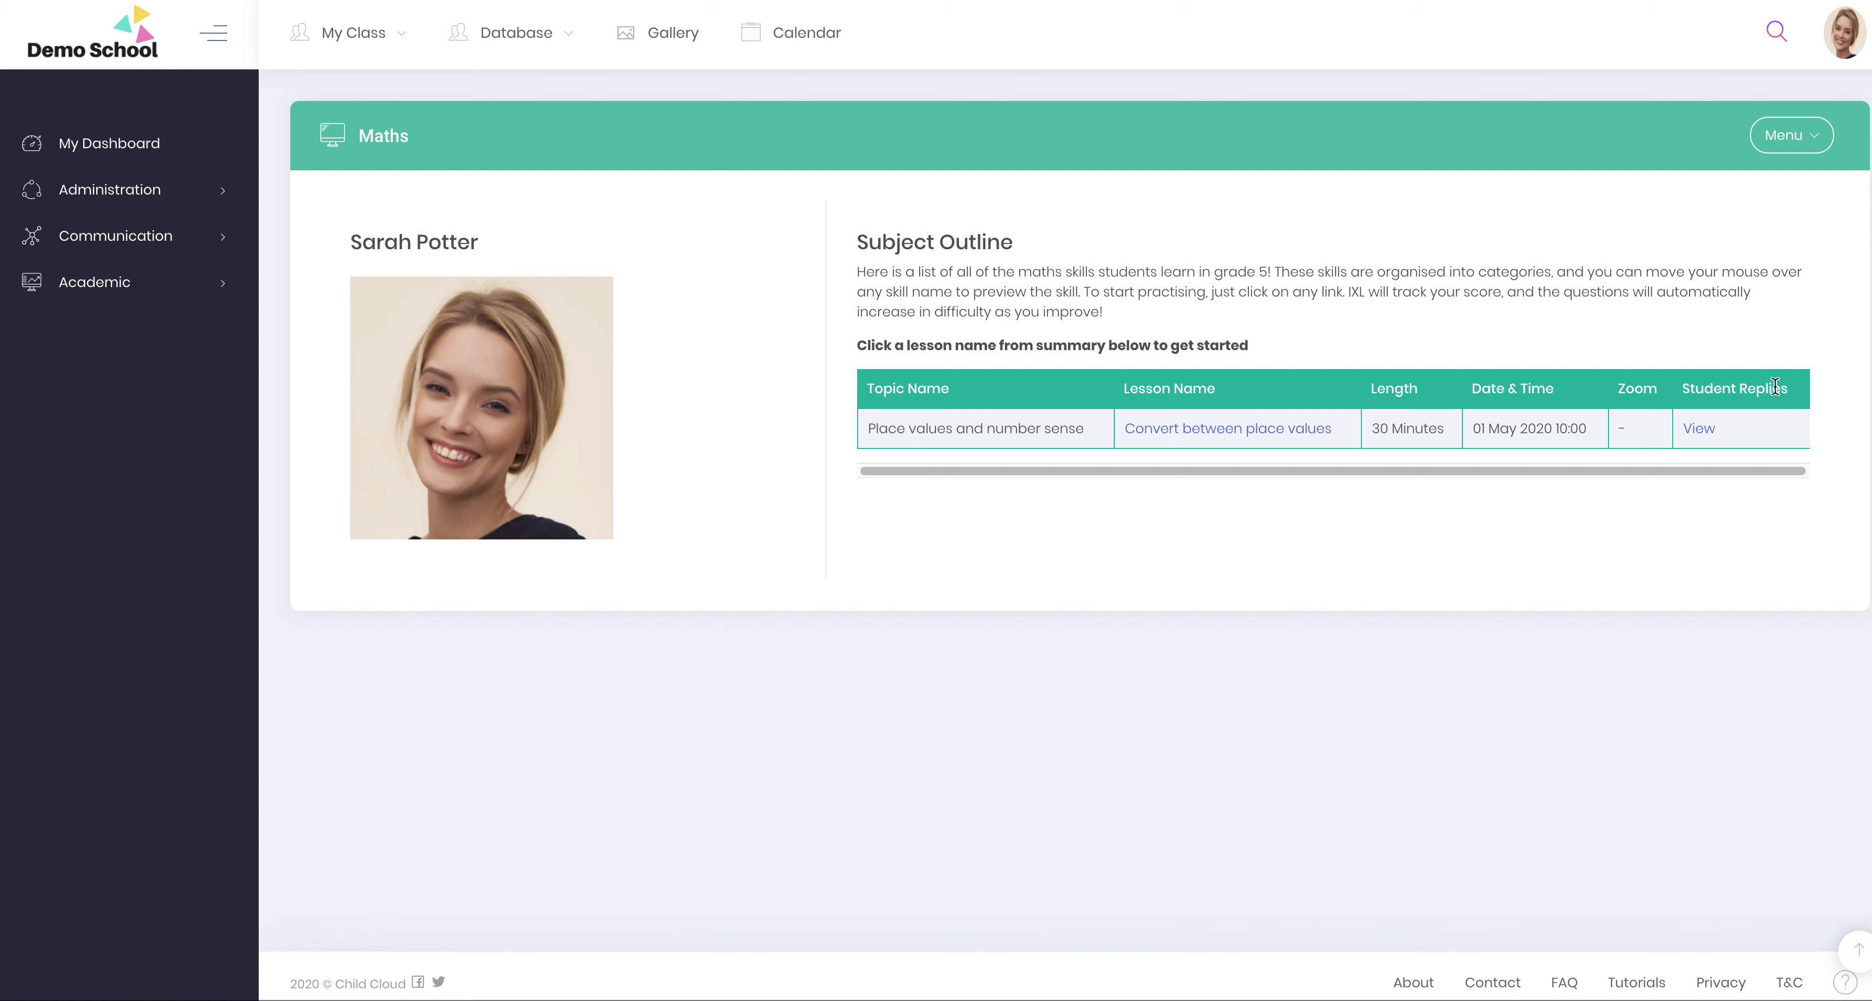
mouse_move(1272, 491)
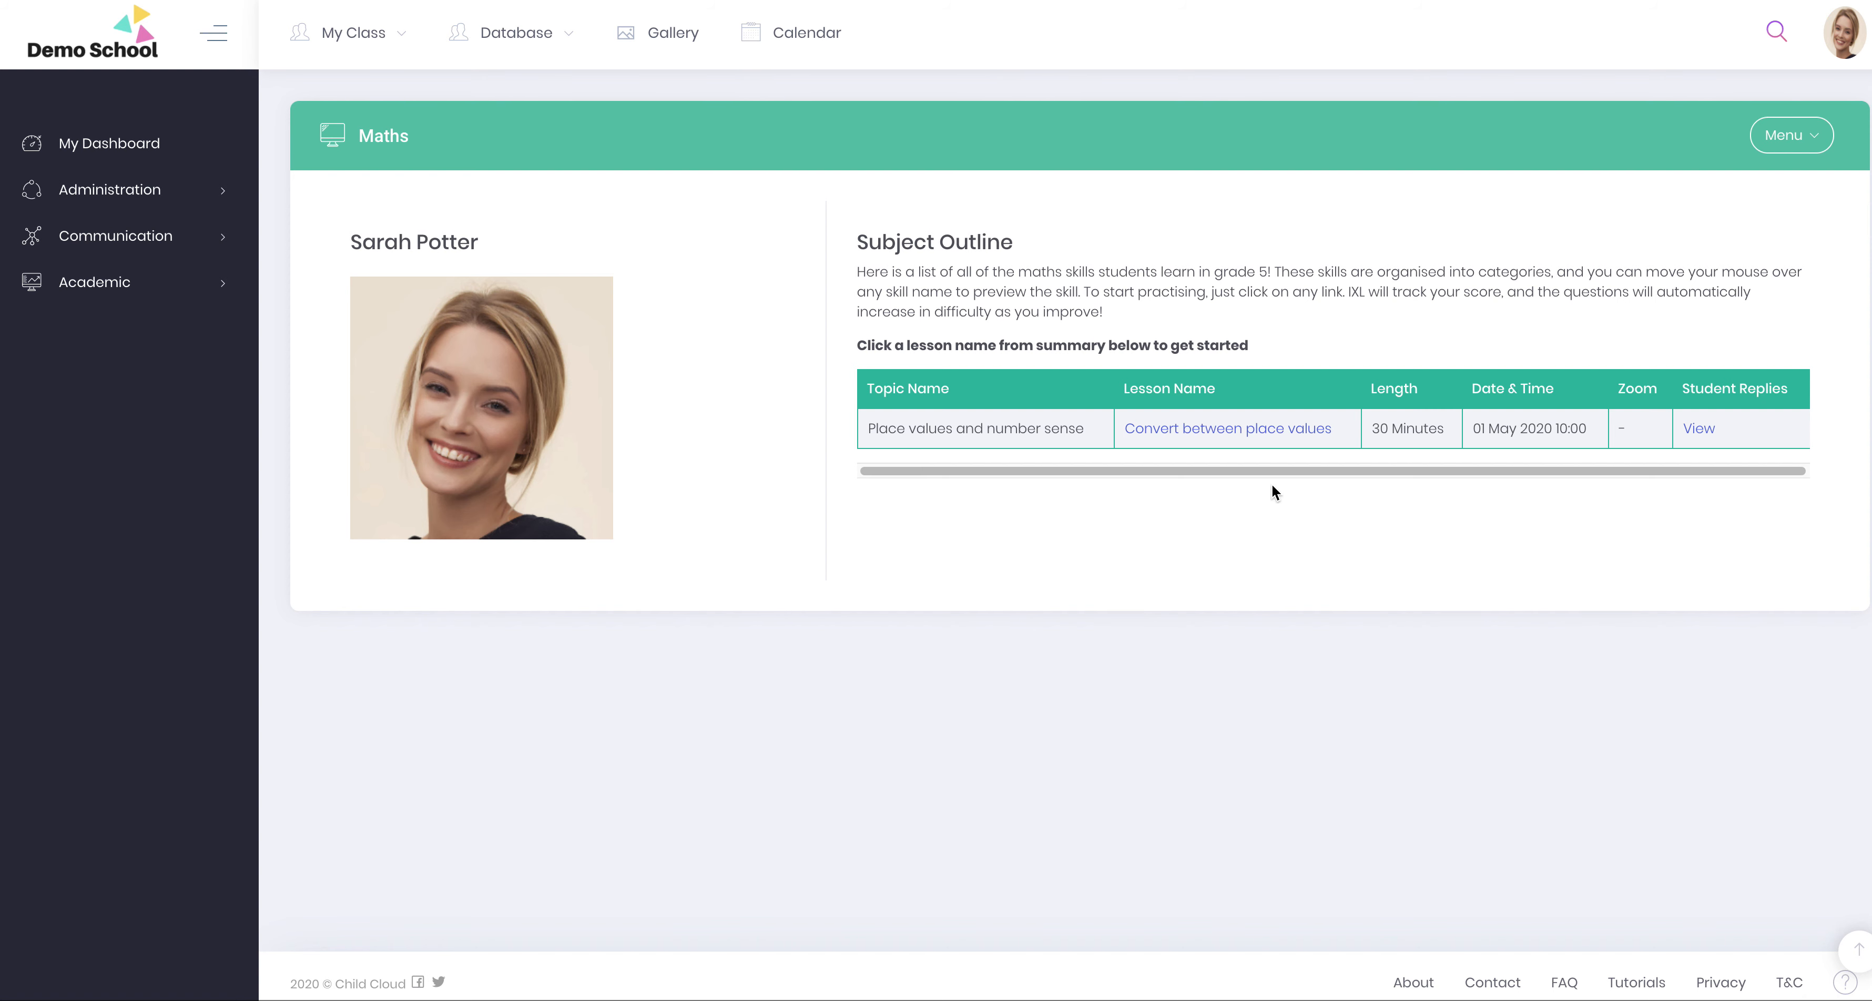
mouse_move(1226, 428)
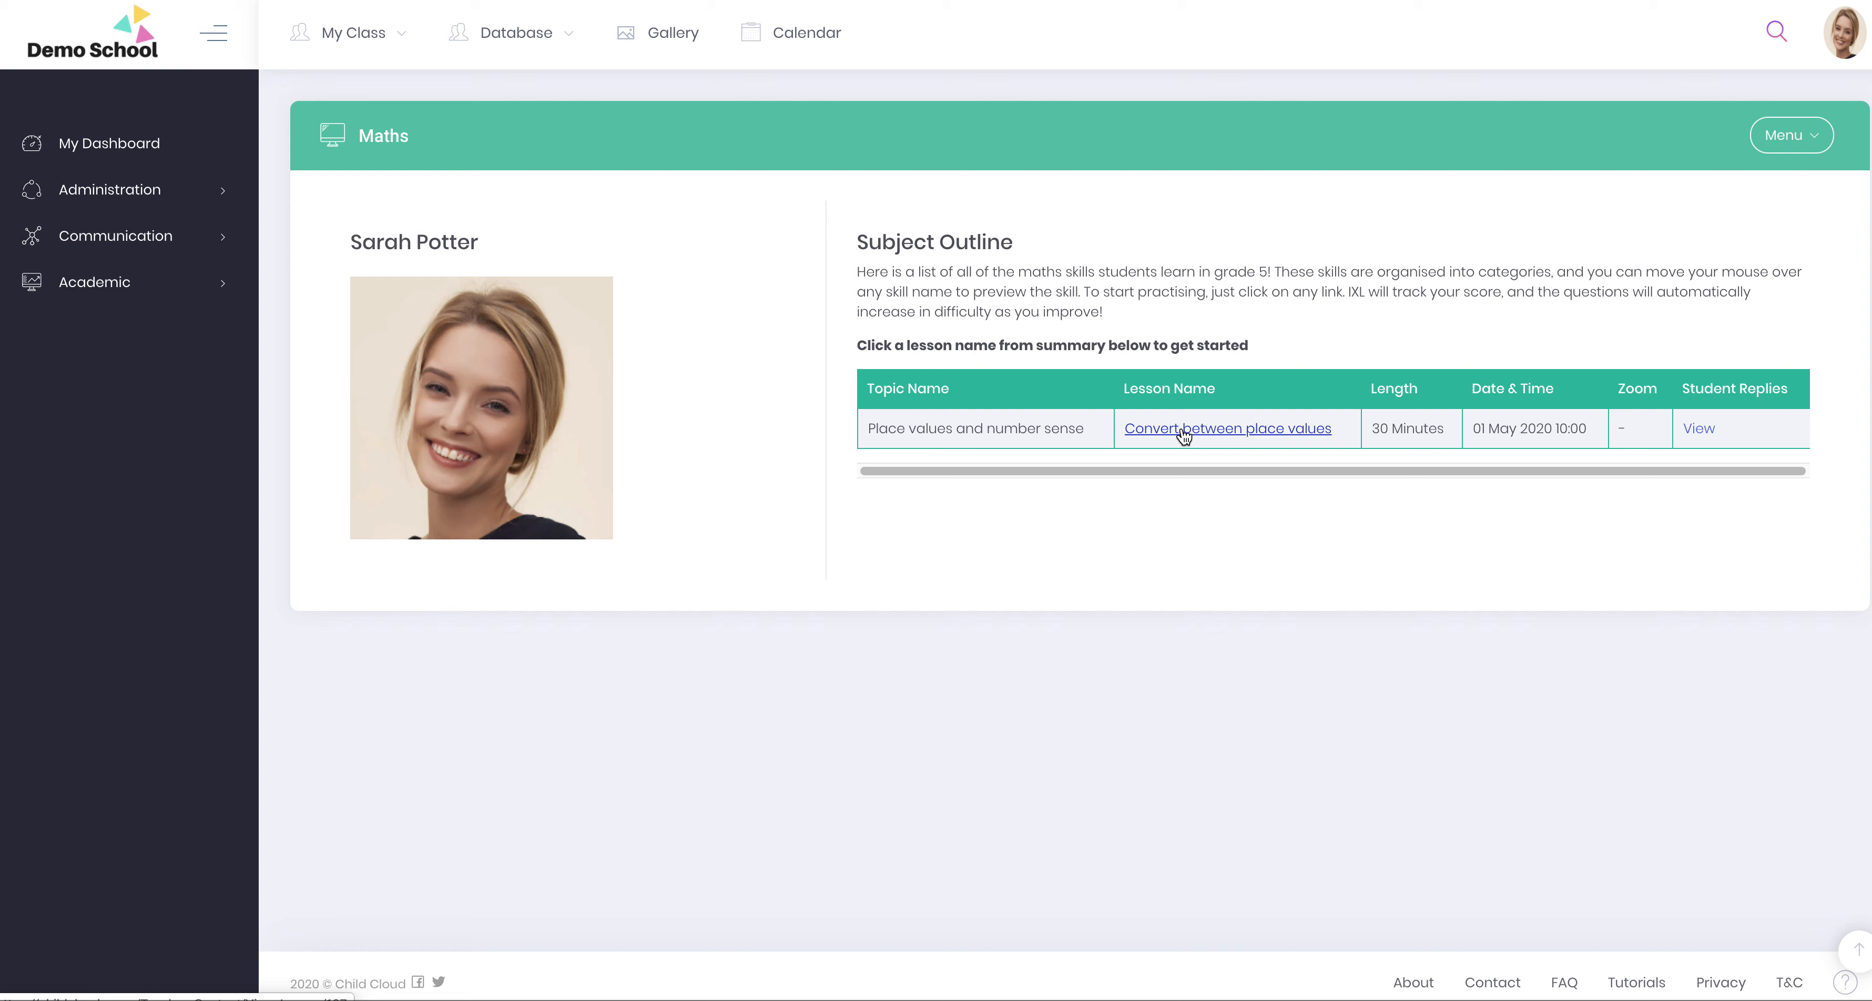
mouse_move(1542, 427)
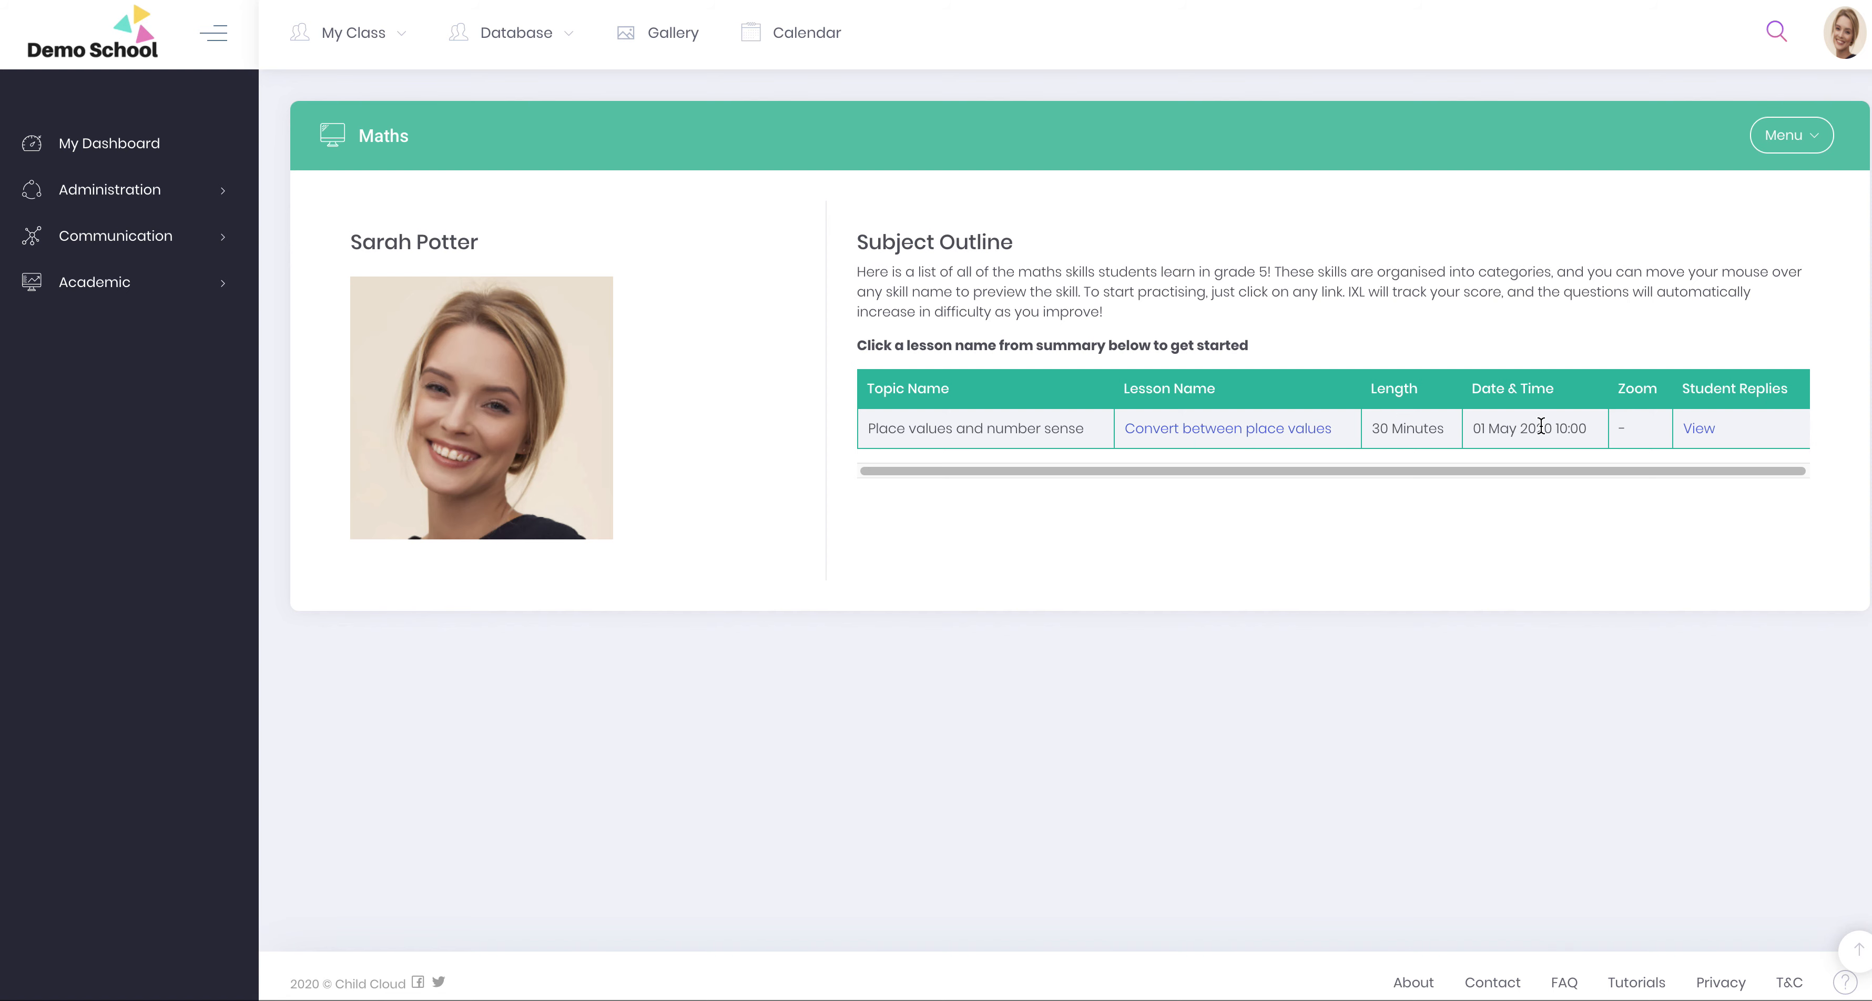
mouse_move(1686, 394)
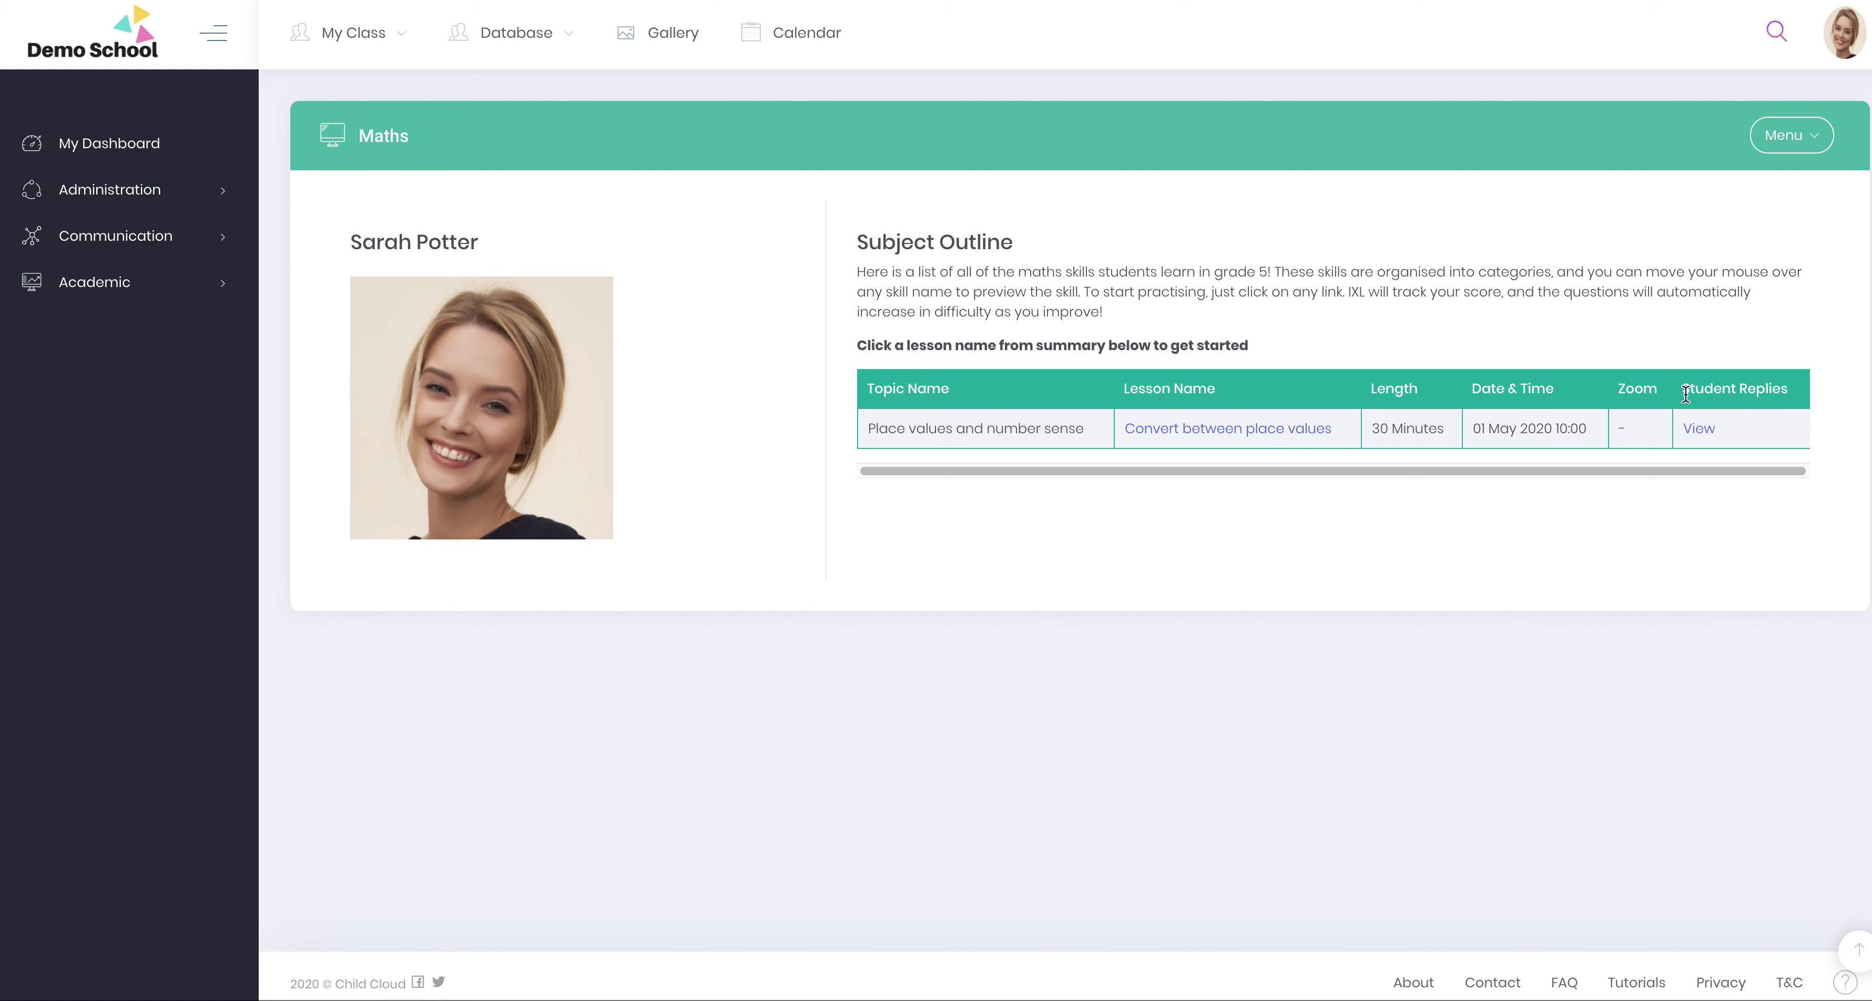
mouse_move(1802, 402)
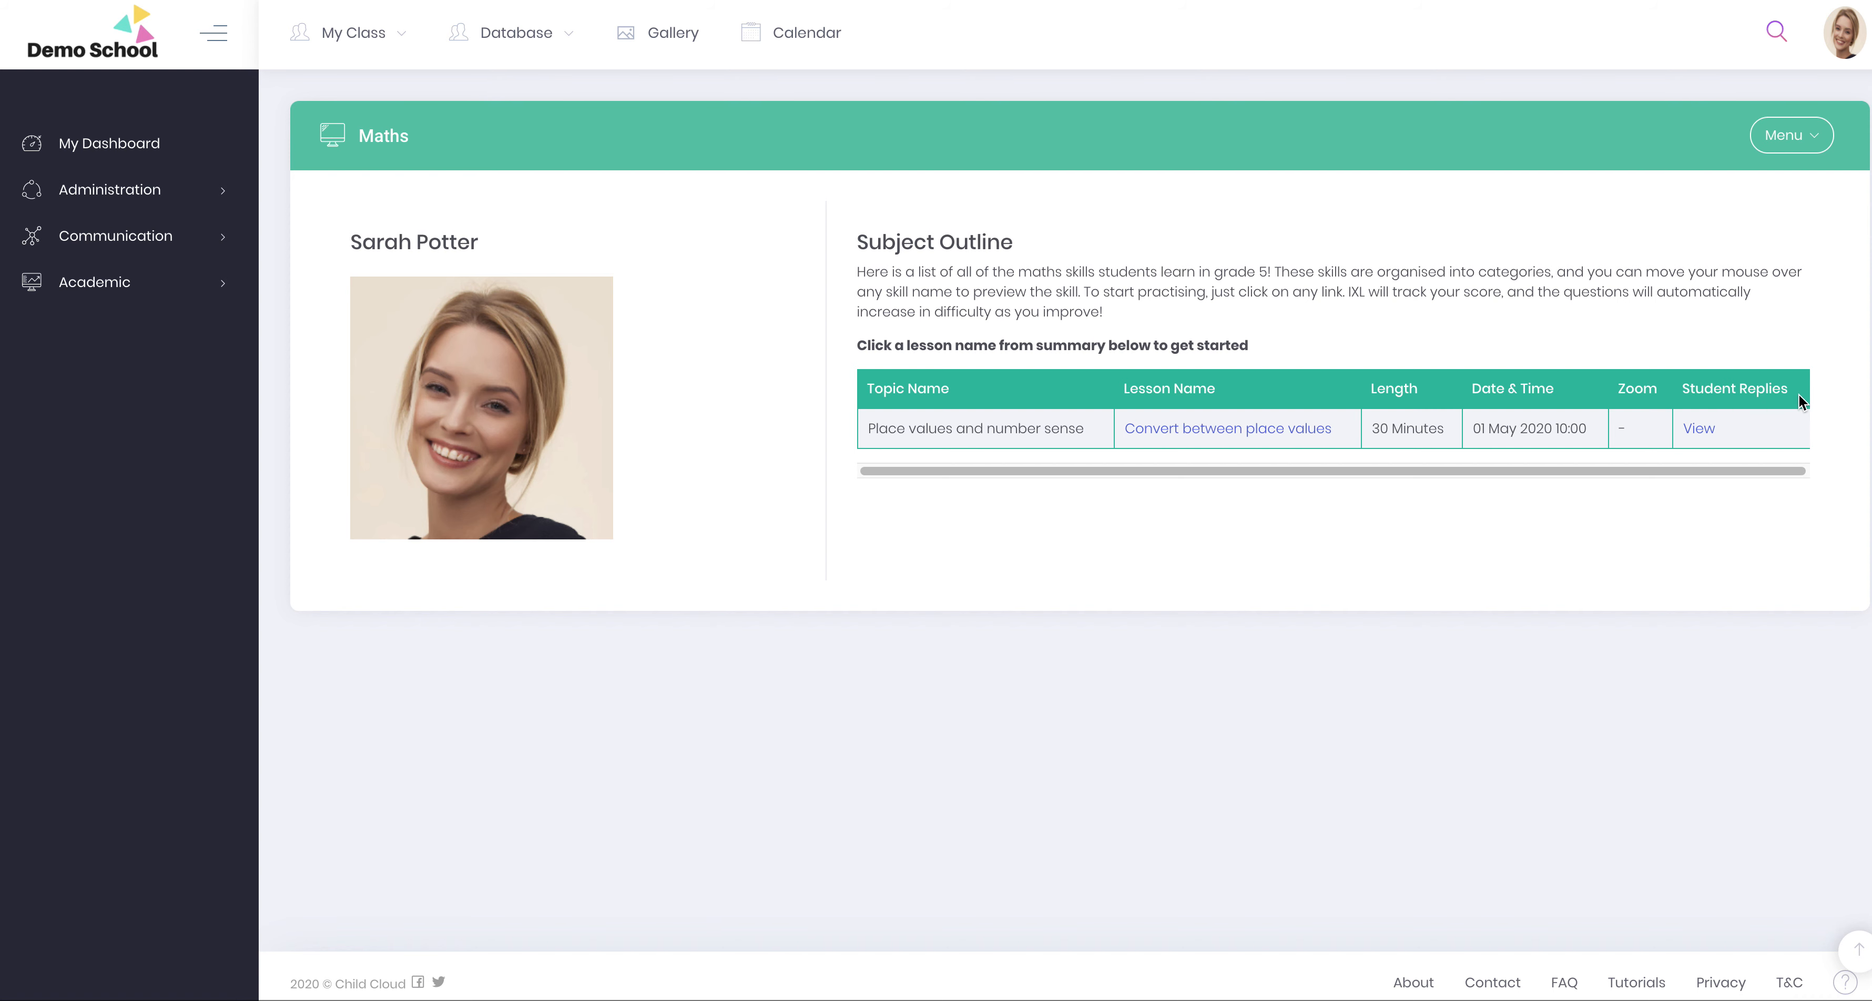
mouse_move(1708, 461)
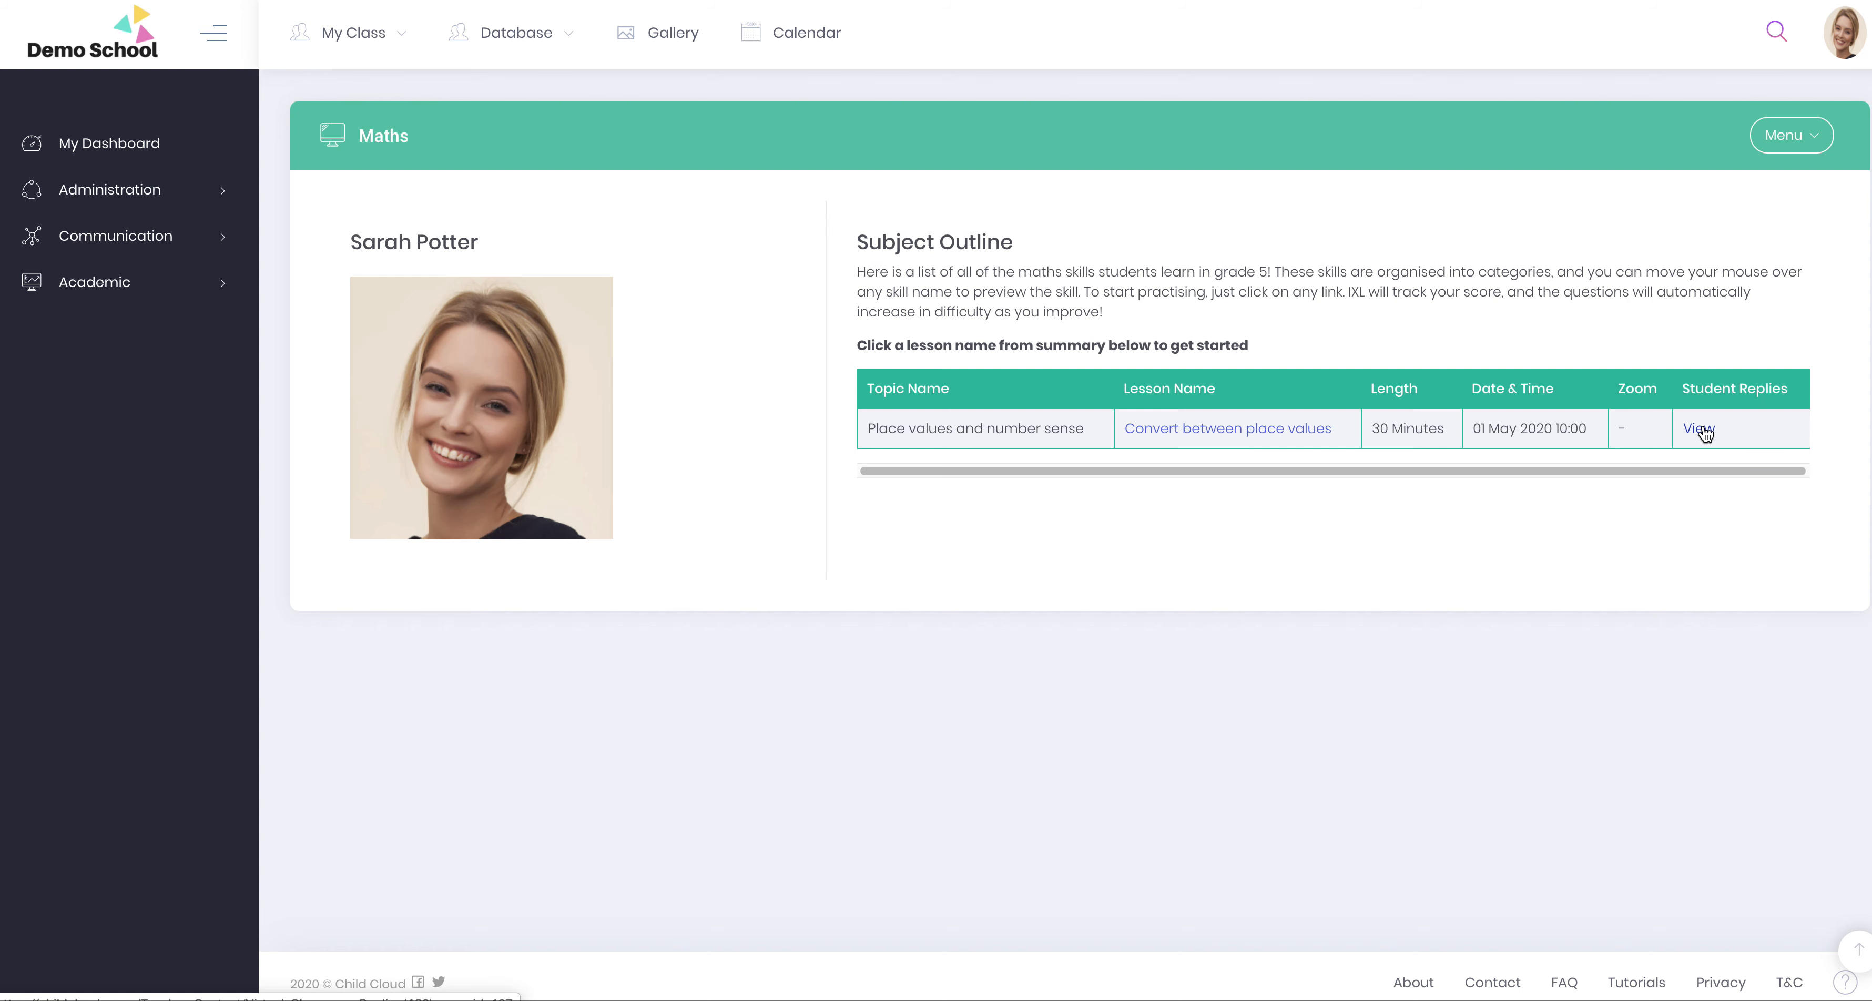
click(1696, 428)
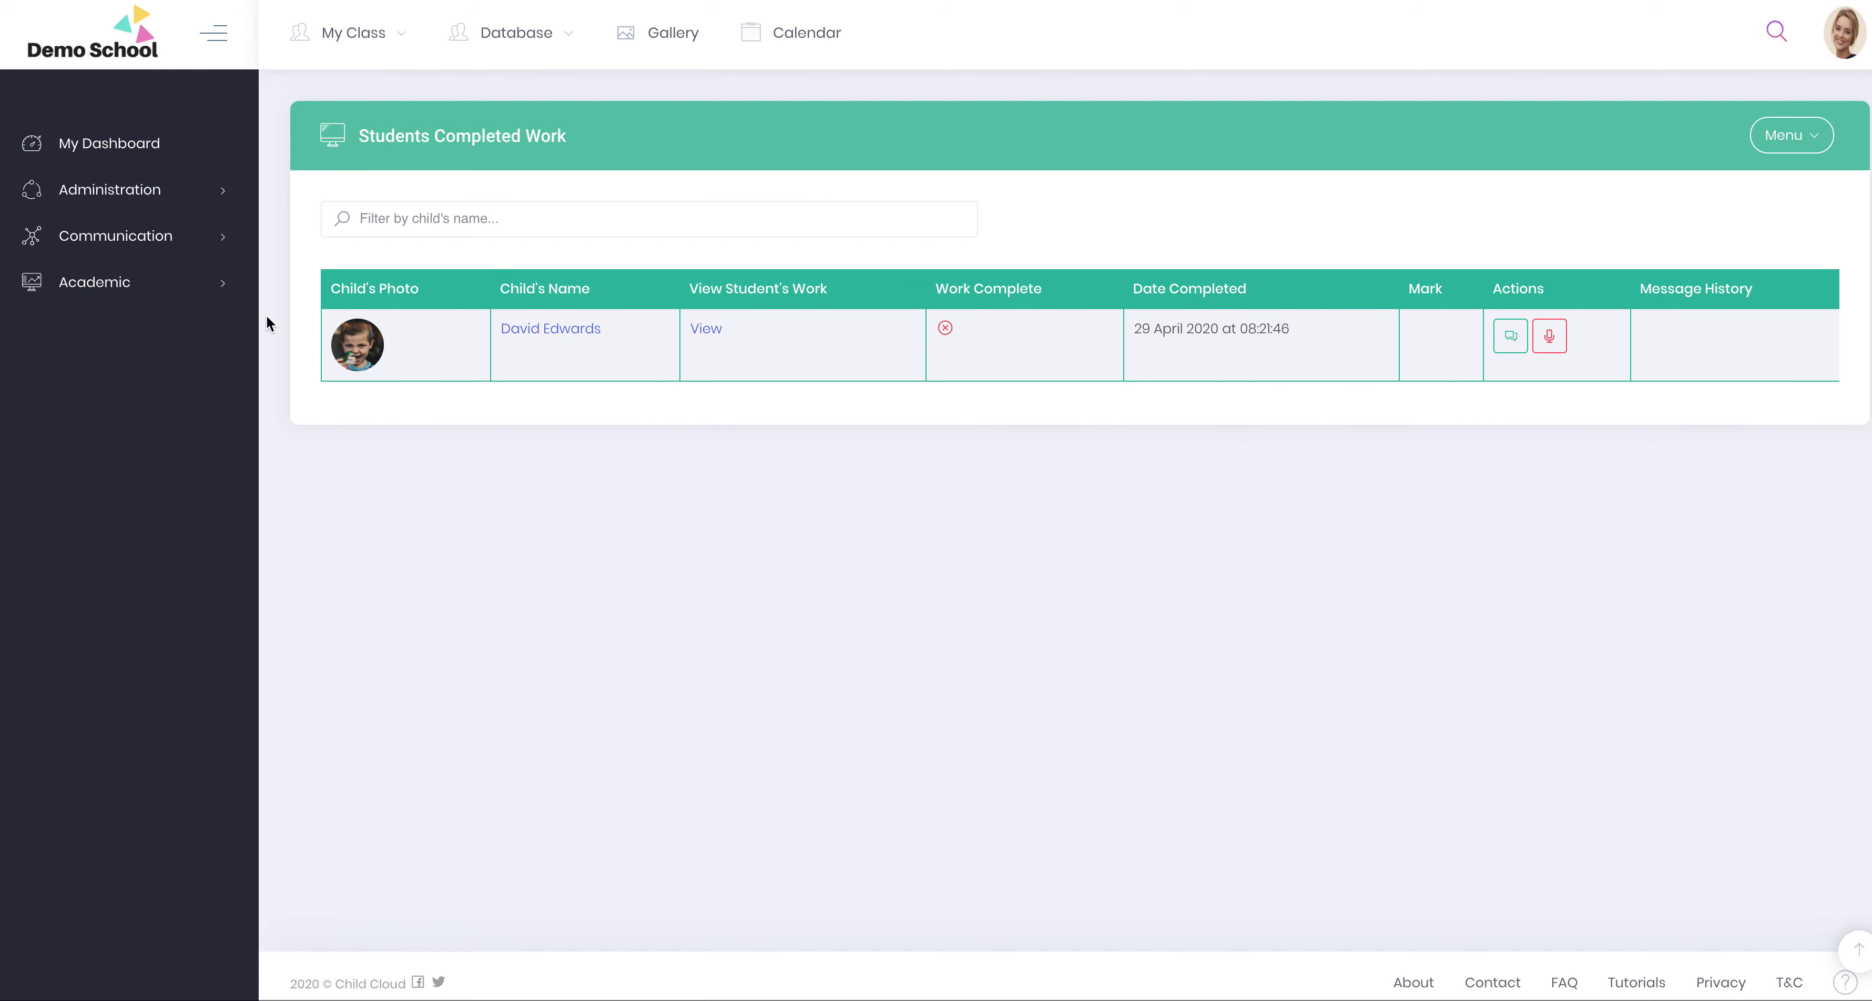
mouse_move(297, 845)
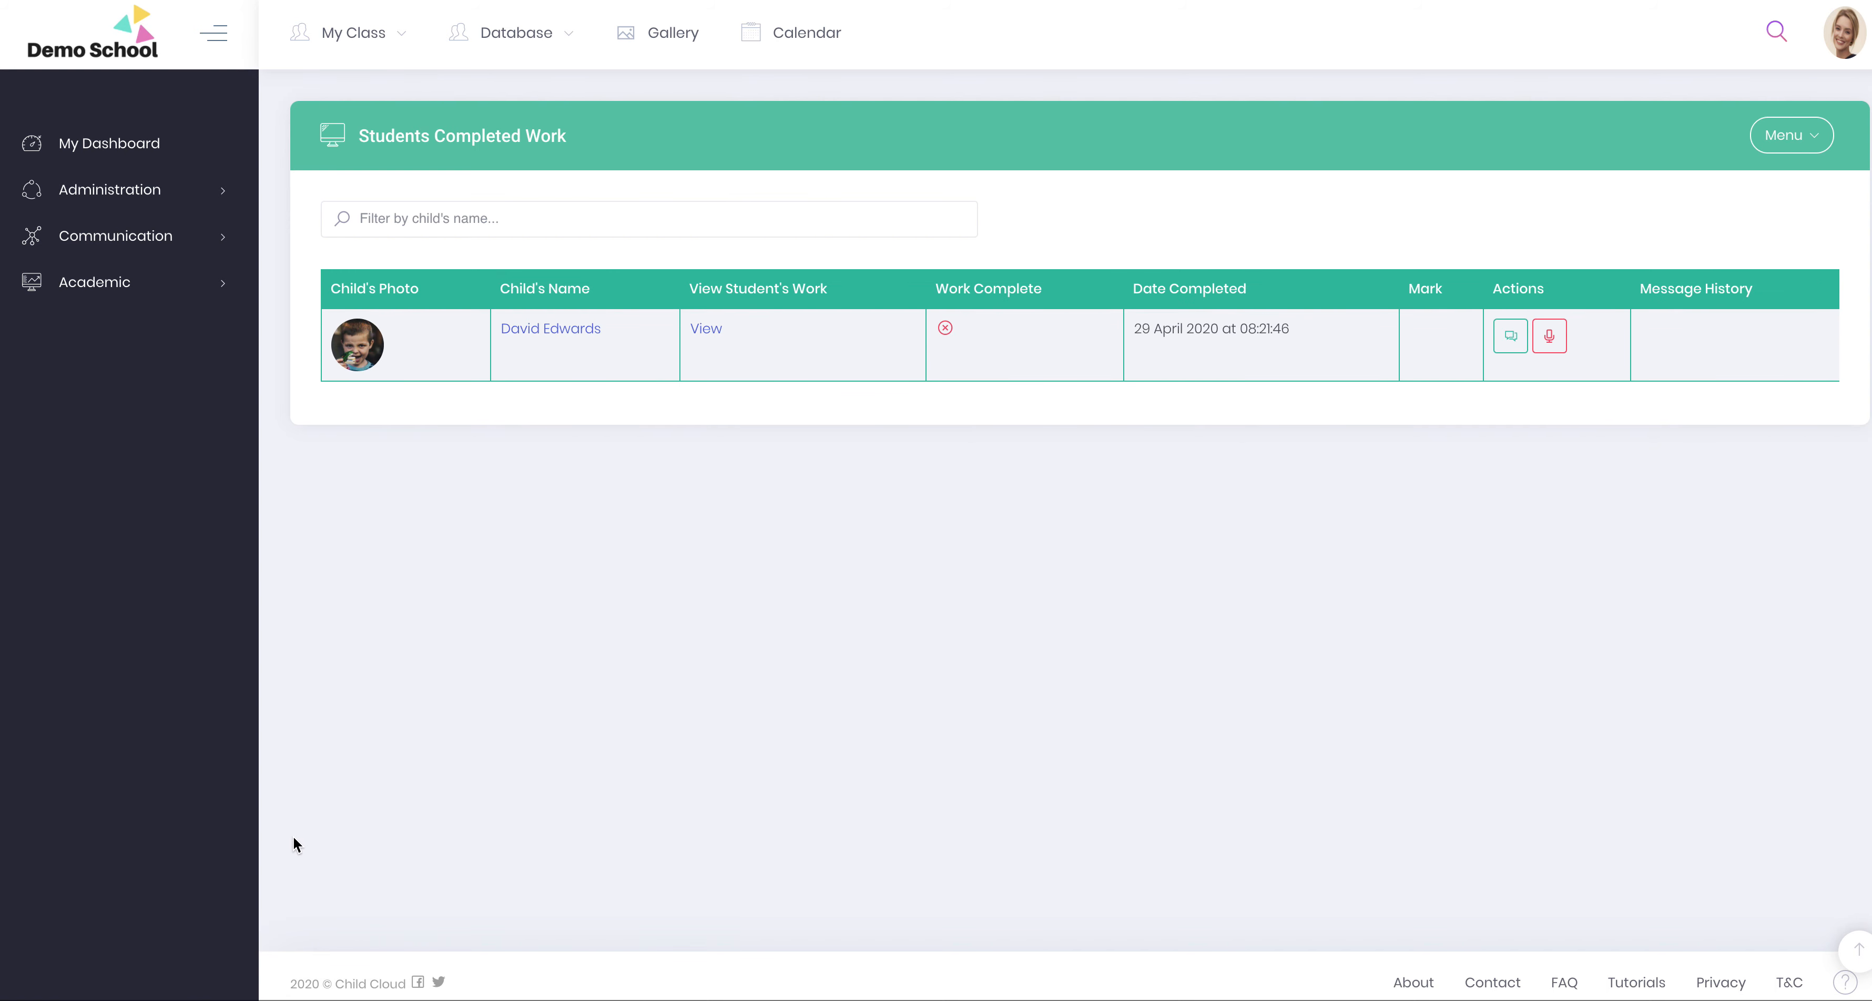
mouse_move(344, 854)
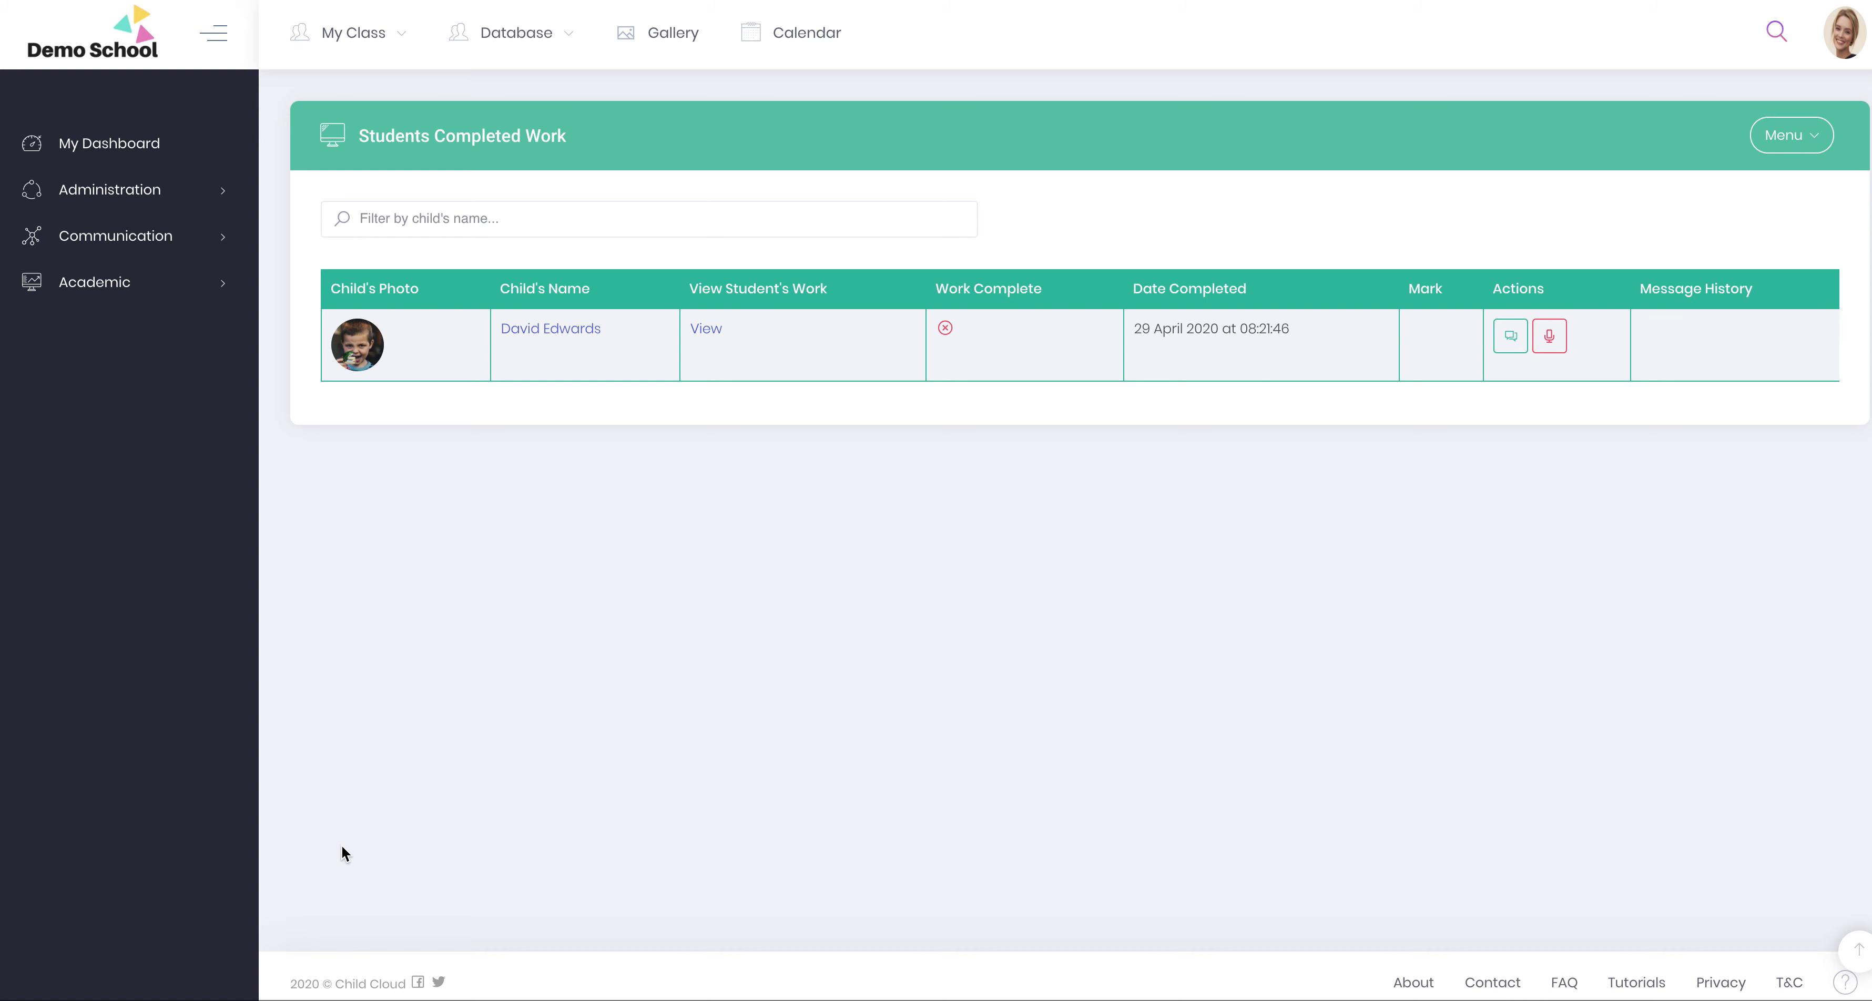
mouse_move(343, 362)
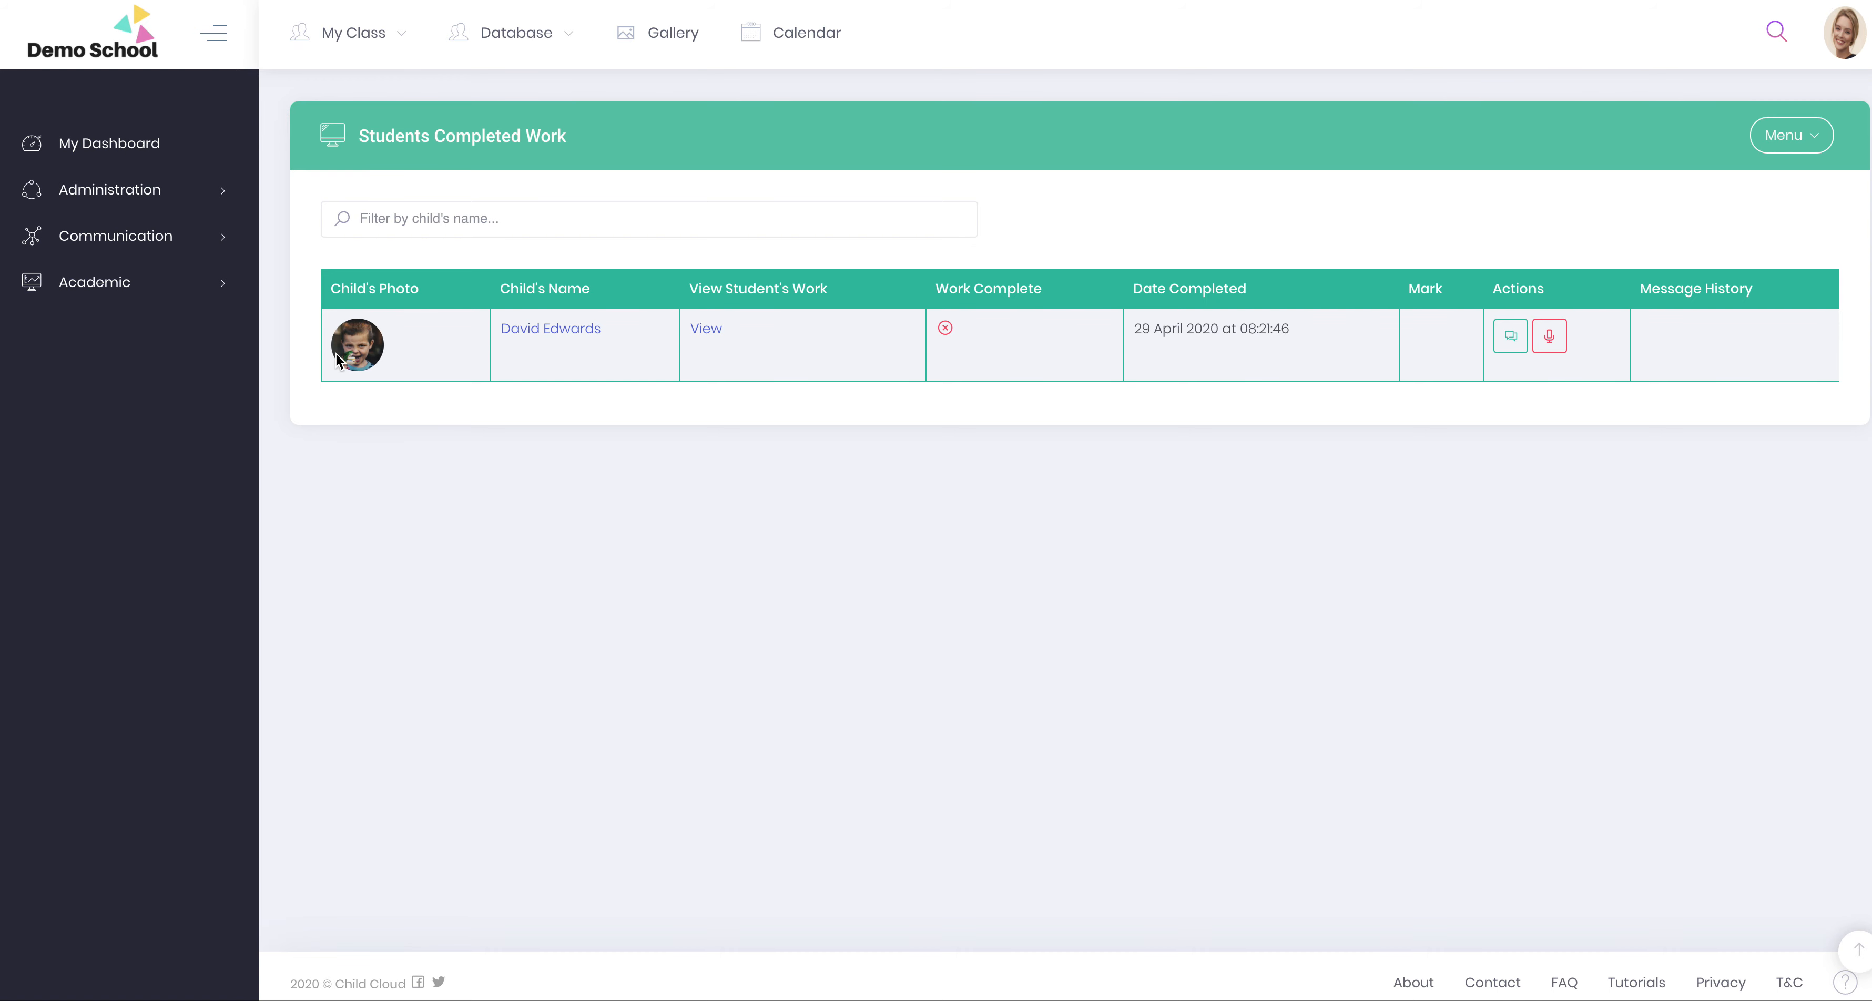
mouse_move(550, 328)
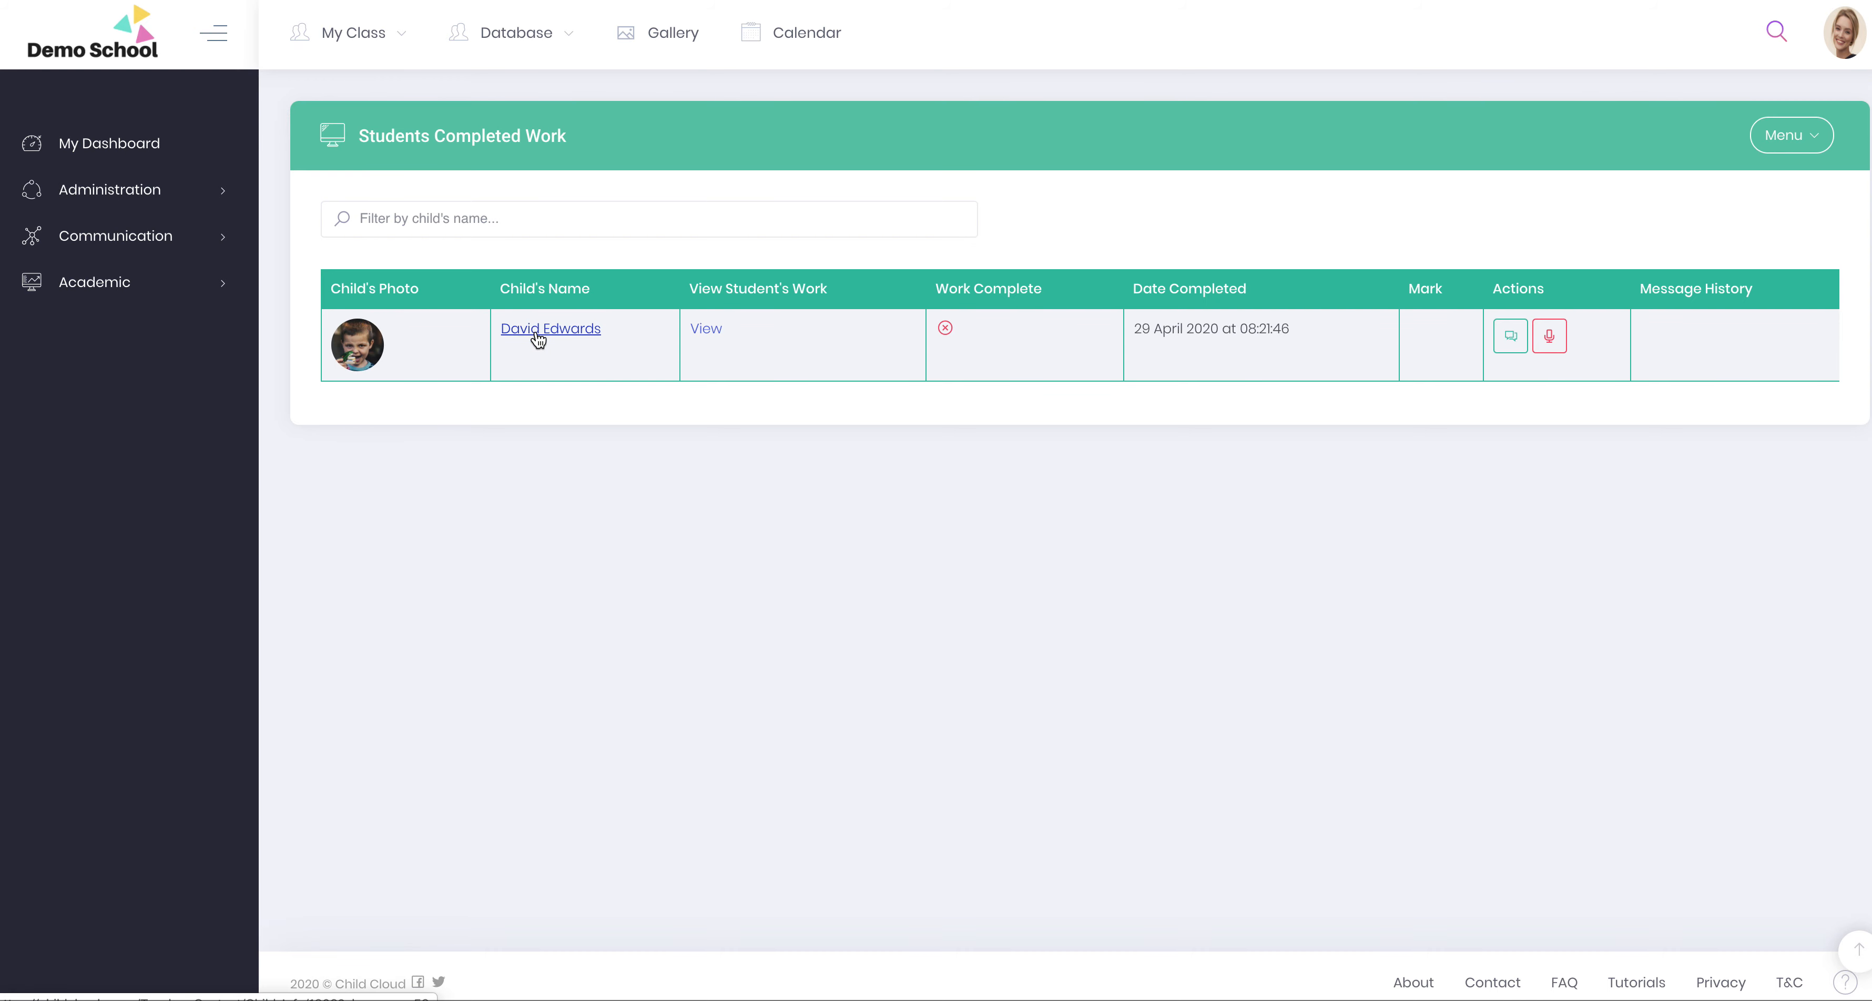
mouse_move(706, 329)
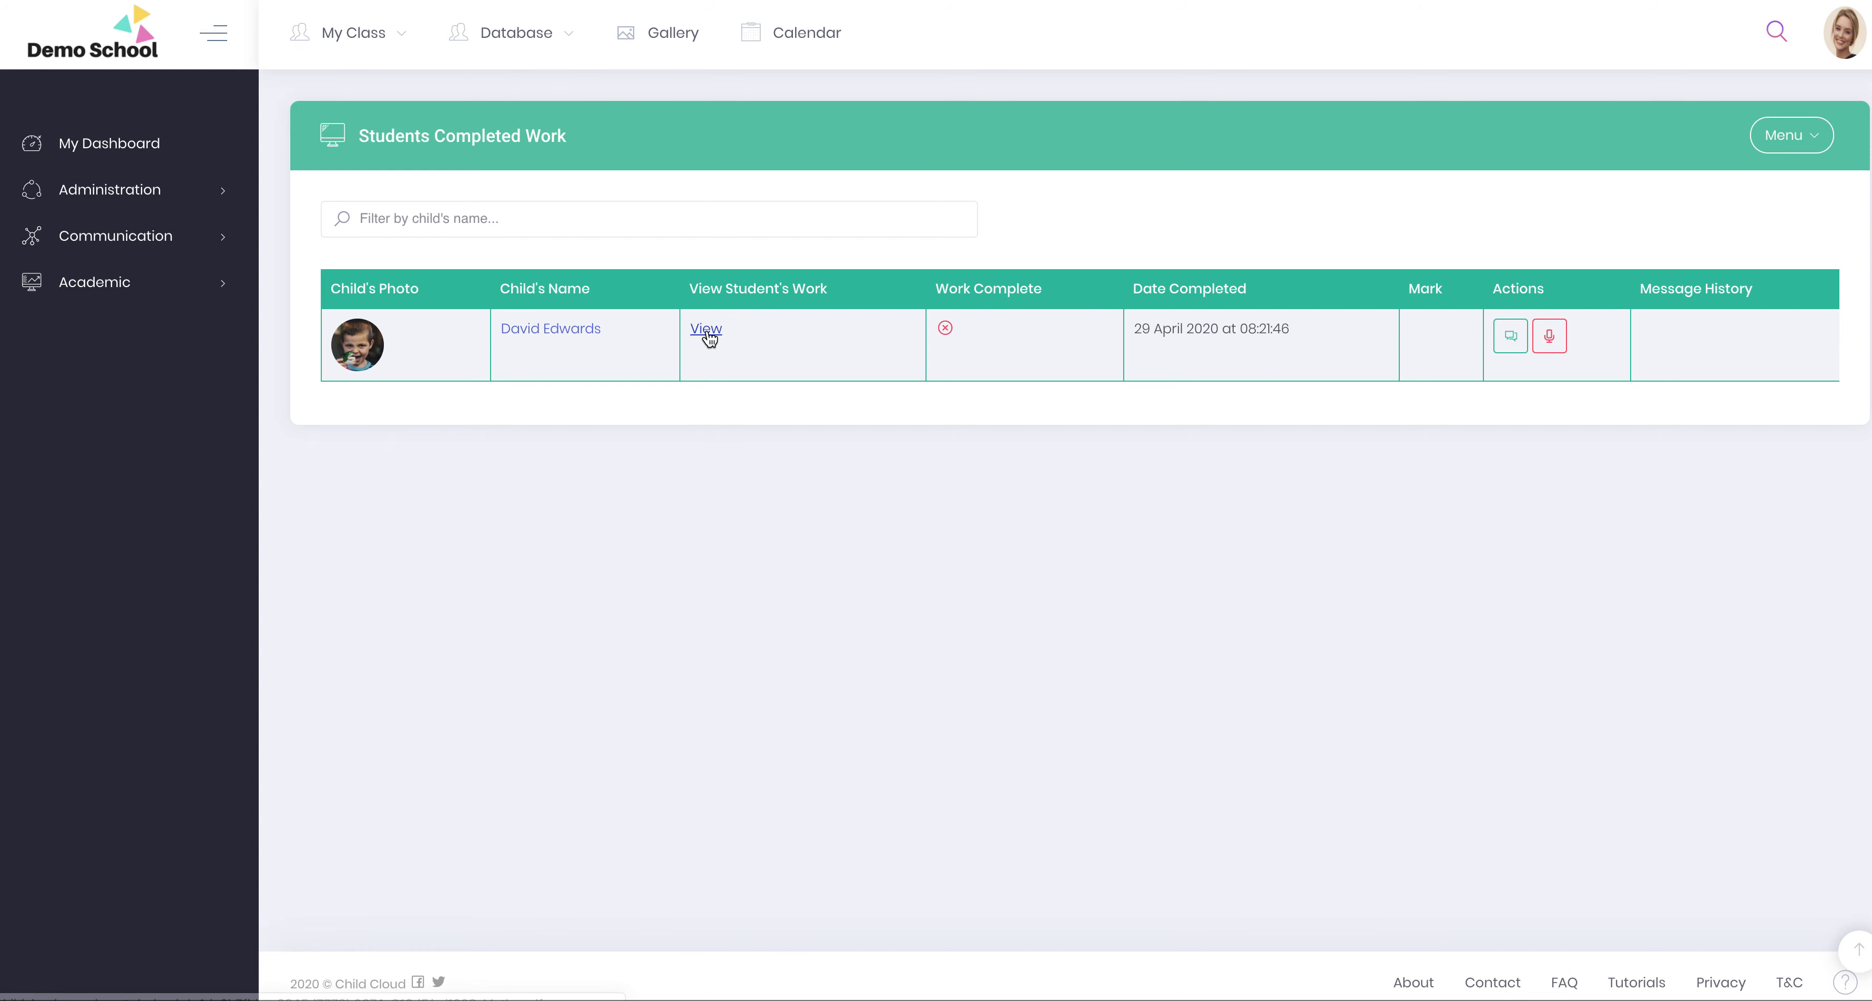
click(705, 328)
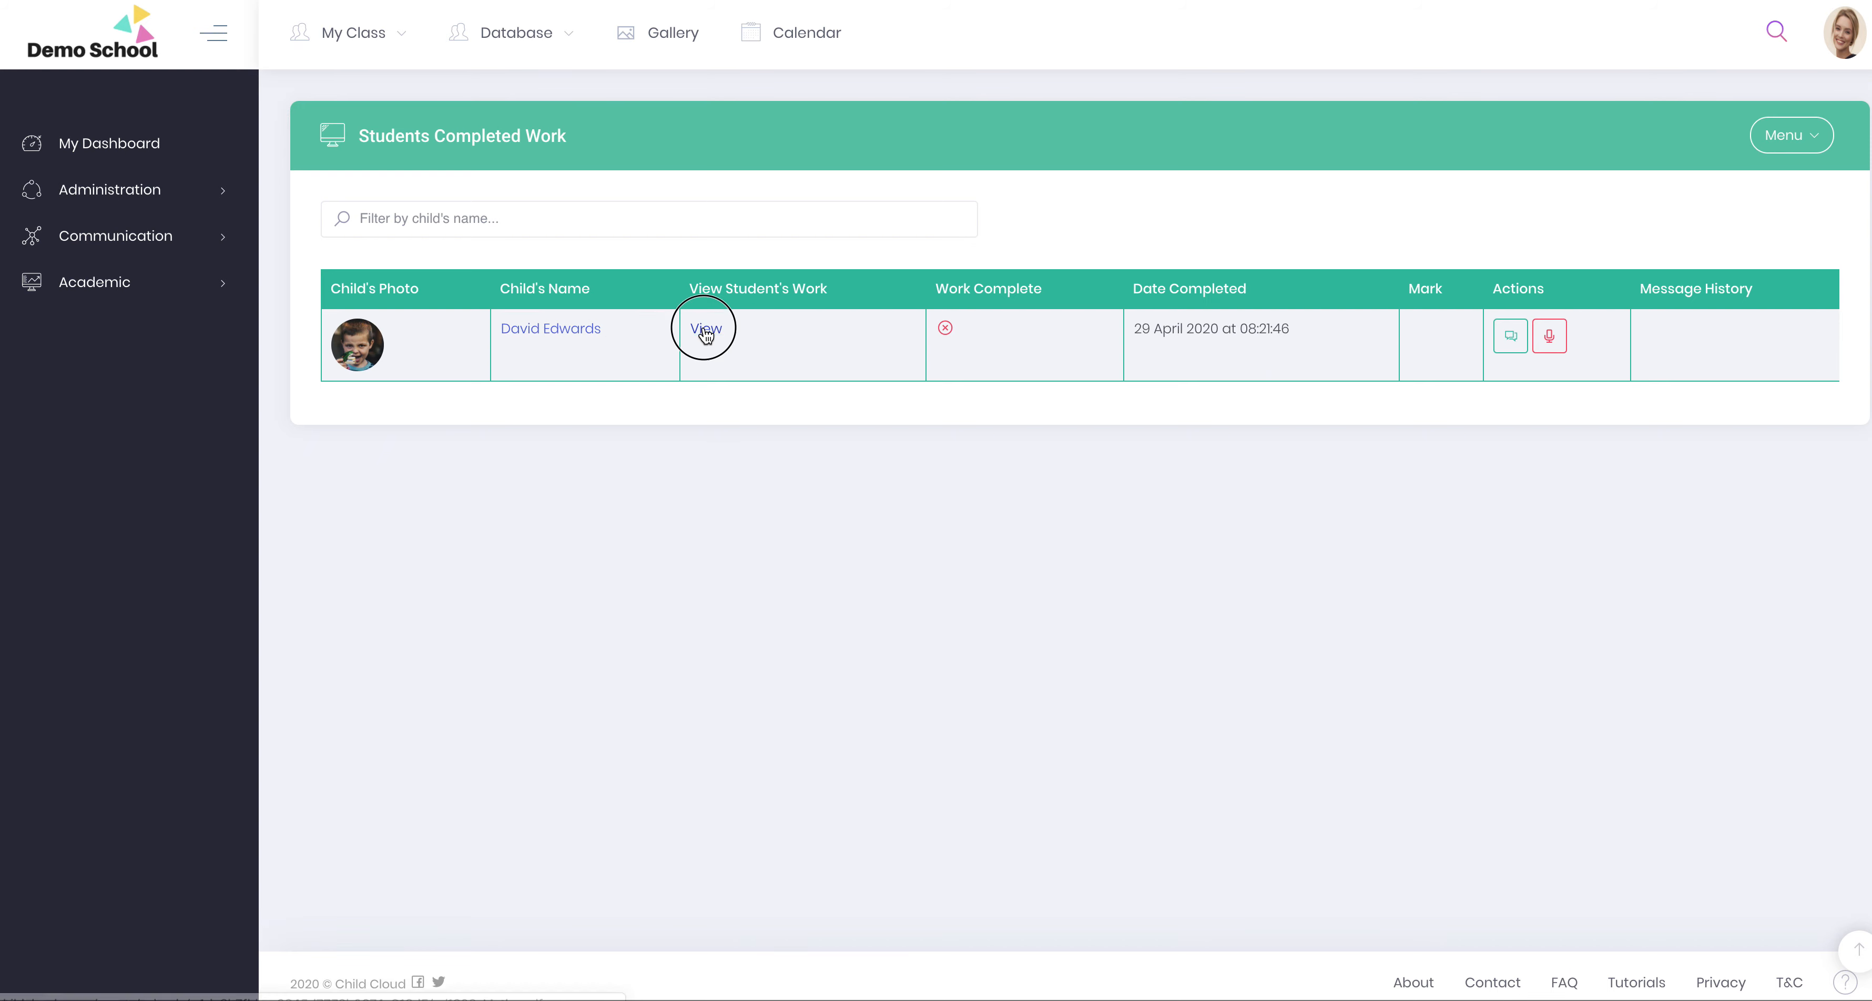
click(705, 328)
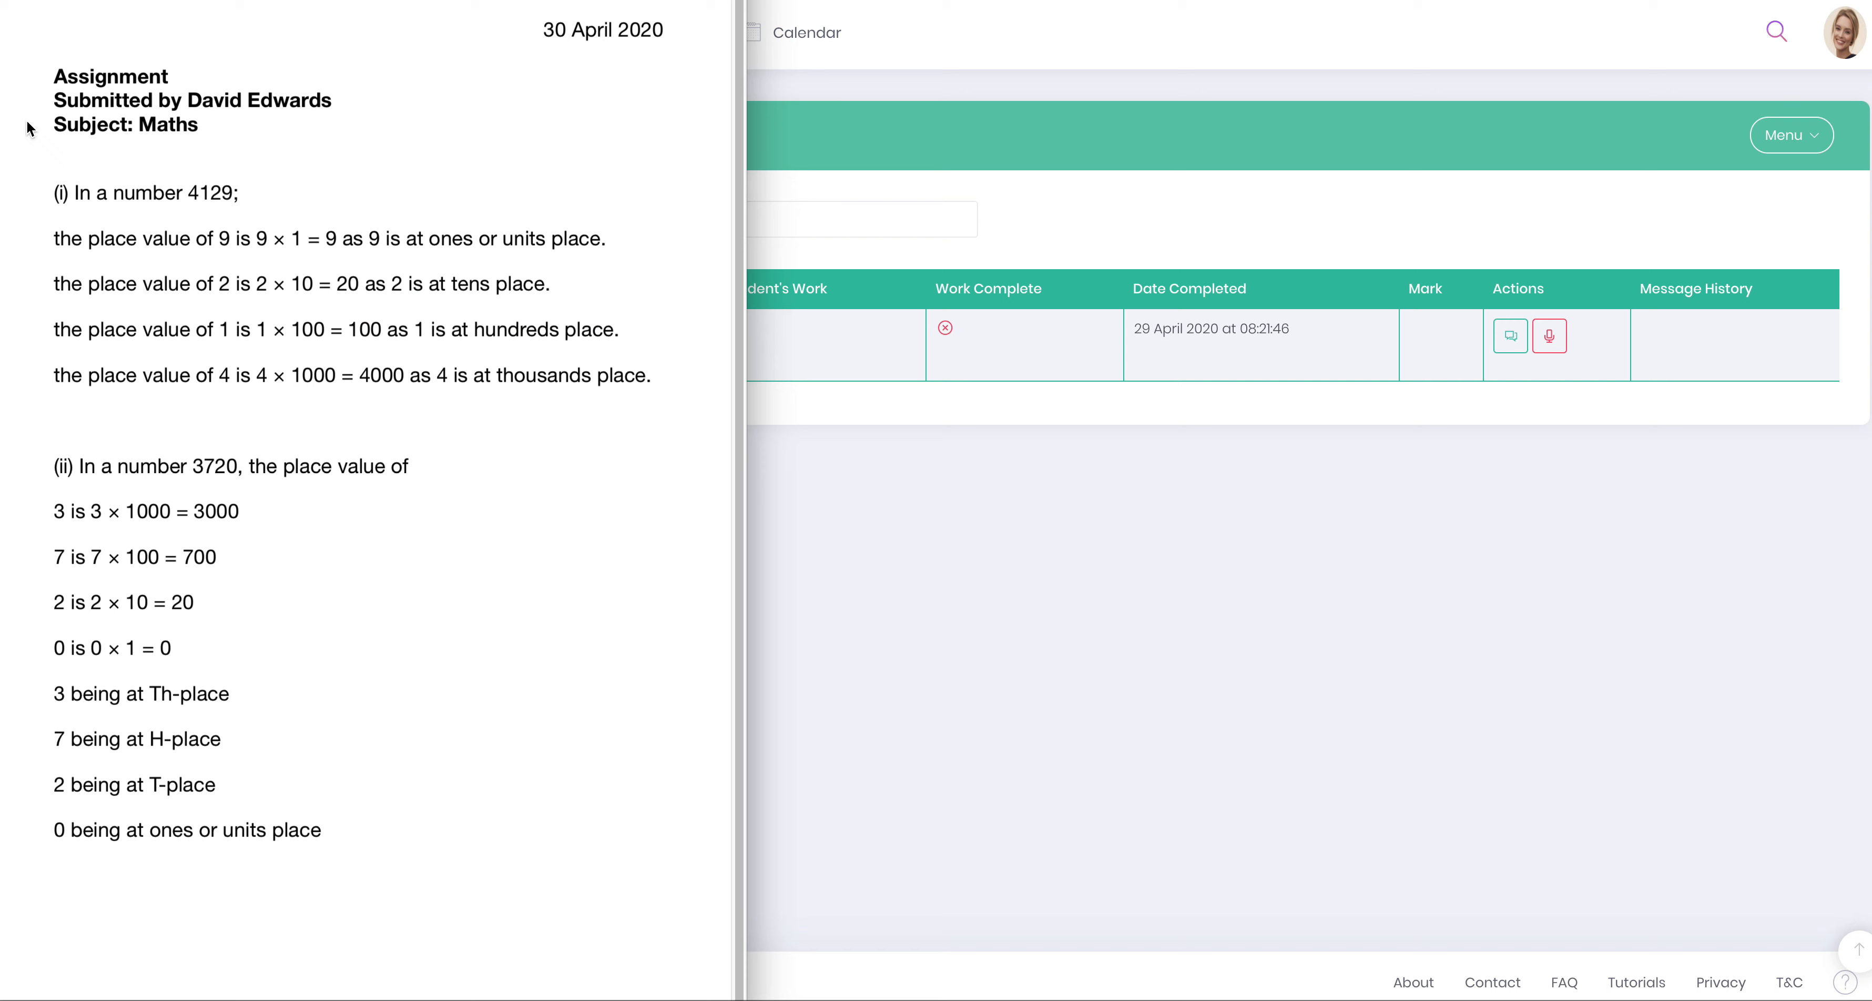
mouse_move(760, 315)
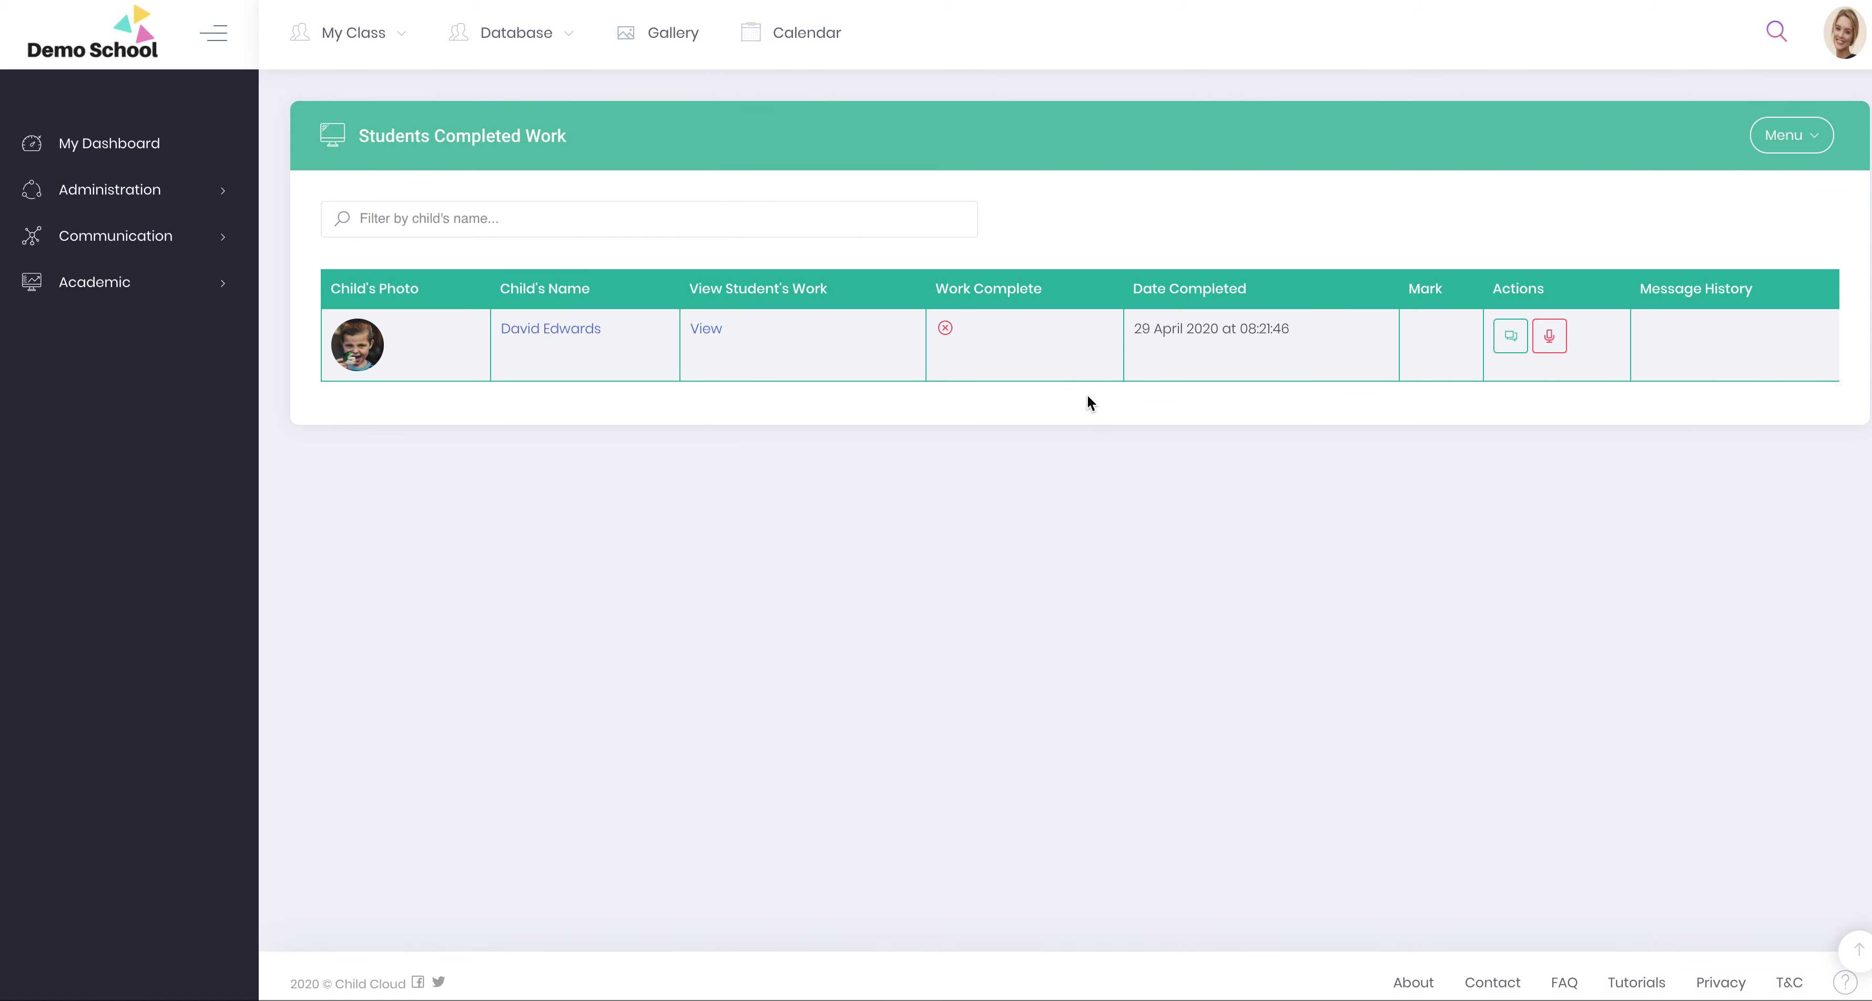
mouse_move(909, 365)
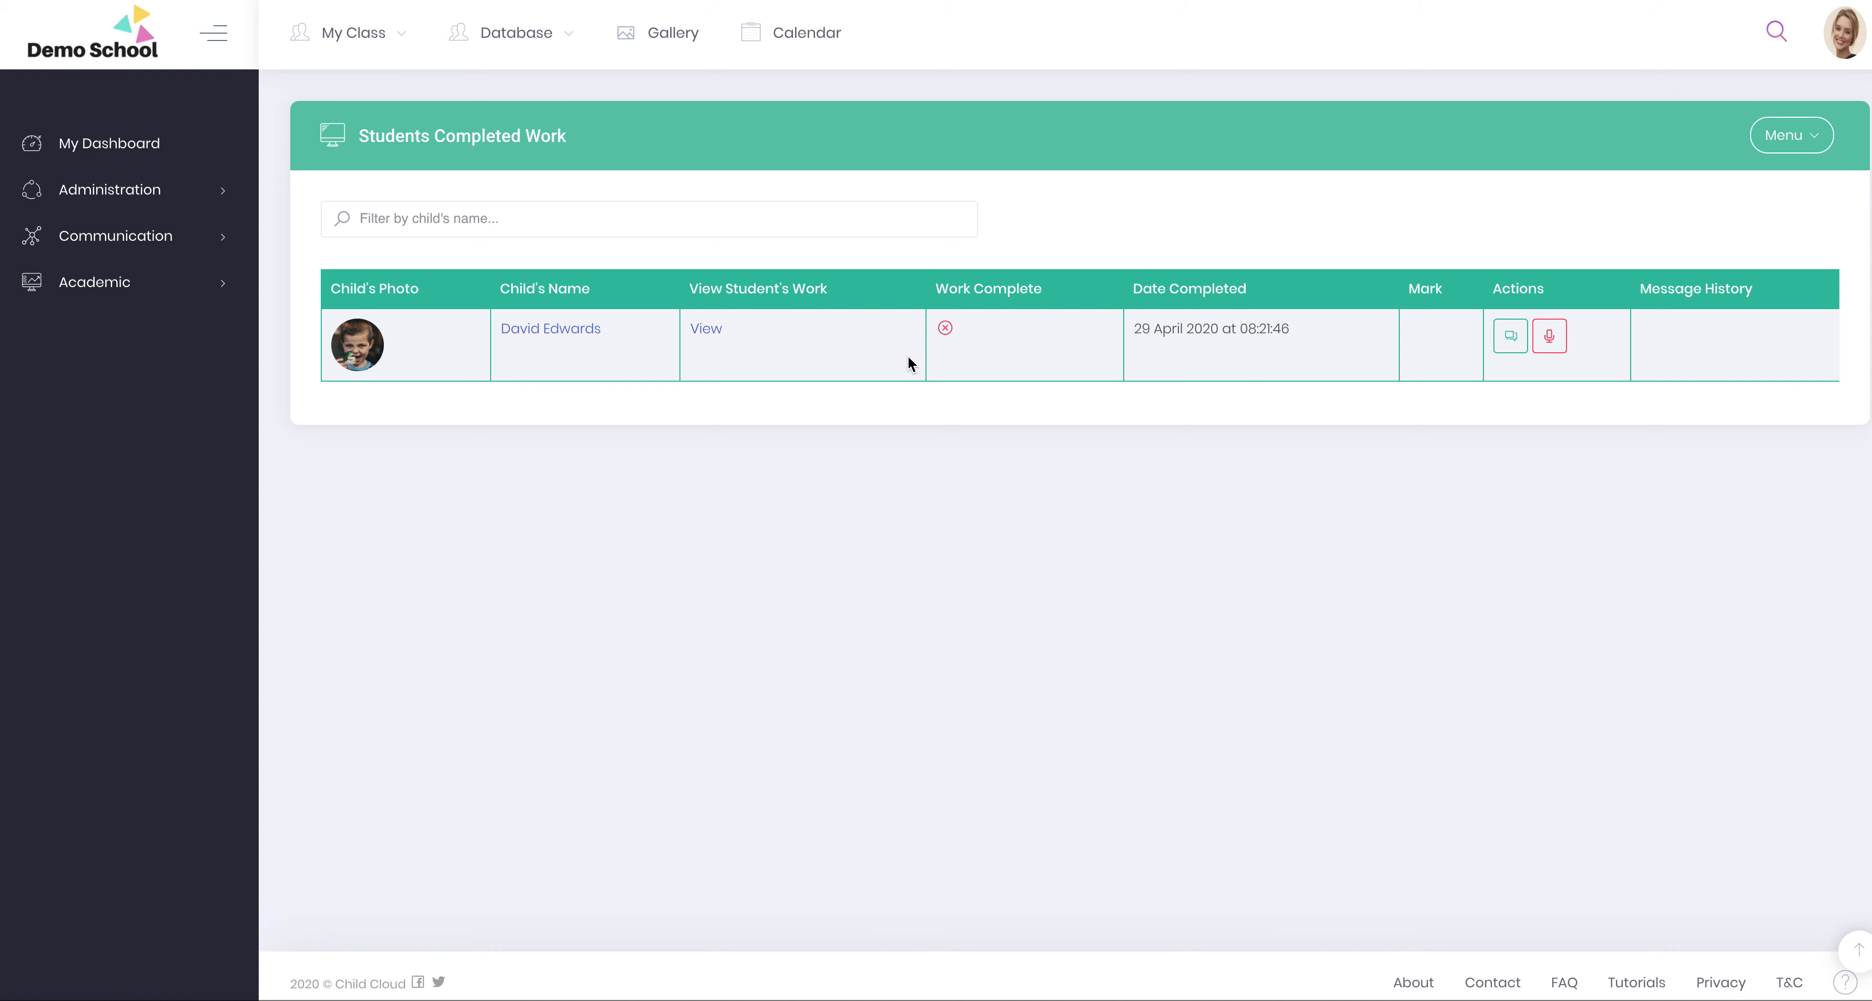
mouse_move(949, 331)
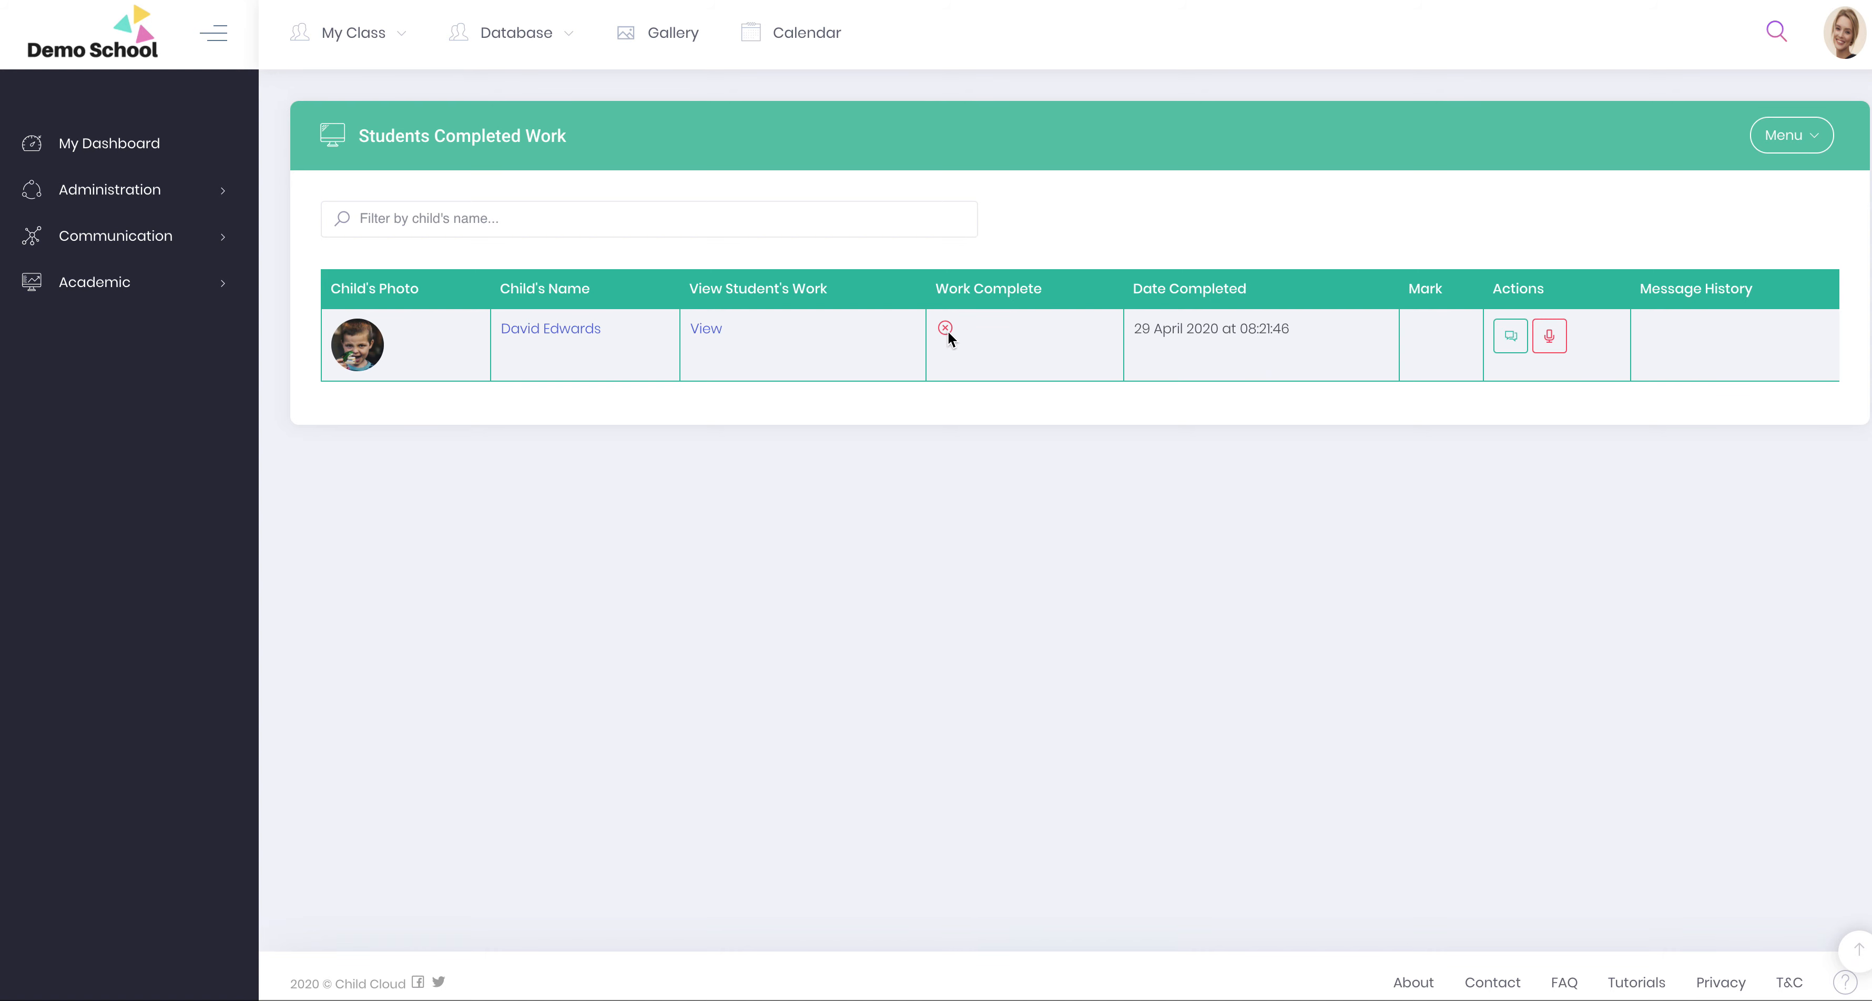
mouse_move(973, 325)
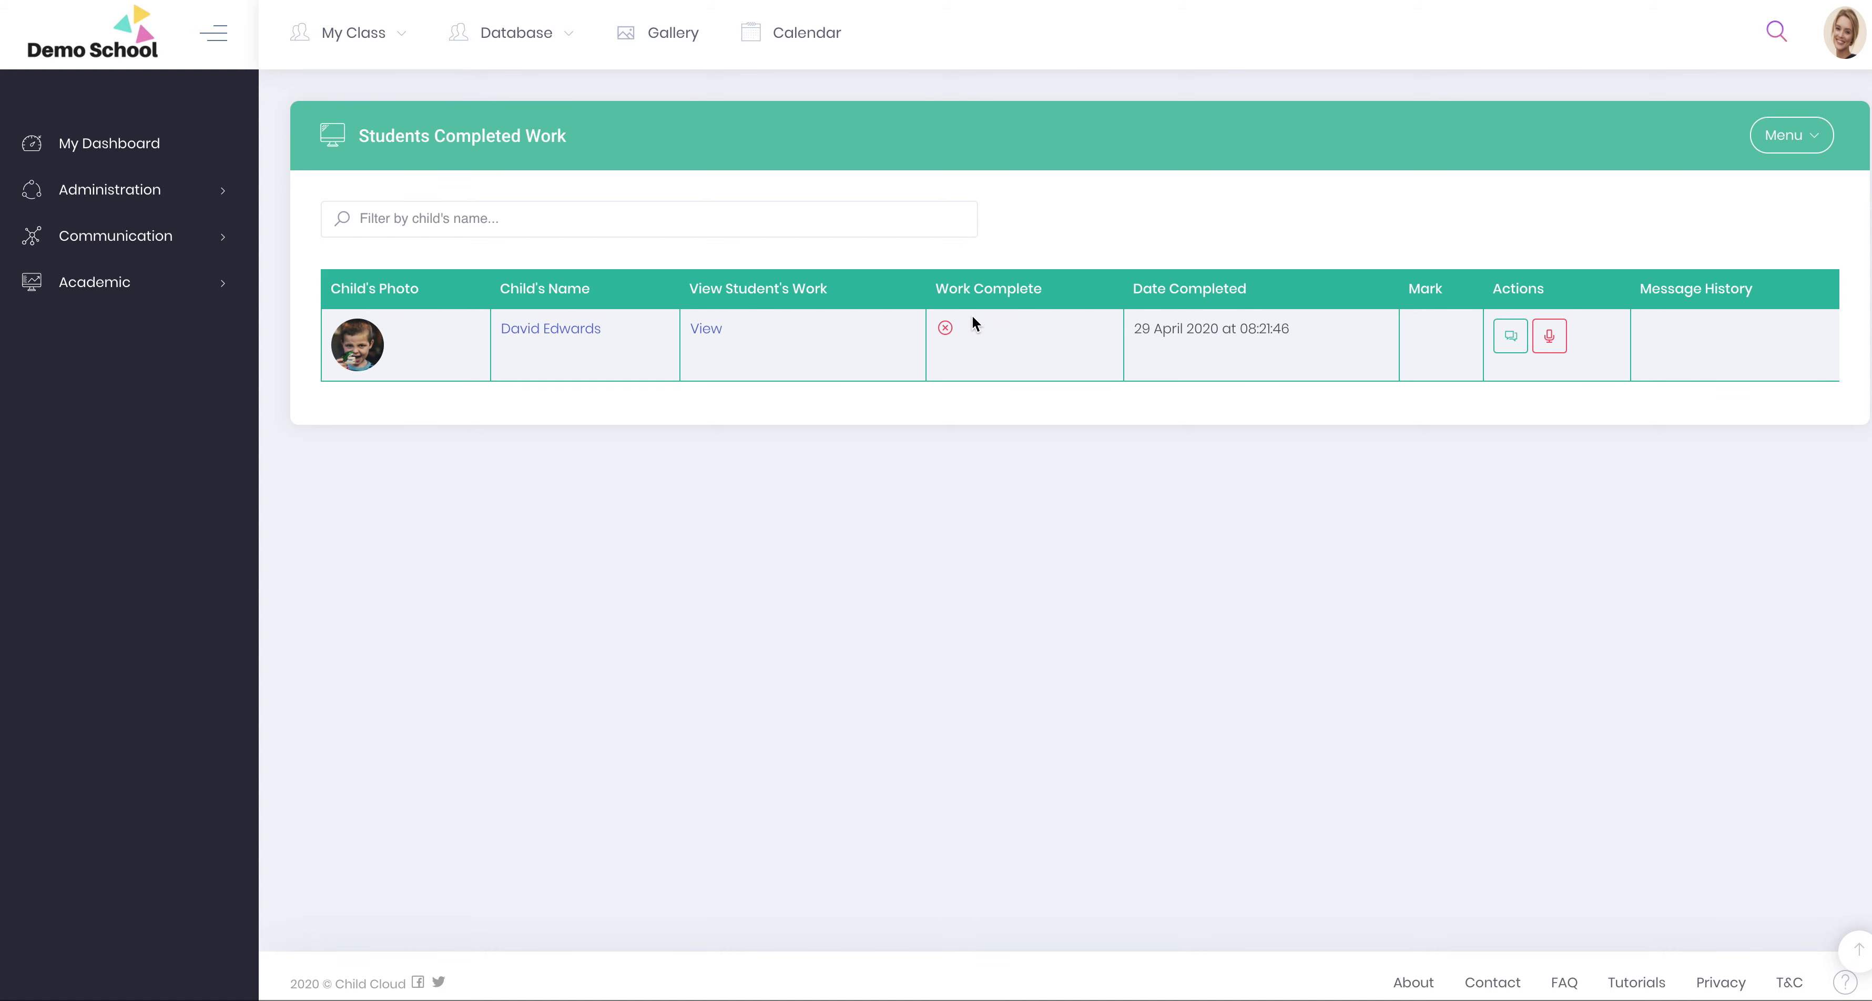
mouse_move(1218, 347)
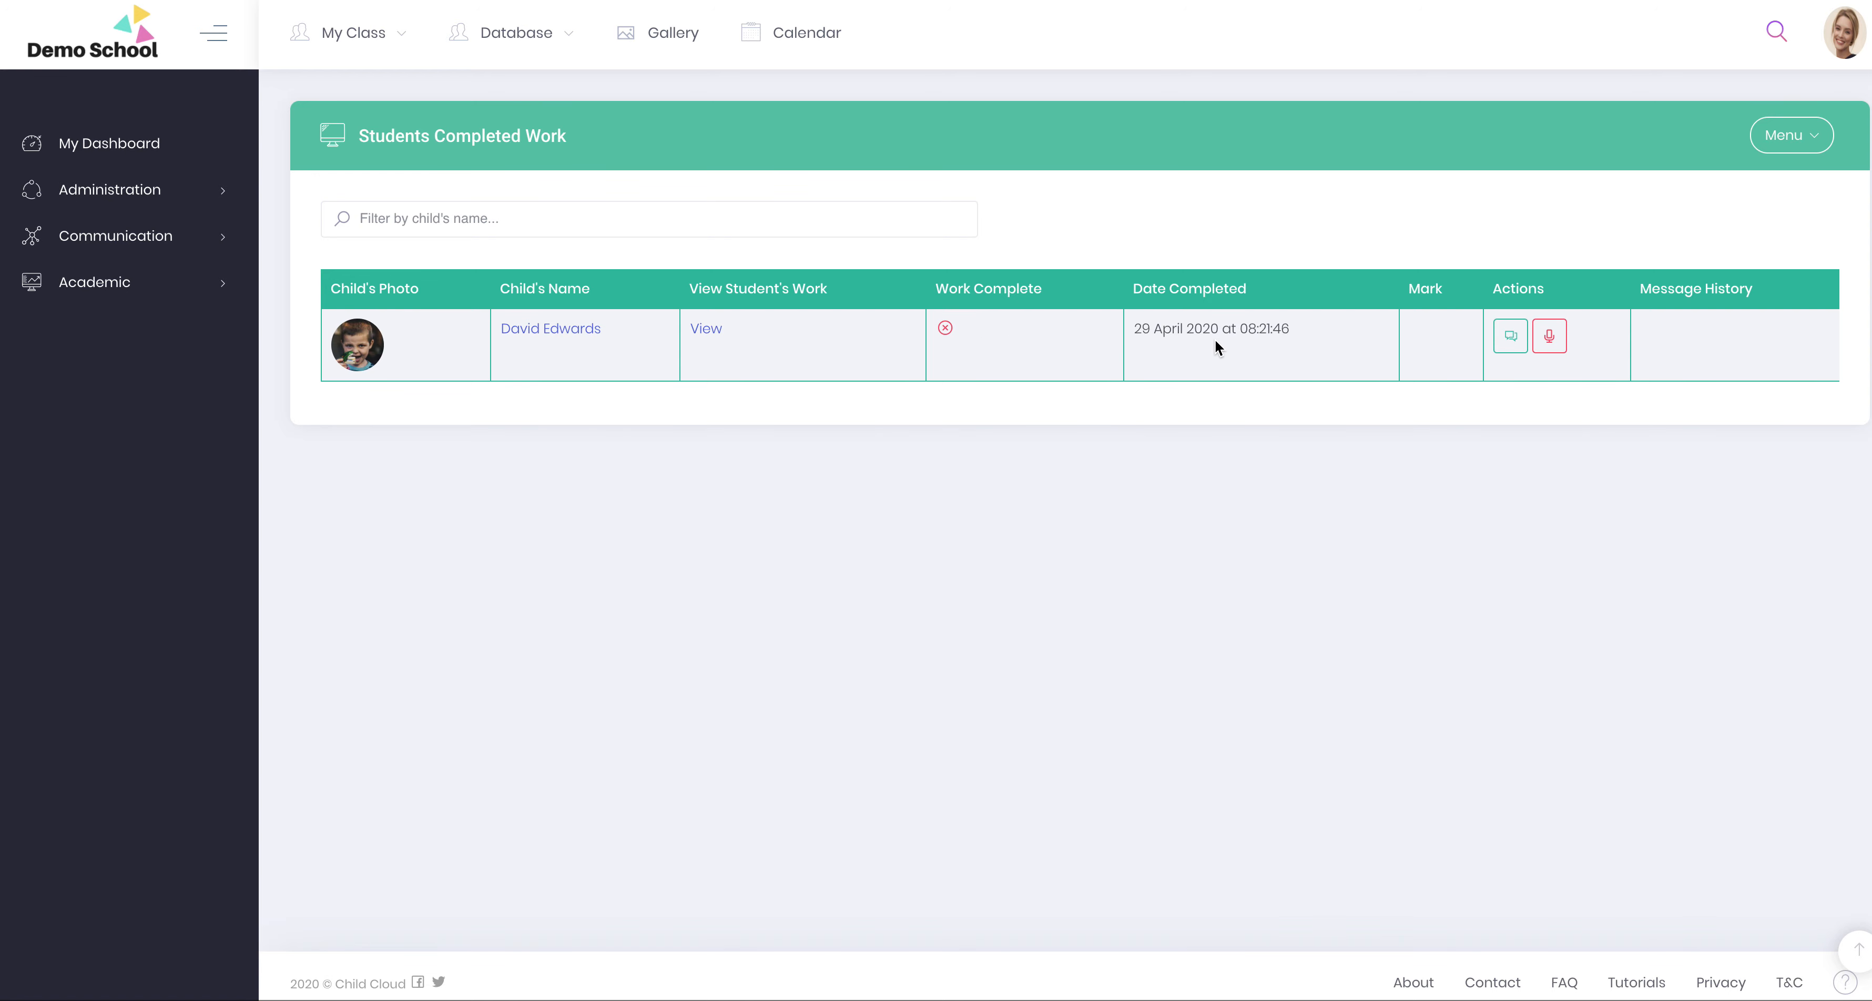
mouse_move(1510, 358)
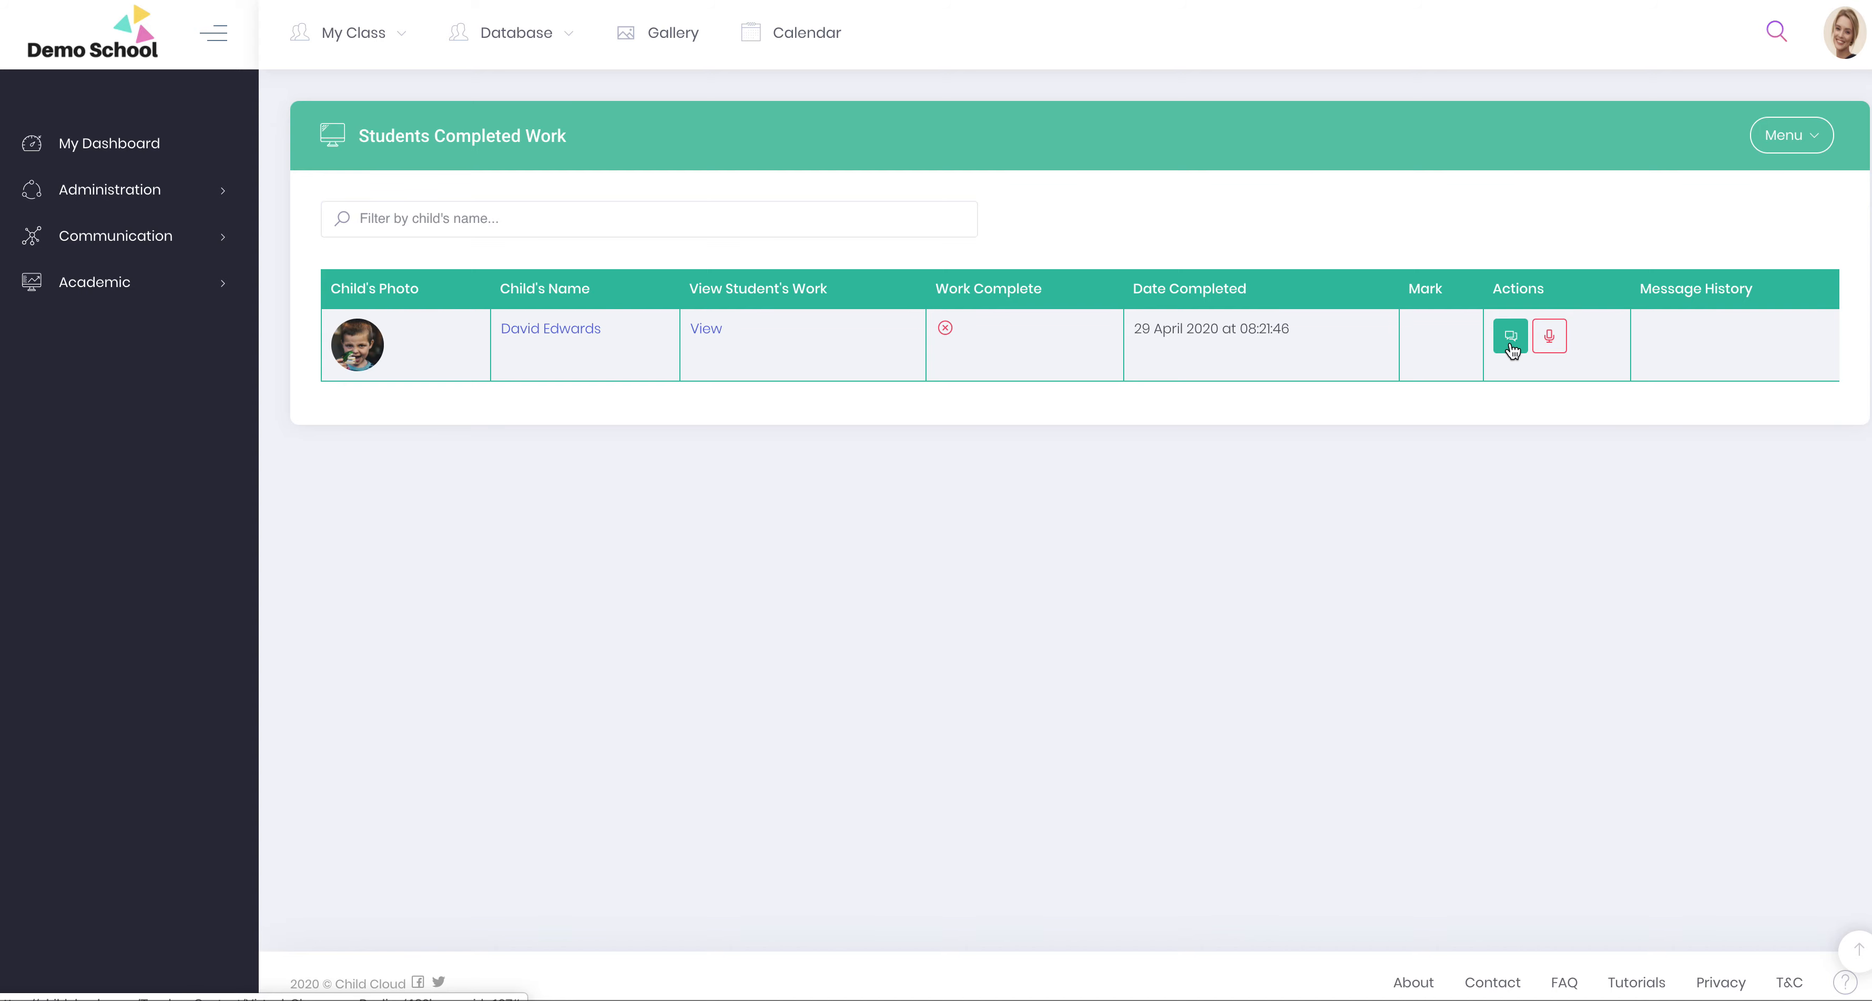
click(1509, 334)
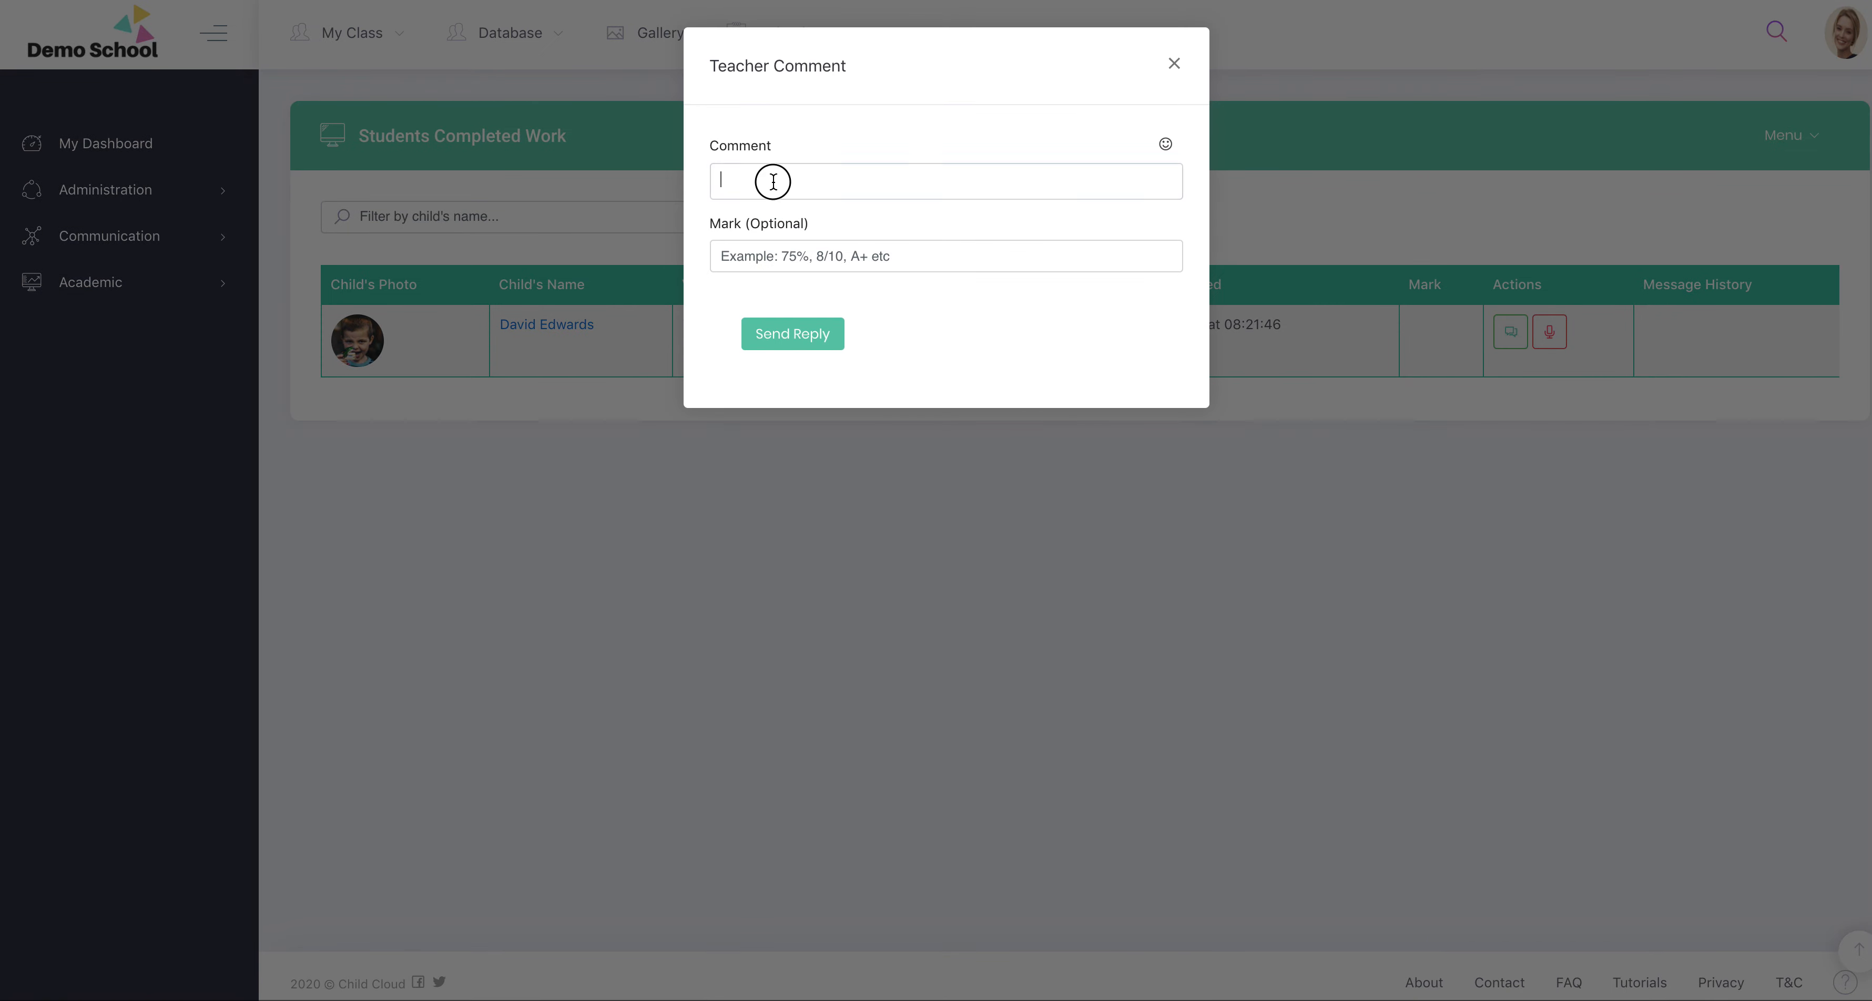
text(Great job)
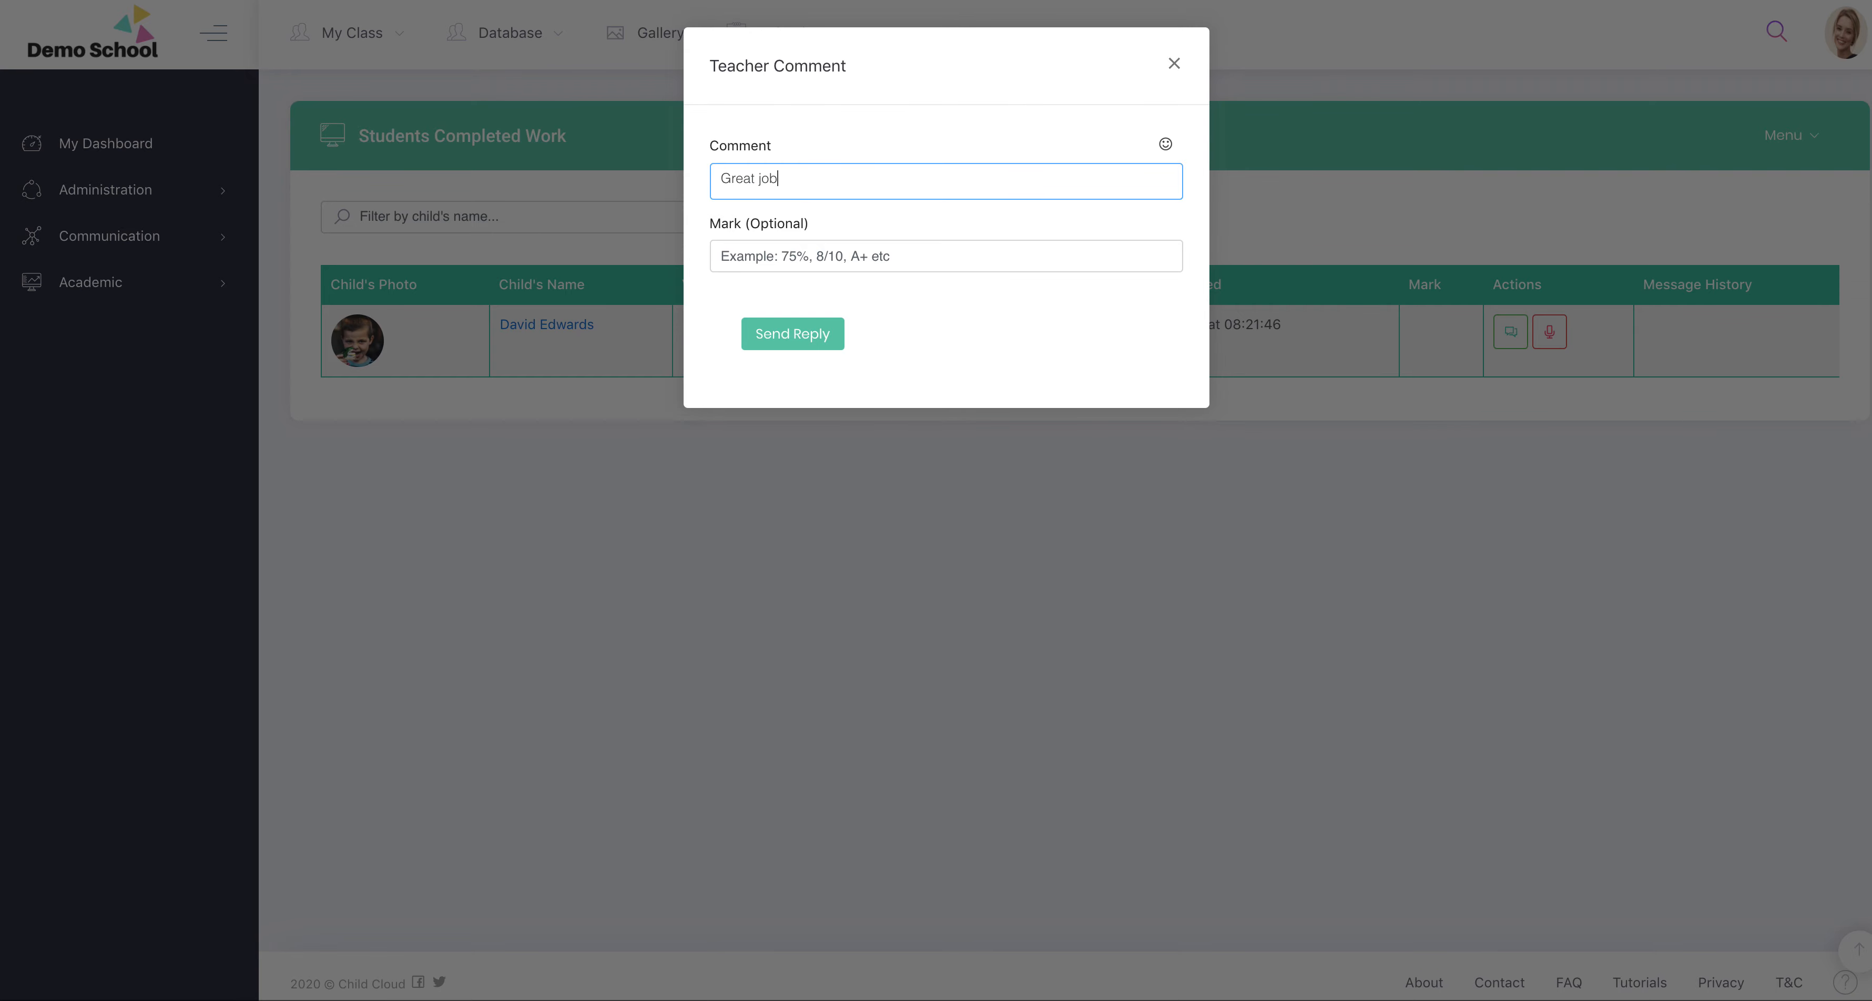
text(8/10)
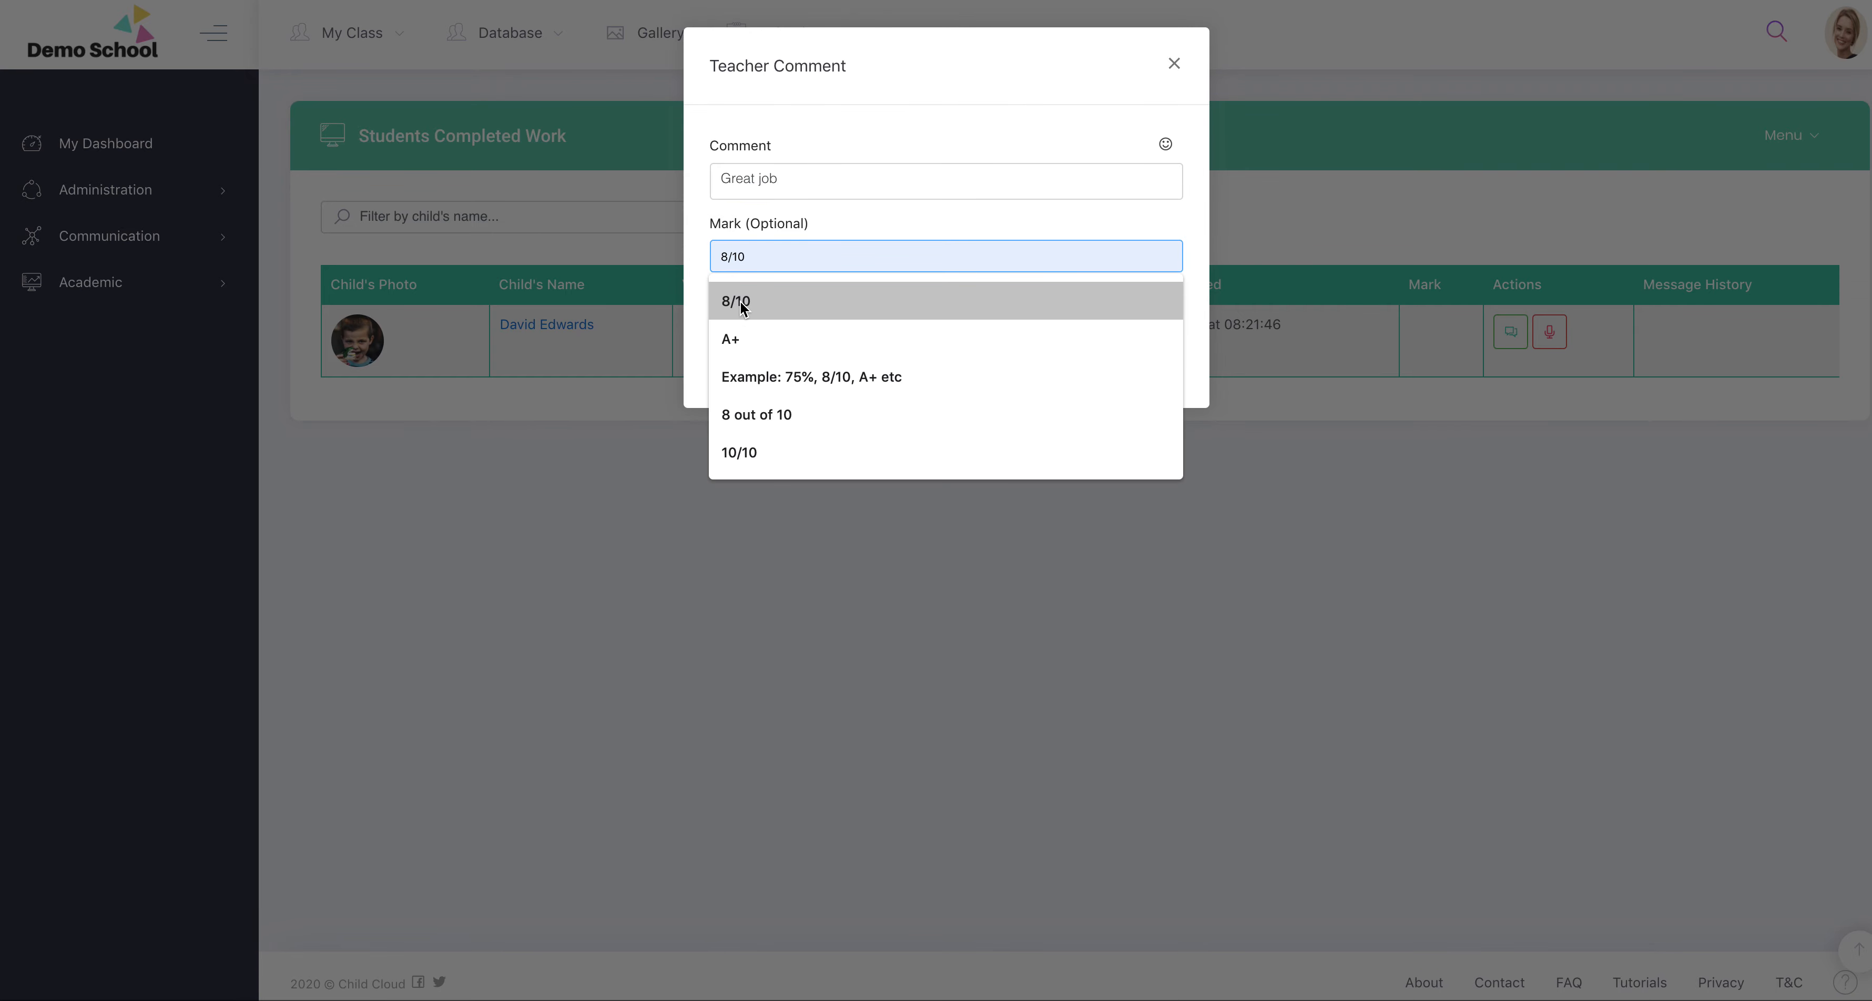
click(736, 301)
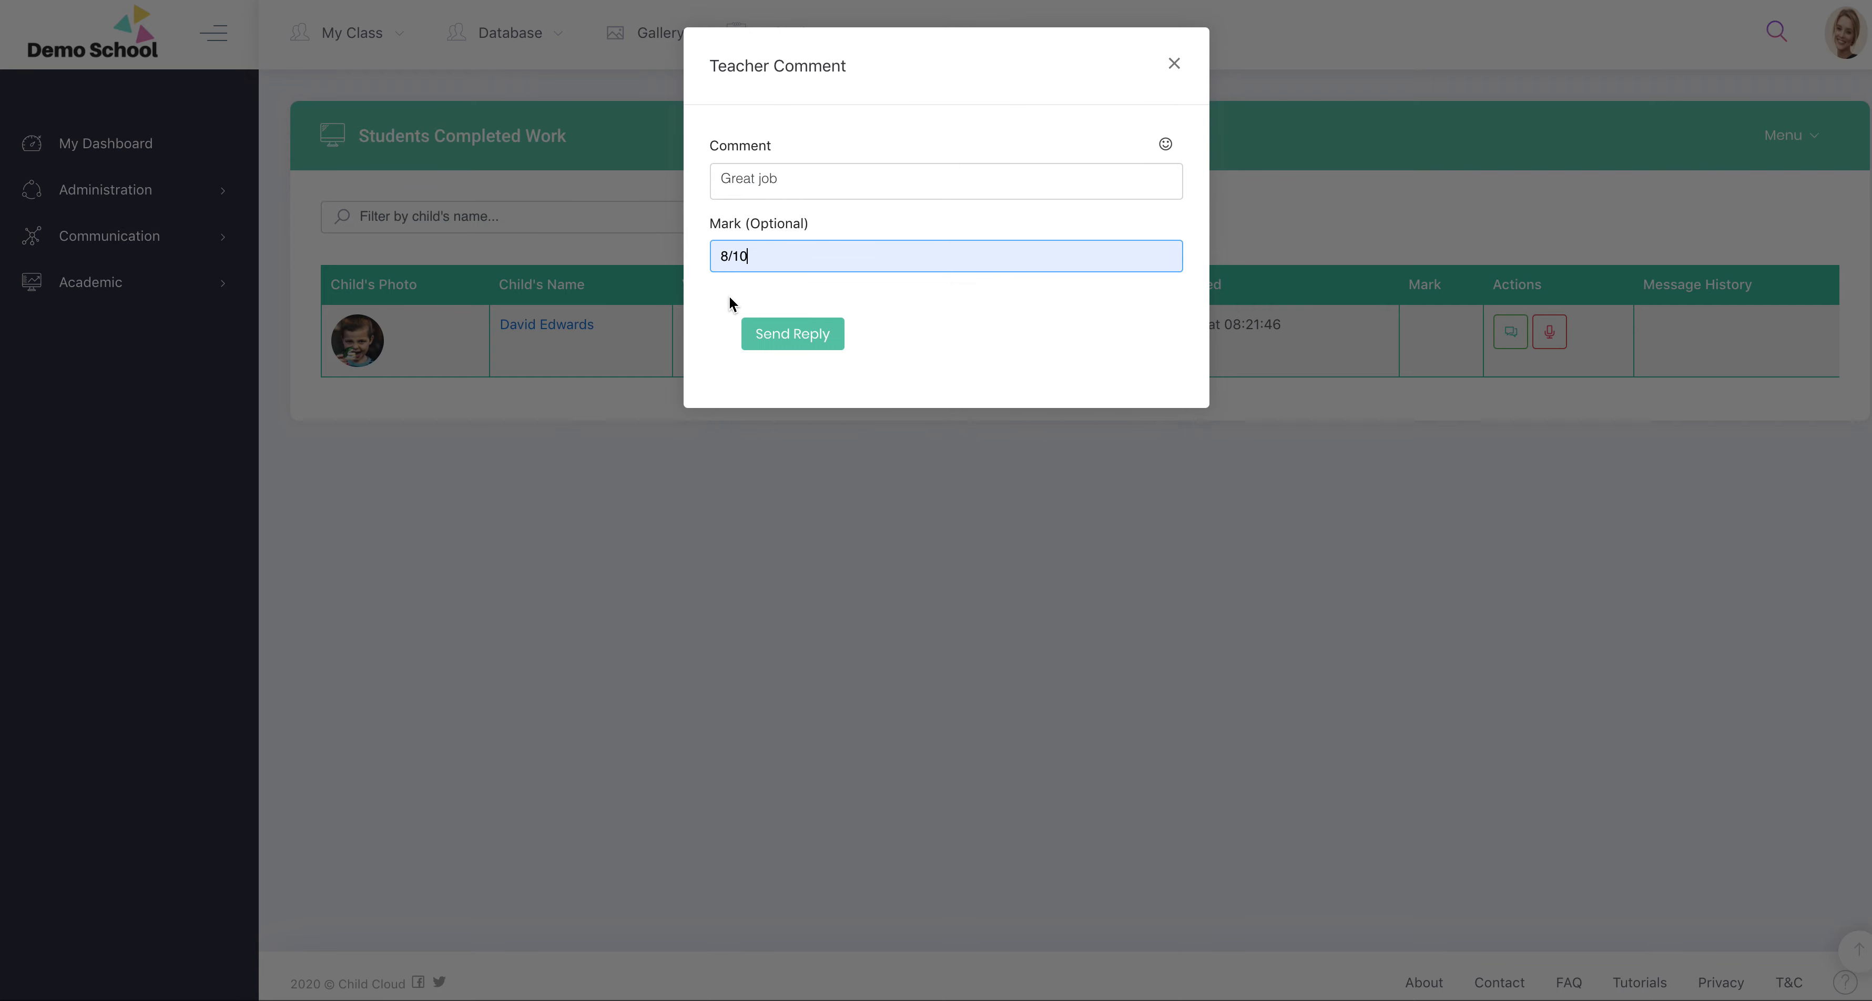
click(1165, 143)
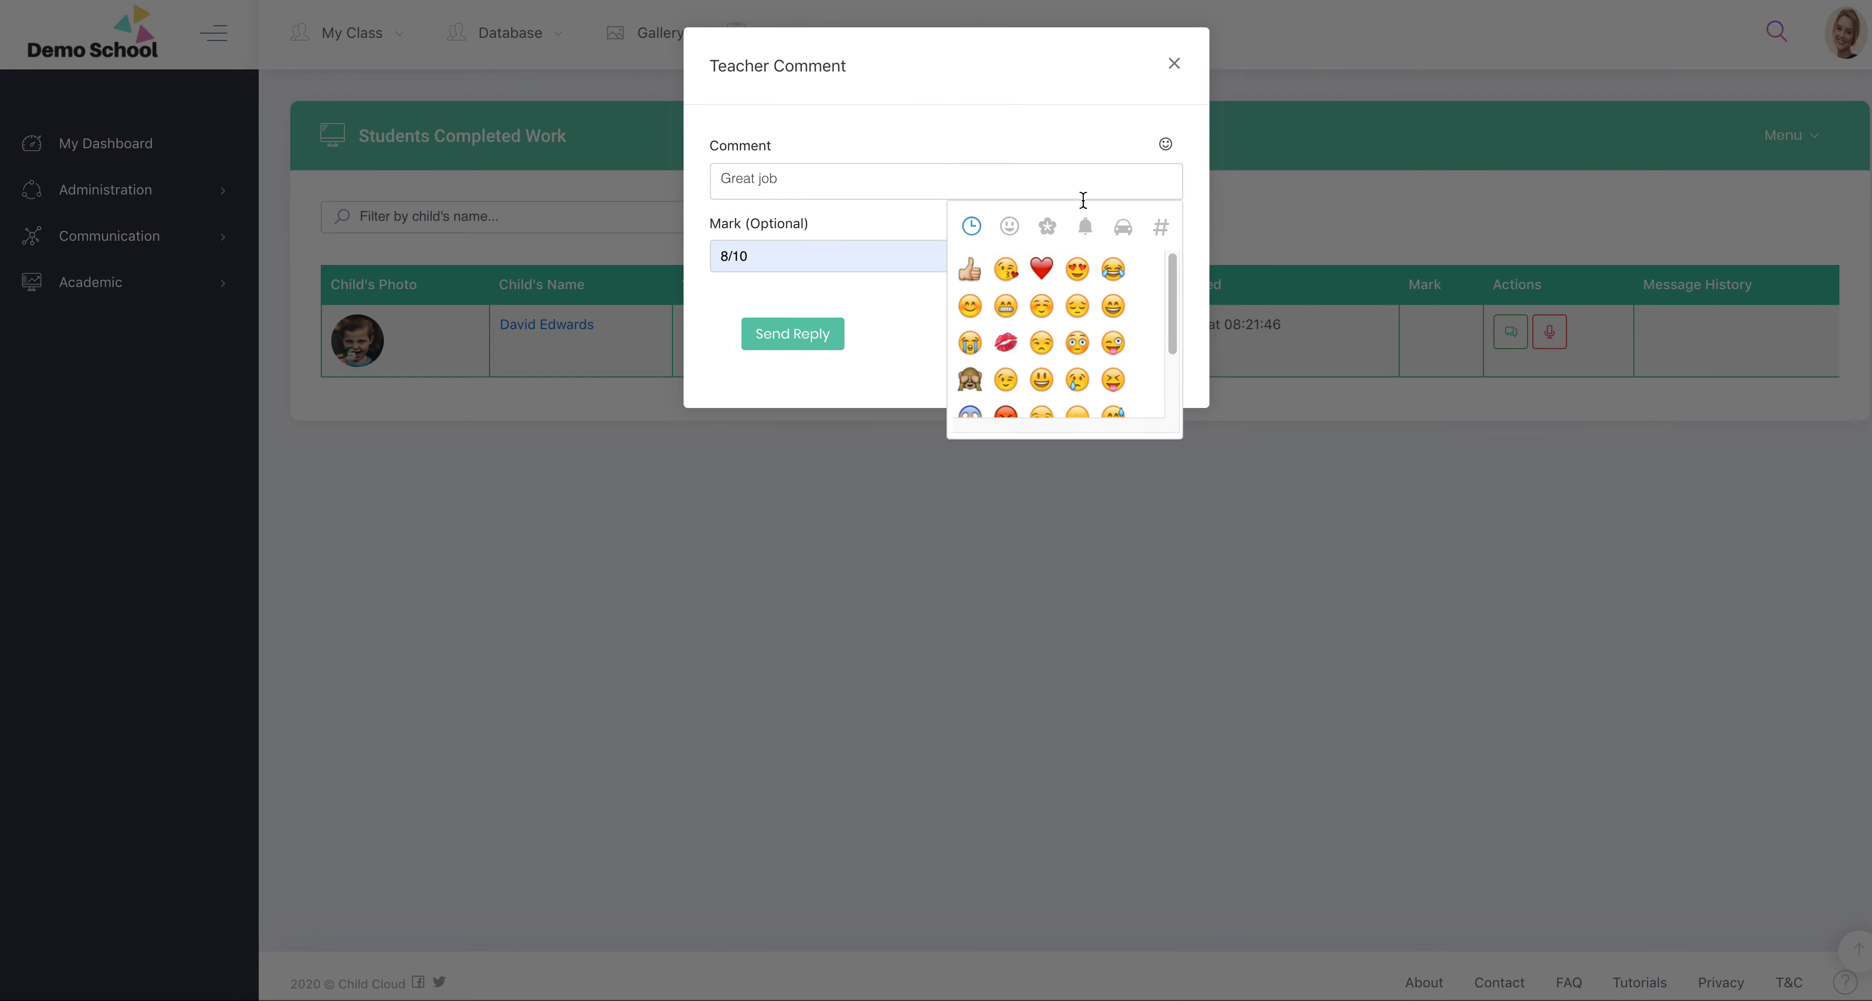
click(970, 267)
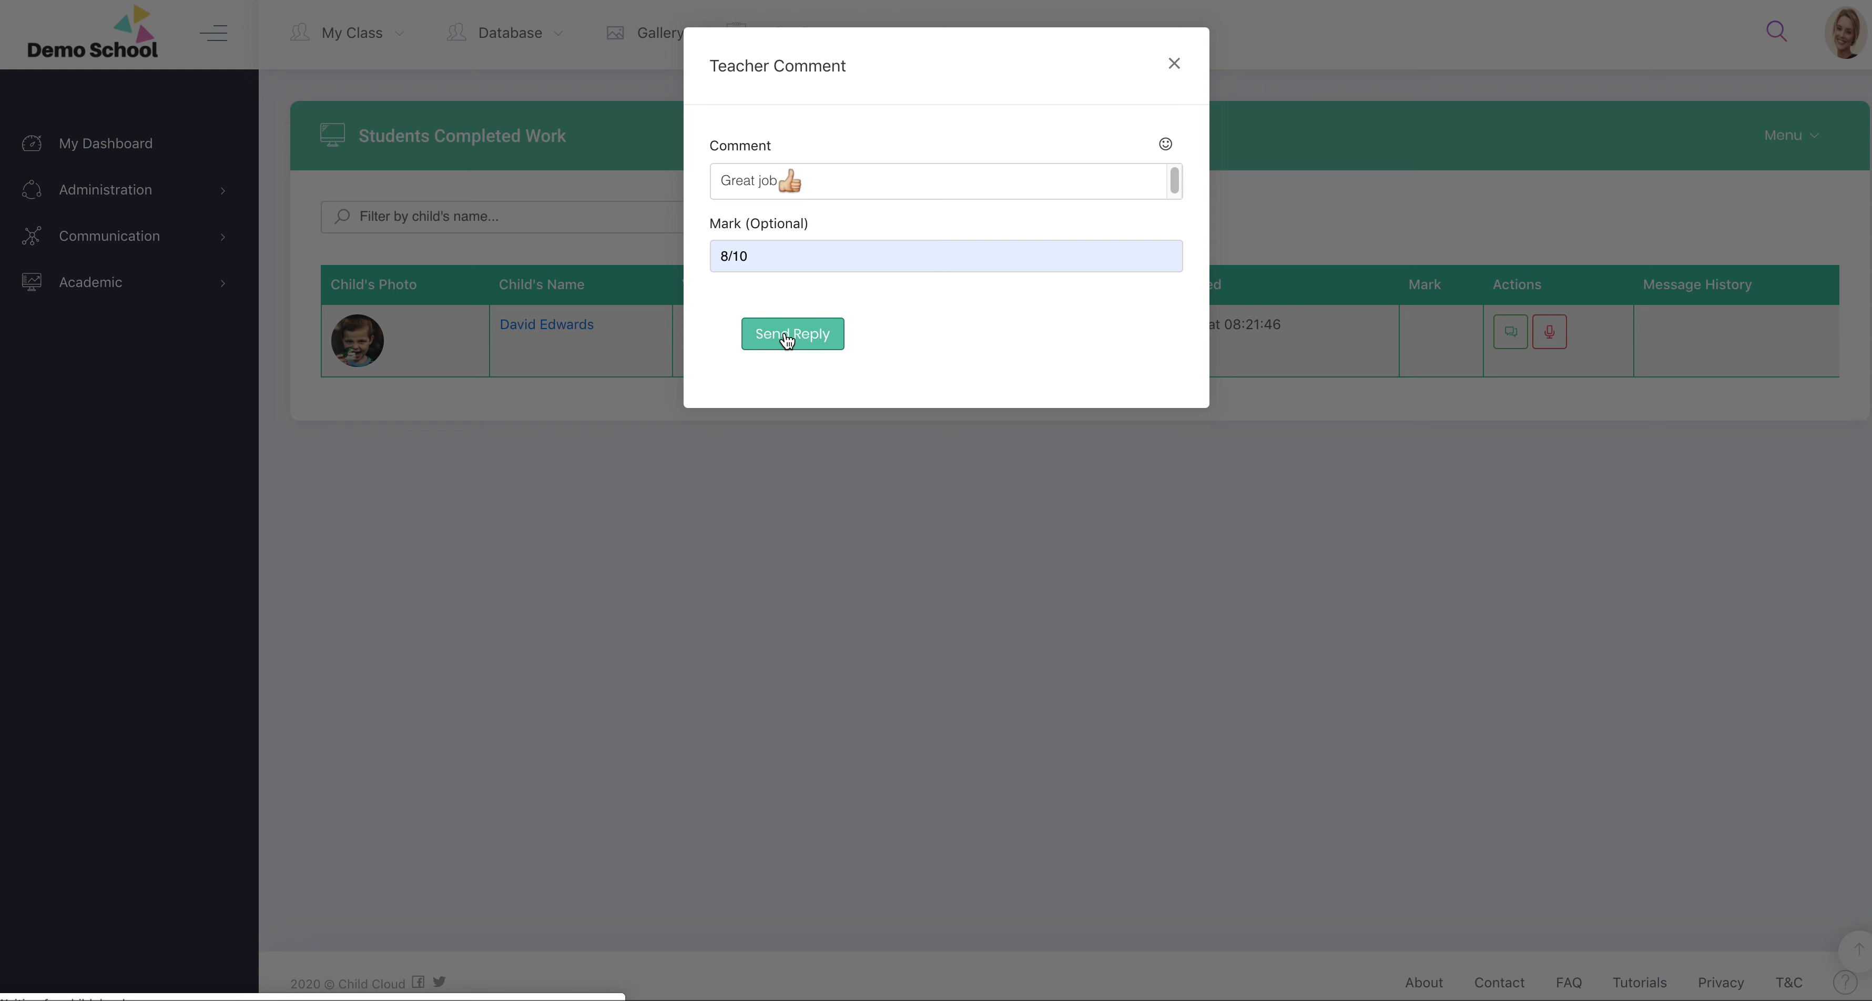
click(792, 334)
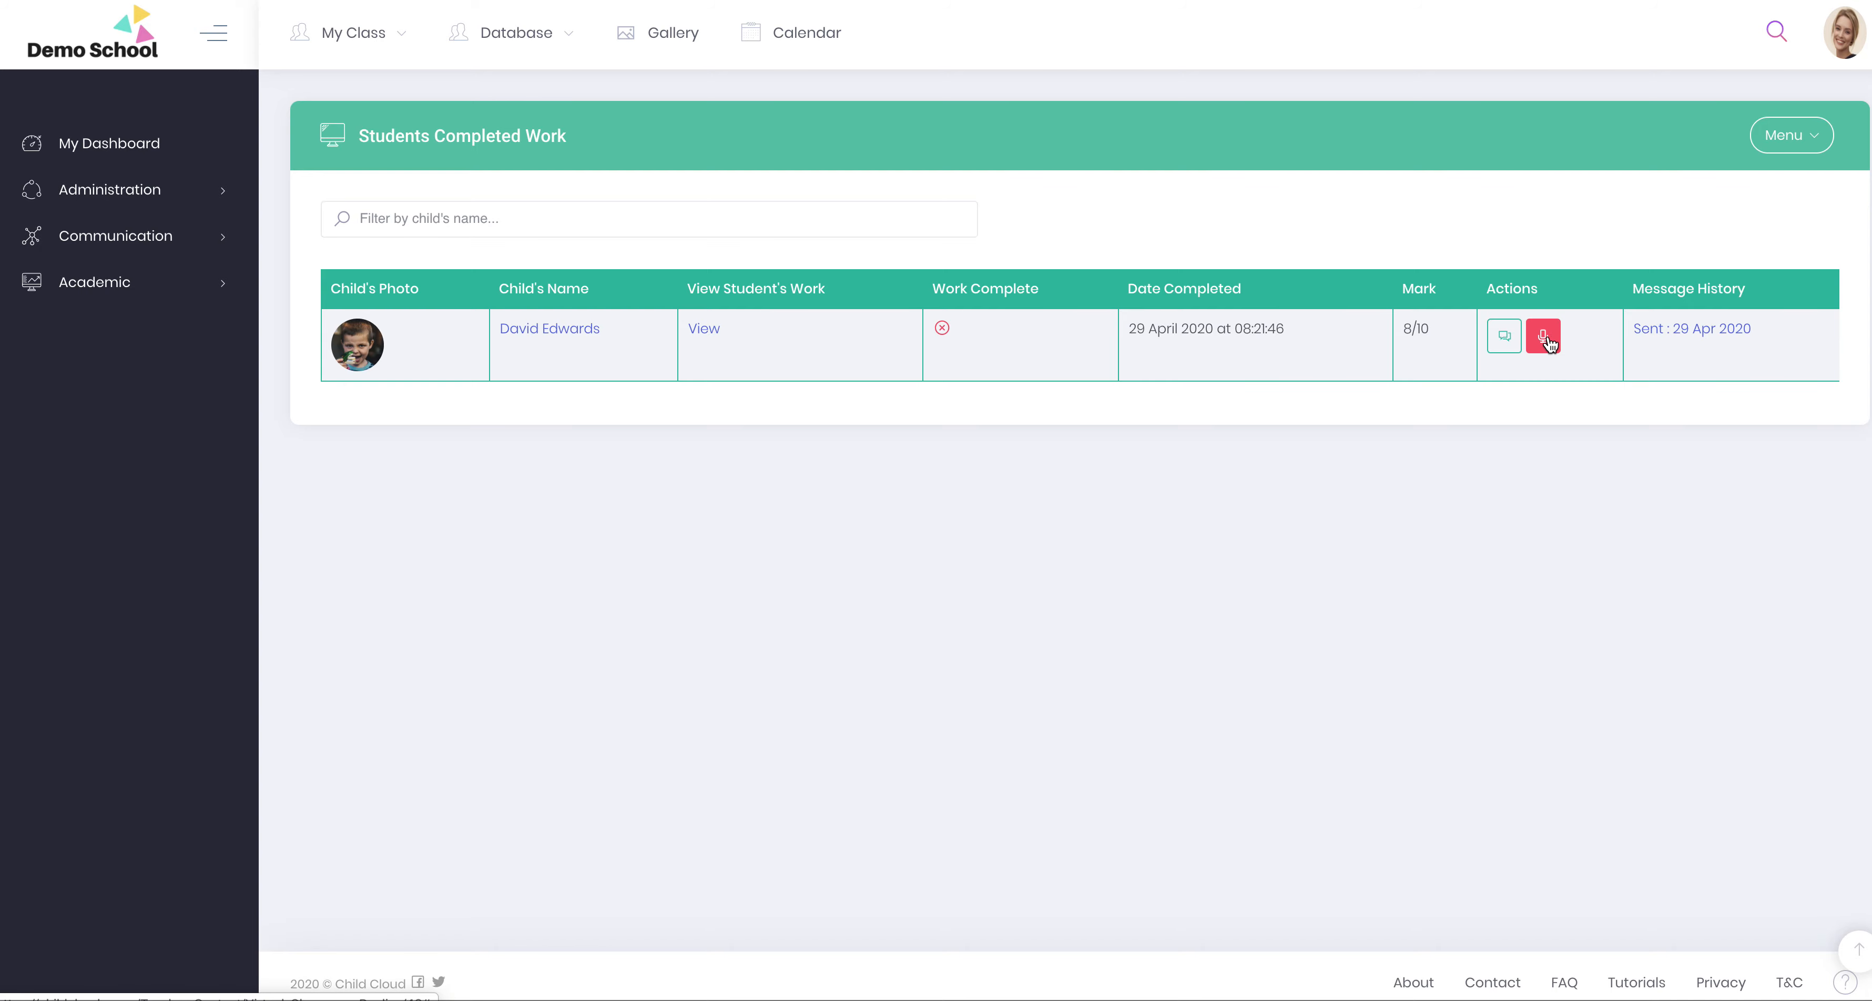
click(1542, 336)
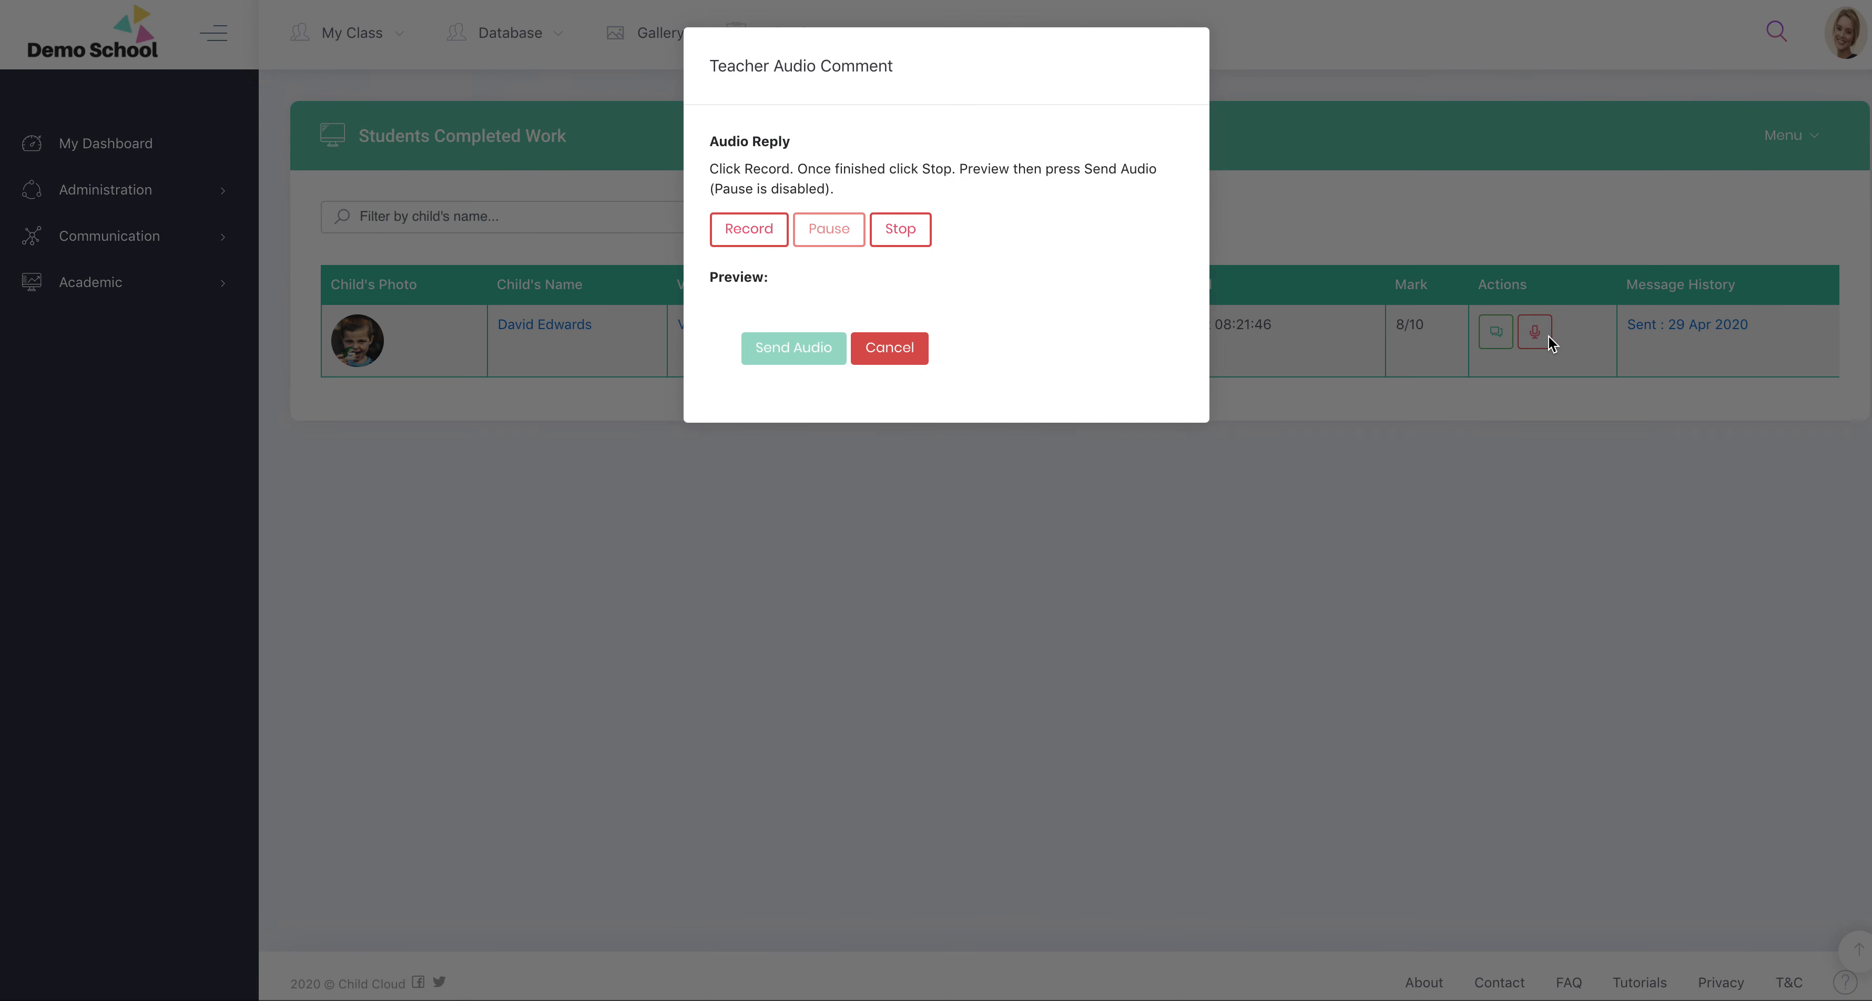
click(749, 229)
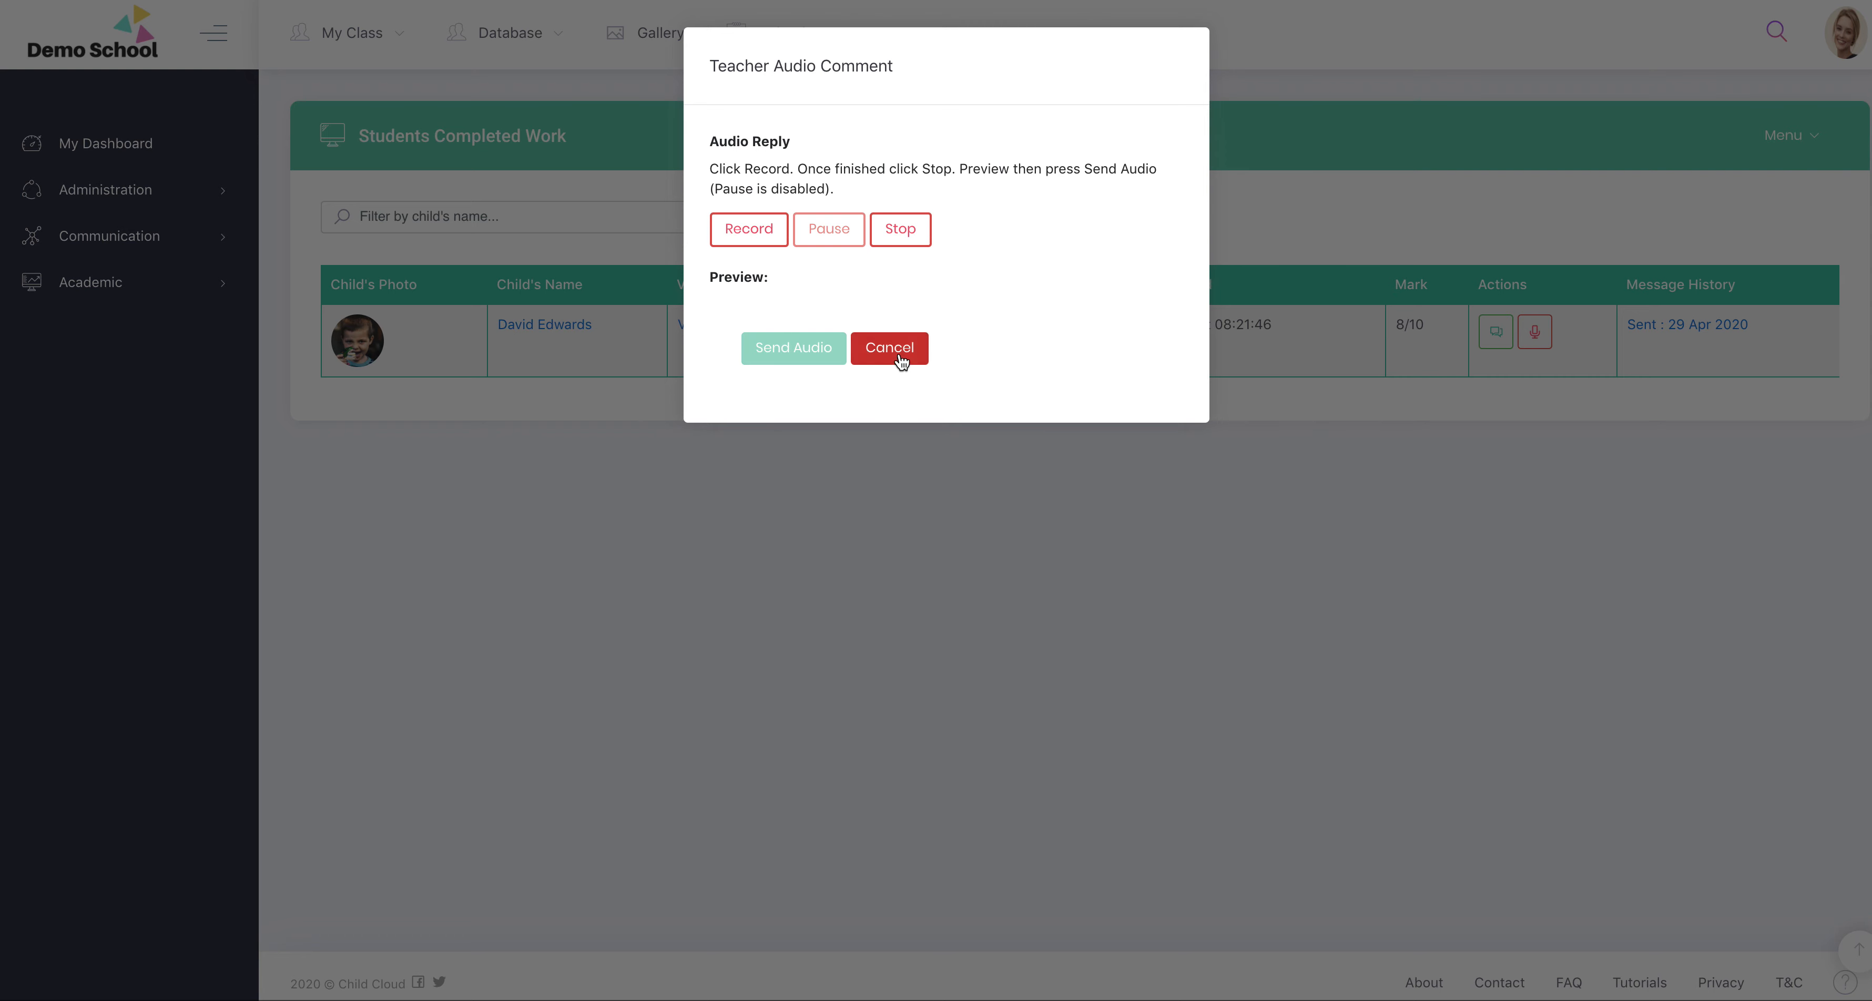
click(888, 347)
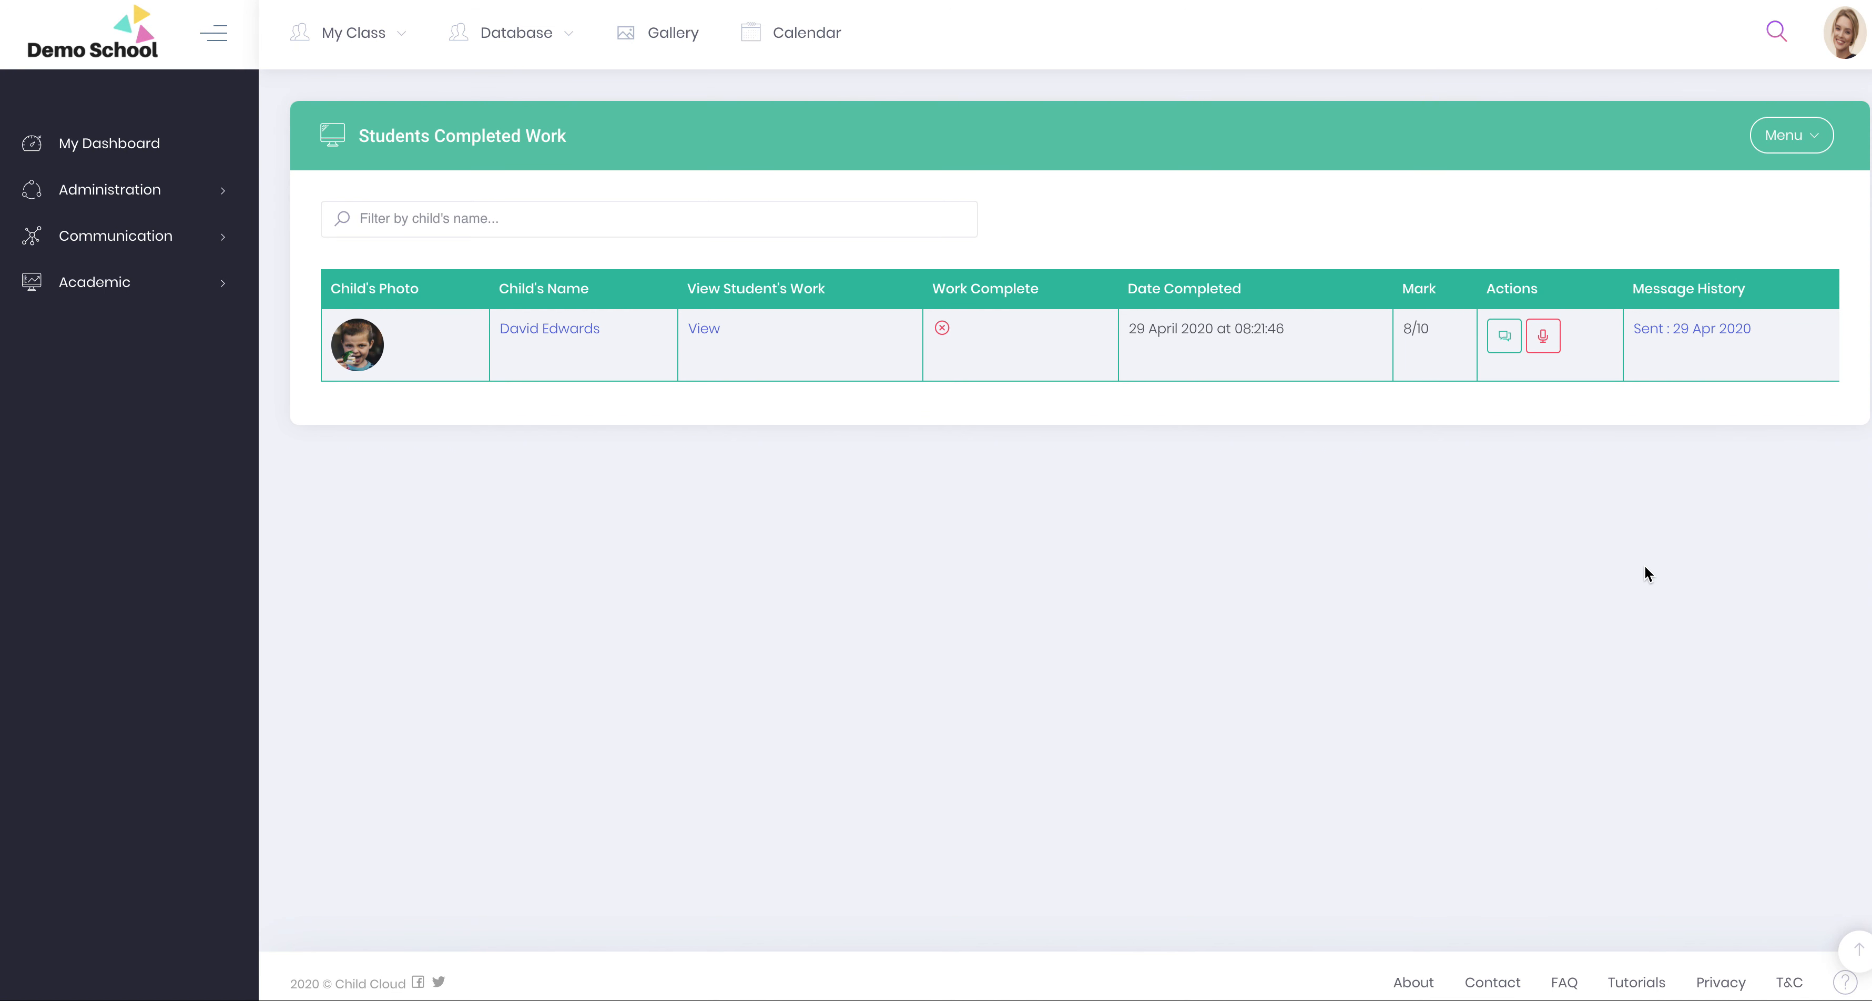
mouse_move(1413, 309)
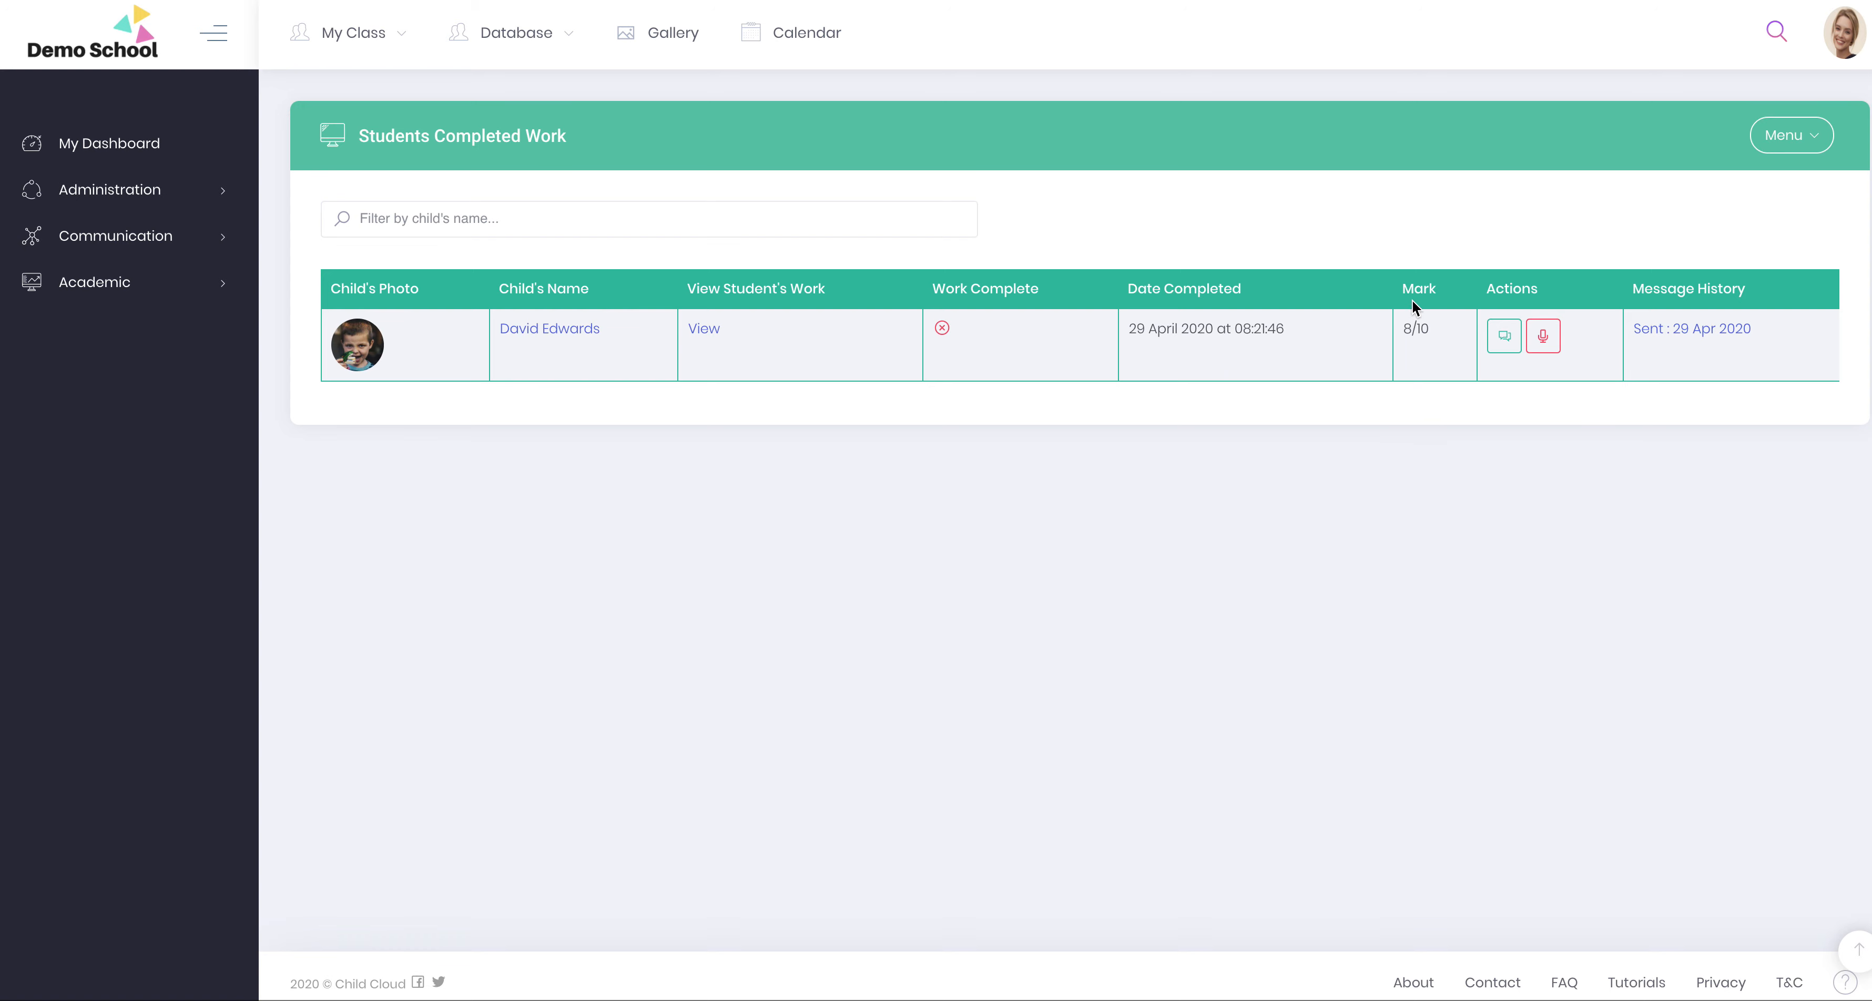
mouse_move(1560, 657)
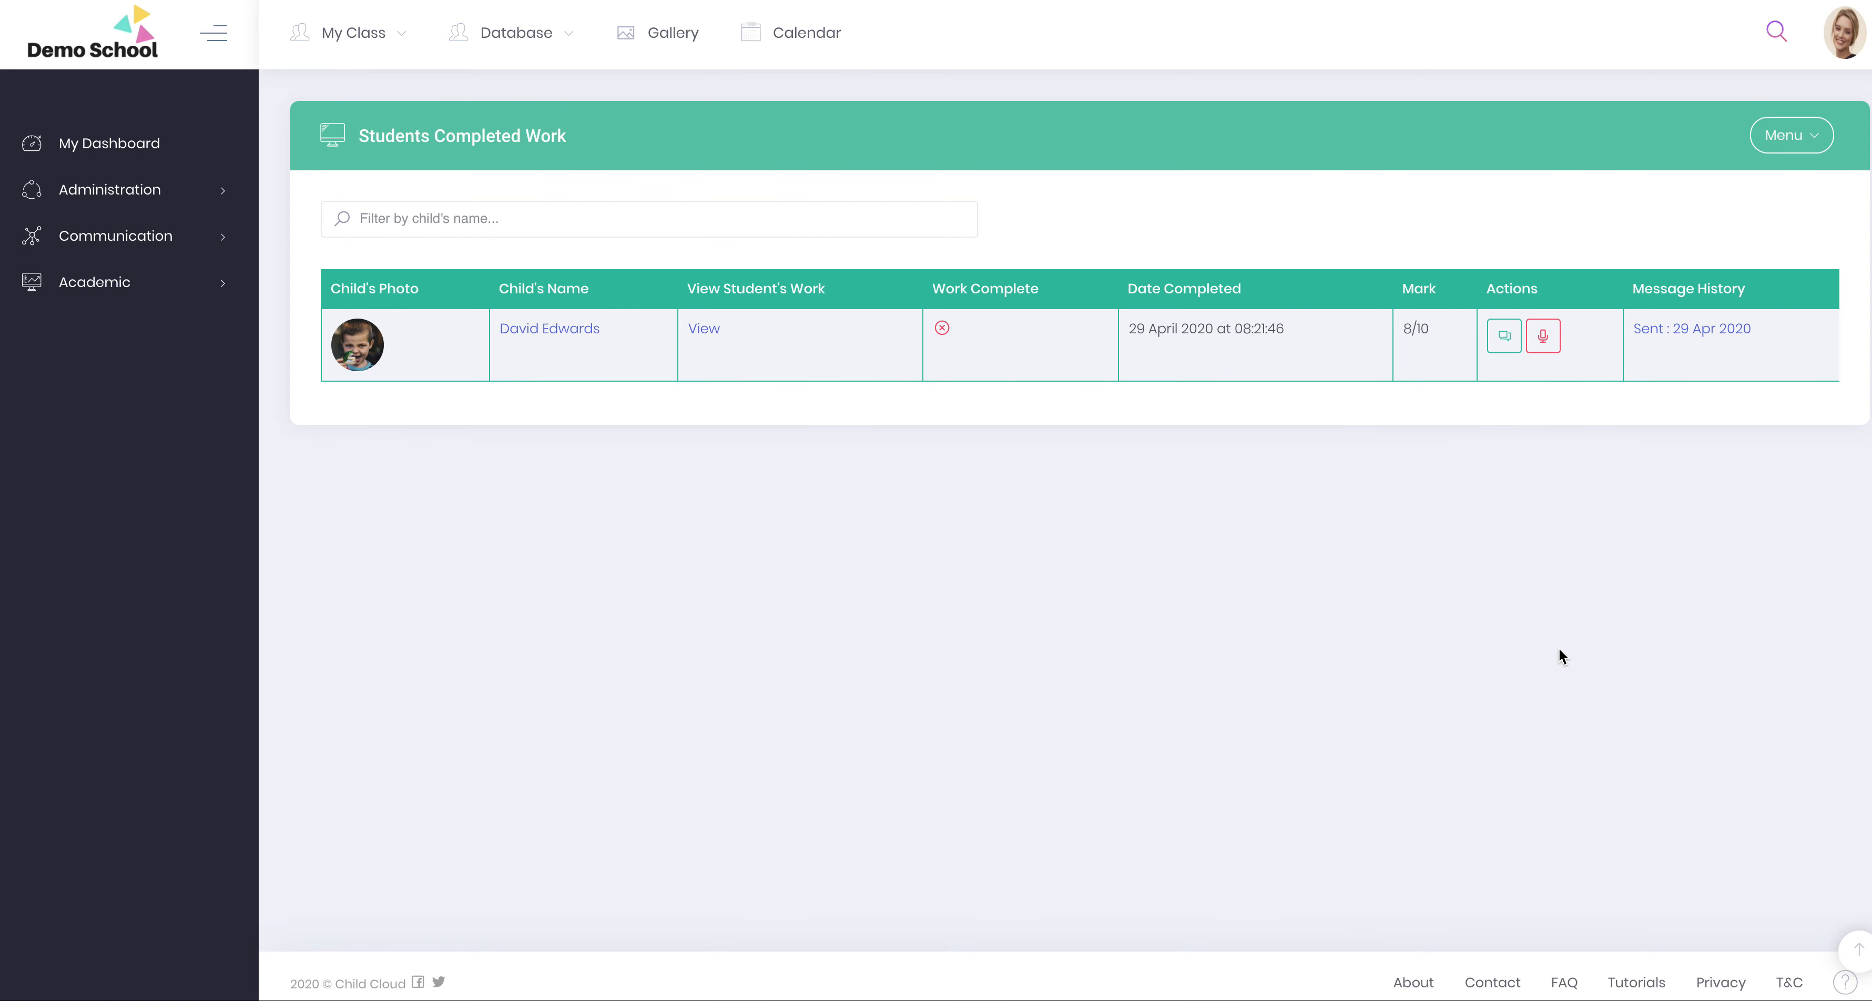
Step: Open the Menu dropdown of options on the Students Completed Work page
click(1791, 135)
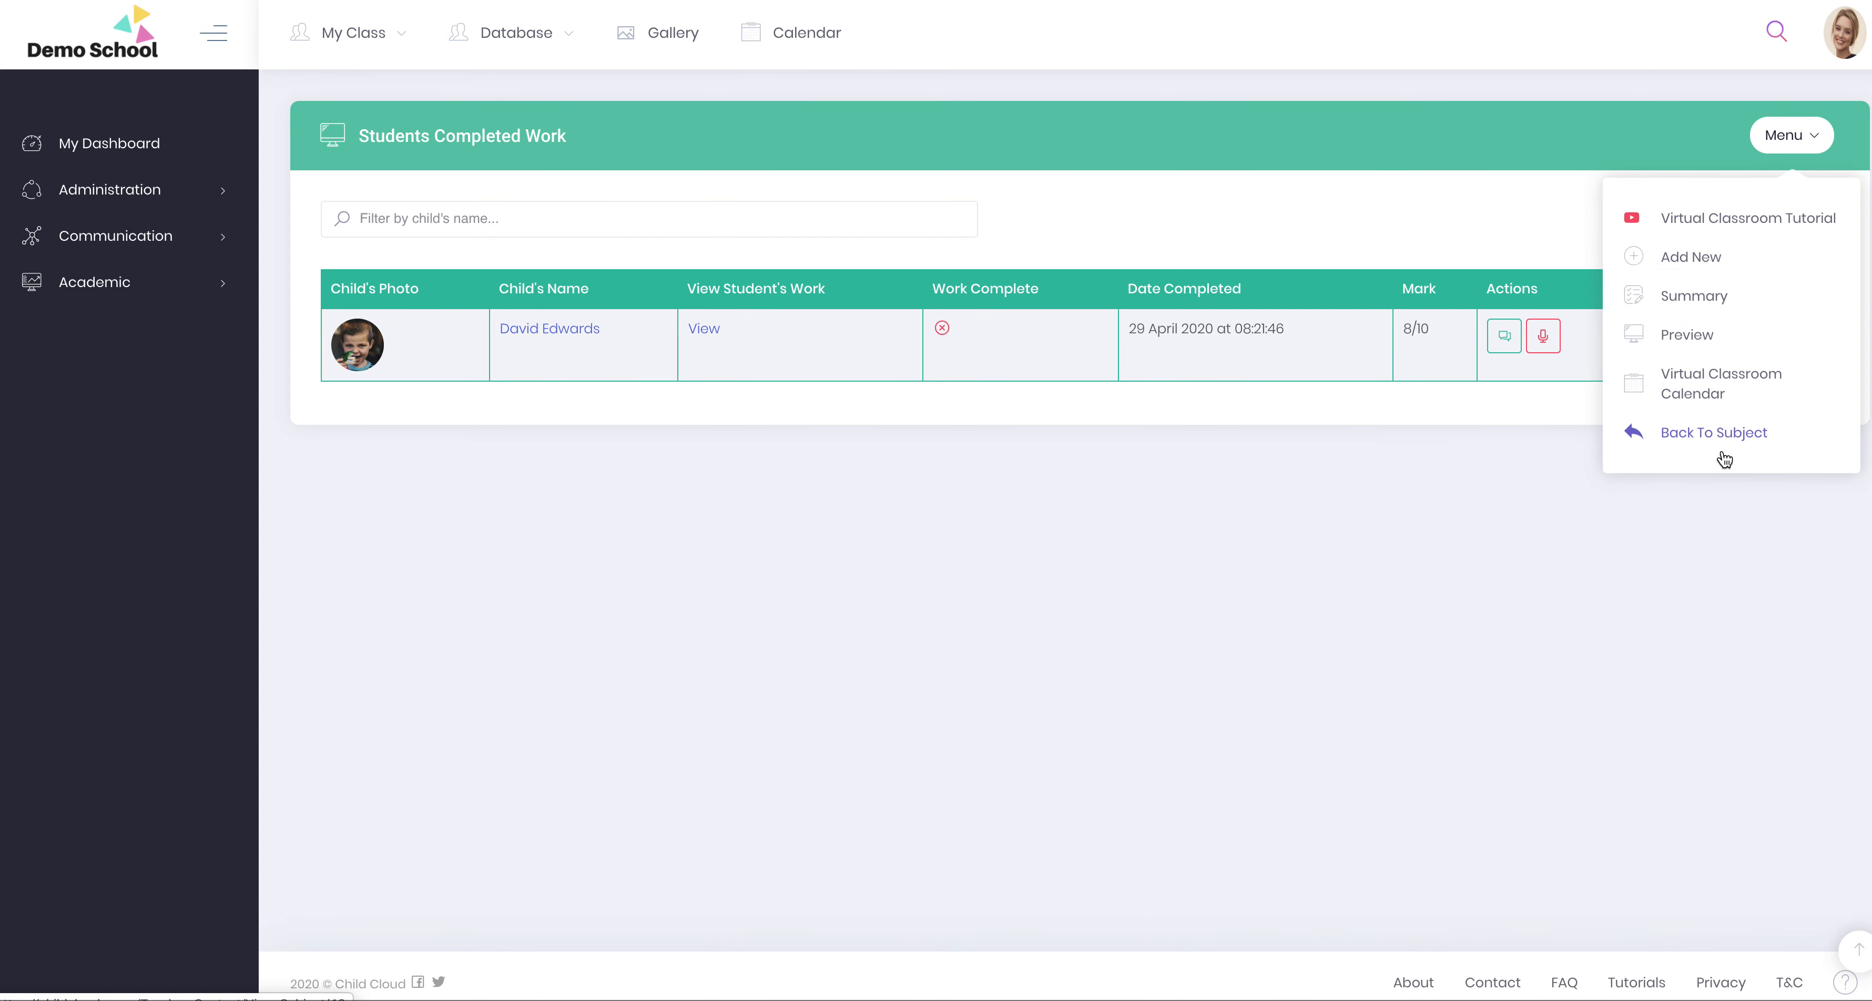
mouse_move(1696, 454)
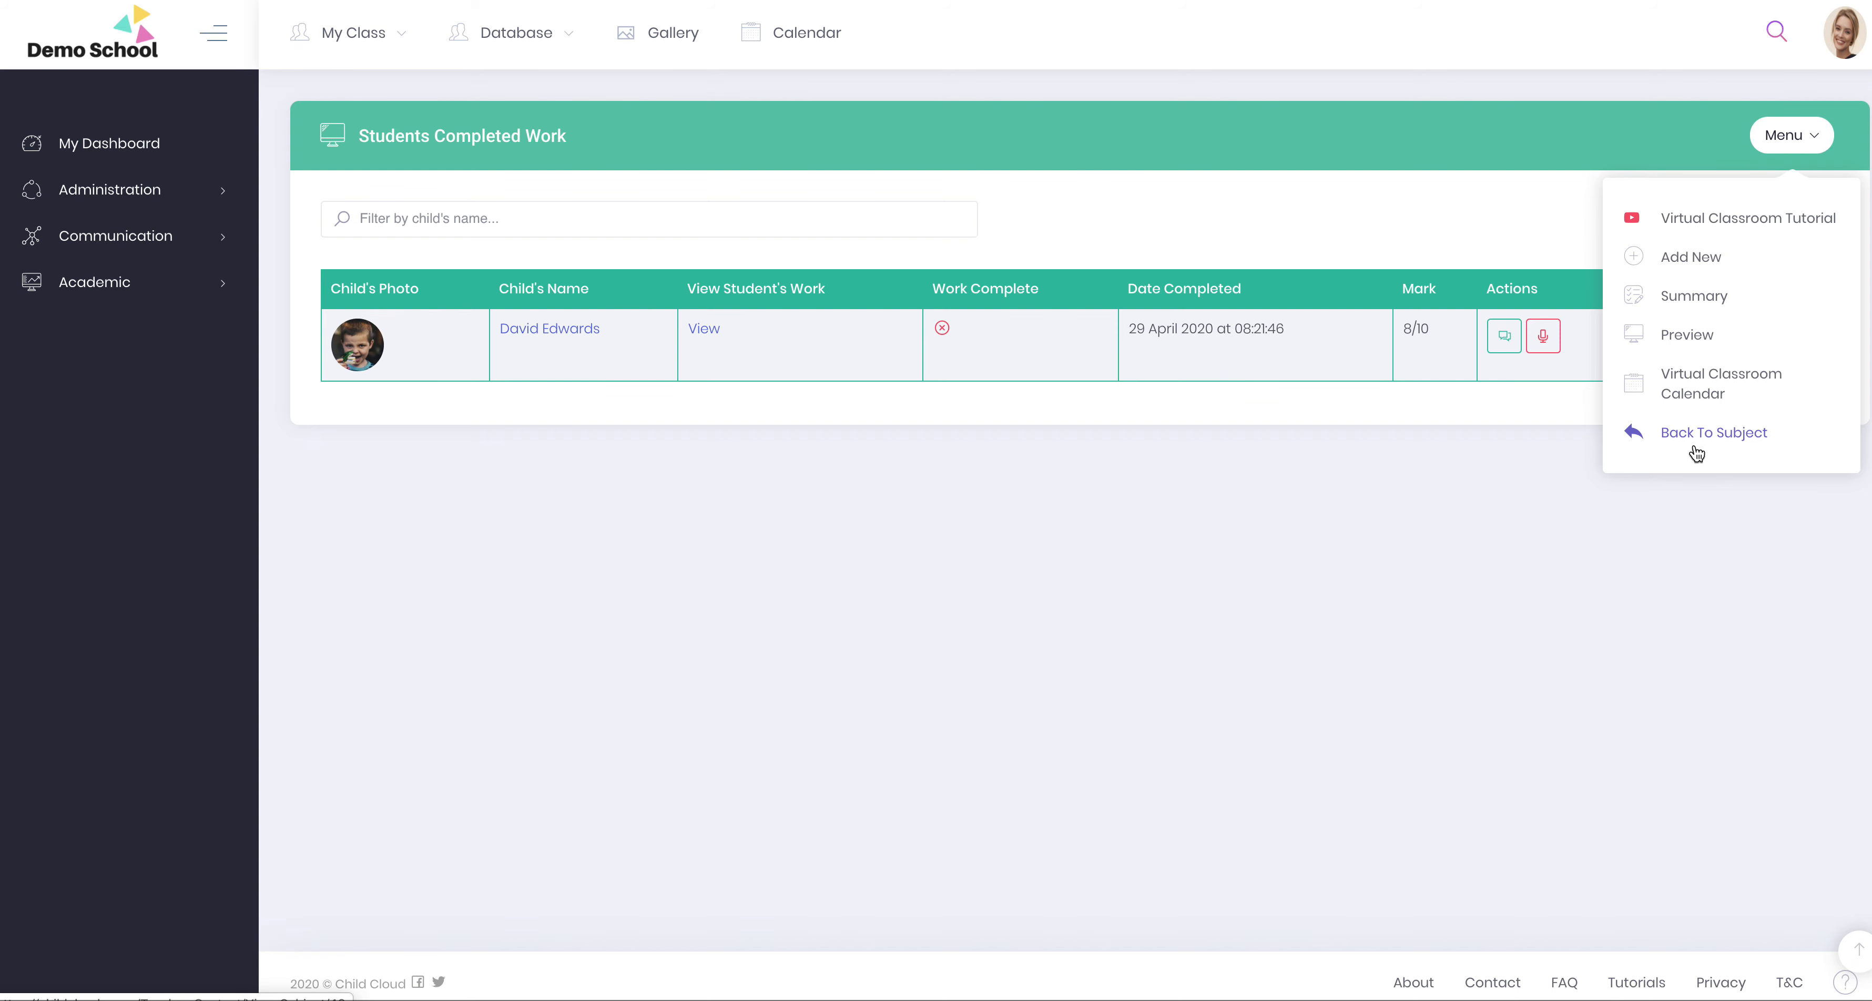